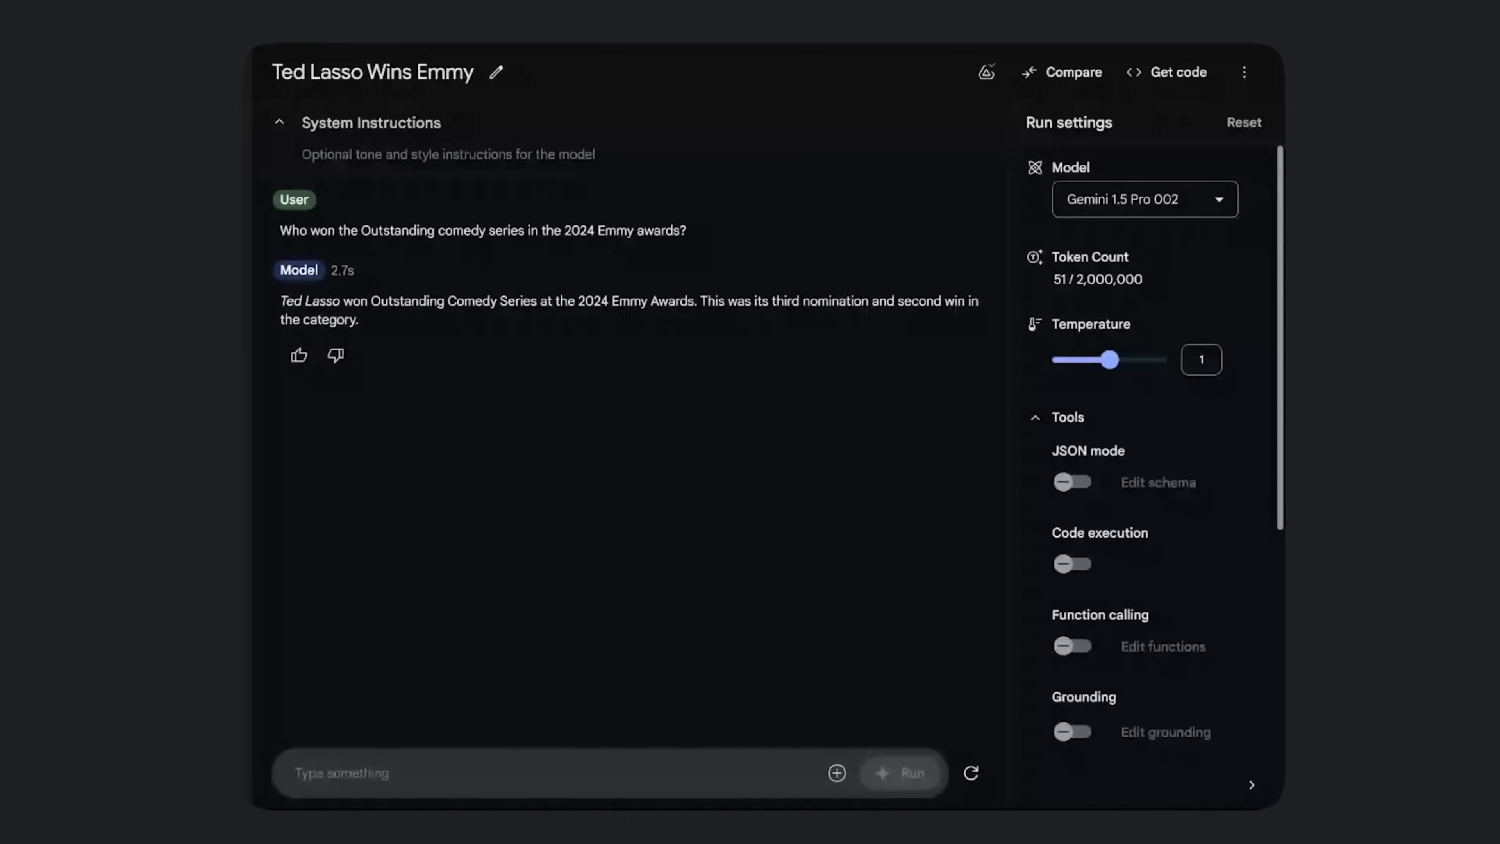
Scroll through the AI Studio prompt page and review the model selection area.
{"action": "left_click", "coordinate": [1061, 72]}
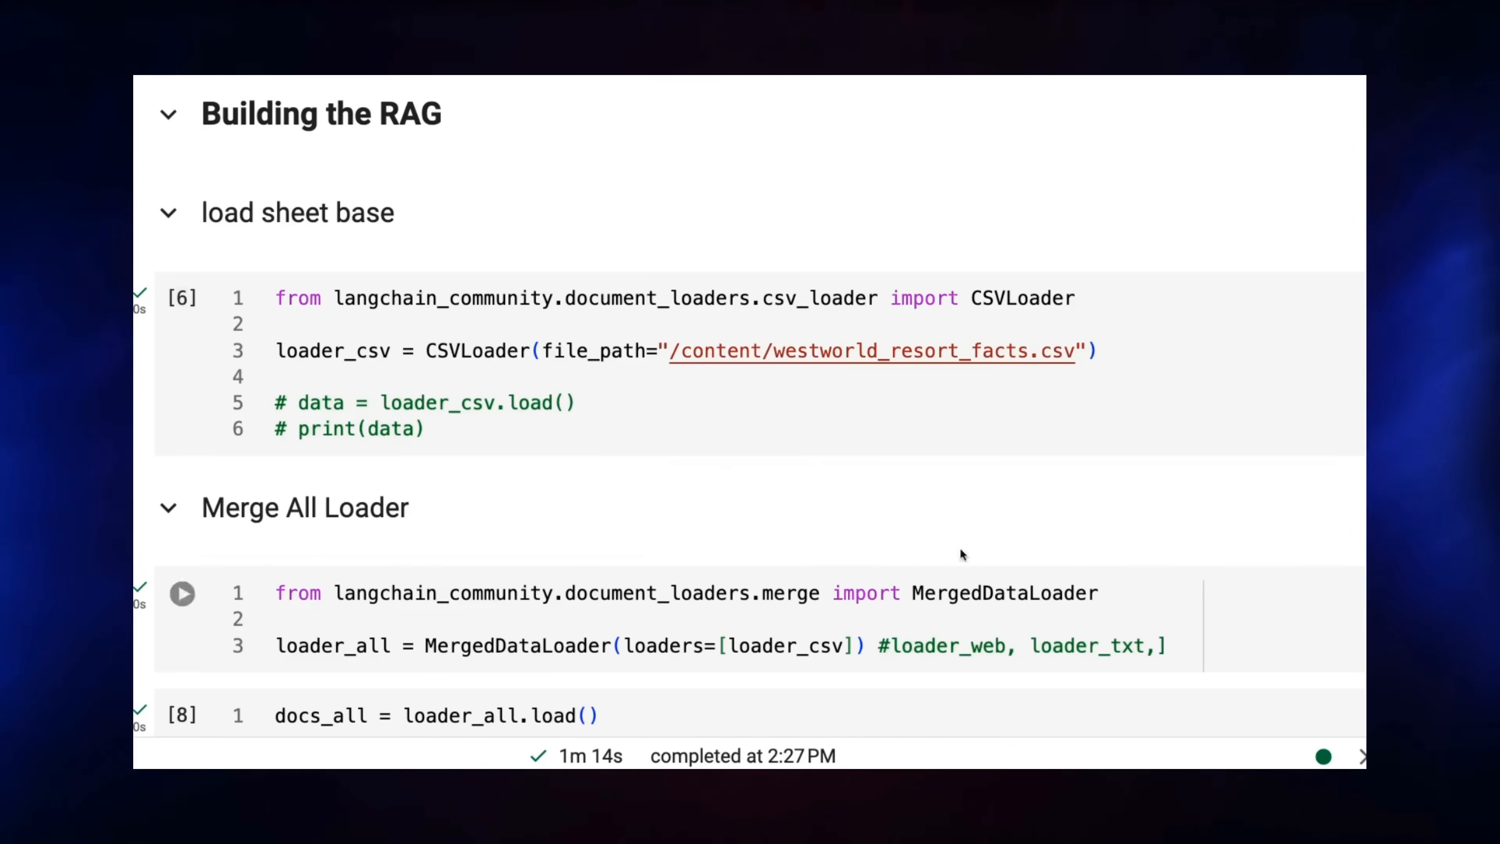
{"action": "scroll", "scroll_direction": "down", "scroll_amount": 3}
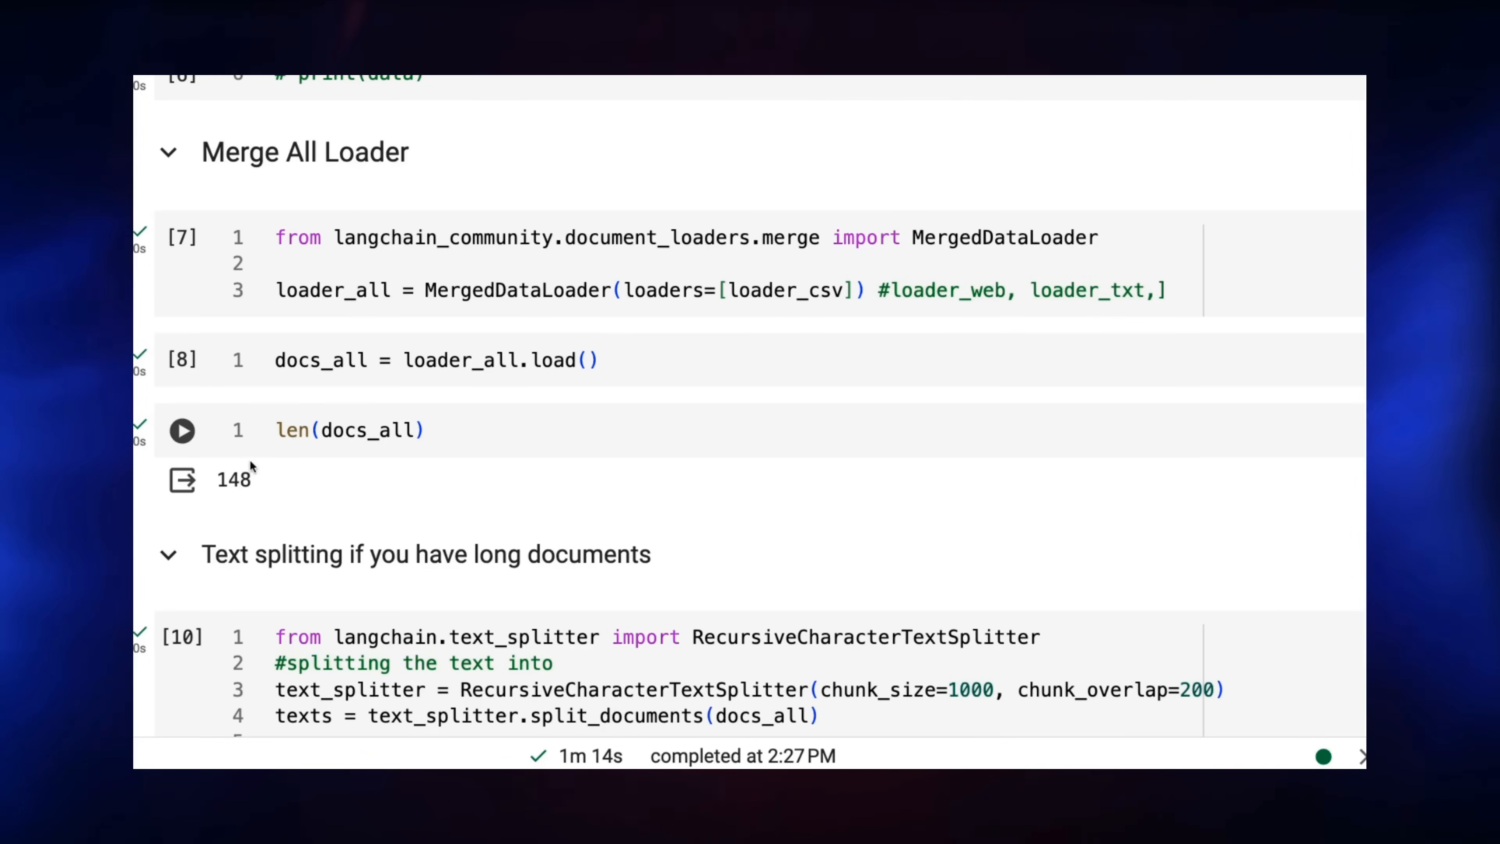
{"action": "mouse_move", "coordinate": [338, 477]}
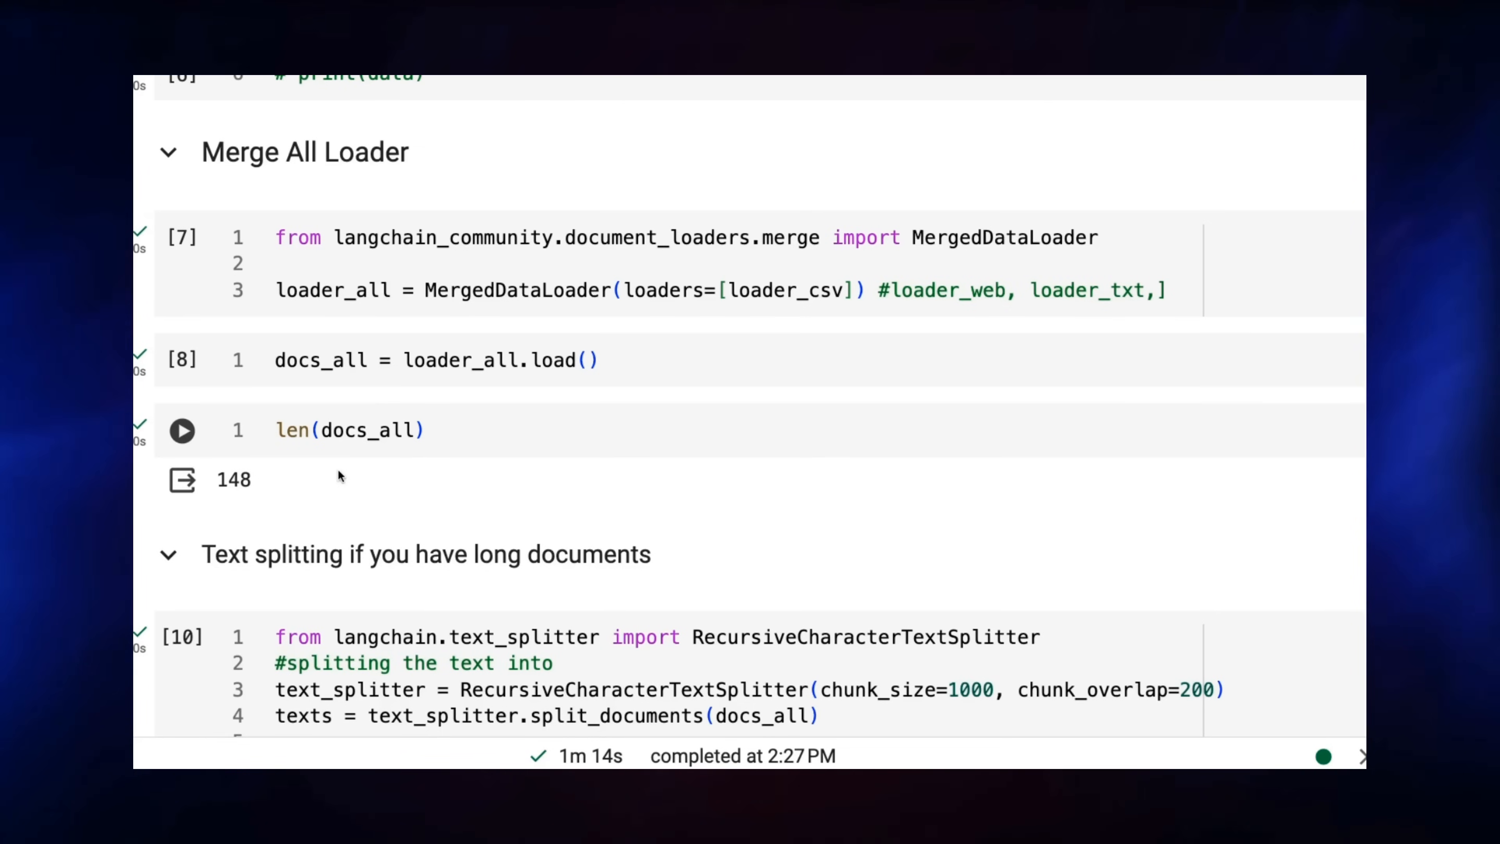
{"action": "scroll", "scroll_direction": "down", "scroll_amount": 3}
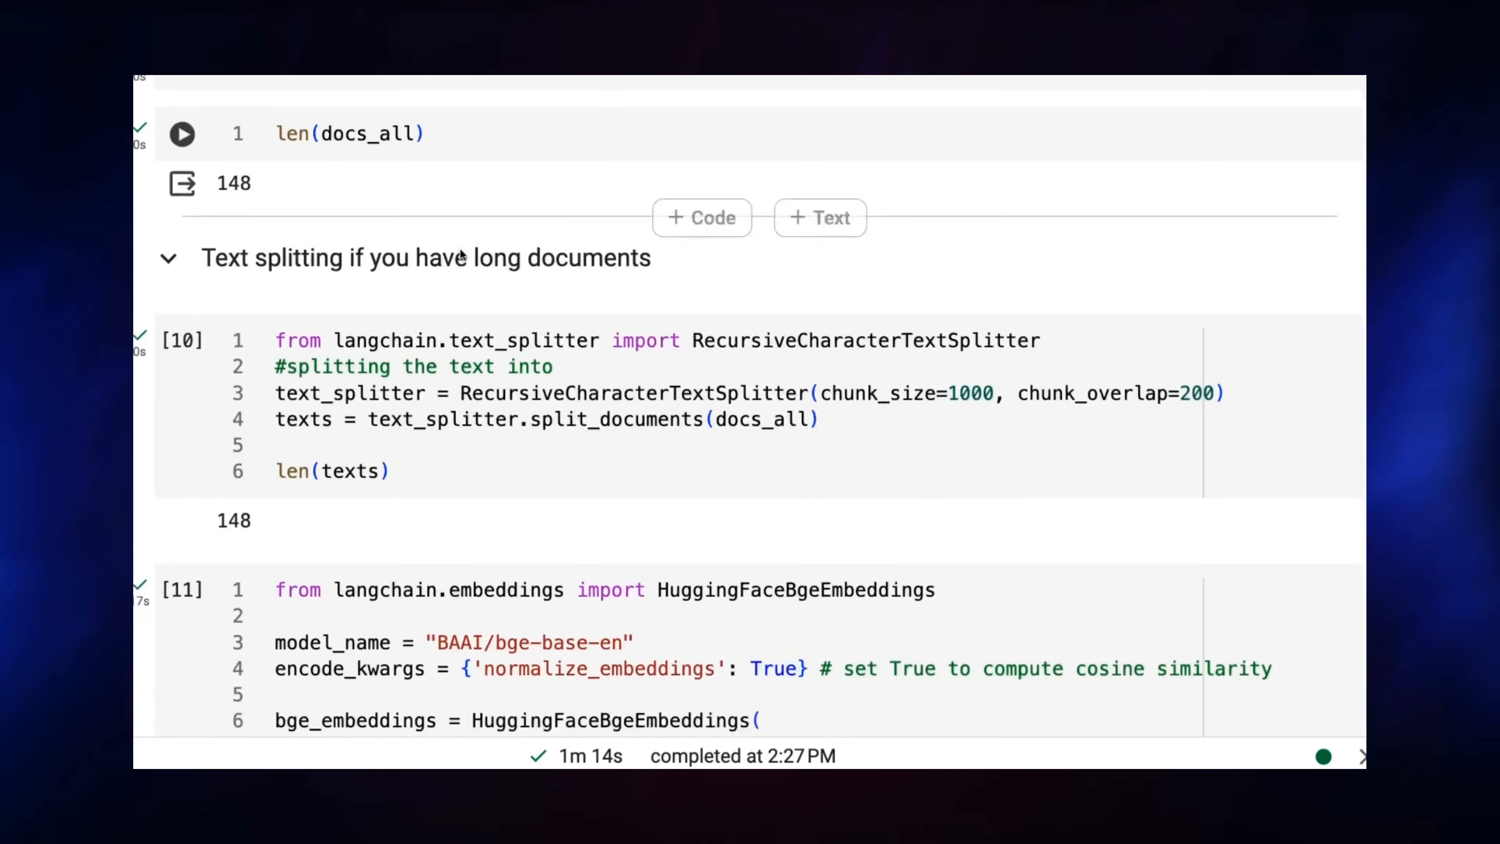
{"action": "scroll", "scroll_direction": "down", "scroll_amount": 3}
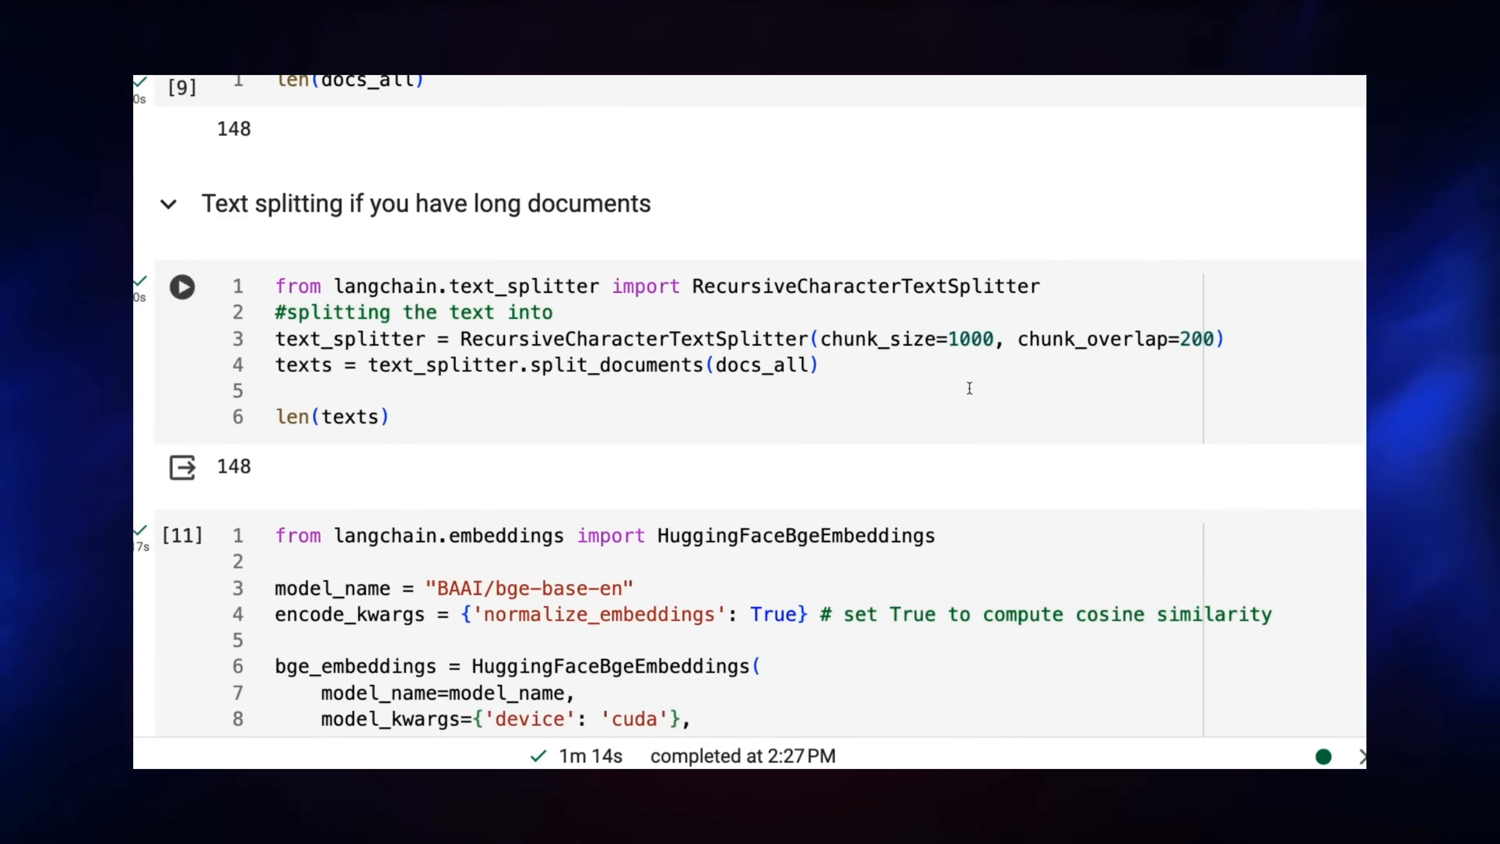
{"action": "left_click", "coordinate": [182, 286]}
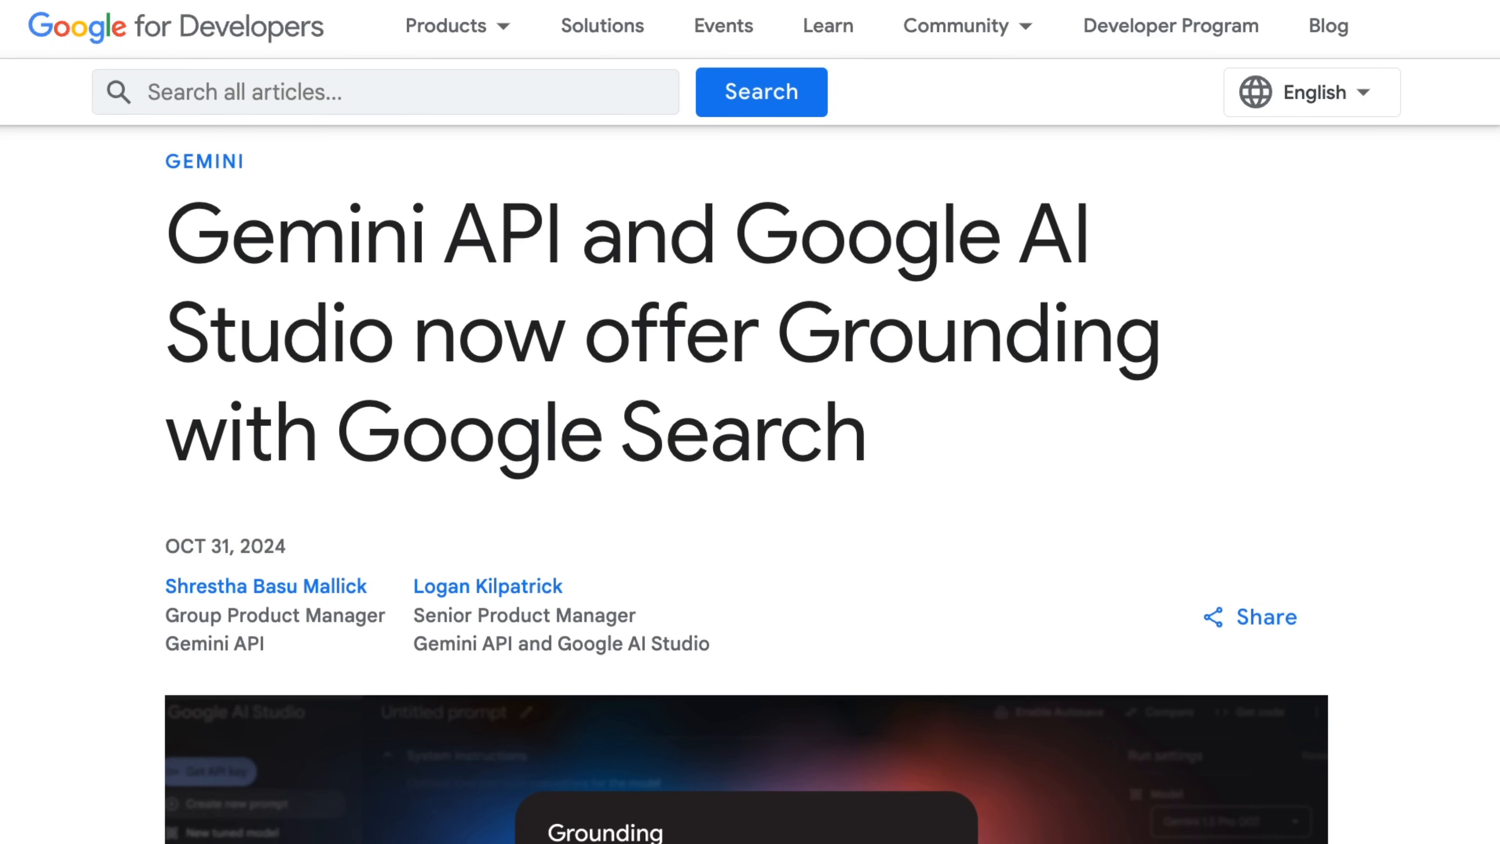
{"action": "scroll", "scroll_direction": "down", "scroll_amount": 3}
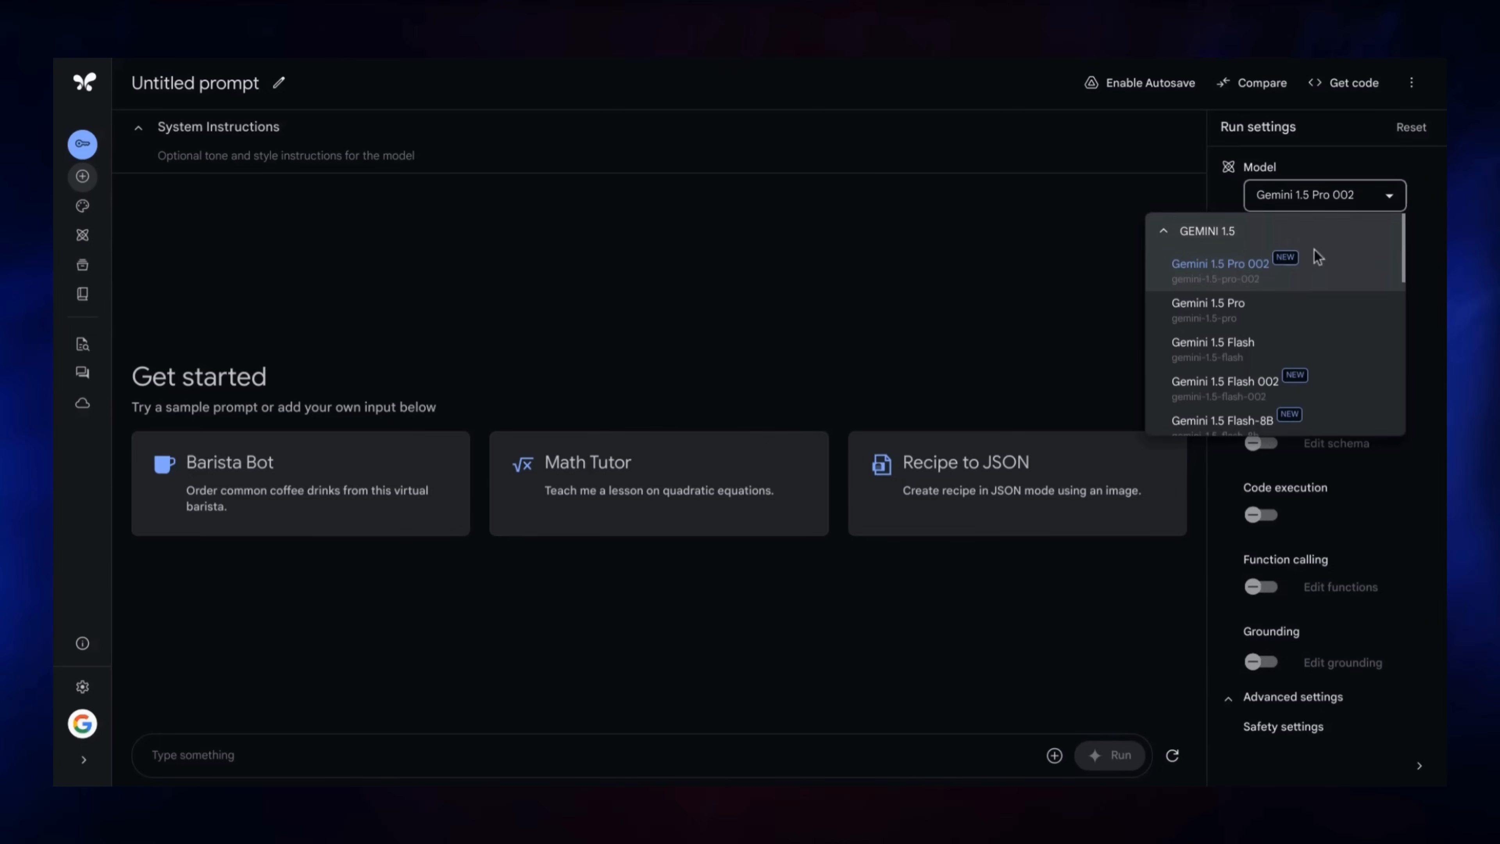
Keep Gemini 1.5 Pro 002 and enable Google Search grounding with a 0.7 dynamic retrieval threshold.
{"action": "left_click", "coordinate": [1220, 264]}
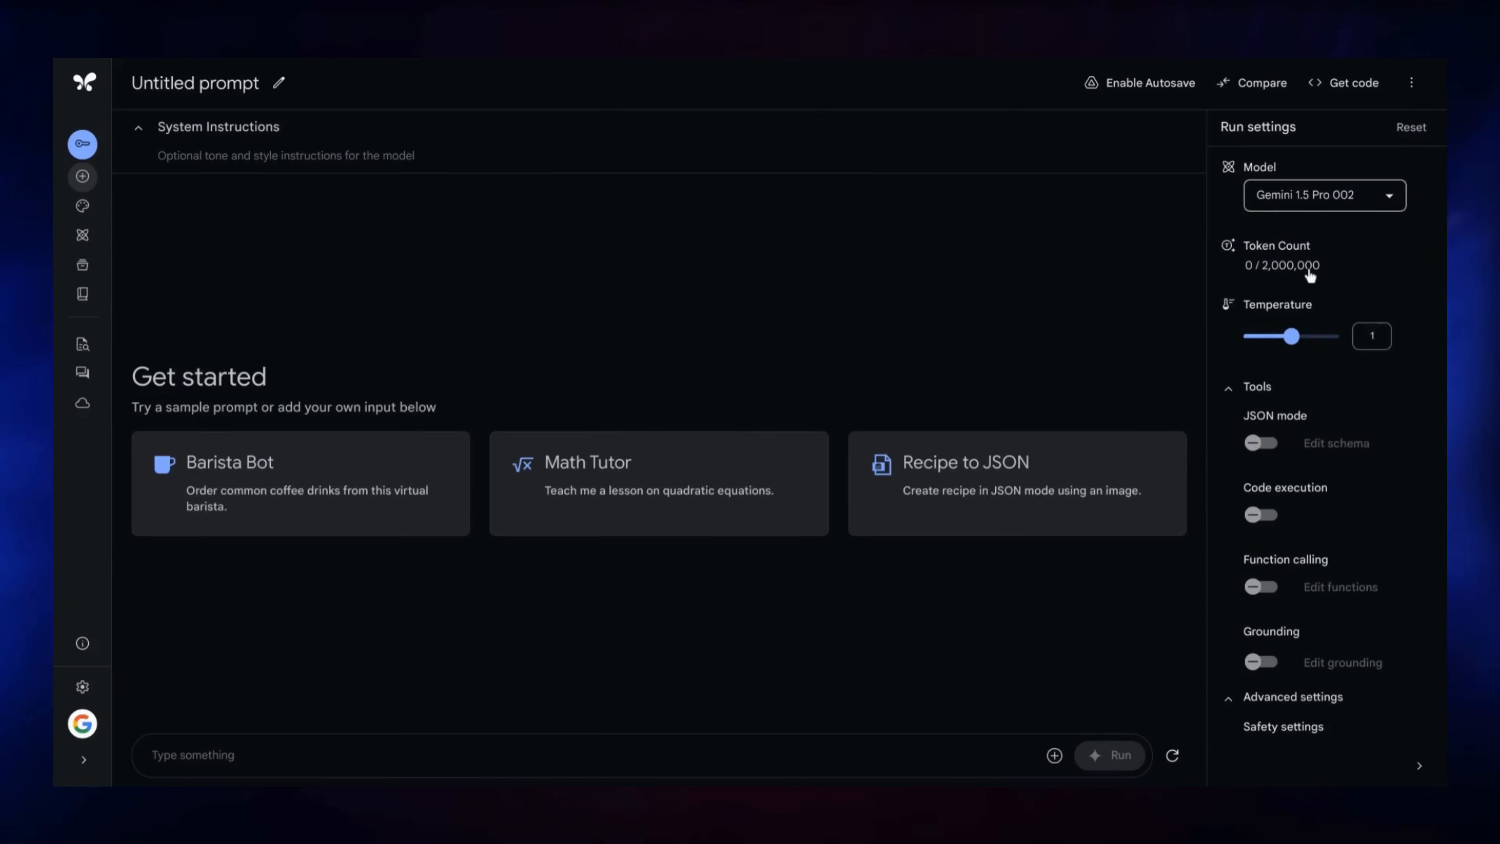
{"action": "left_click", "coordinate": [1261, 662]}
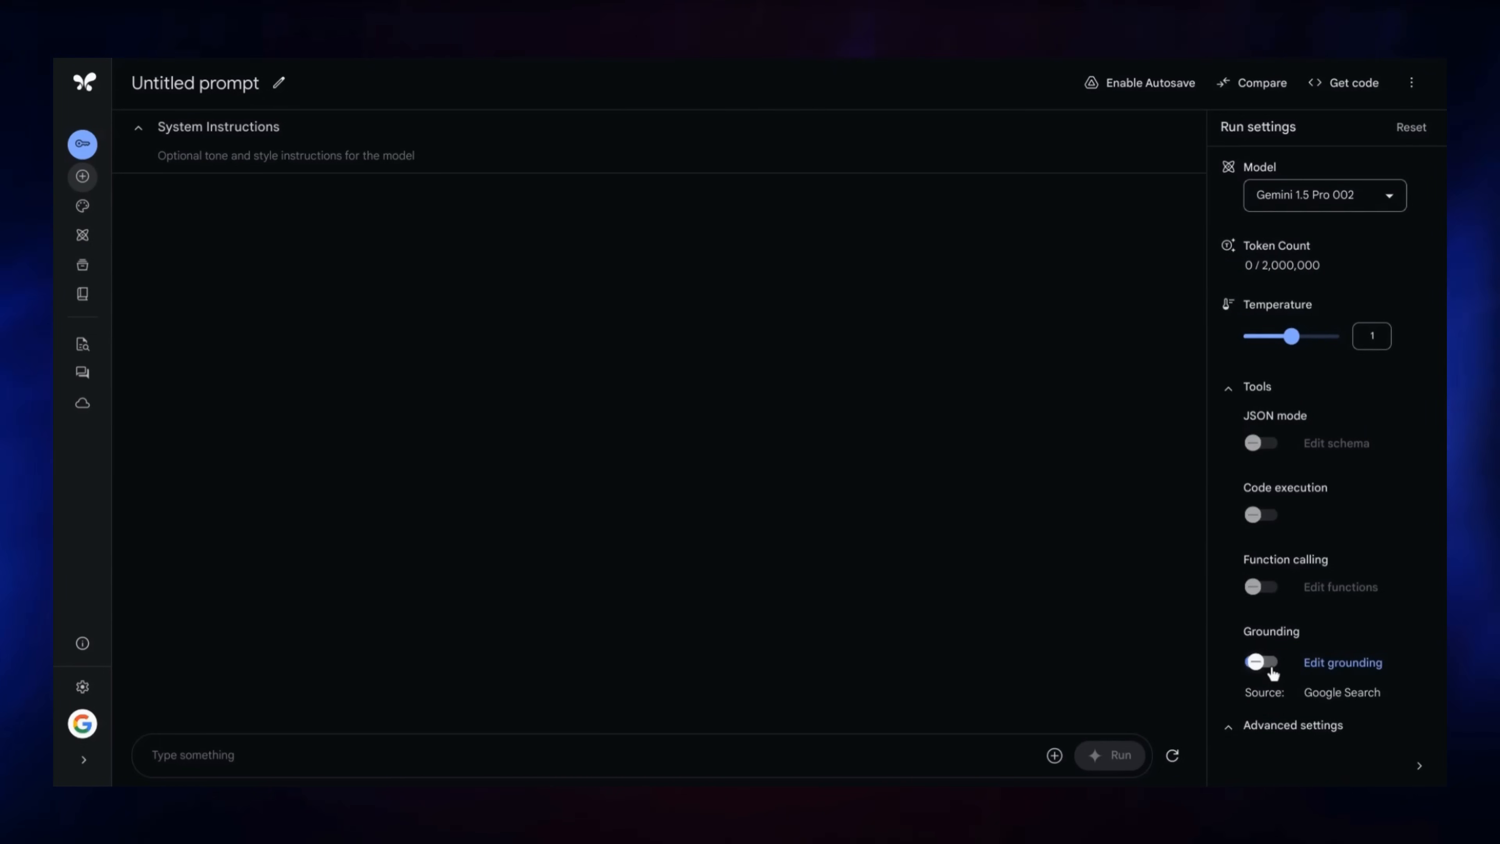
{"action": "left_click", "coordinate": [1343, 661]}
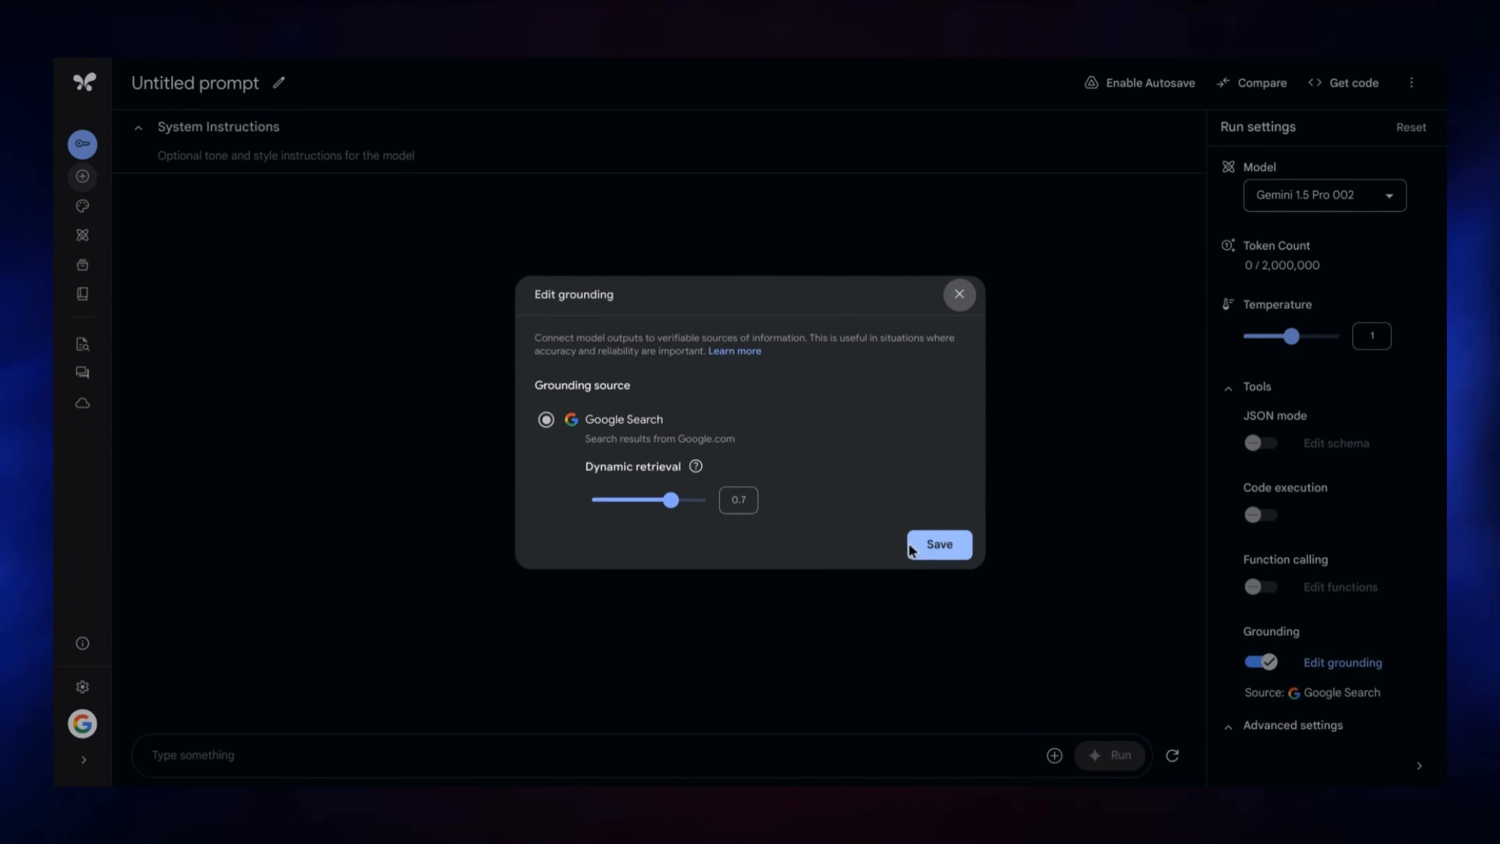
{"action": "left_click", "coordinate": [938, 543]}
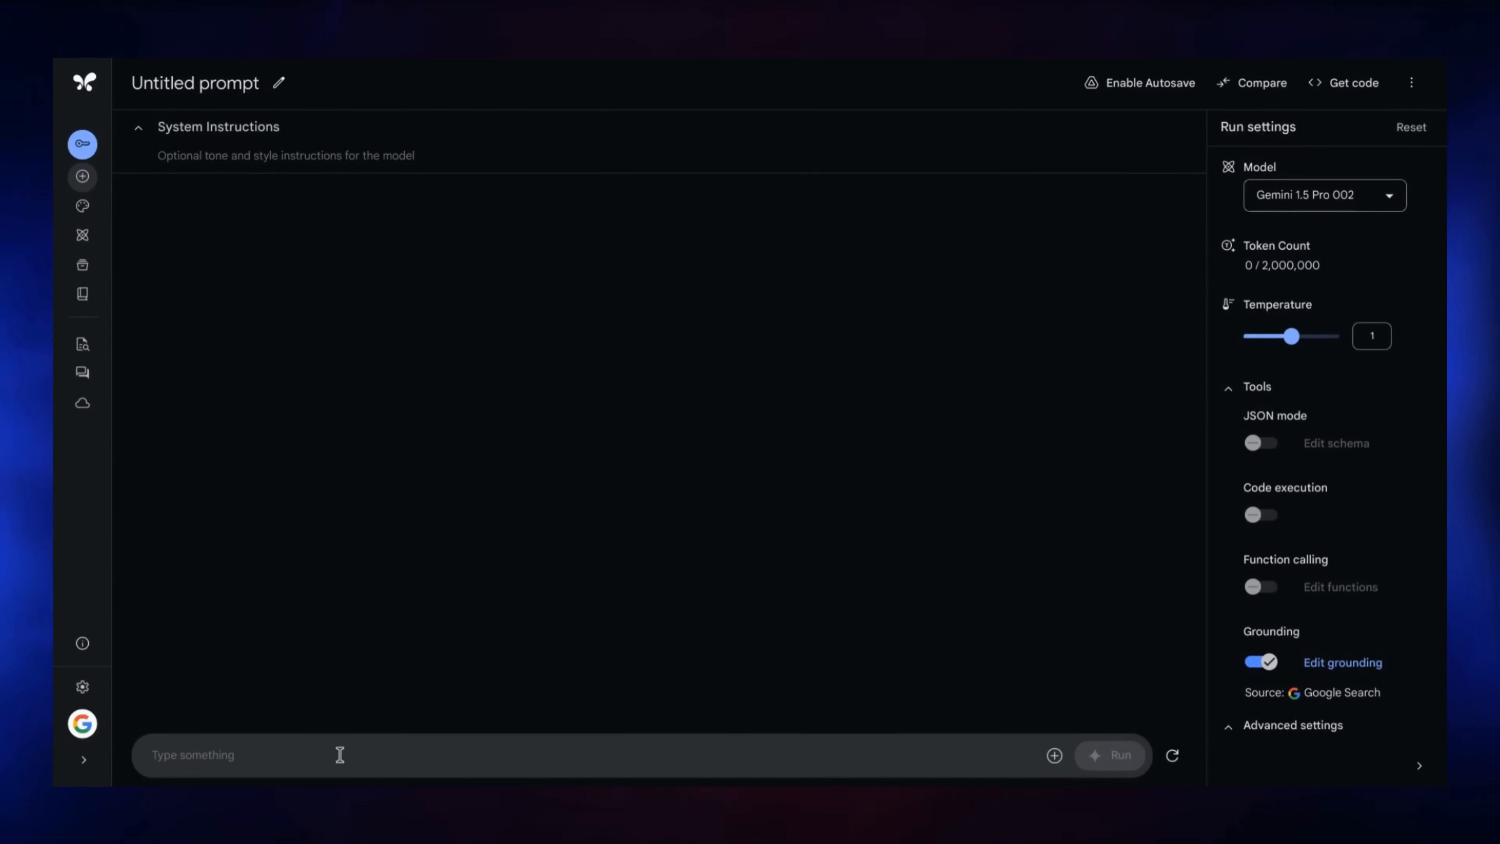
Enter the question 'Who won the Nobel prize for chemistry this year' and submit it.
{"action": "type", "text": "Who won the n"}
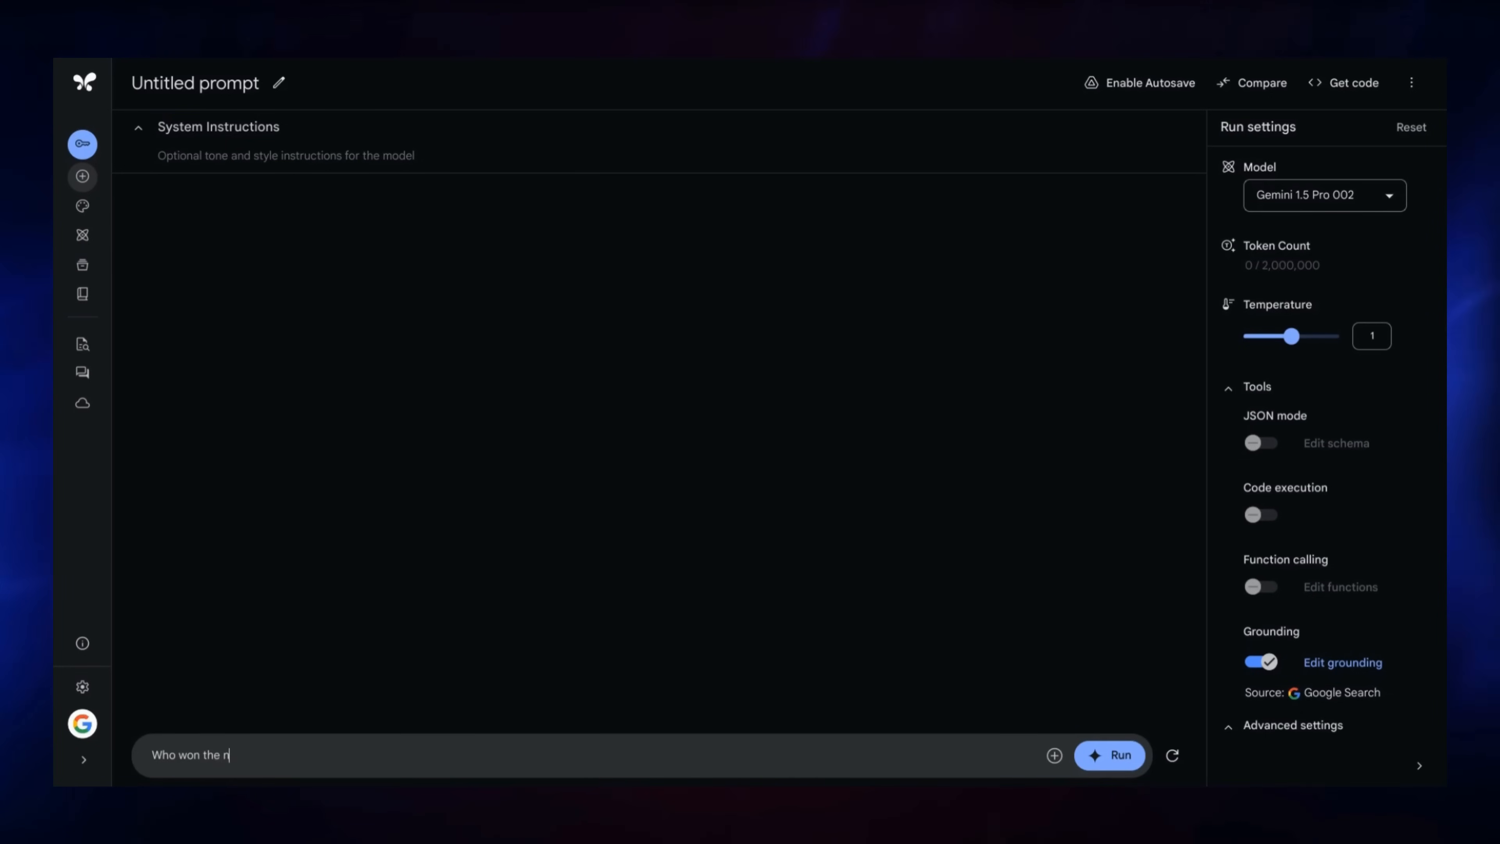
{"action": "type", "text": "Nobel prize for ch"}
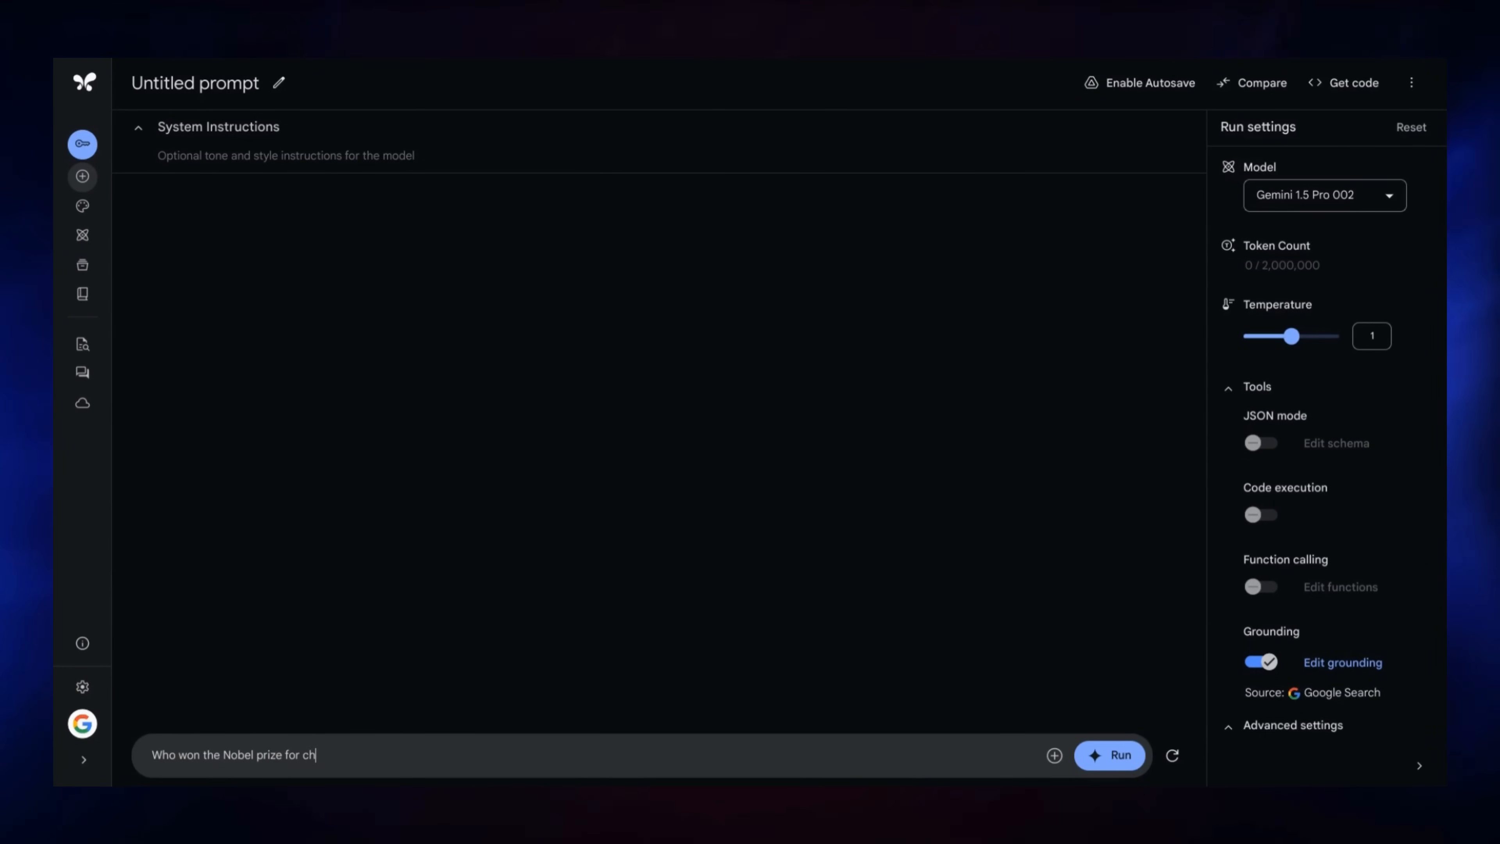
{"action": "type", "text": "emistry"}
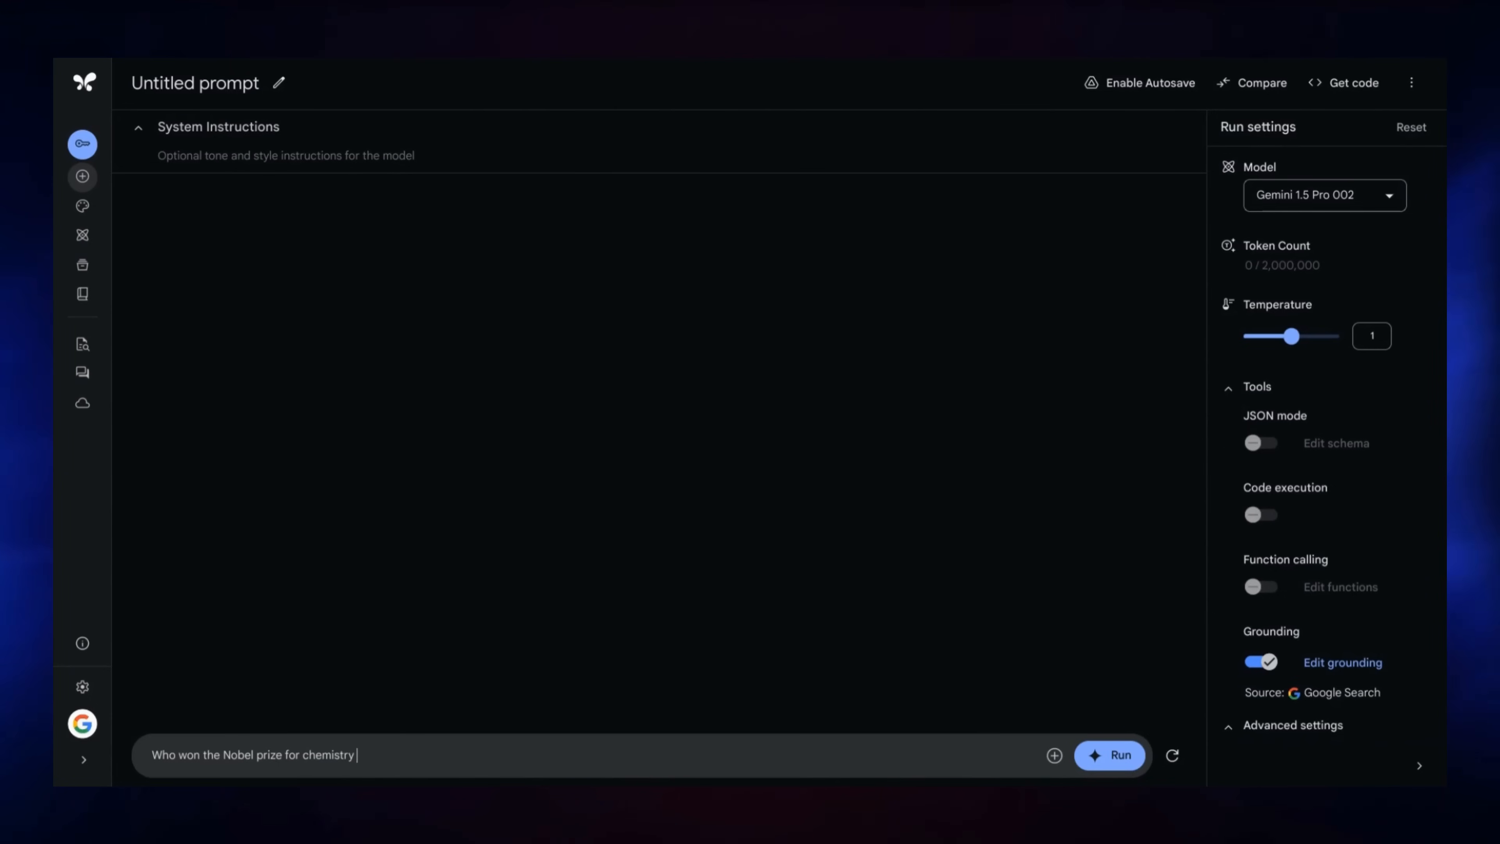
{"action": "type", "text": "this year"}
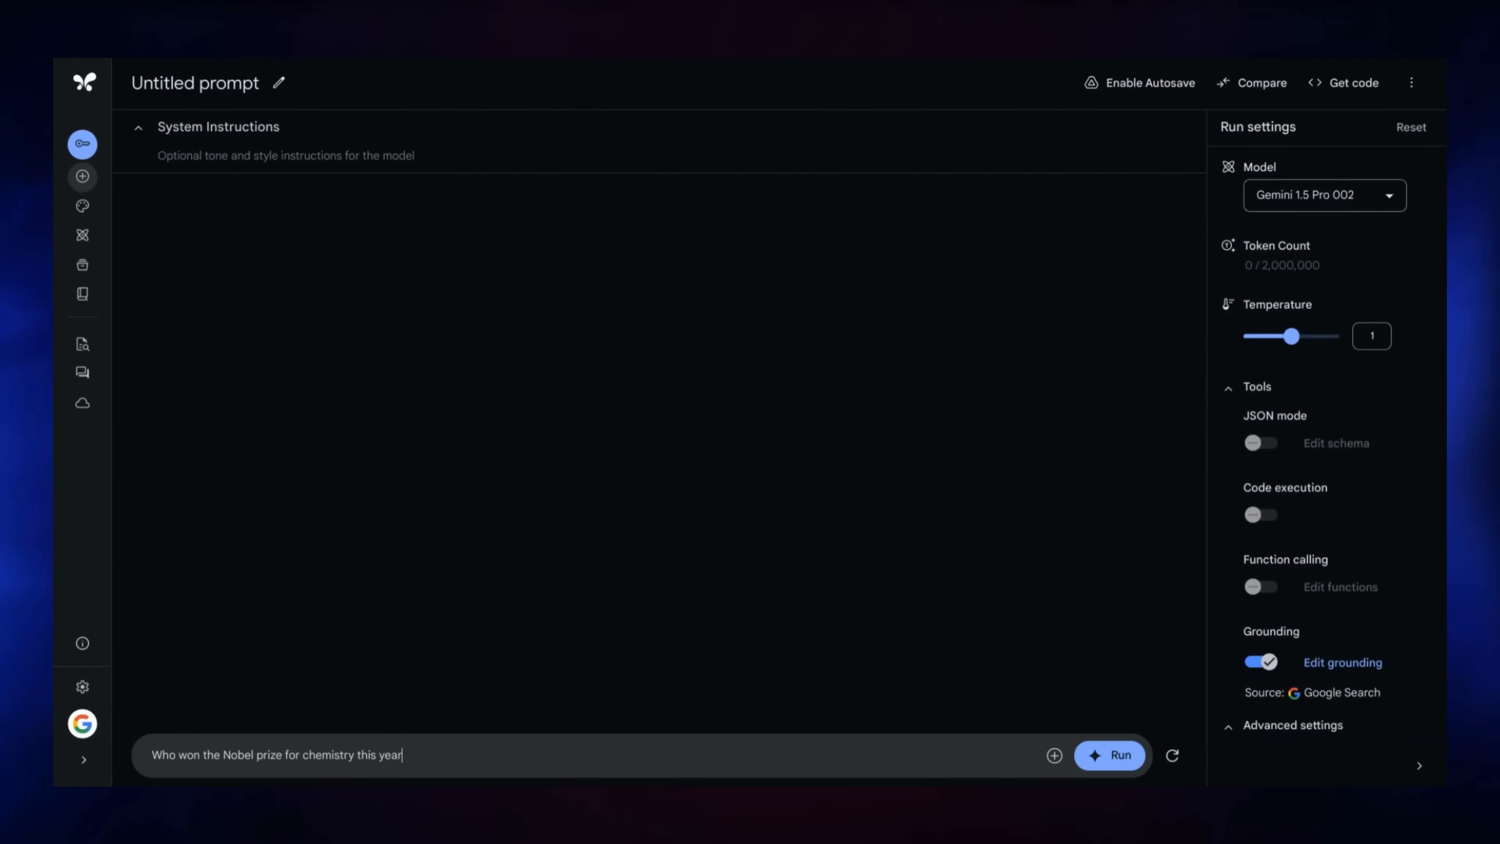
{"action": "left_click", "coordinate": [1109, 755]}
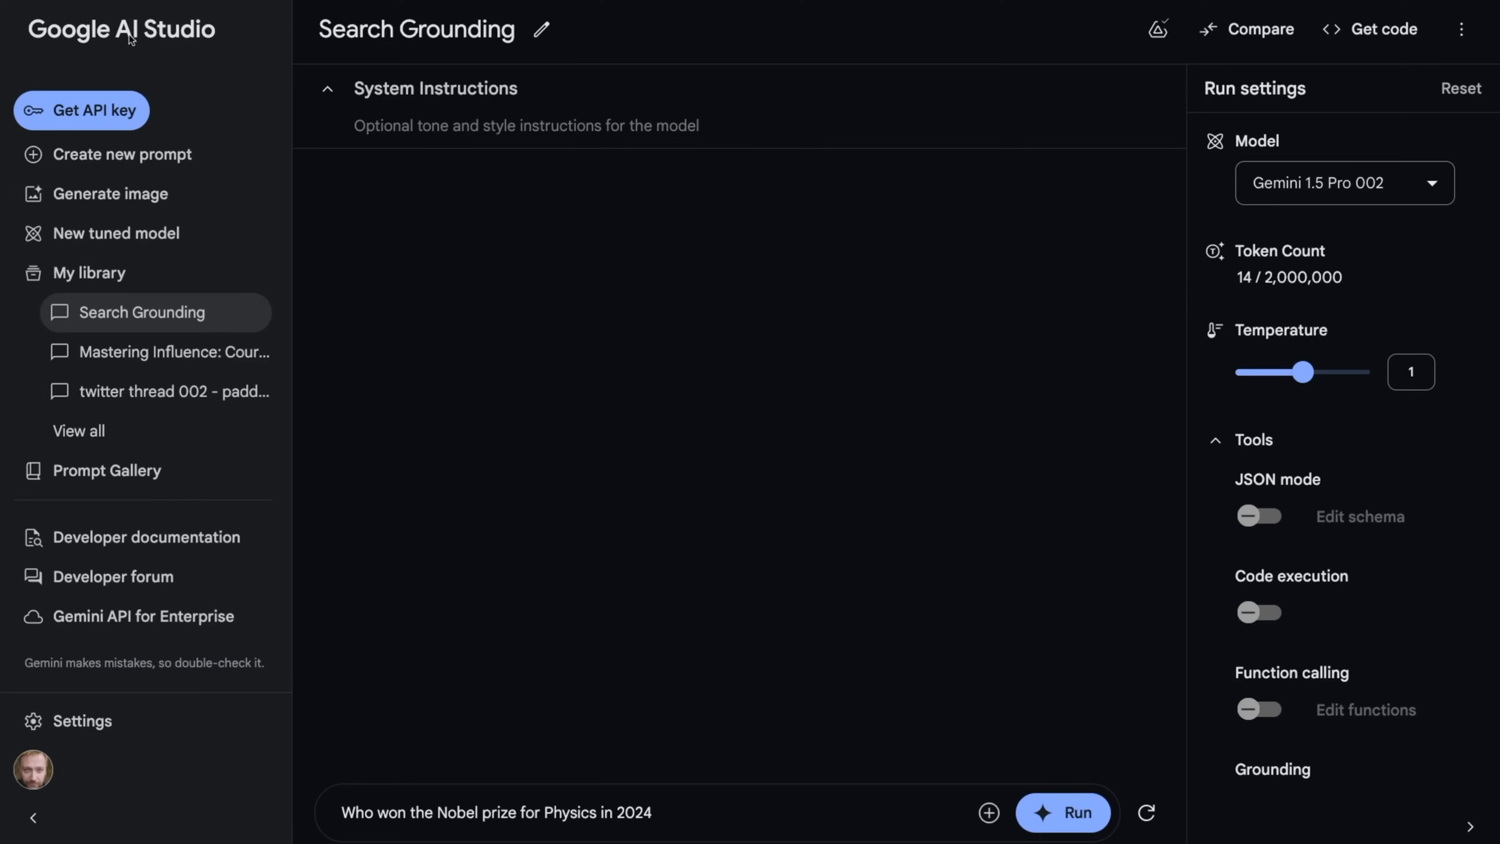
{"action": "mouse_move", "coordinate": [245, 77]}
{"action": "type", "text": "?"}
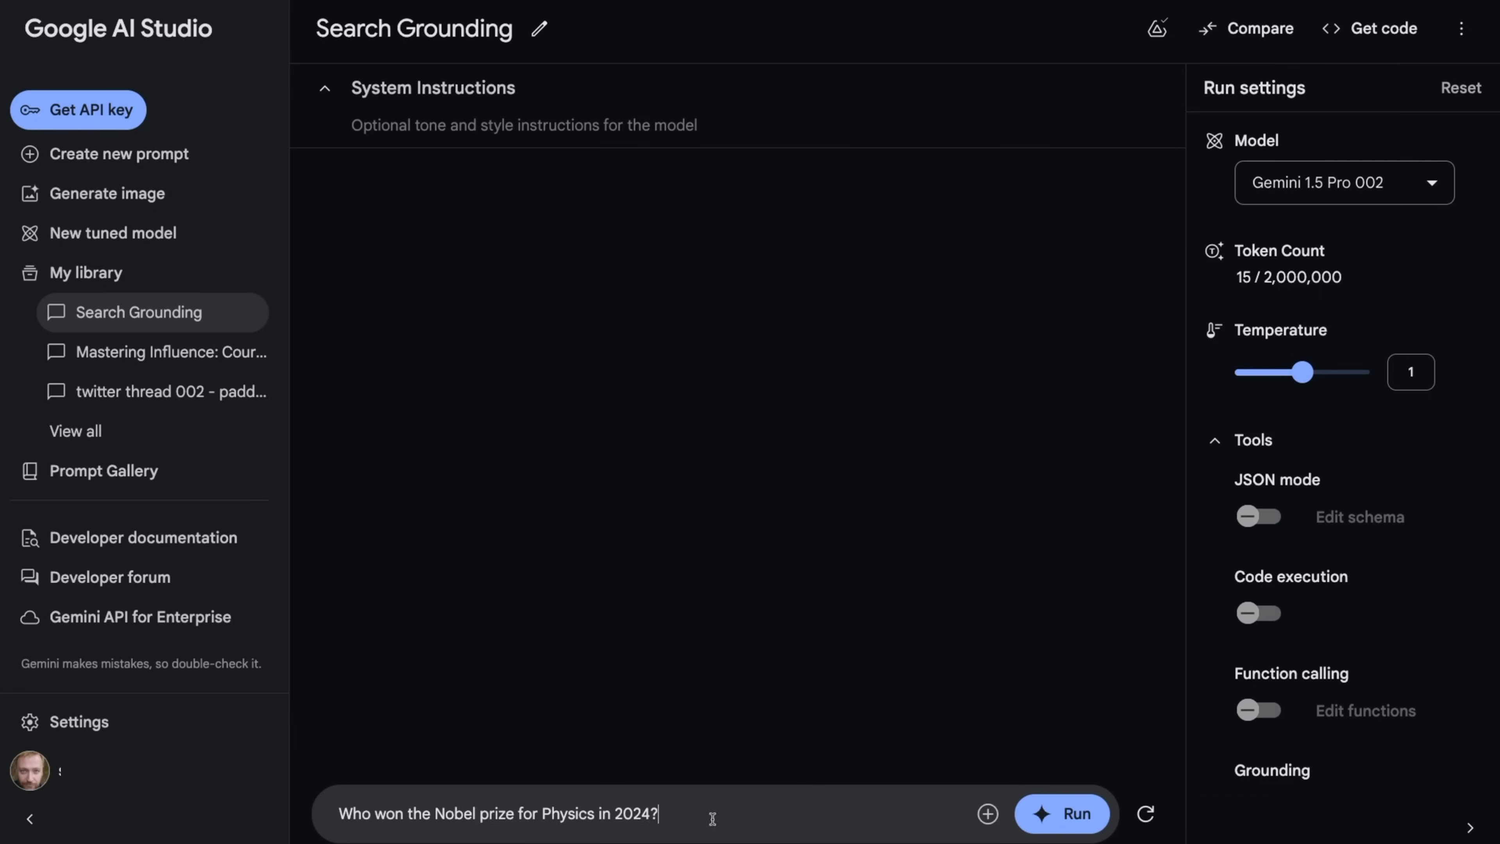
Run the 2024 Physics Nobel question to get the attosecond light pulses answer.
{"action": "left_click", "coordinate": [1062, 814]}
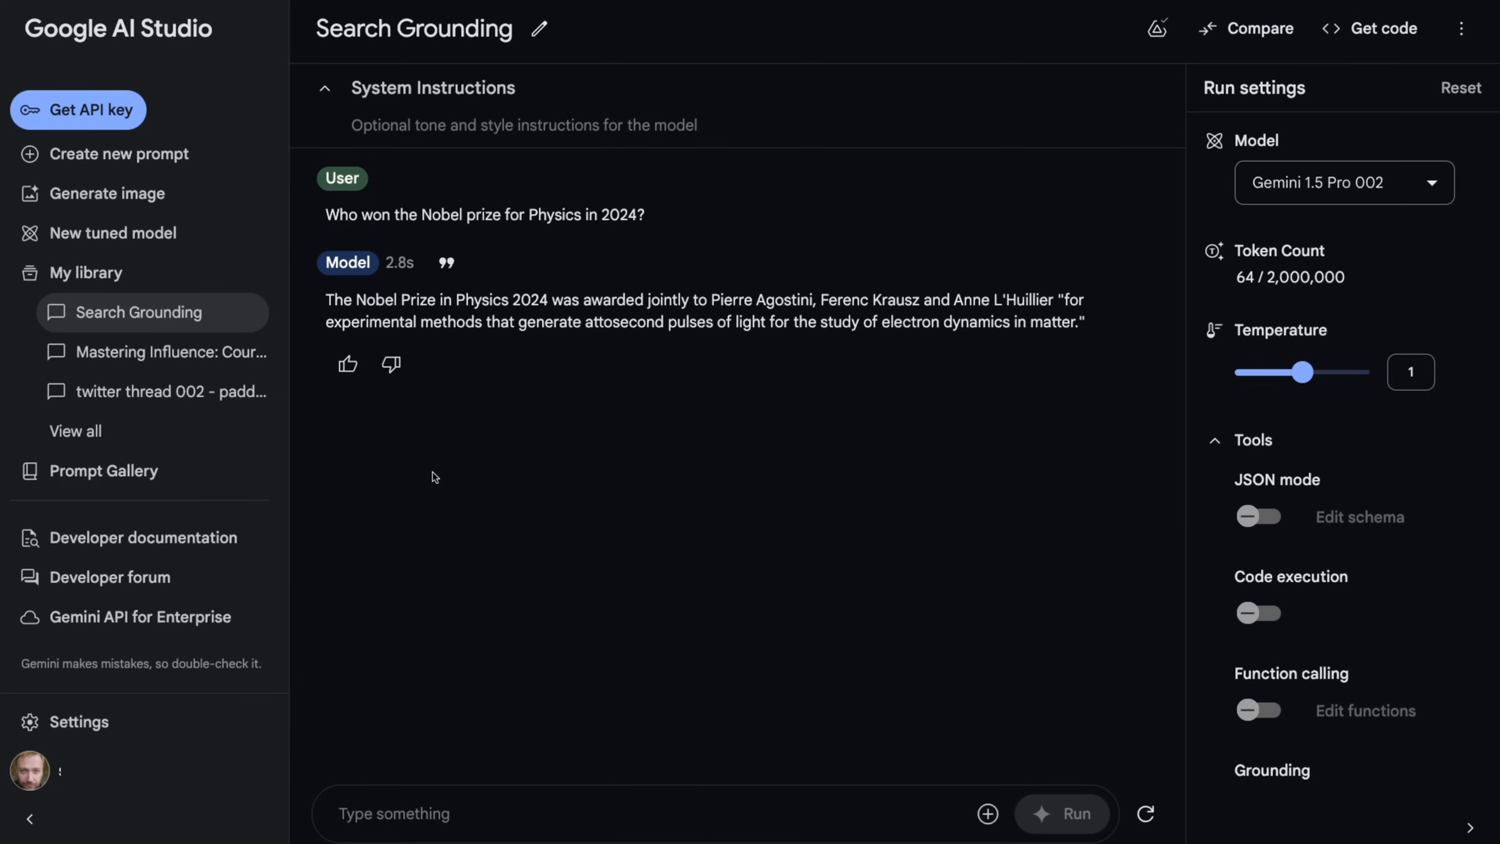
{"action": "mouse_move", "coordinate": [483, 282]}
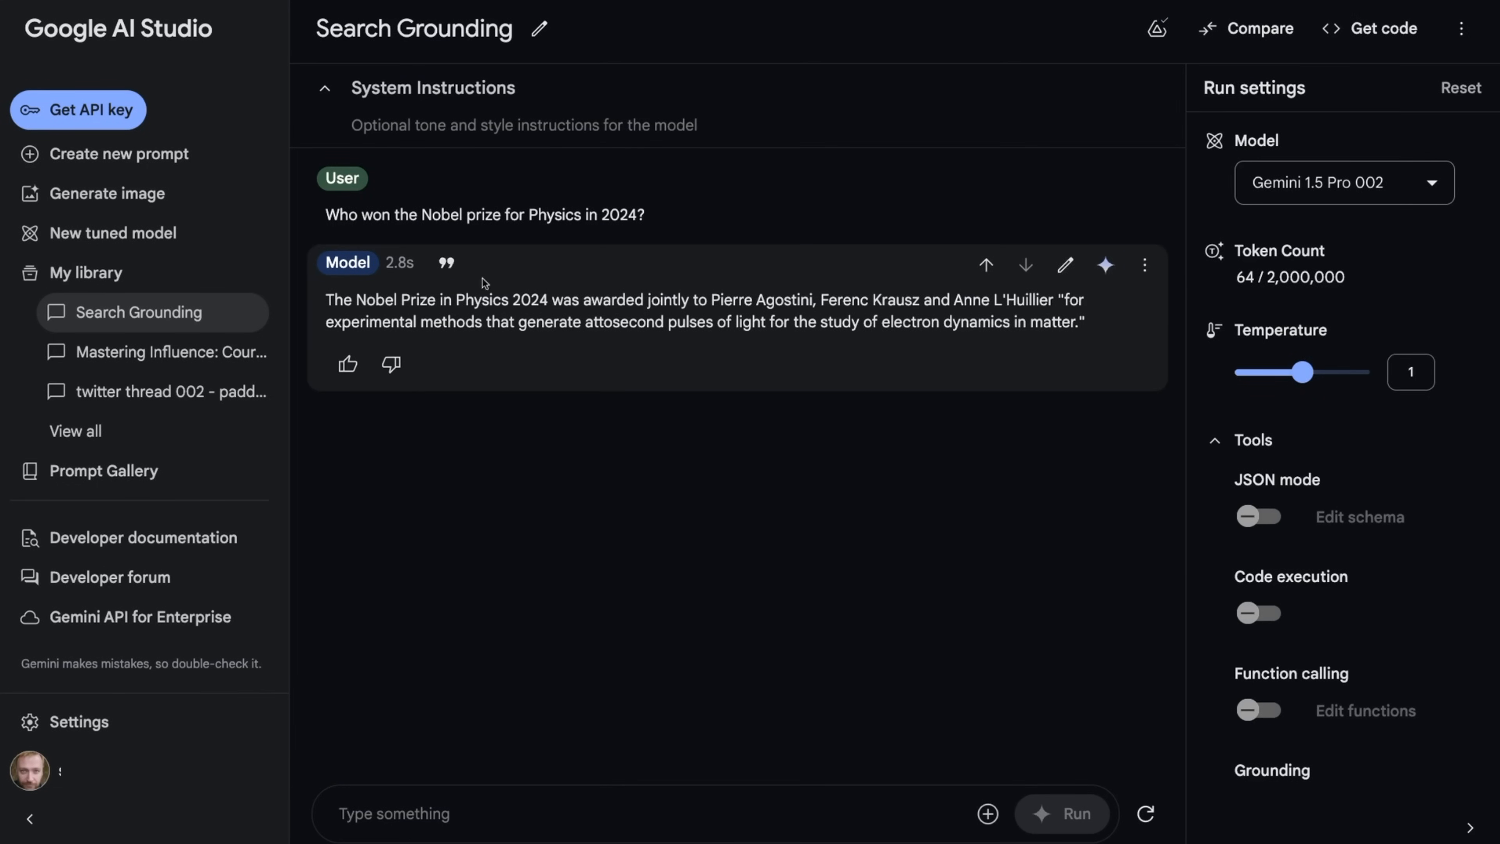
{"action": "mouse_move", "coordinate": [819, 299]}
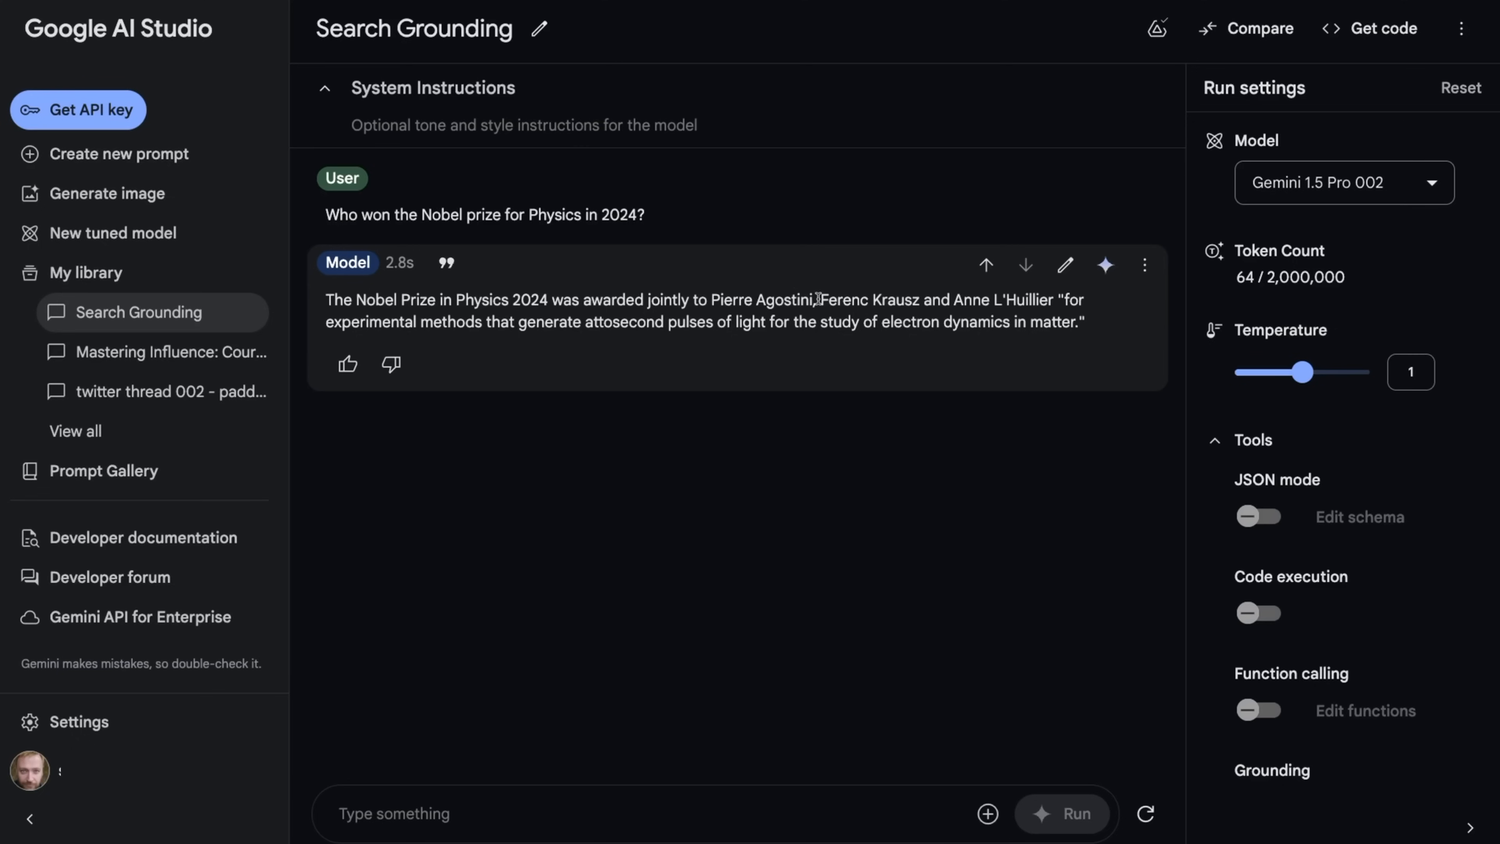
{"action": "mouse_move", "coordinate": [930, 323]}
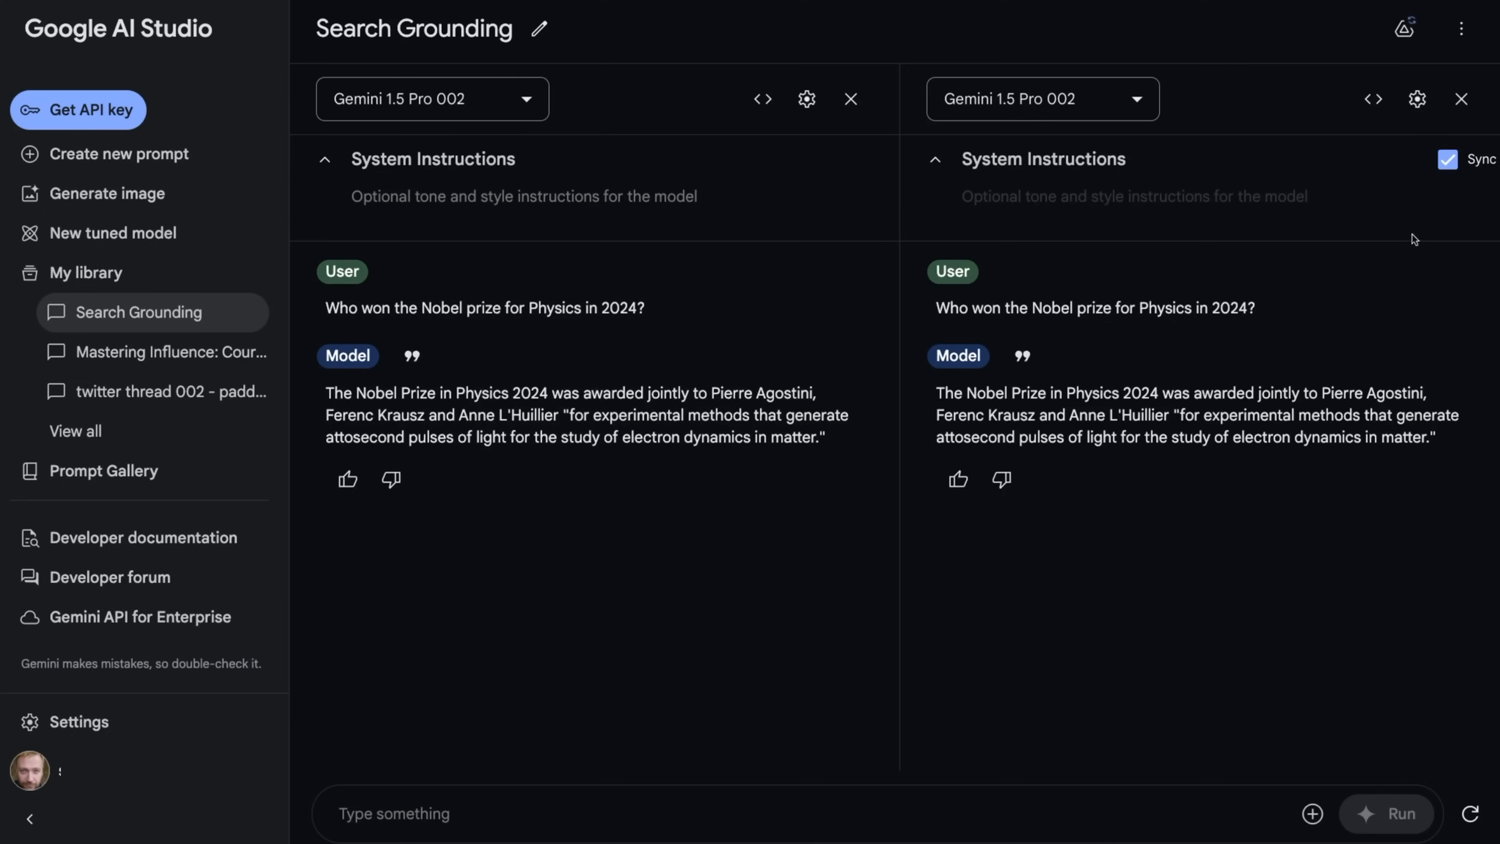
{"action": "mouse_move", "coordinate": [1416, 98]}
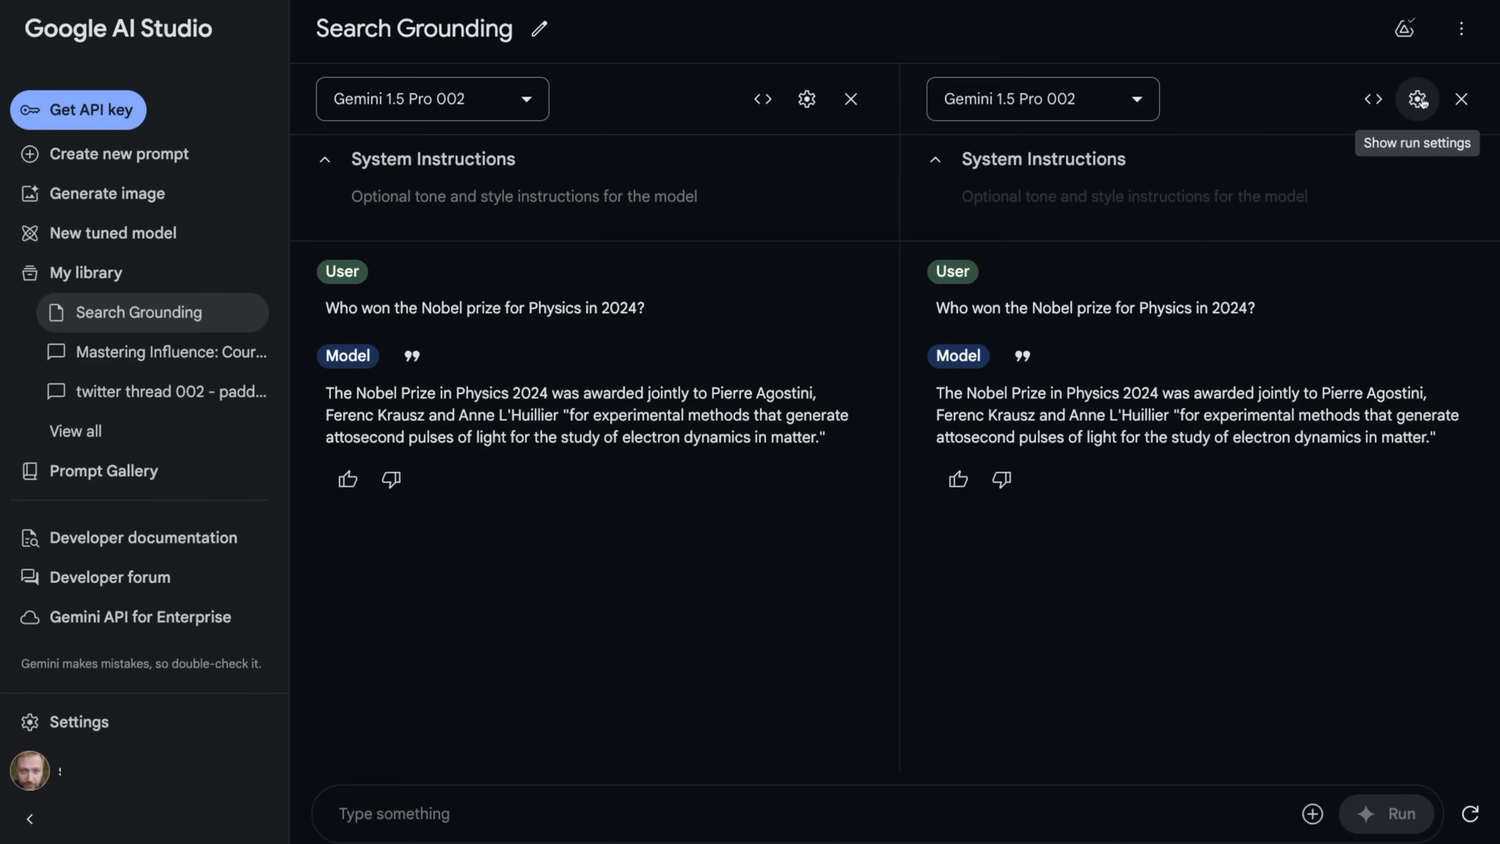
Rerun the Physics question for the second compared model to get the grounded Hopfield and Hinton answer.
{"action": "left_click", "coordinate": [1416, 98]}
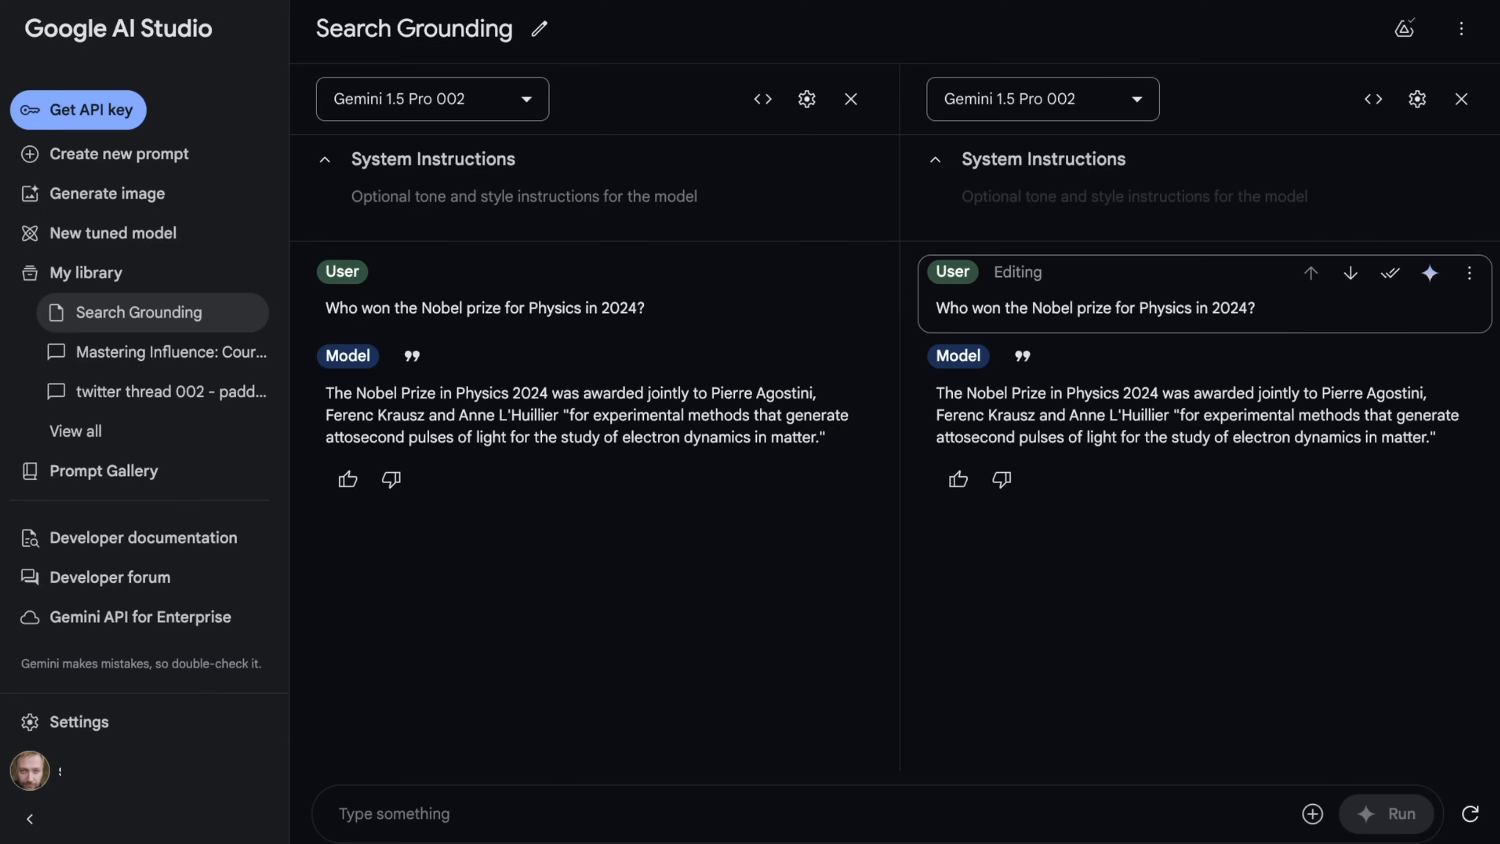
{"action": "mouse_move", "coordinate": [1429, 274]}
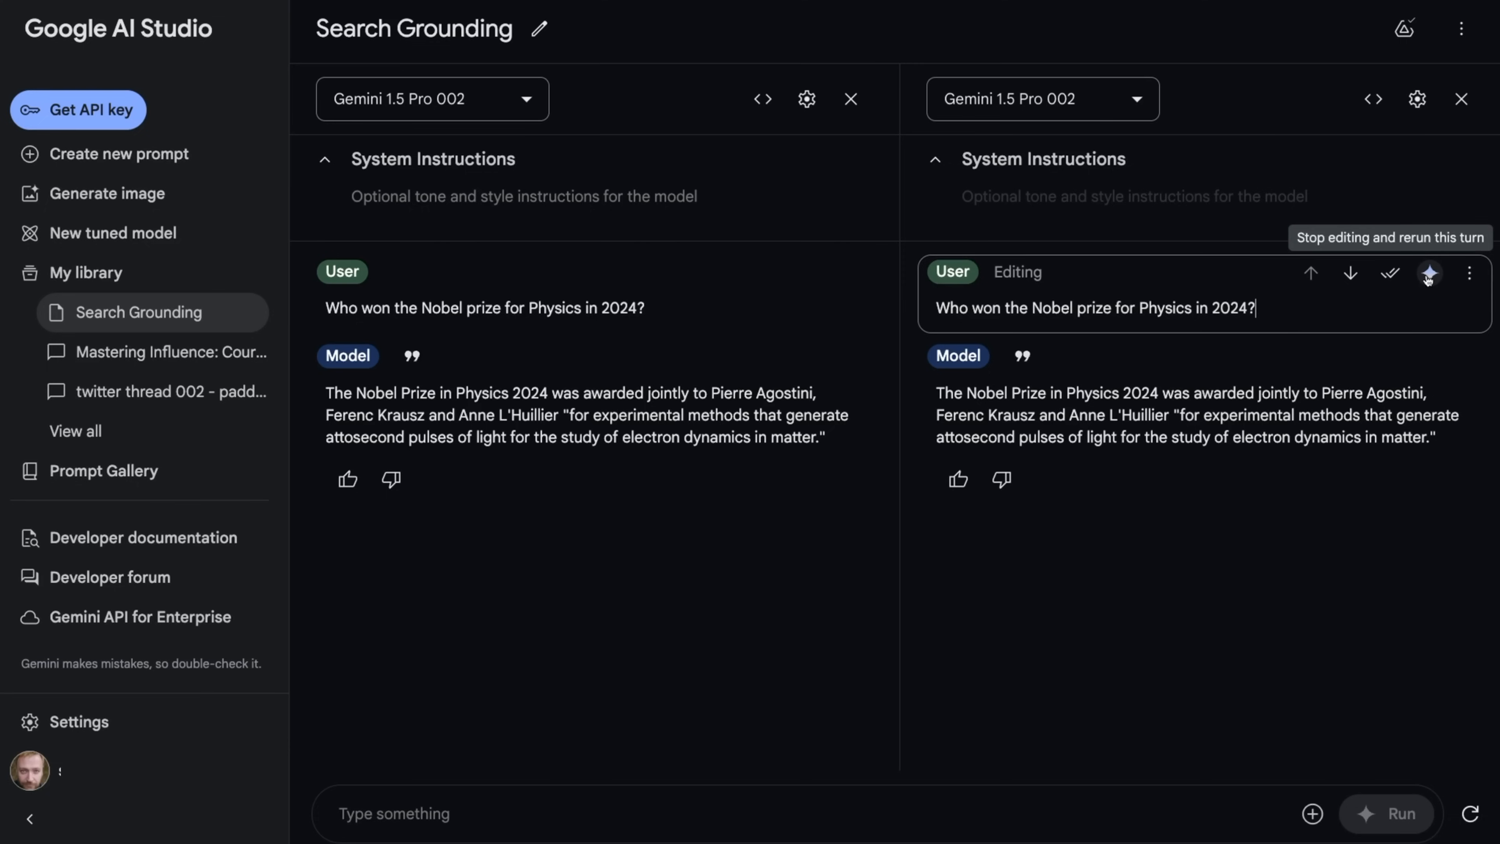
{"action": "left_click", "coordinate": [1429, 273]}
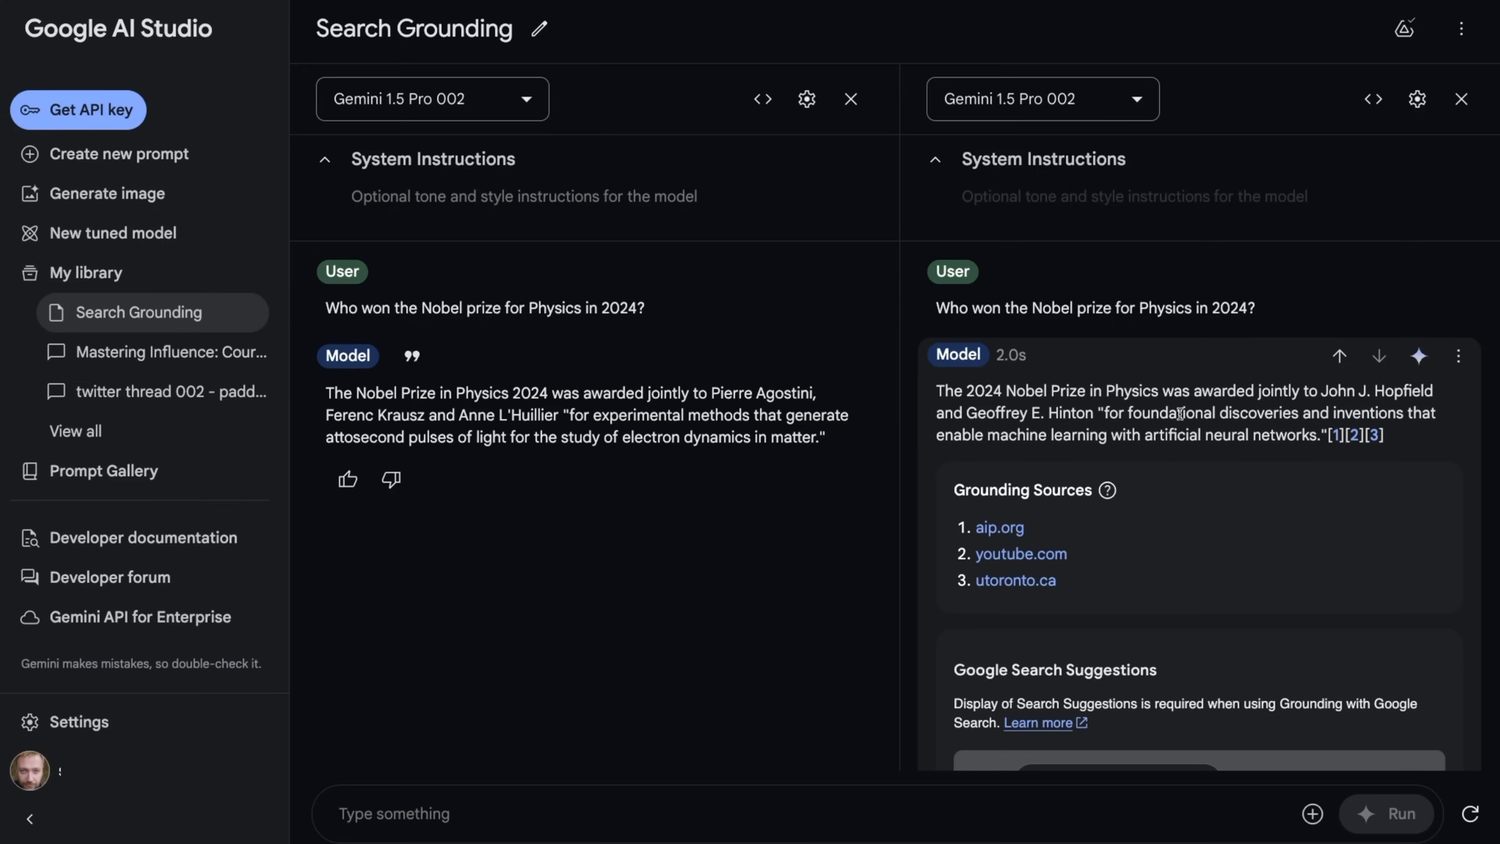
{"action": "scroll", "scroll_direction": "down", "scroll_amount": 3}
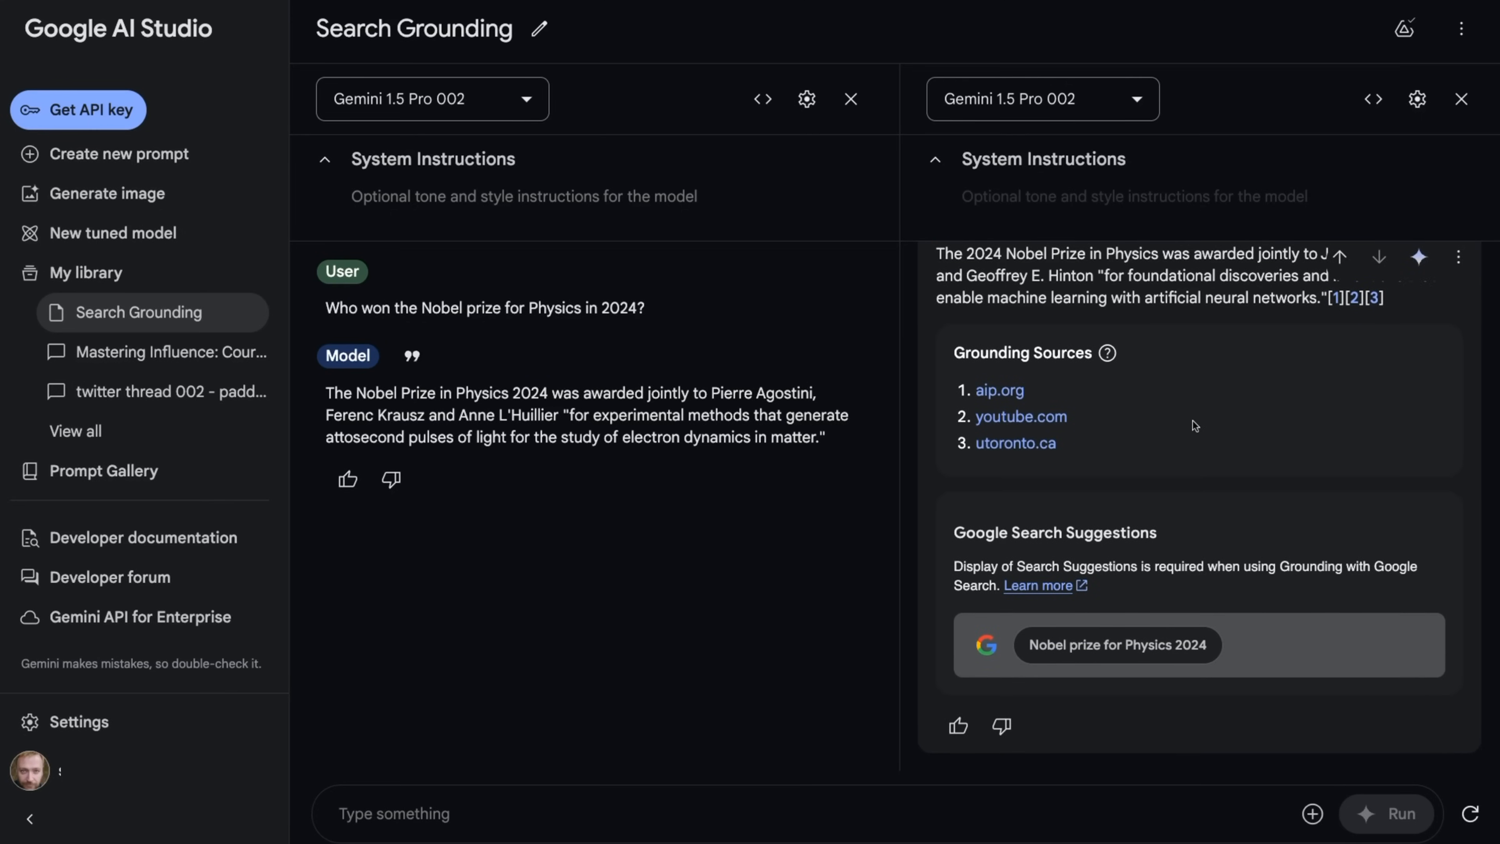
{"action": "mouse_move", "coordinate": [1099, 438]}
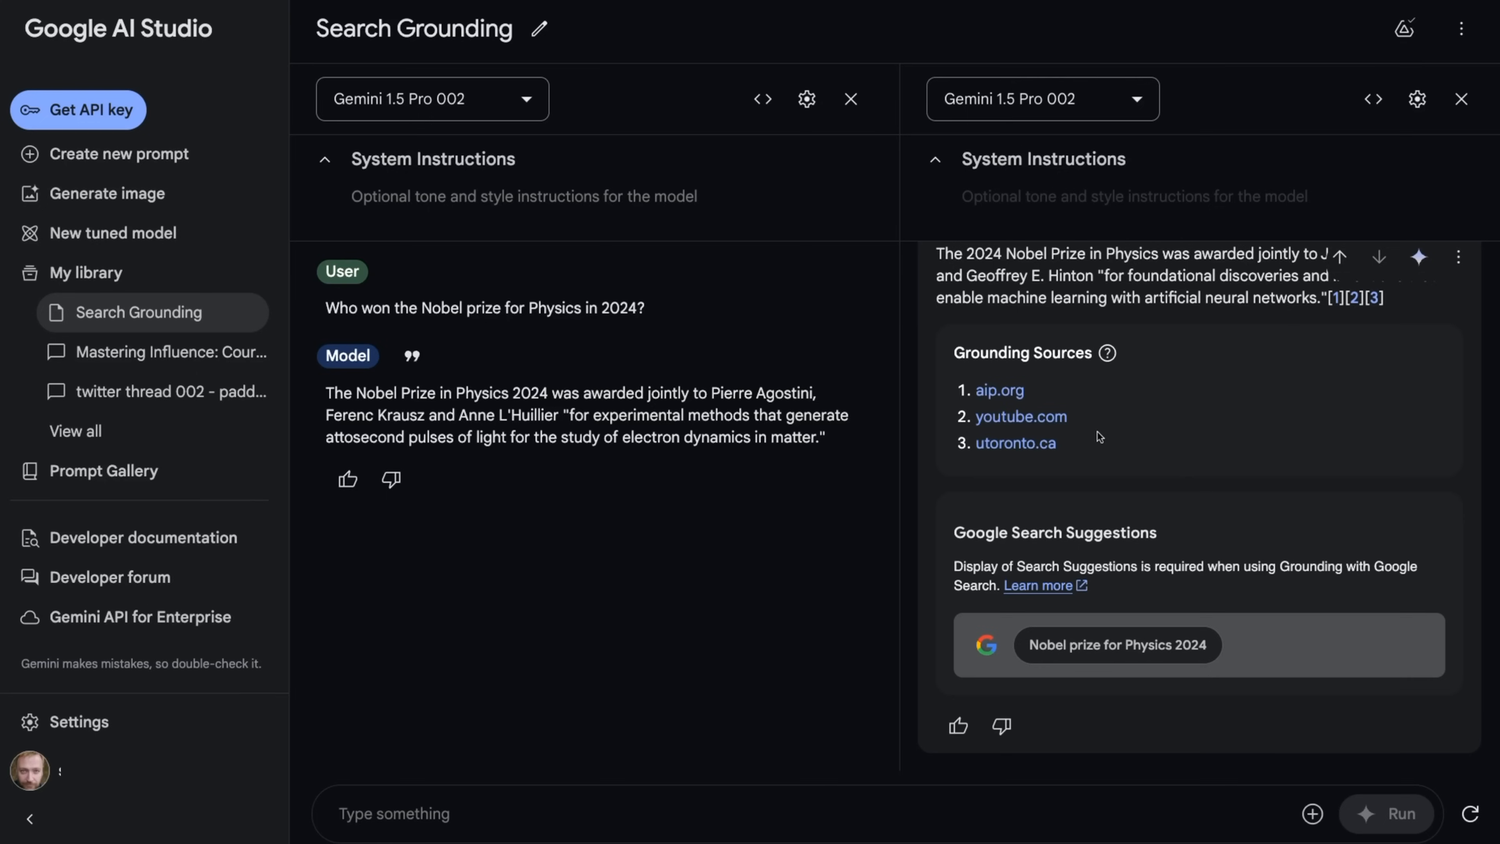
{"action": "mouse_move", "coordinate": [1028, 401]}
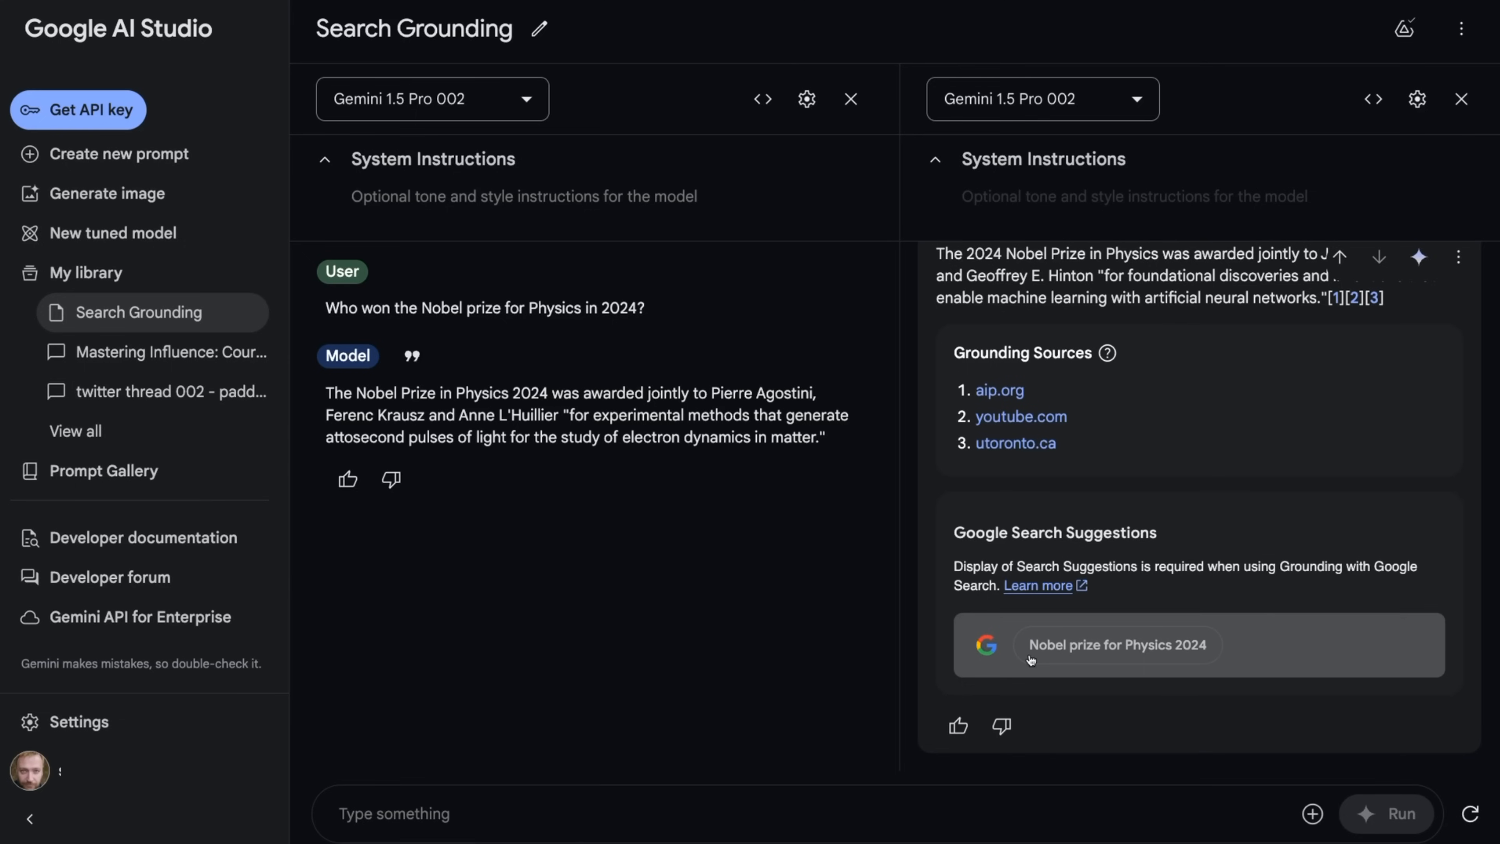
{"action": "mouse_move", "coordinate": [1155, 653]}
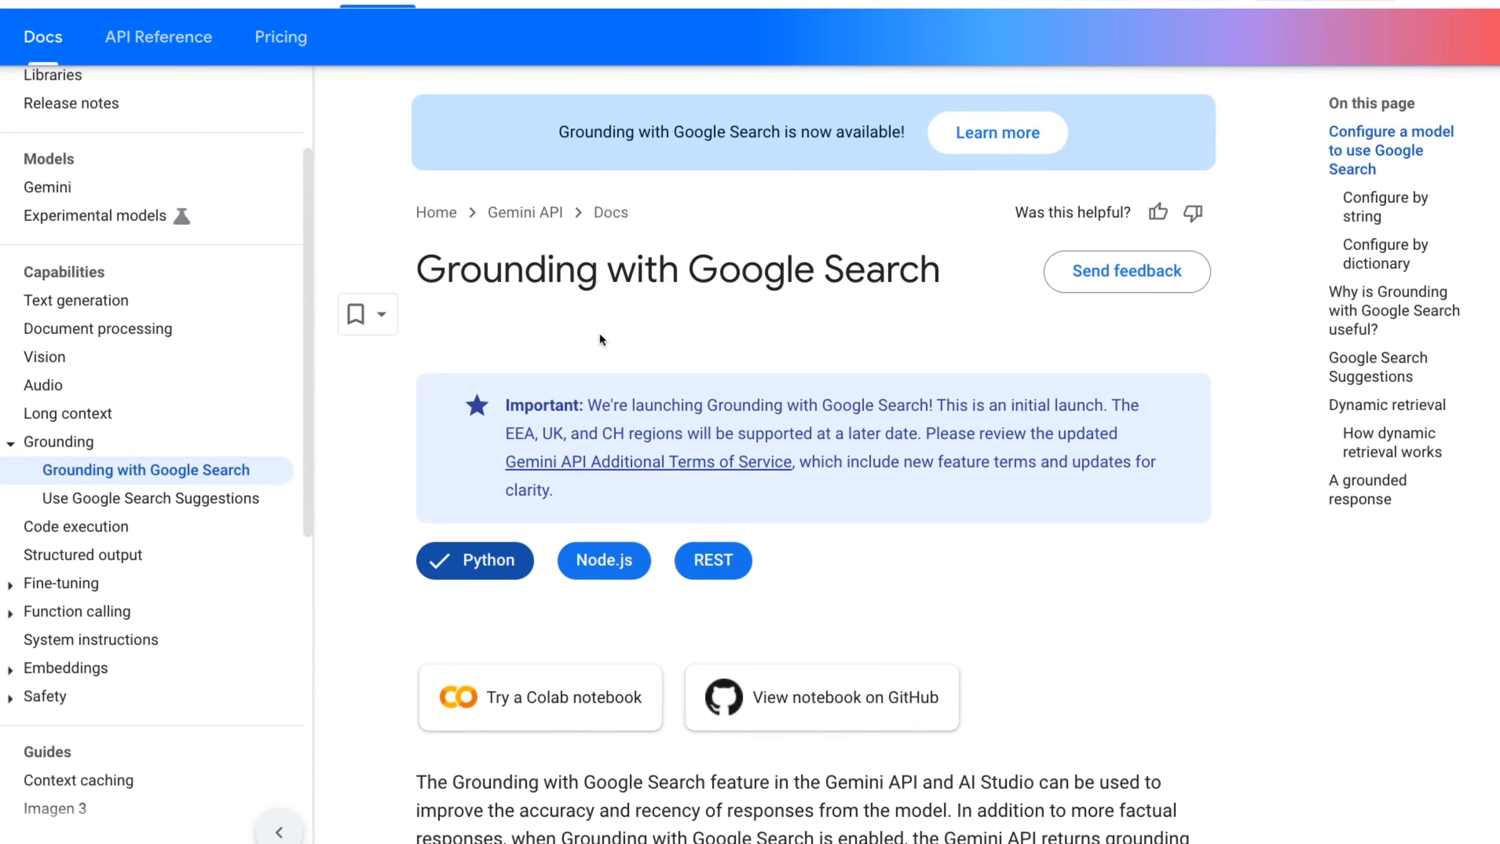
{"action": "mouse_move", "coordinate": [391, 244]}
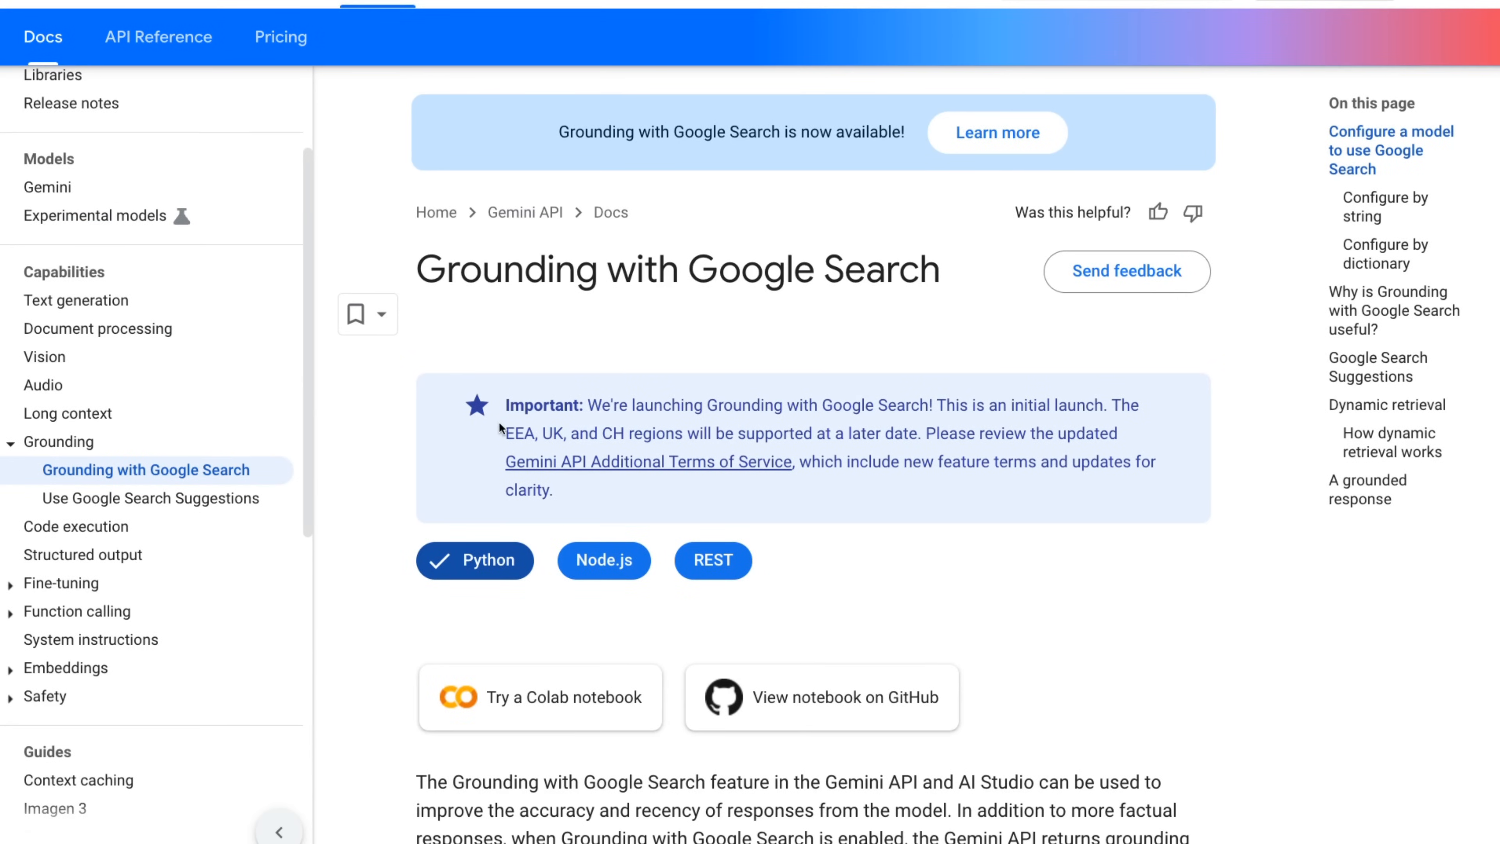
Scroll the Grounding with Google Search docs to the Super Bowl example and Search Suggestions.
{"action": "scroll", "scroll_direction": "down", "scroll_amount": 3}
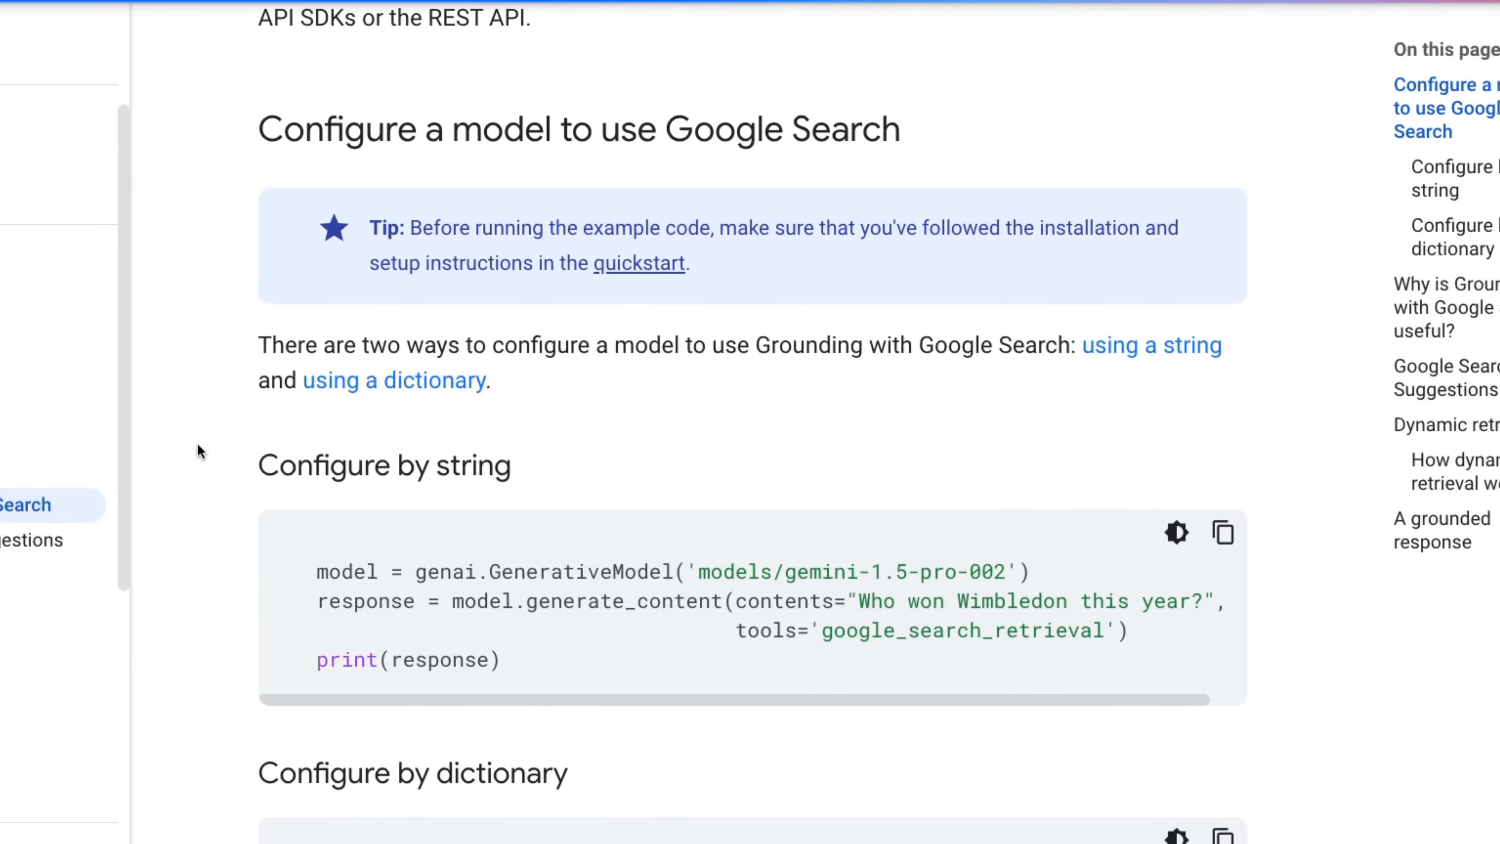
{"action": "scroll", "scroll_direction": "down", "scroll_amount": 3}
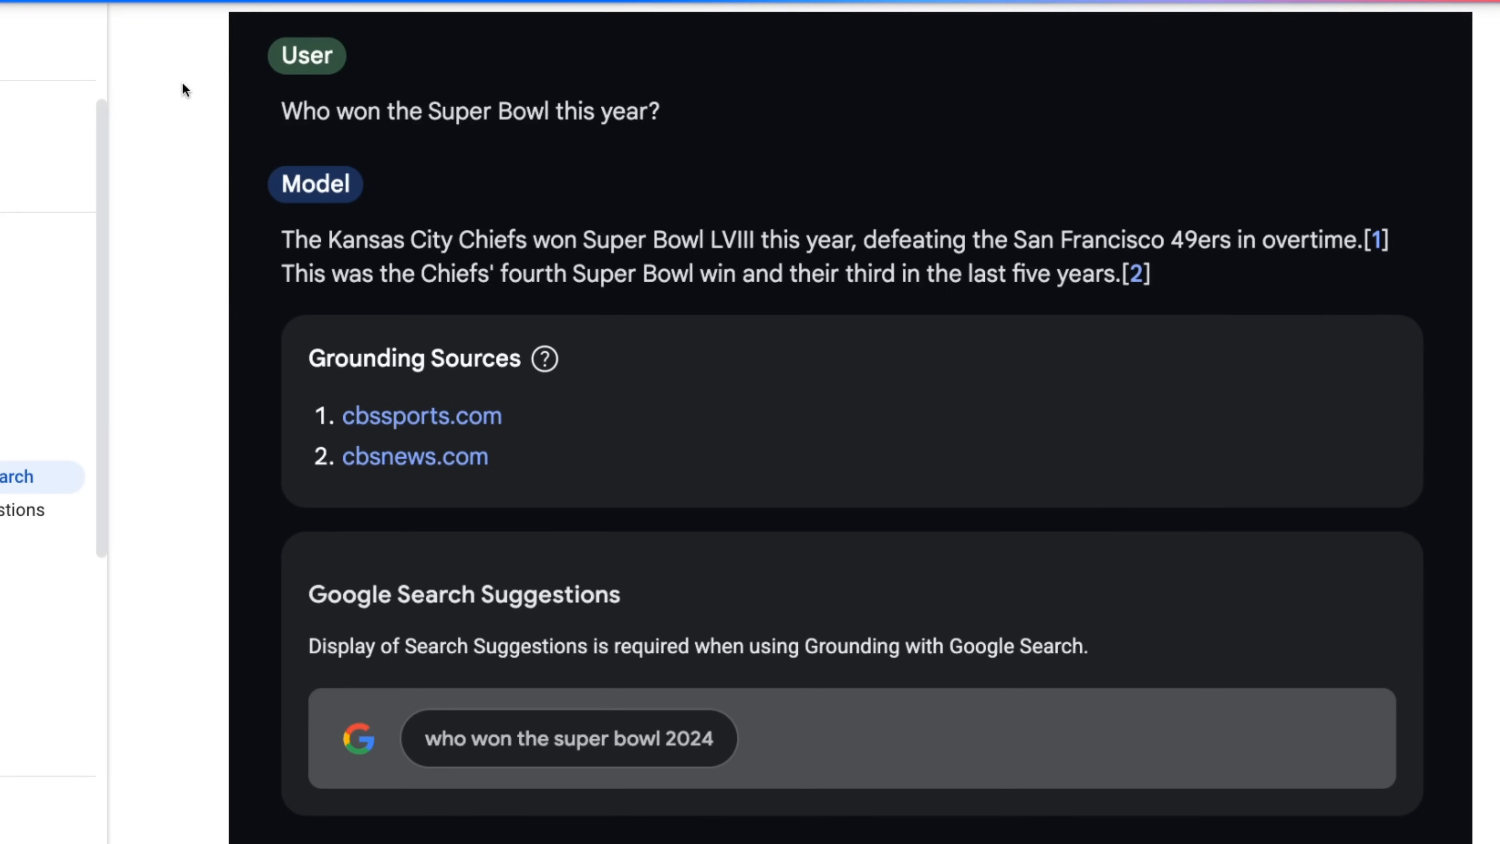
{"action": "scroll", "scroll_direction": "down", "scroll_amount": 3}
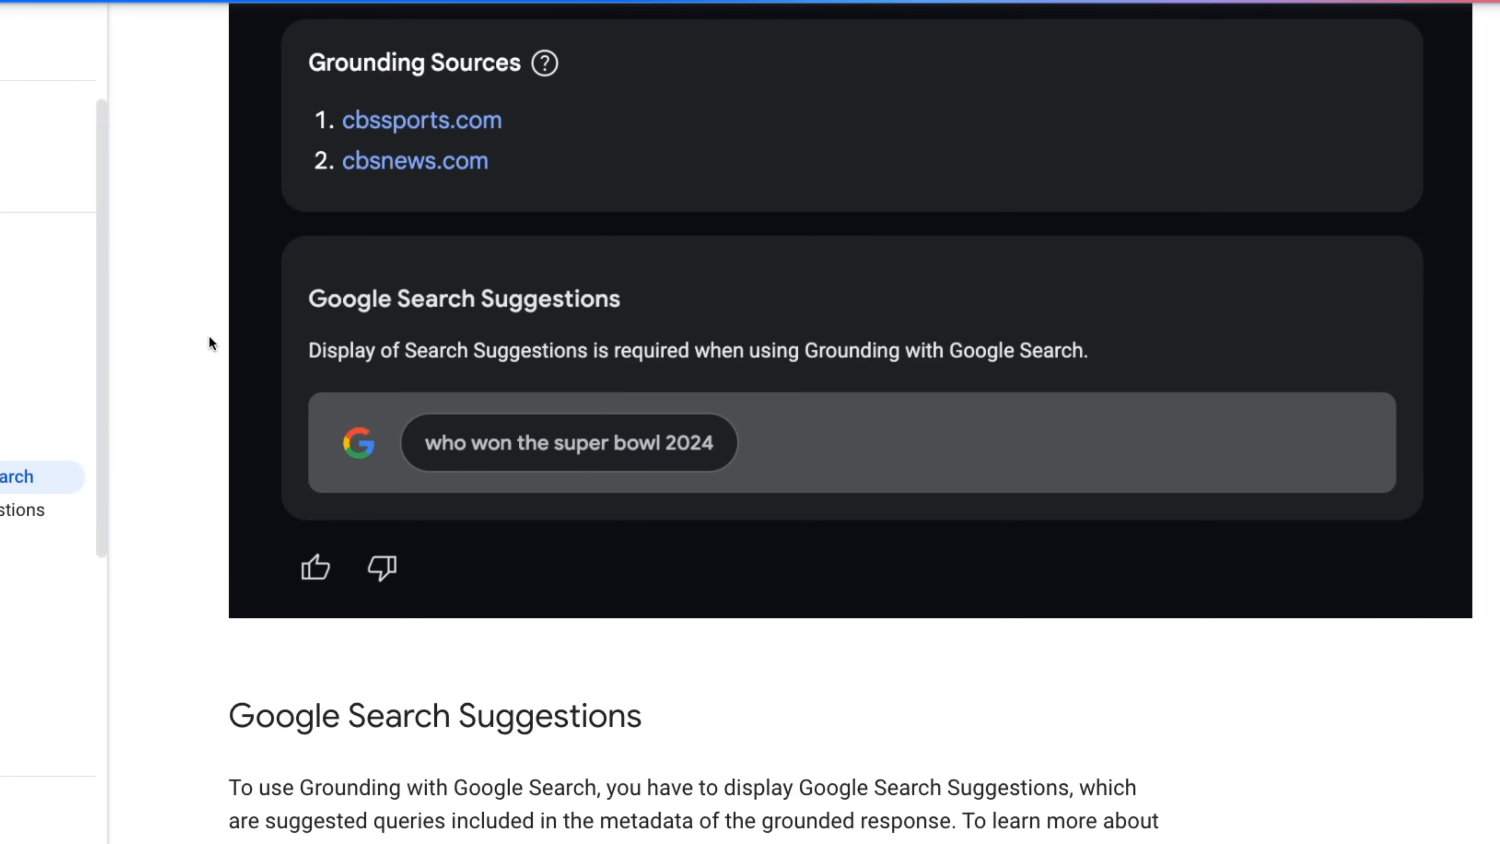
{"action": "mouse_move", "coordinate": [302, 619]}
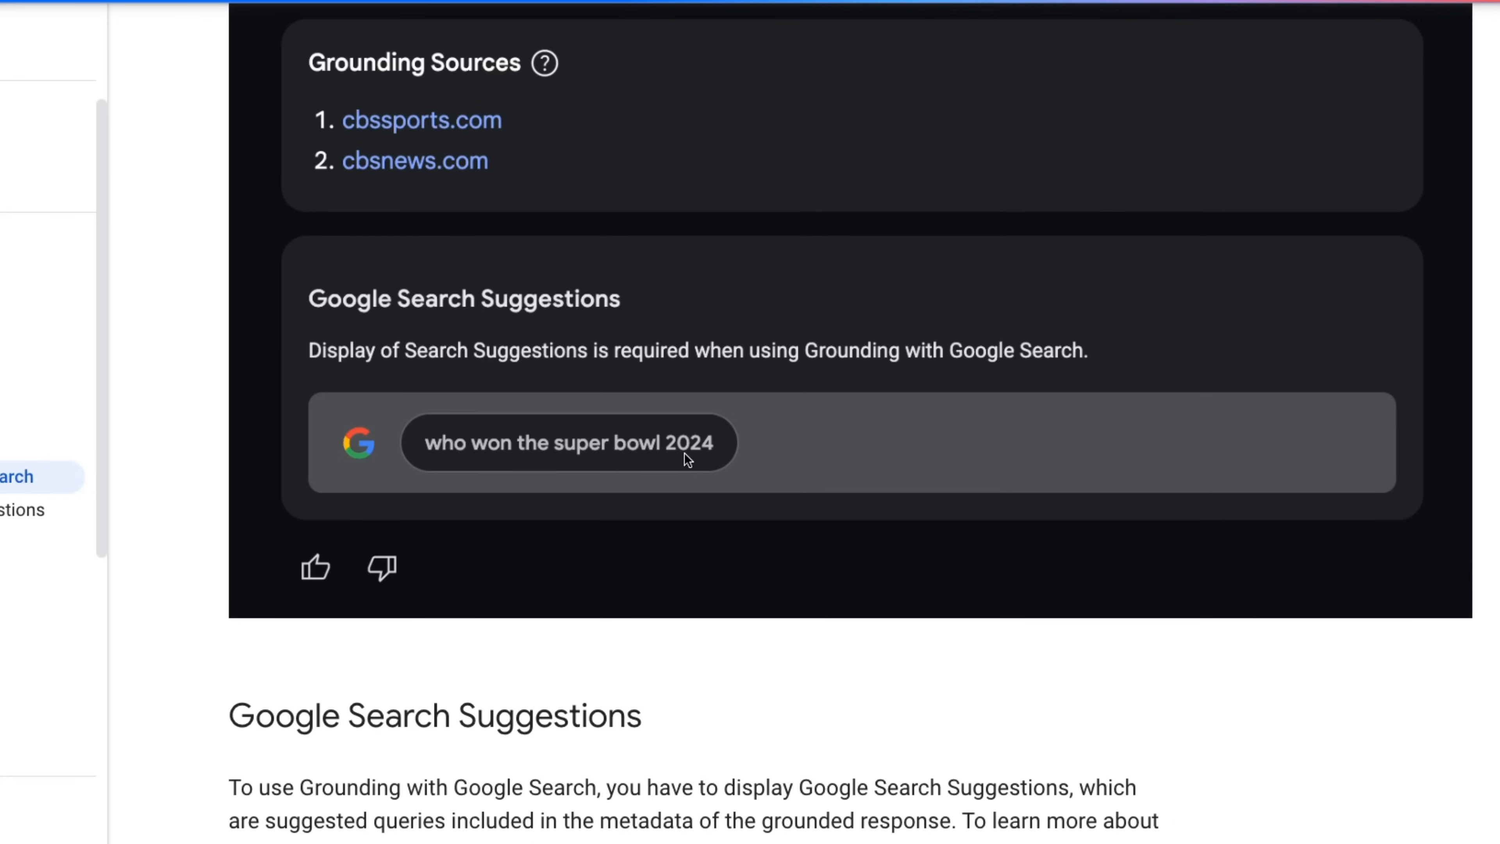
{"action": "mouse_move", "coordinate": [516, 430]}
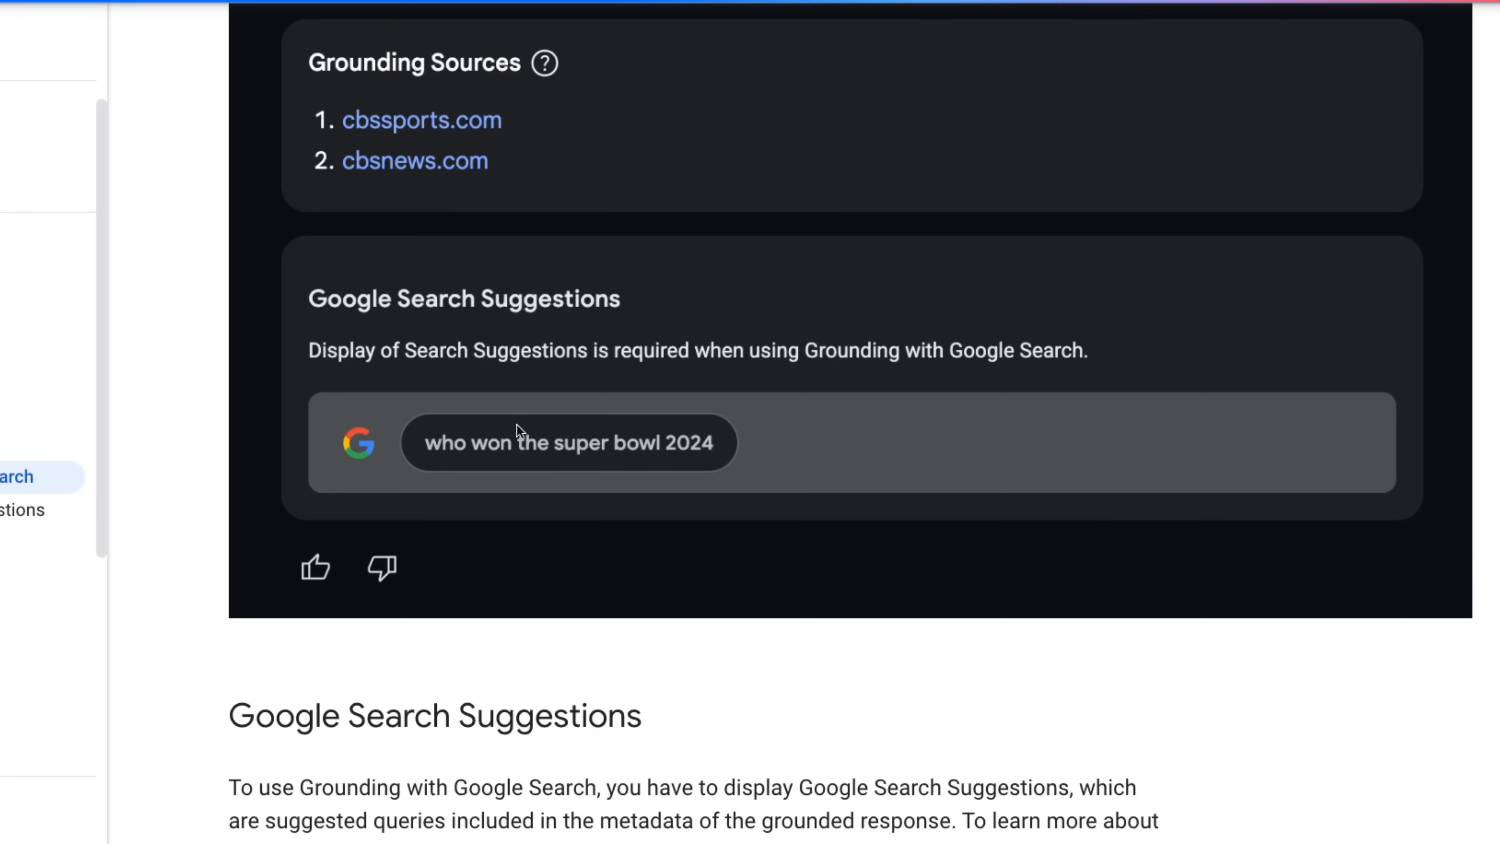
{"action": "mouse_move", "coordinate": [188, 18]}
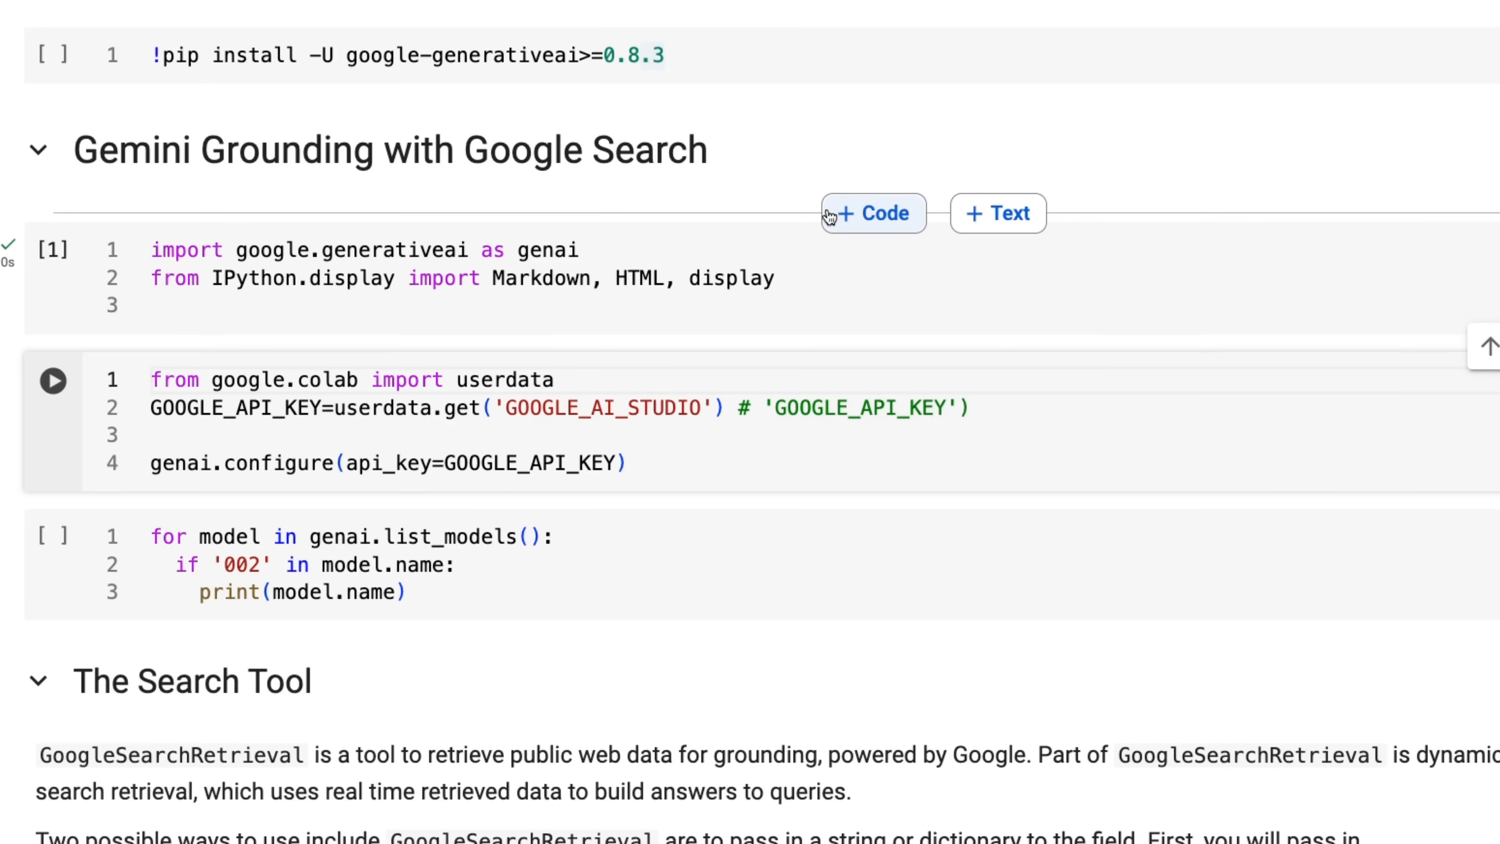
Run the list_models cell printing gemini-1.5-pro-002 and gemini-1.5-flash-002.
{"action": "left_click", "coordinate": [52, 379]}
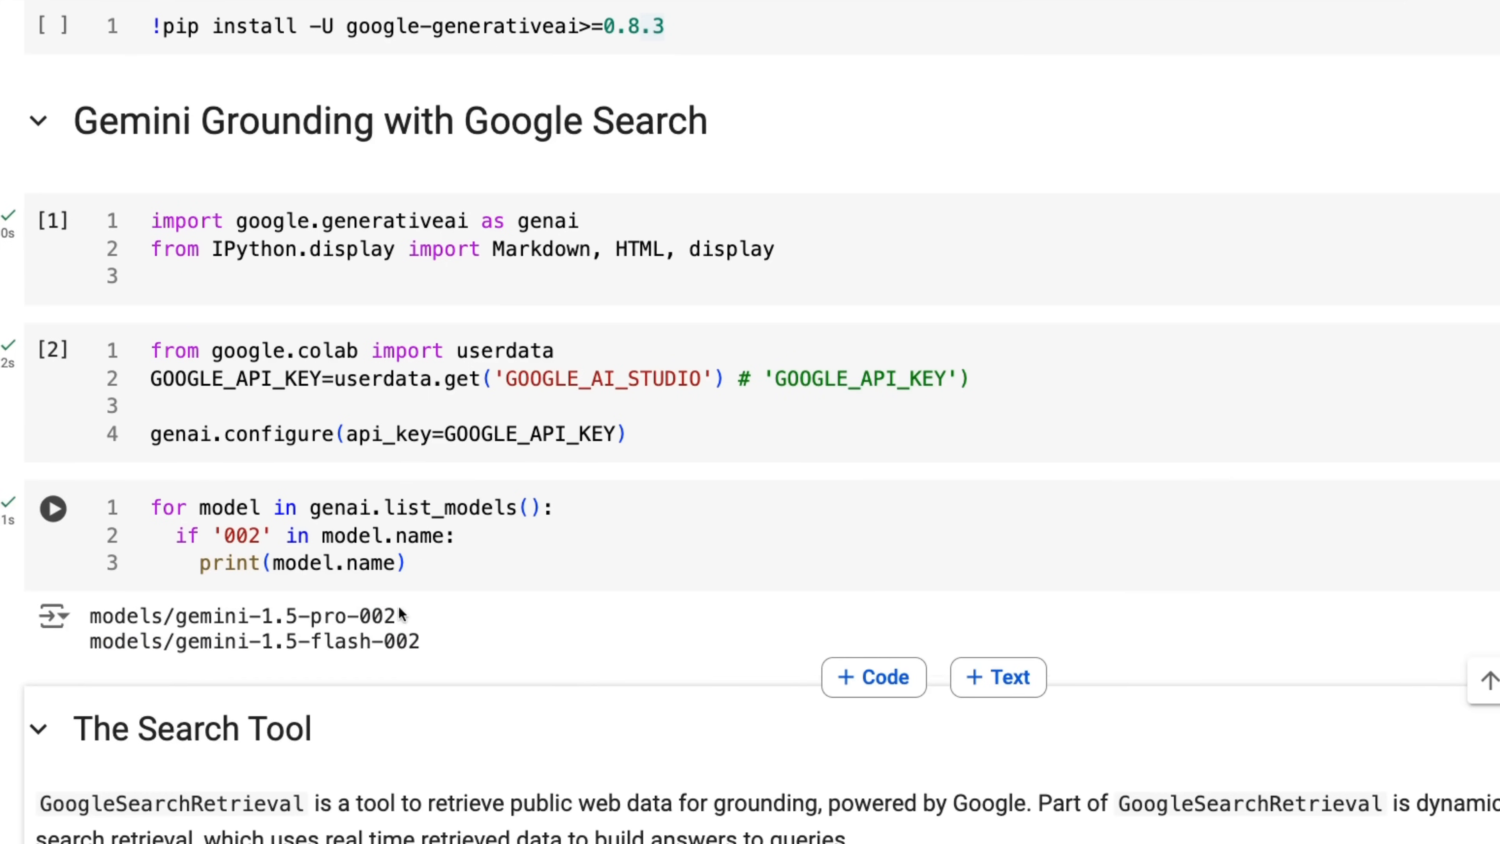
{"action": "mouse_move", "coordinate": [274, 545]}
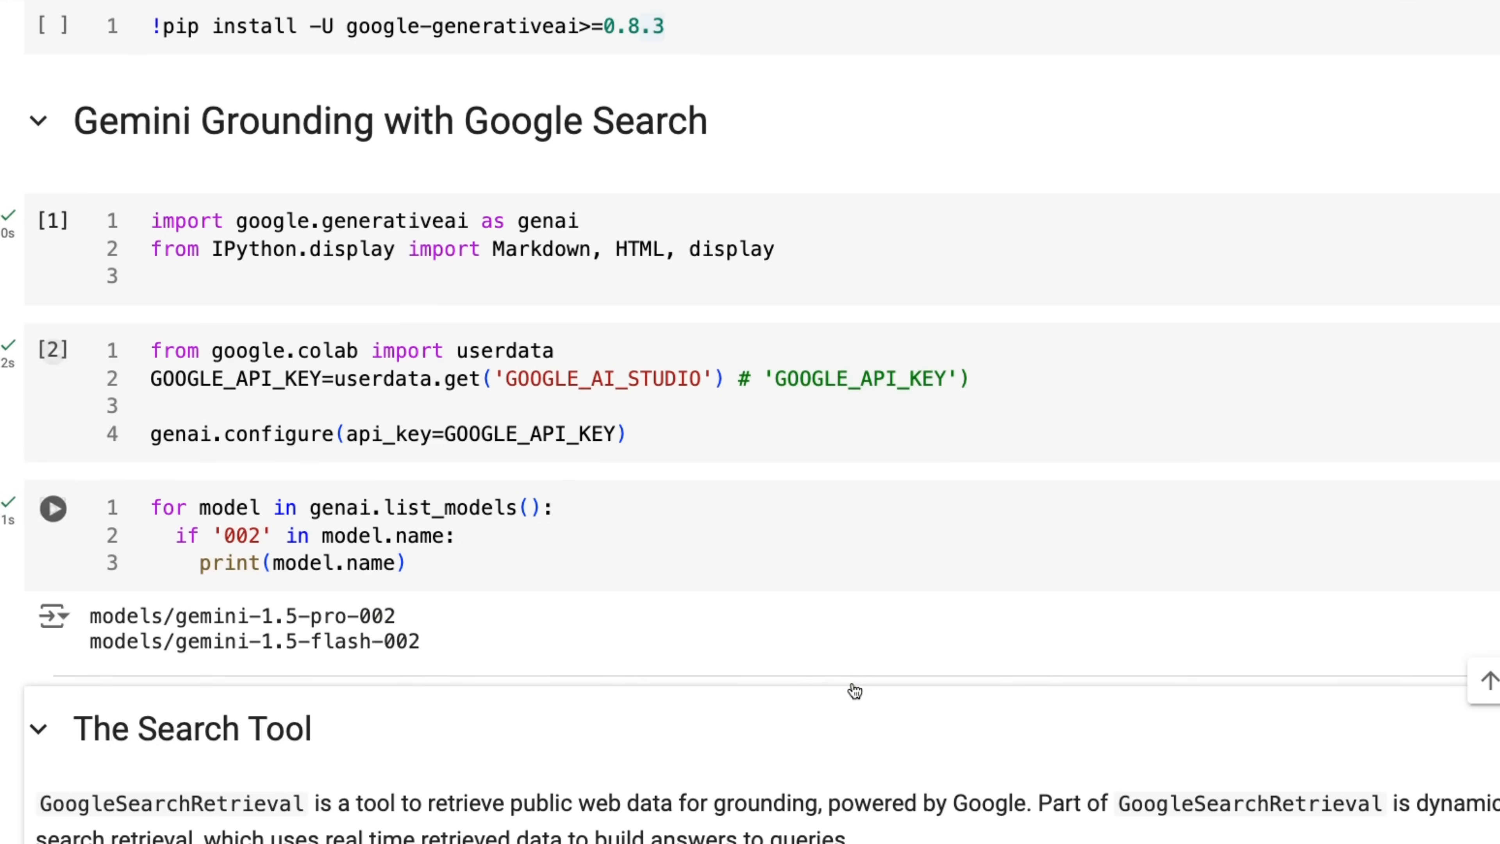
Scroll to The Search Tool section and edit the GenerativeModel cell for gemini-1.5-pro-002.
{"action": "scroll", "scroll_direction": "down", "scroll_amount": 3}
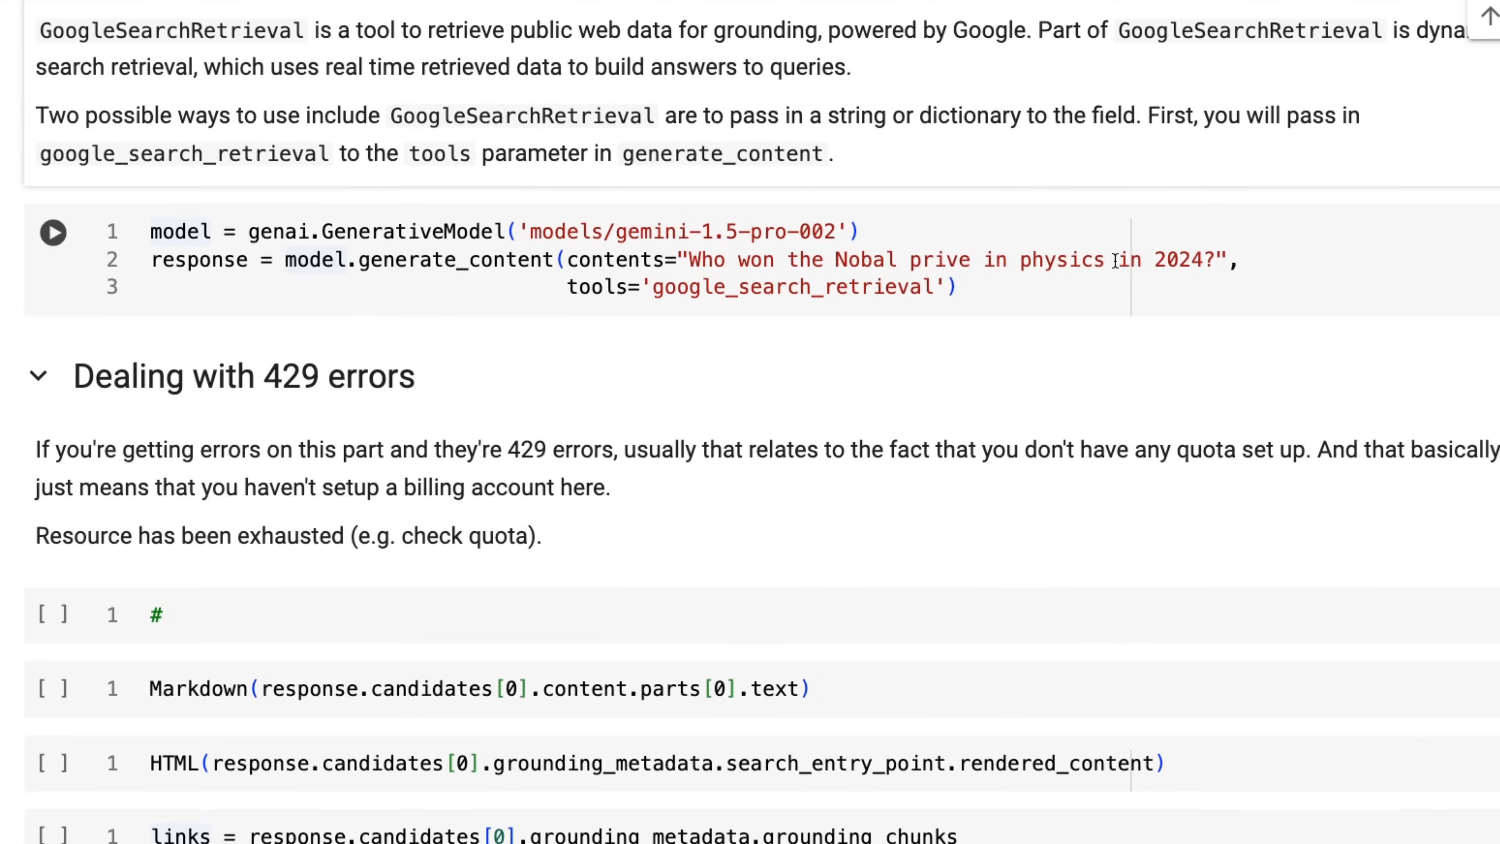
{"action": "scroll", "scroll_direction": "down", "scroll_amount": 3}
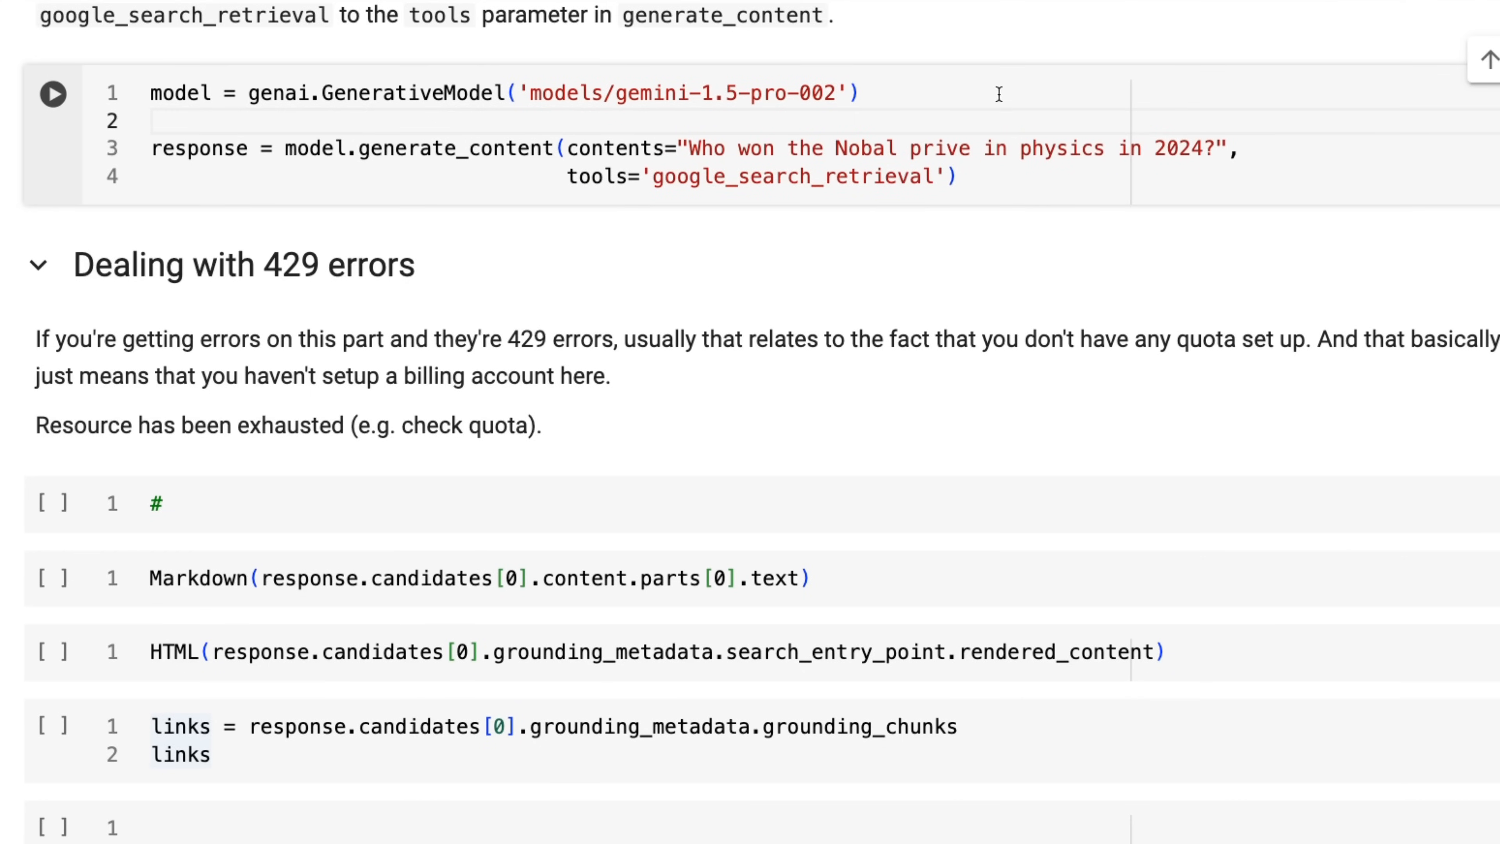
{"action": "mouse_move", "coordinate": [1032, 128]}
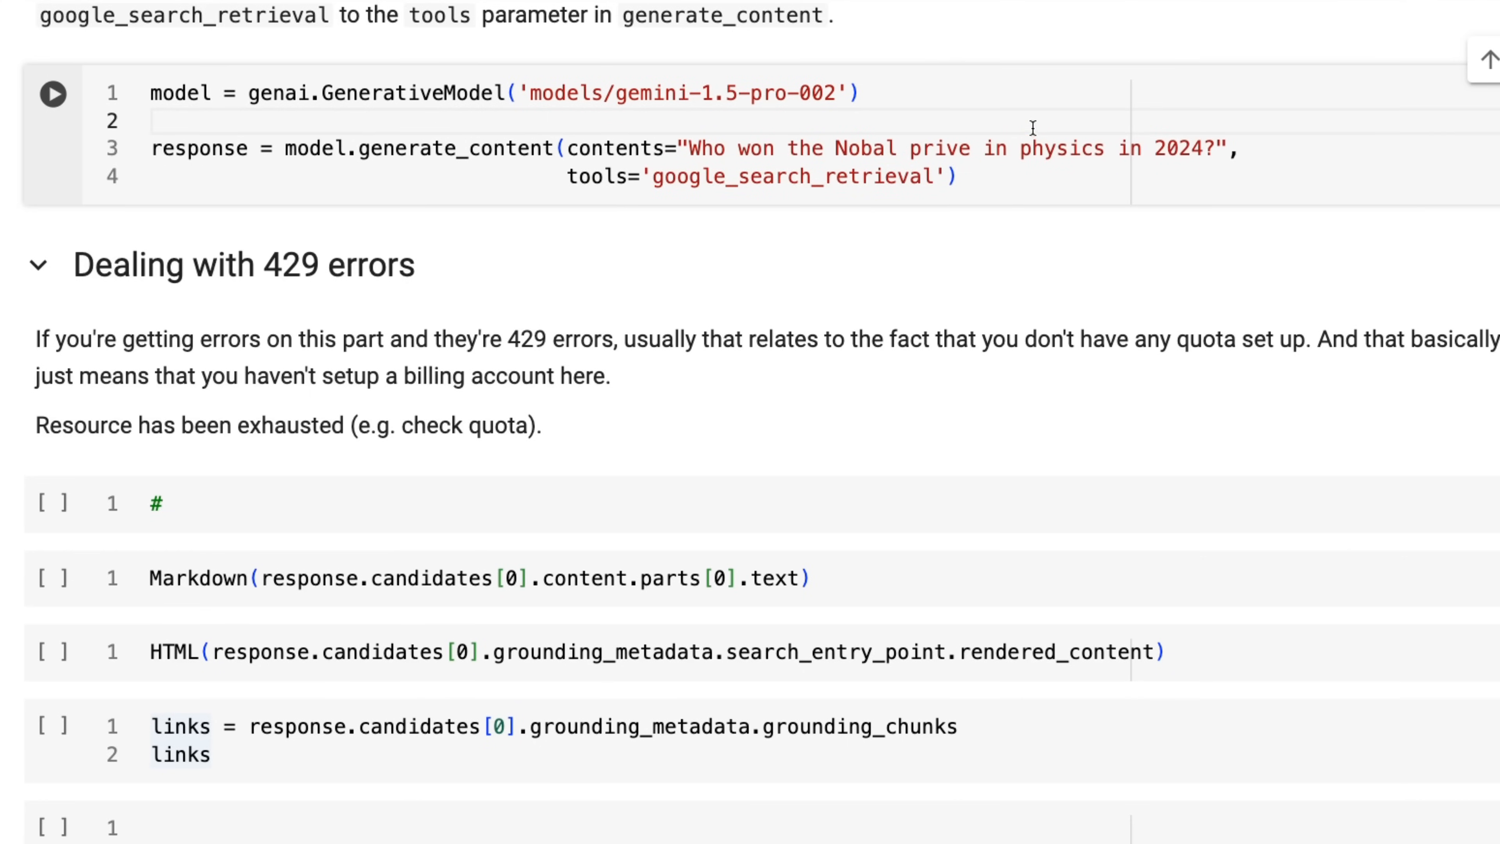
{"action": "double_click", "coordinate": [863, 148]}
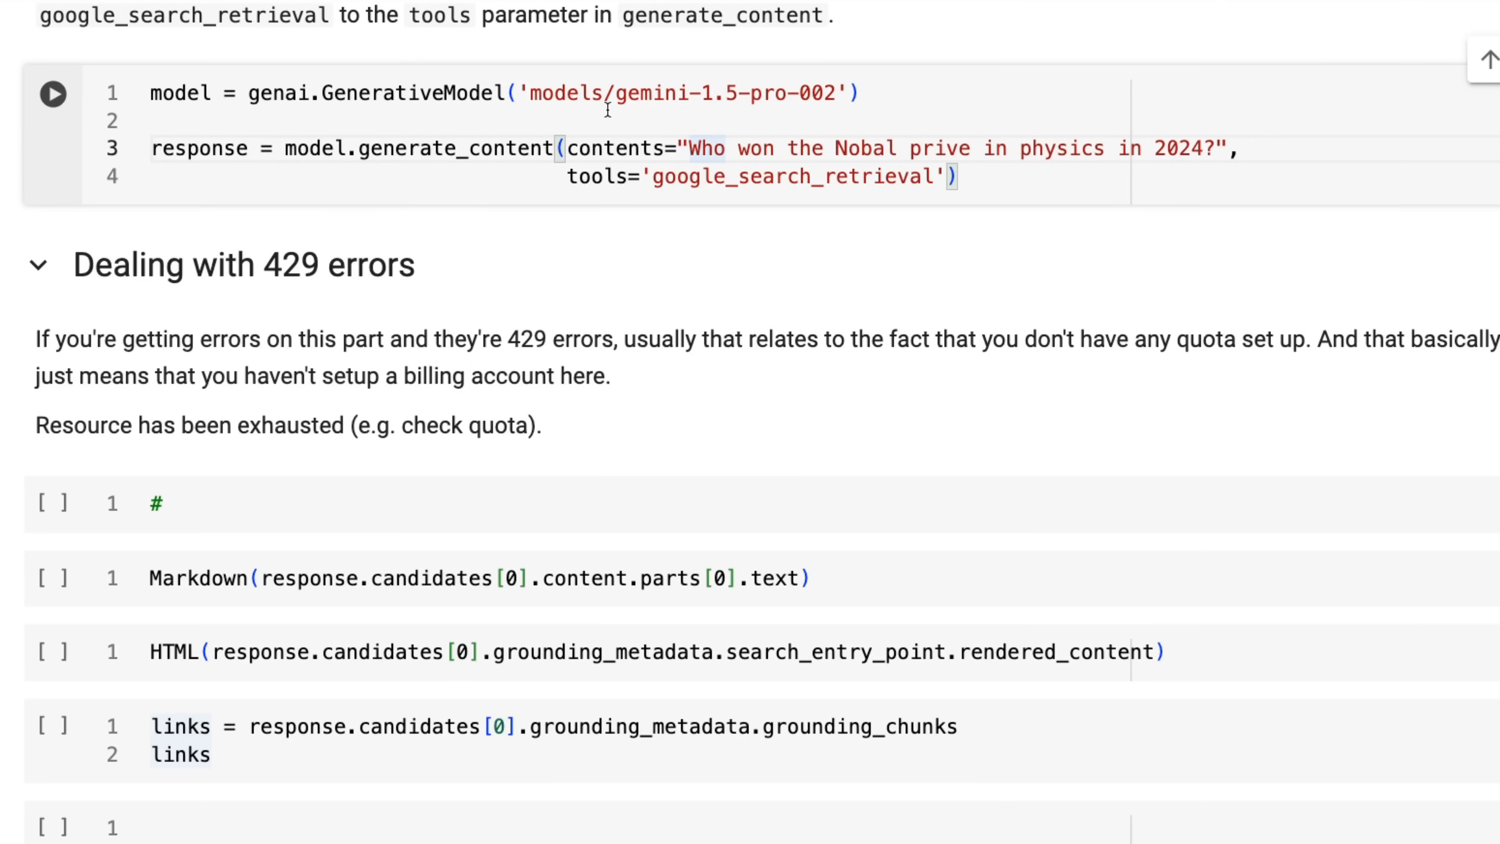
{"action": "mouse_move", "coordinate": [670, 150]}
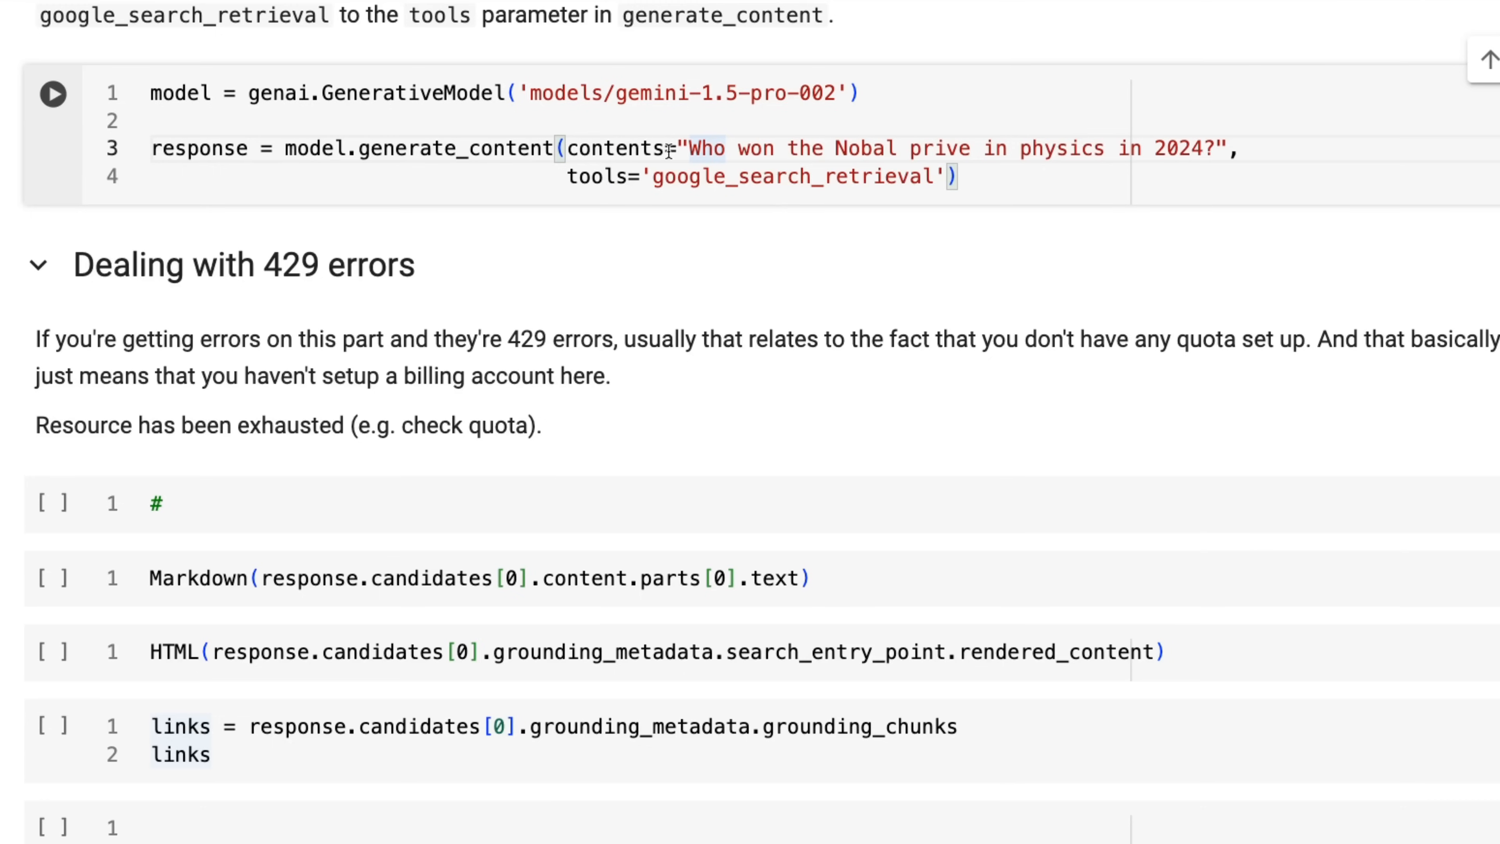
{"action": "mouse_move", "coordinate": [708, 175]}
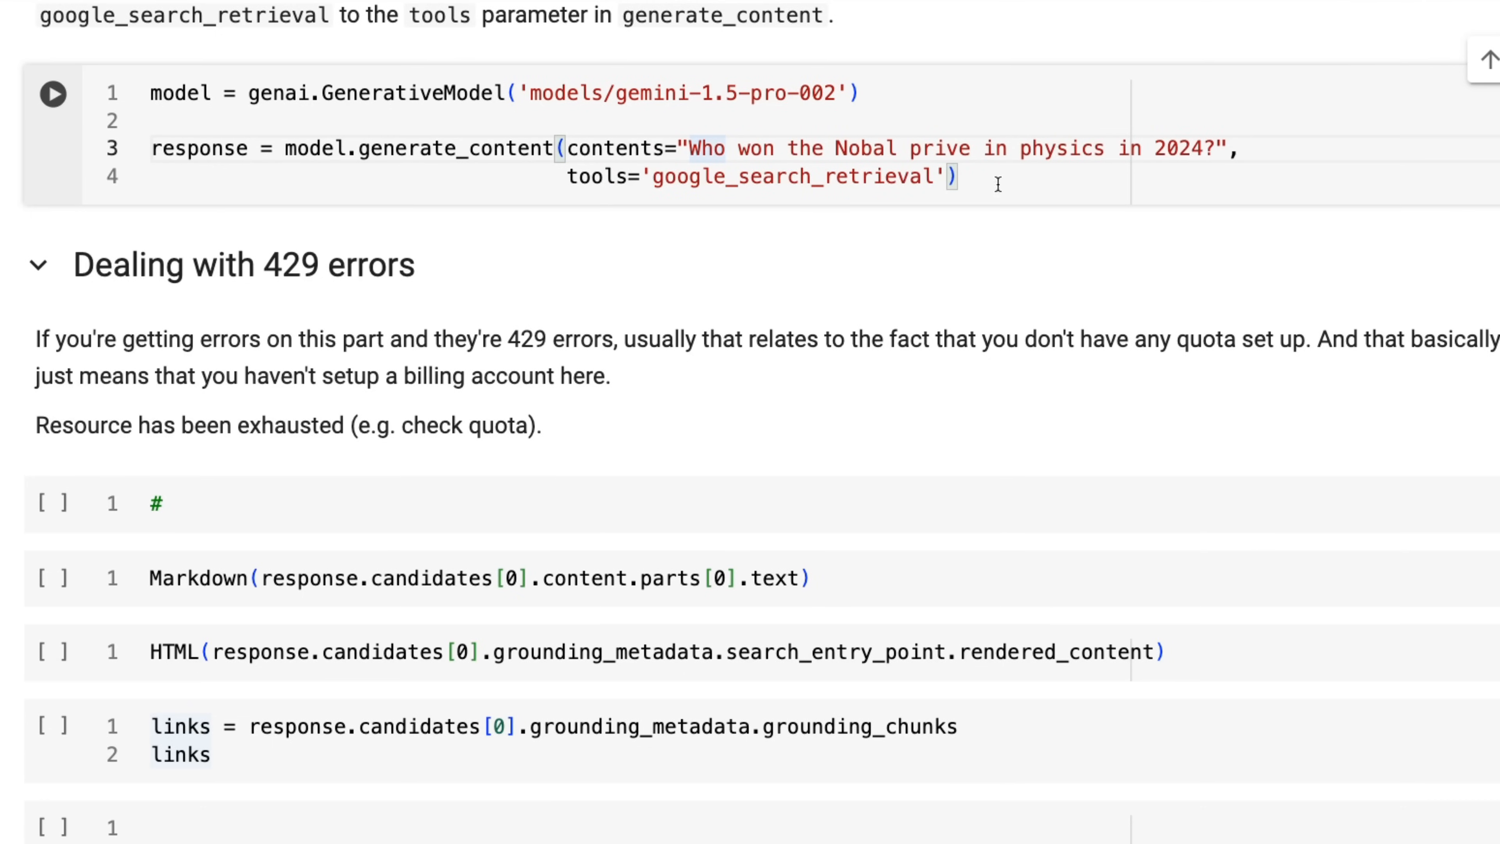
Run the generate_content cell with tools='google_search_retrieval' asking about the 2024 physics Nobel.
{"action": "left_click", "coordinate": [52, 93]}
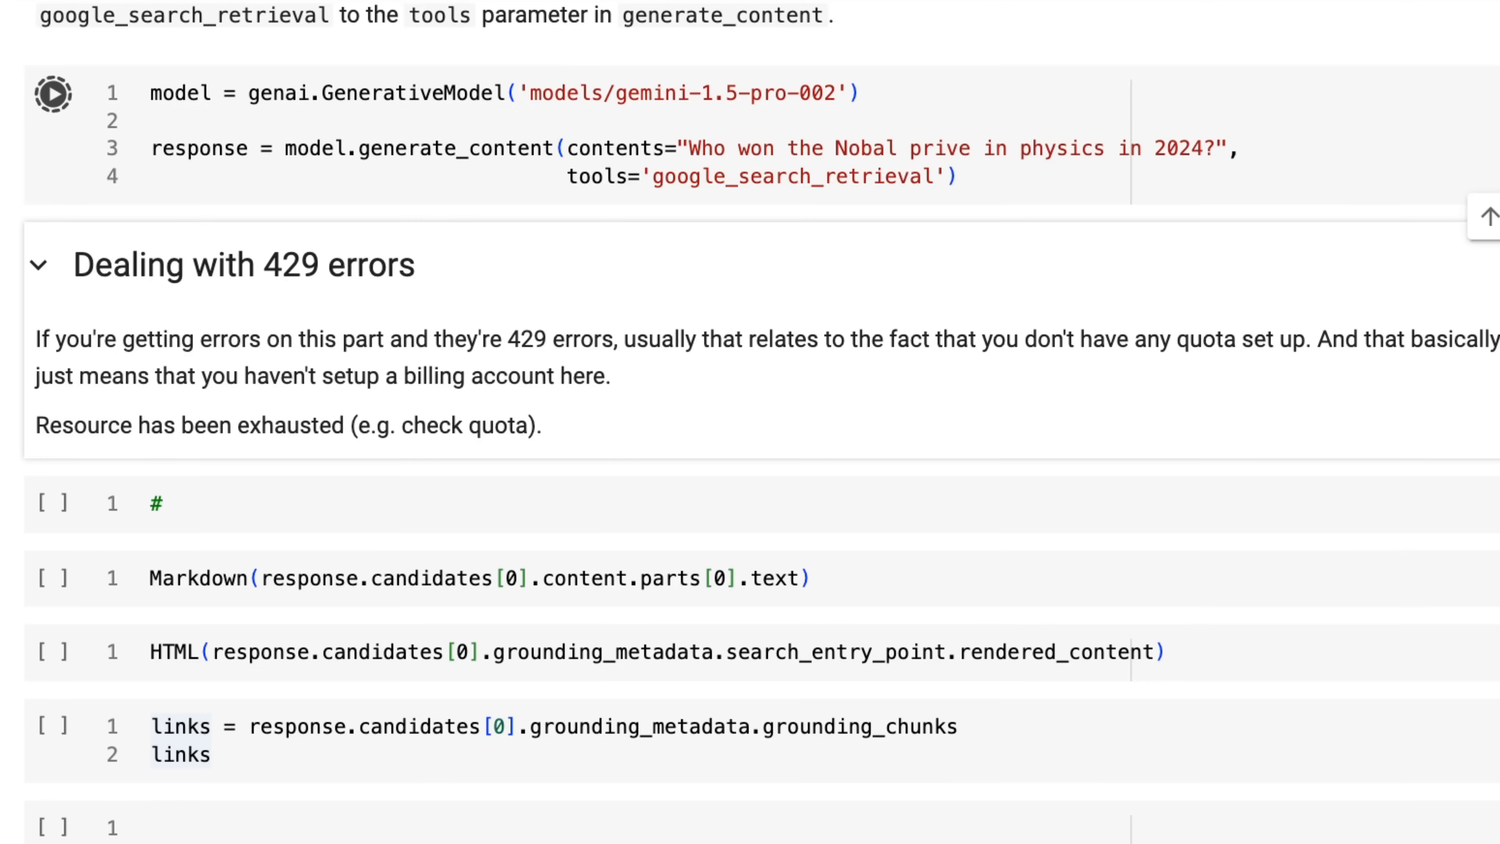
{"action": "left_click", "coordinate": [52, 94]}
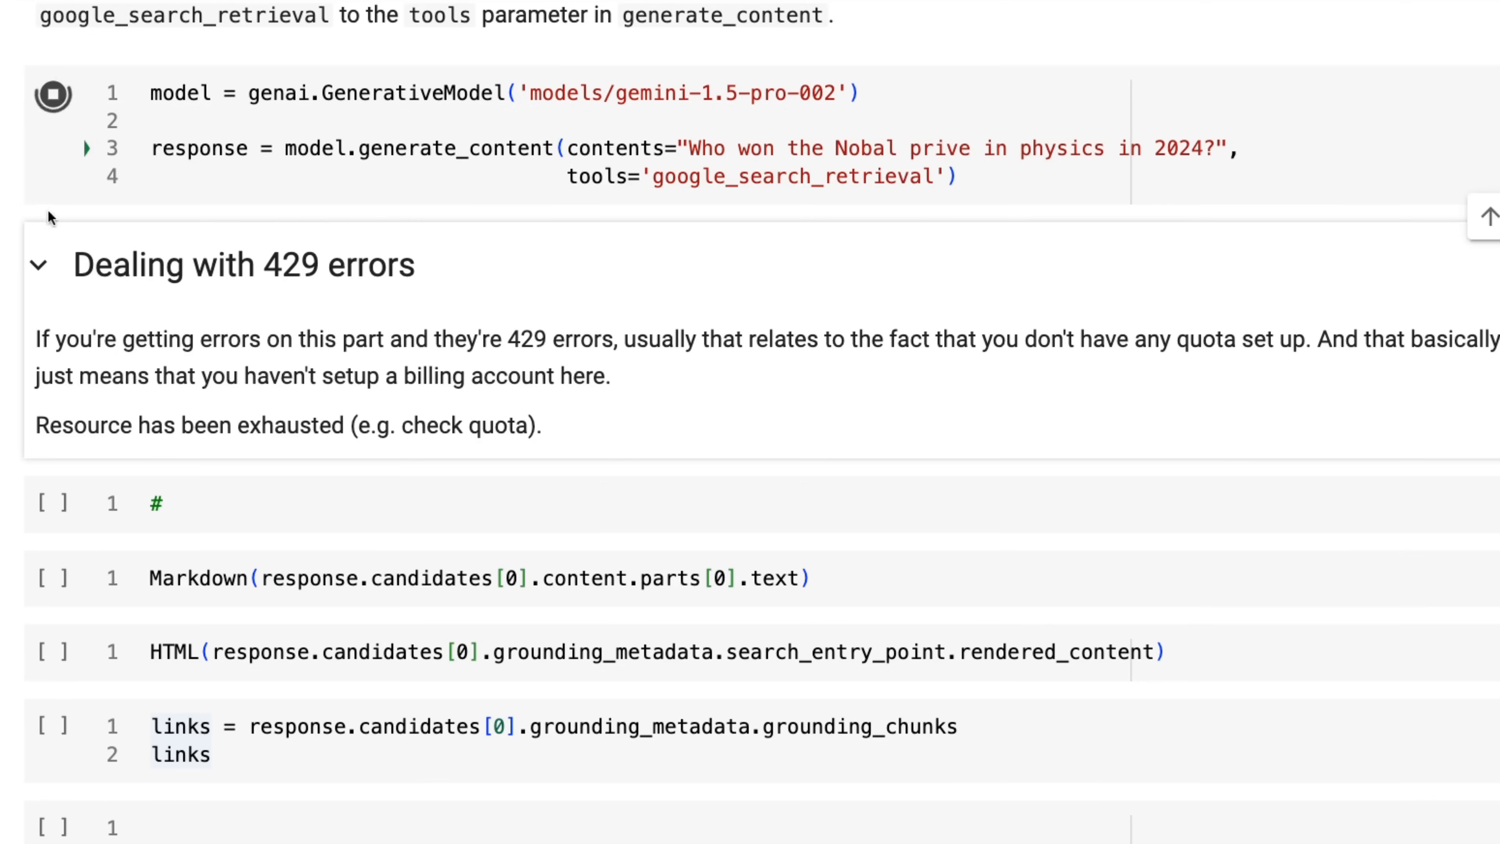
{"action": "left_click", "coordinate": [52, 94]}
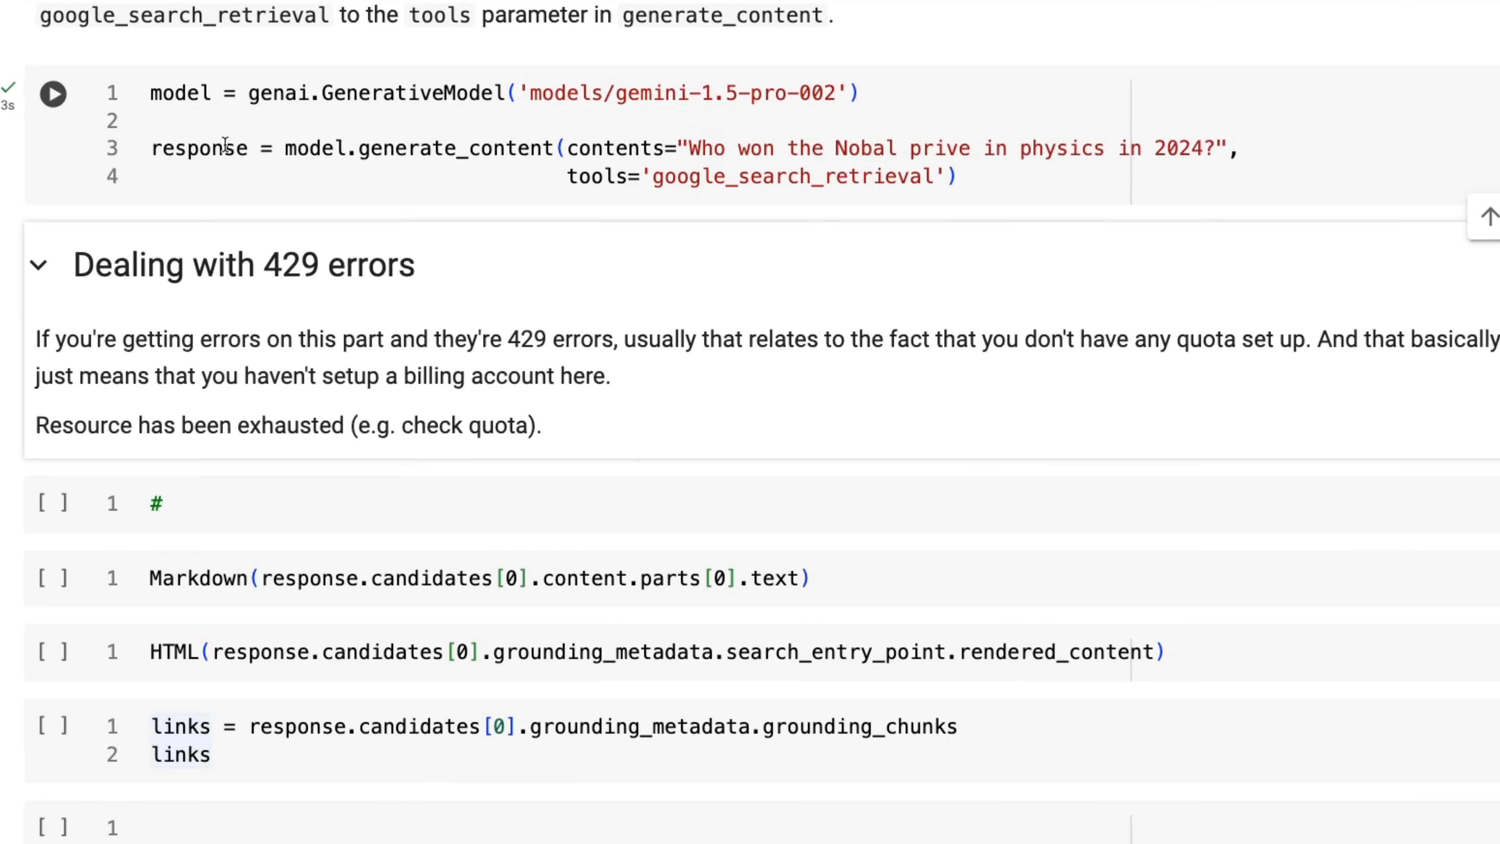
{"action": "left_click", "coordinate": [52, 93]}
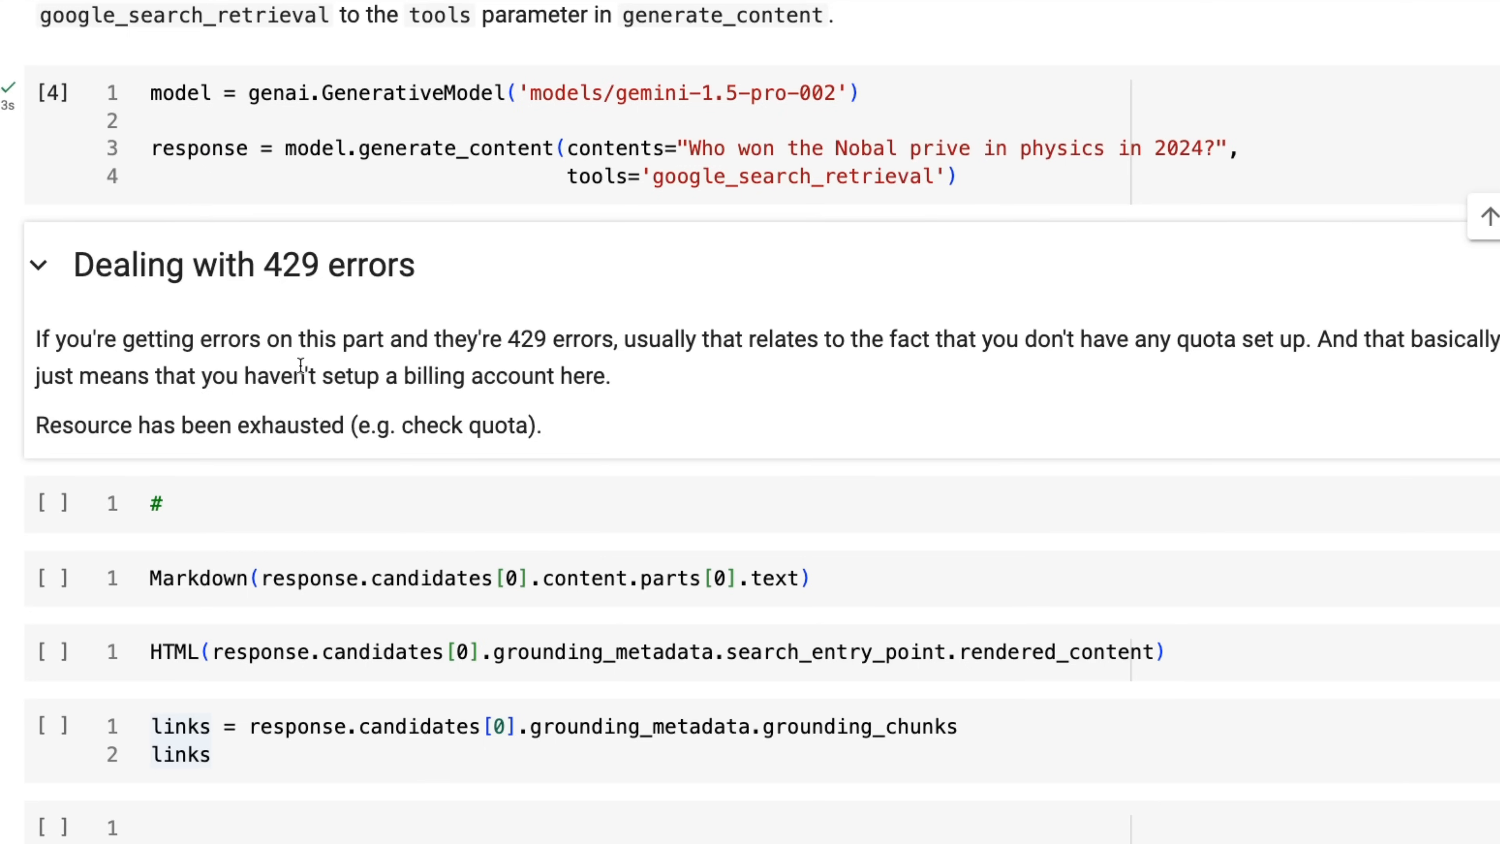
{"action": "mouse_move", "coordinate": [343, 304]}
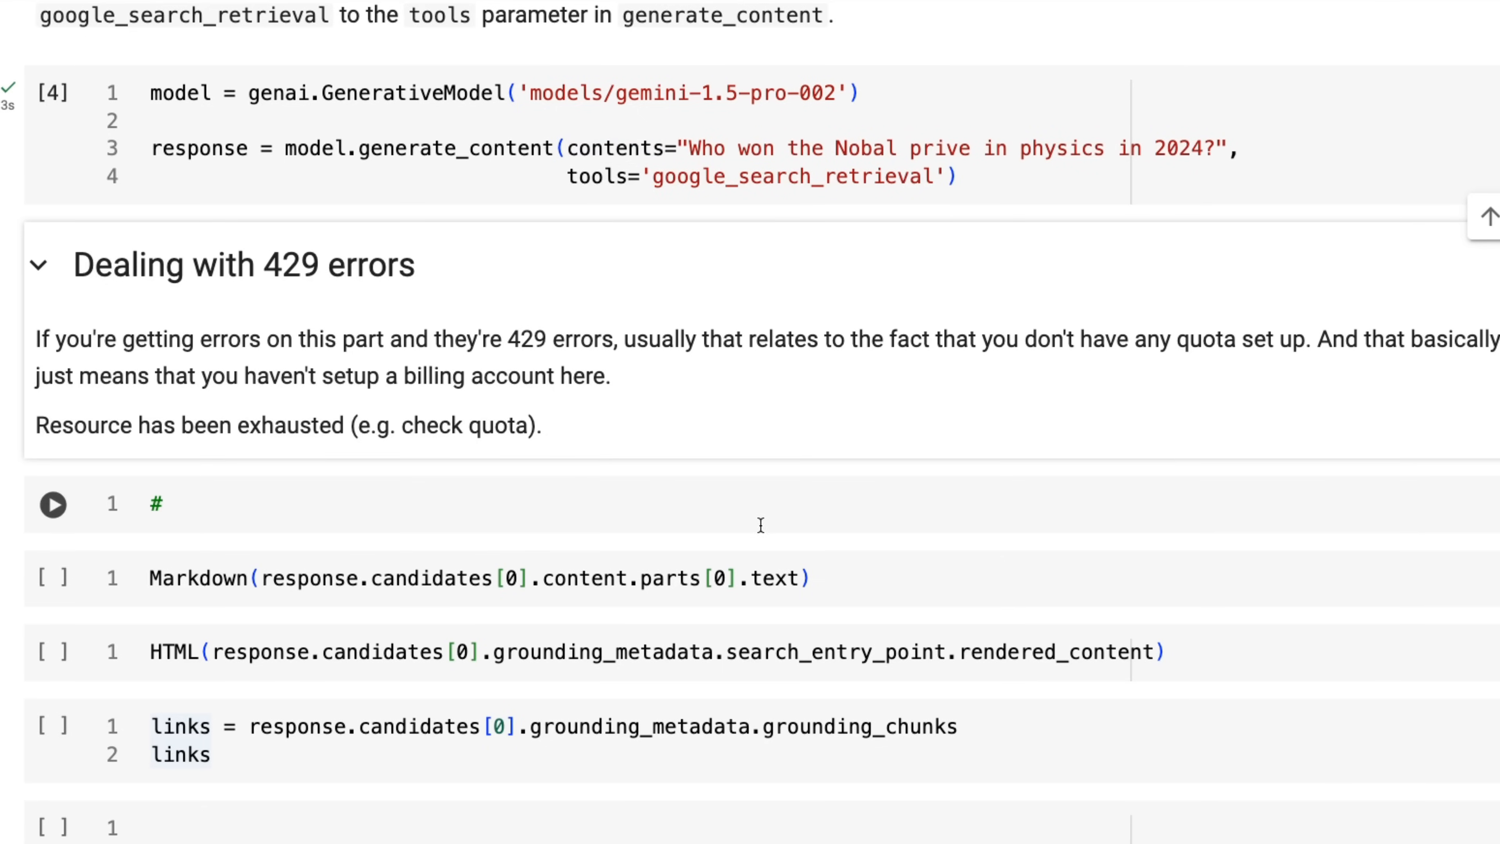
{"action": "scroll", "scroll_direction": "down", "scroll_amount": 3}
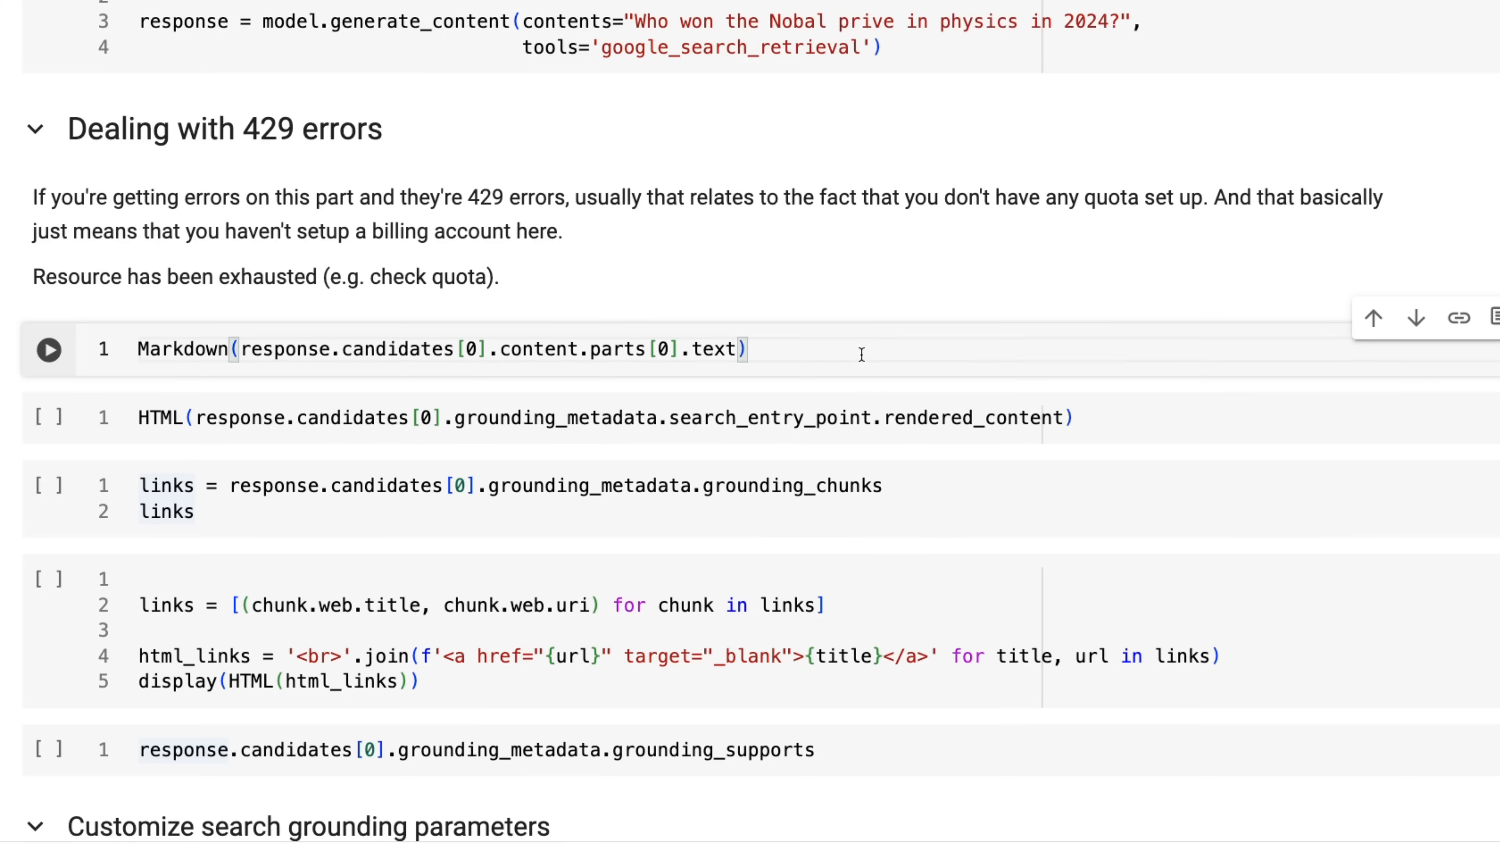
Render the grounded Hopfield and Hinton answer as Markdown and the search suggestion chip as HTML.
{"action": "left_click", "coordinate": [48, 349]}
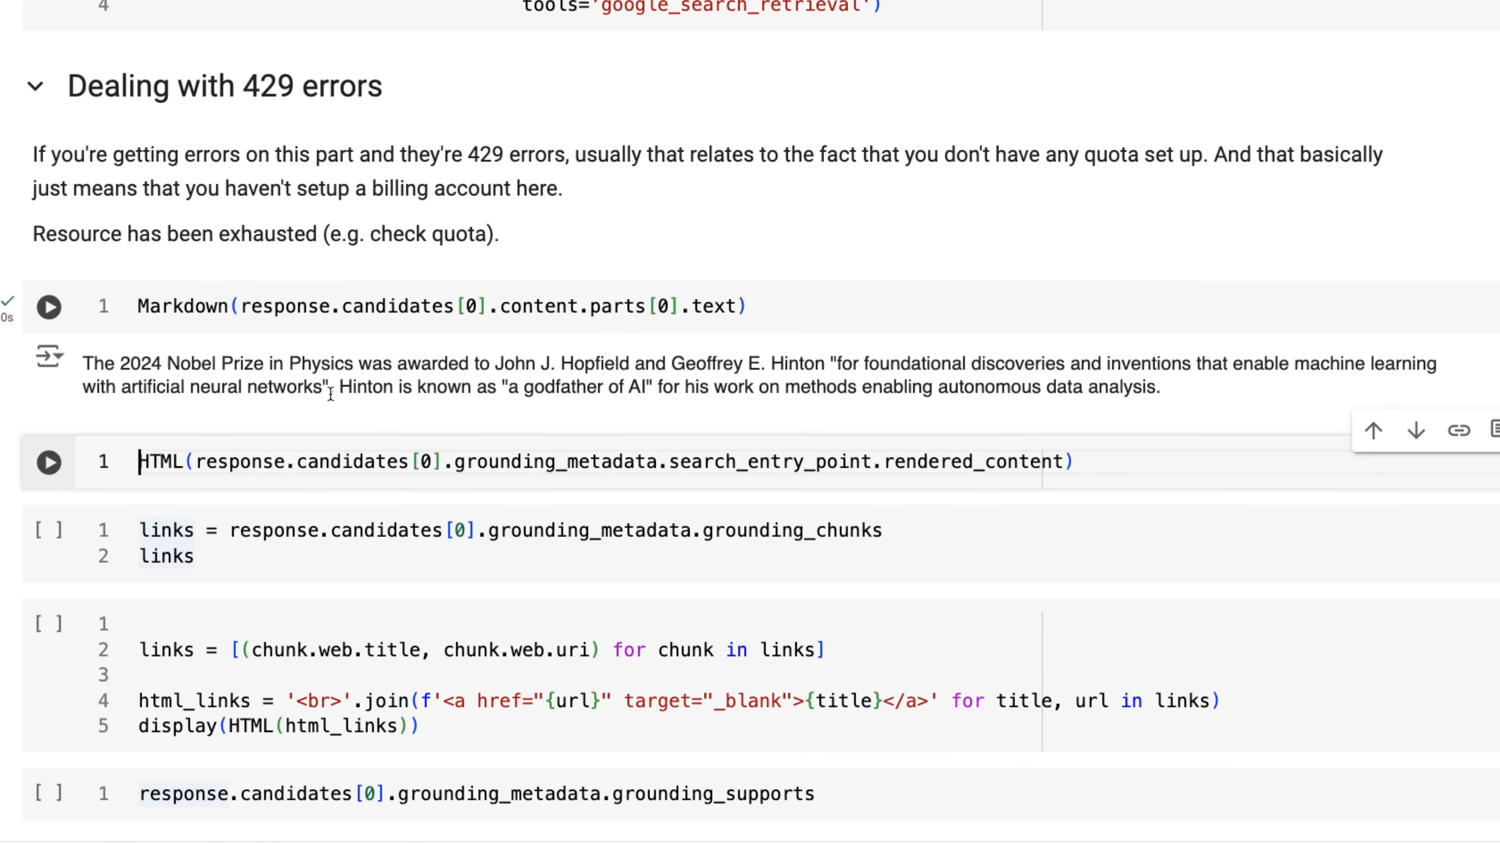
{"action": "mouse_move", "coordinate": [171, 316]}
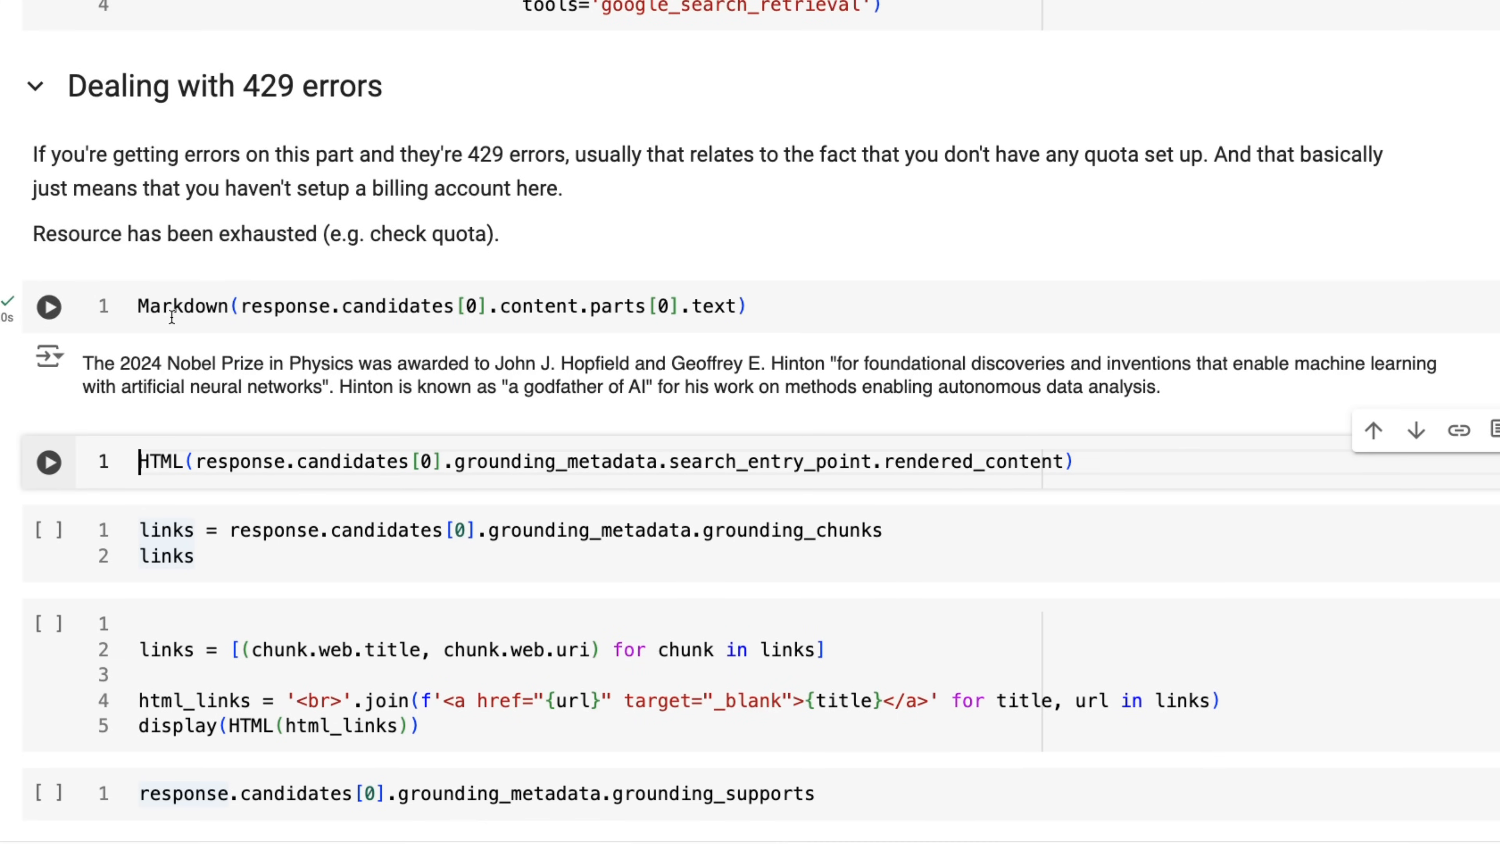
{"action": "double_click", "coordinate": [242, 363]}
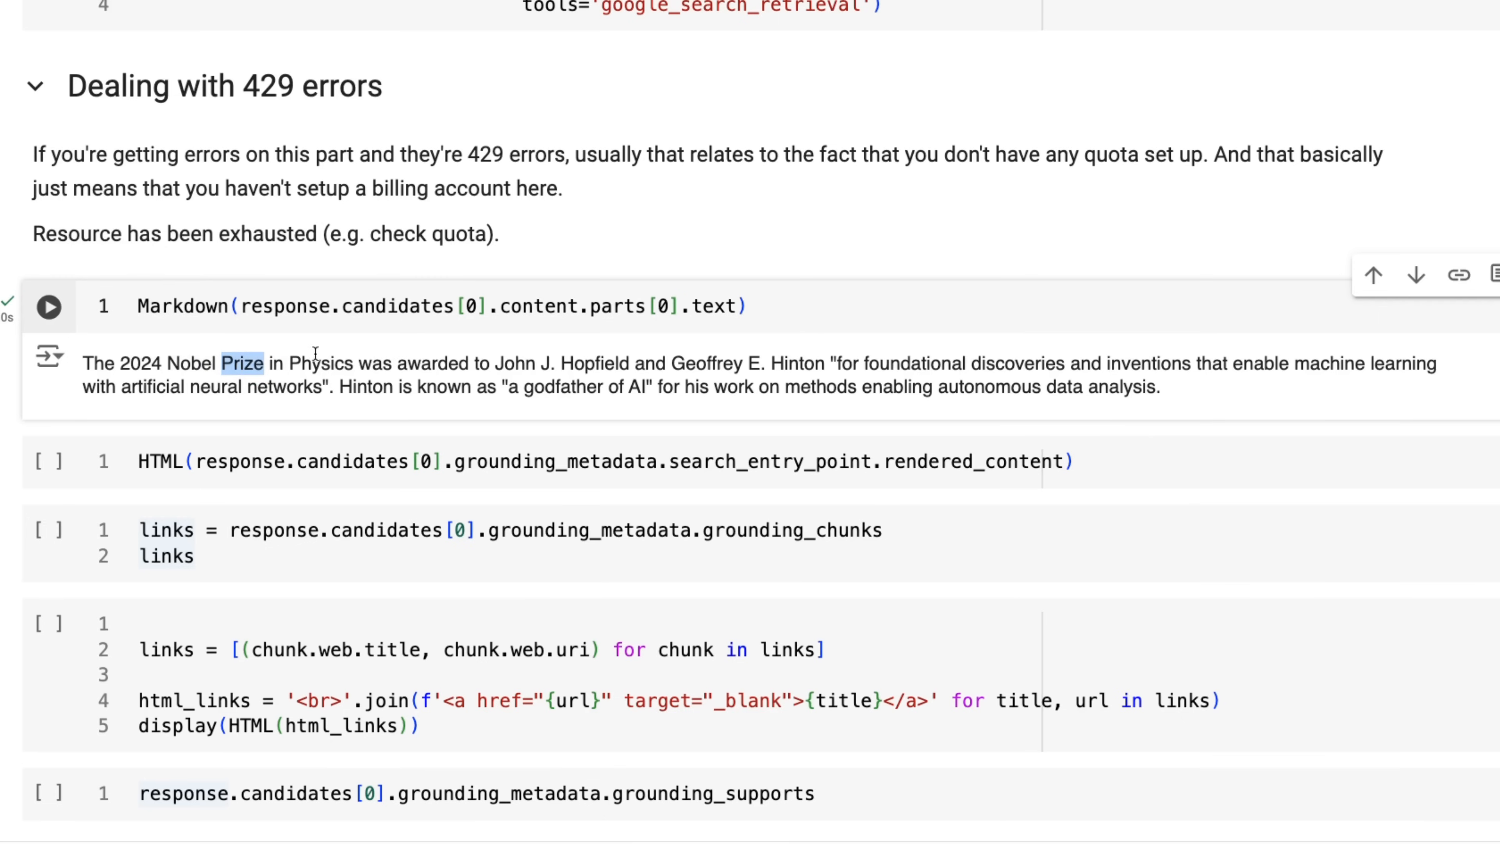
{"action": "mouse_move", "coordinate": [711, 342]}
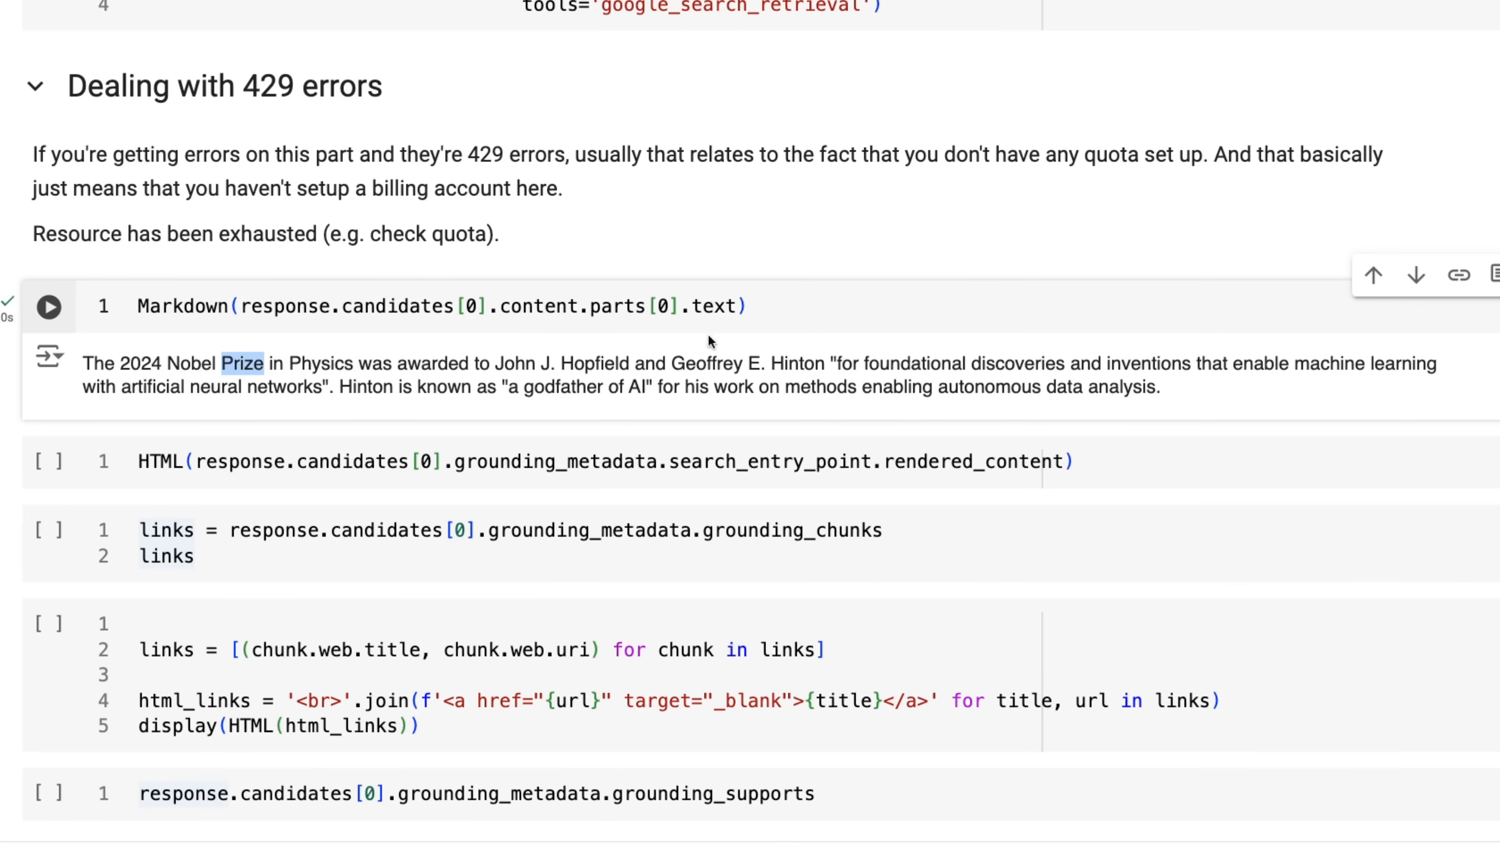
{"action": "mouse_move", "coordinate": [1173, 401]}
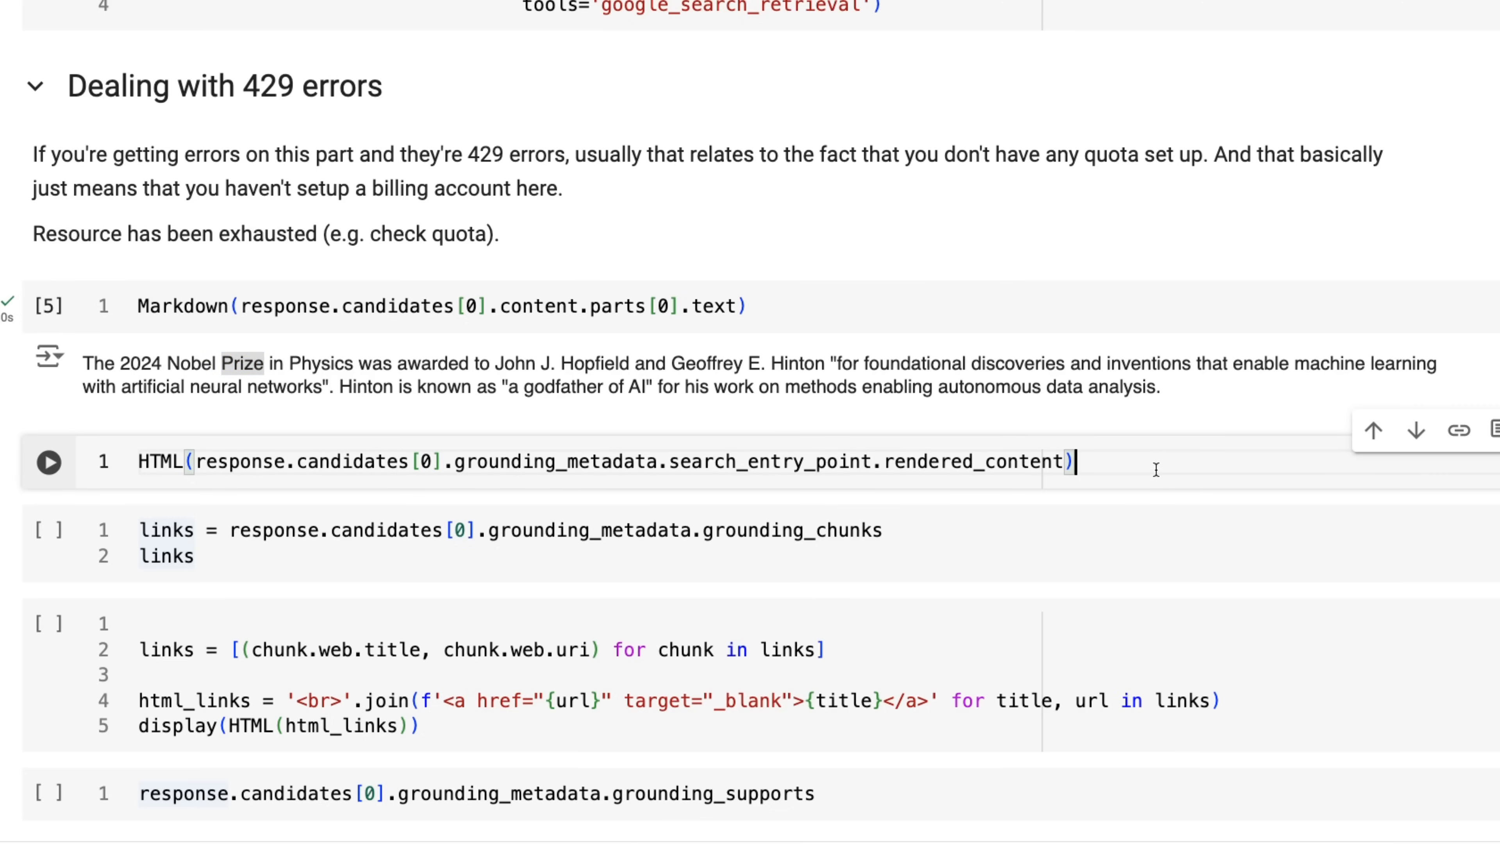
{"action": "left_click", "coordinate": [49, 461]}
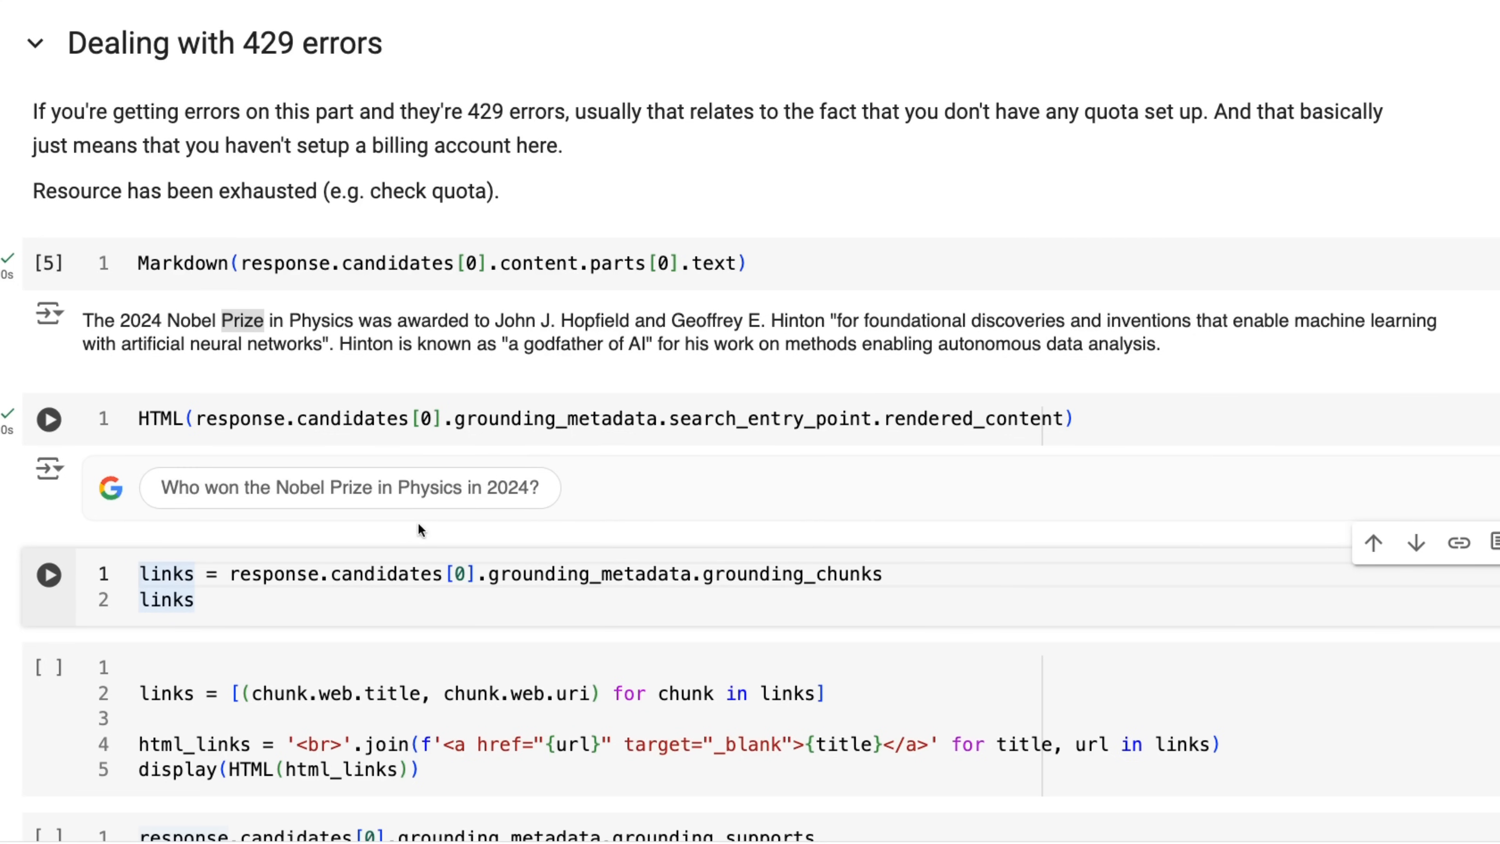
{"action": "mouse_move", "coordinate": [531, 524]}
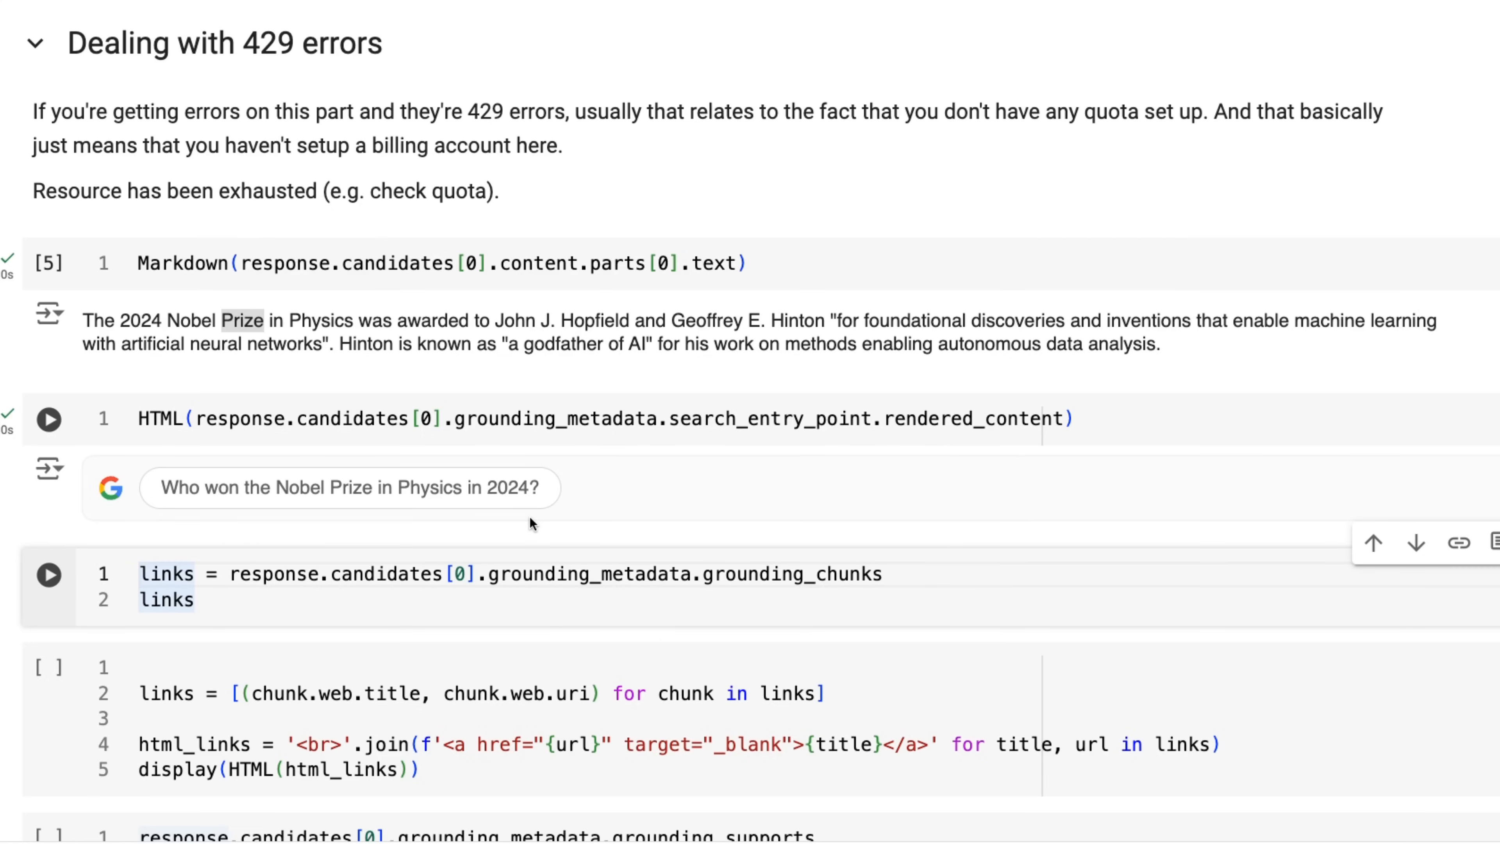
Scroll to the grounding_chunks output listing aip.org, youtube.com and weforum.org.
{"action": "scroll", "scroll_direction": "down", "scroll_amount": 3}
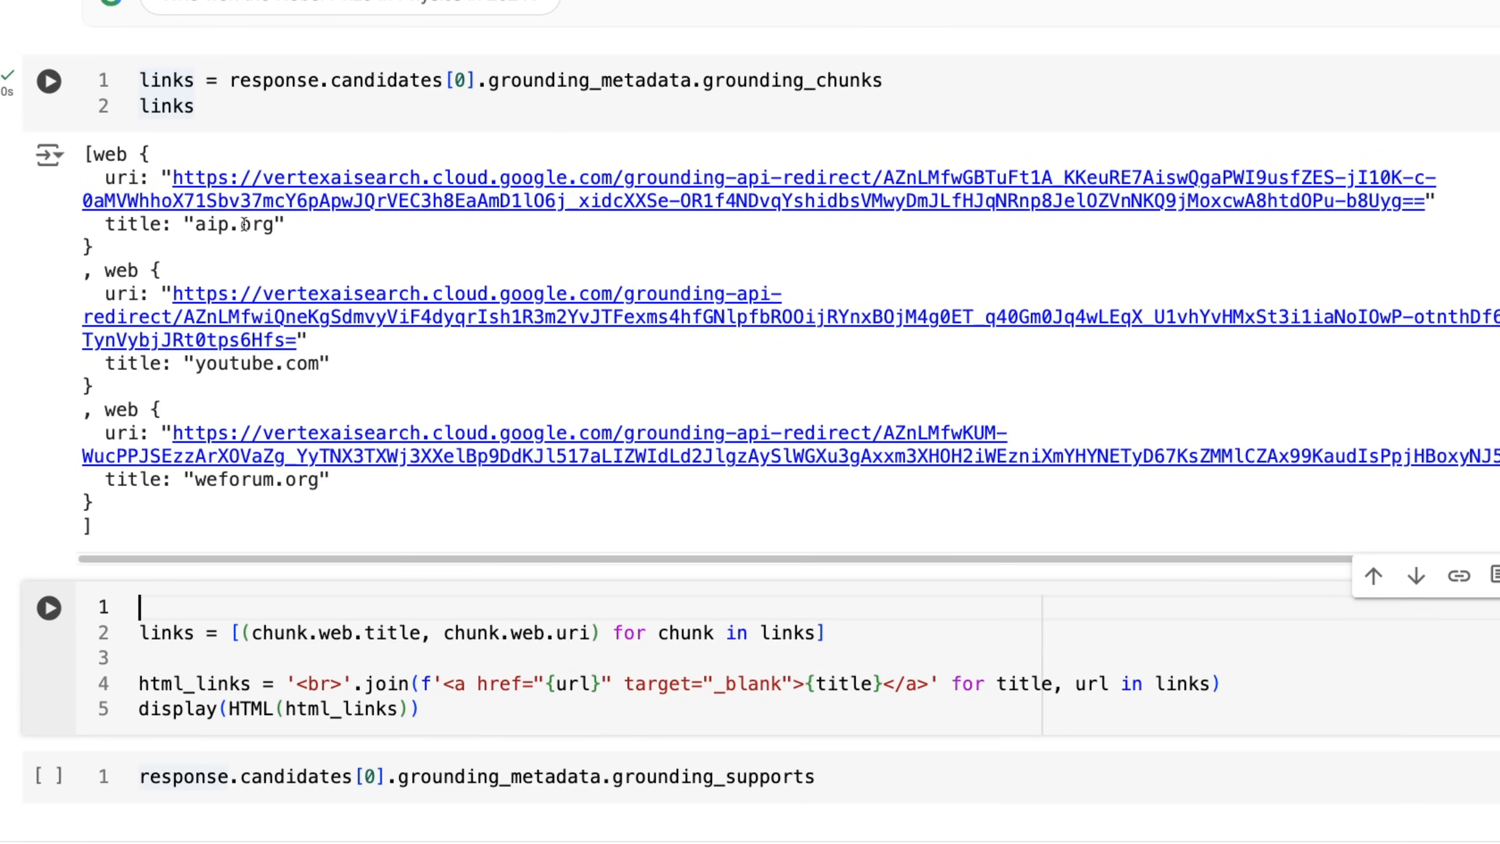
{"action": "mouse_move", "coordinate": [476, 332]}
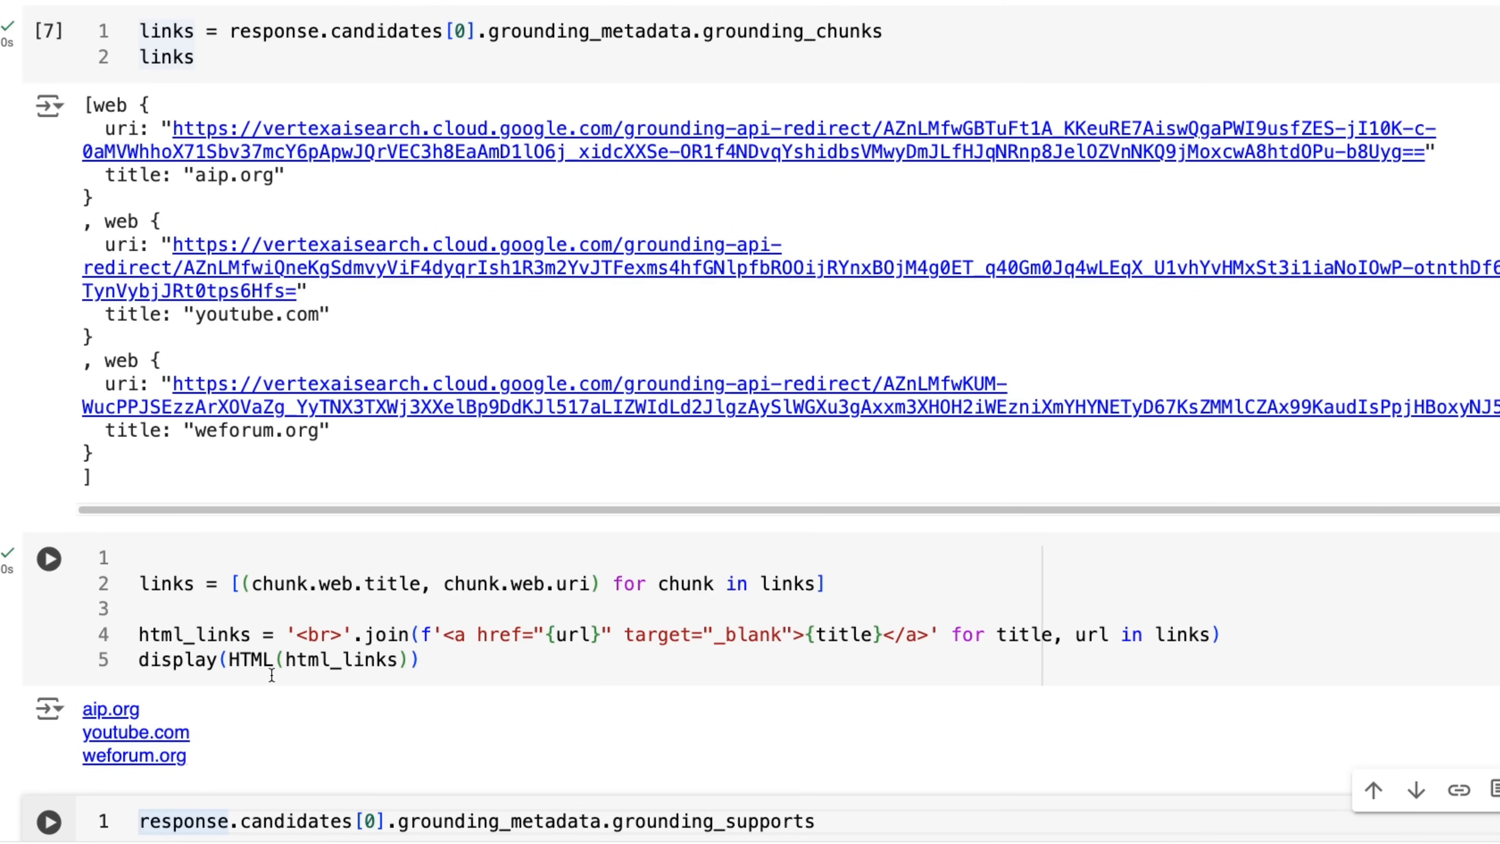
{"action": "mouse_move", "coordinate": [327, 549]}
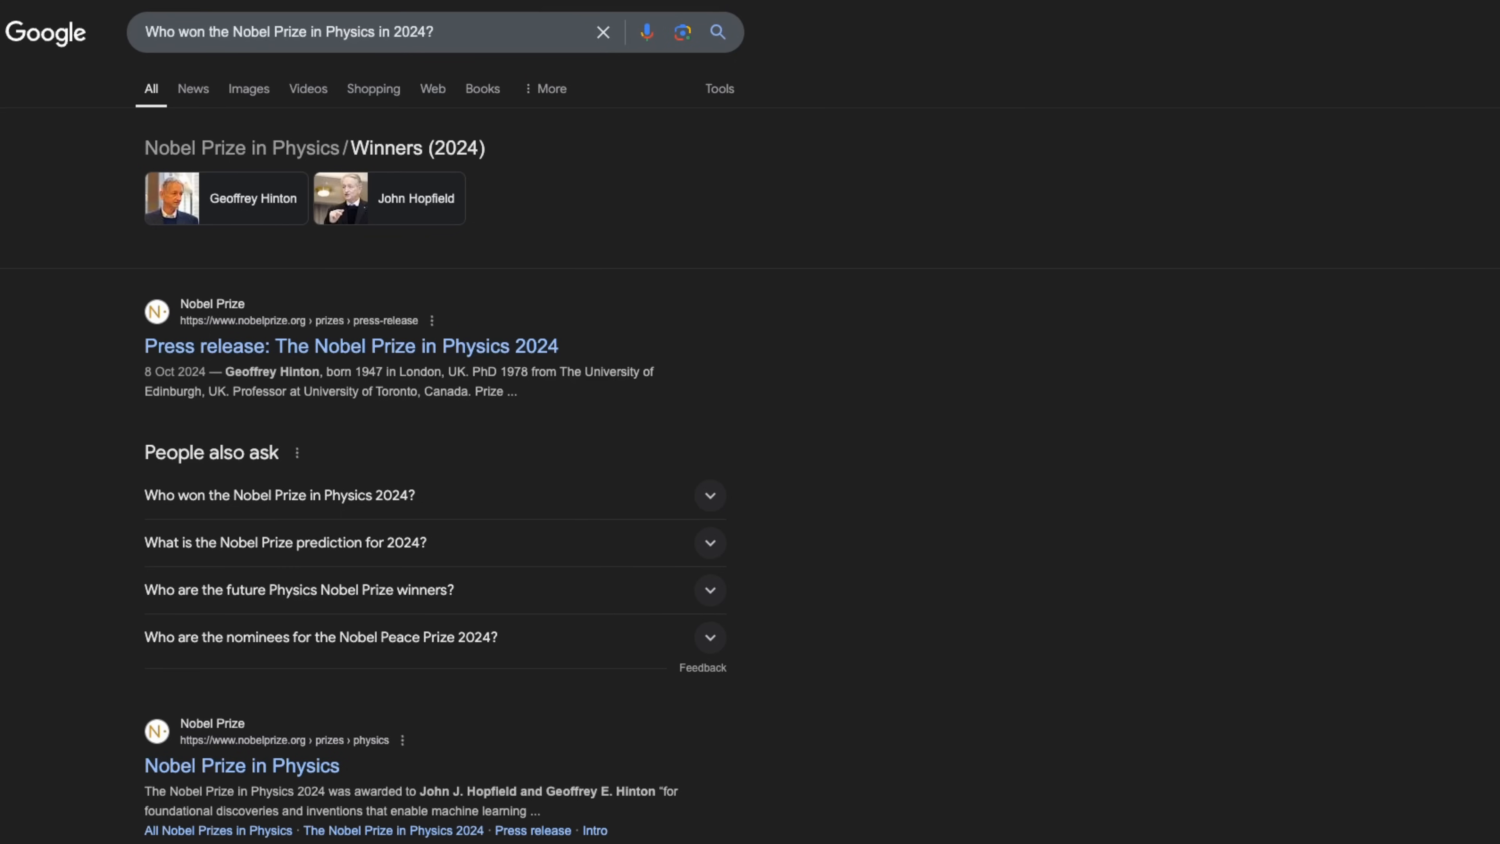
{"action": "mouse_move", "coordinate": [960, 108]}
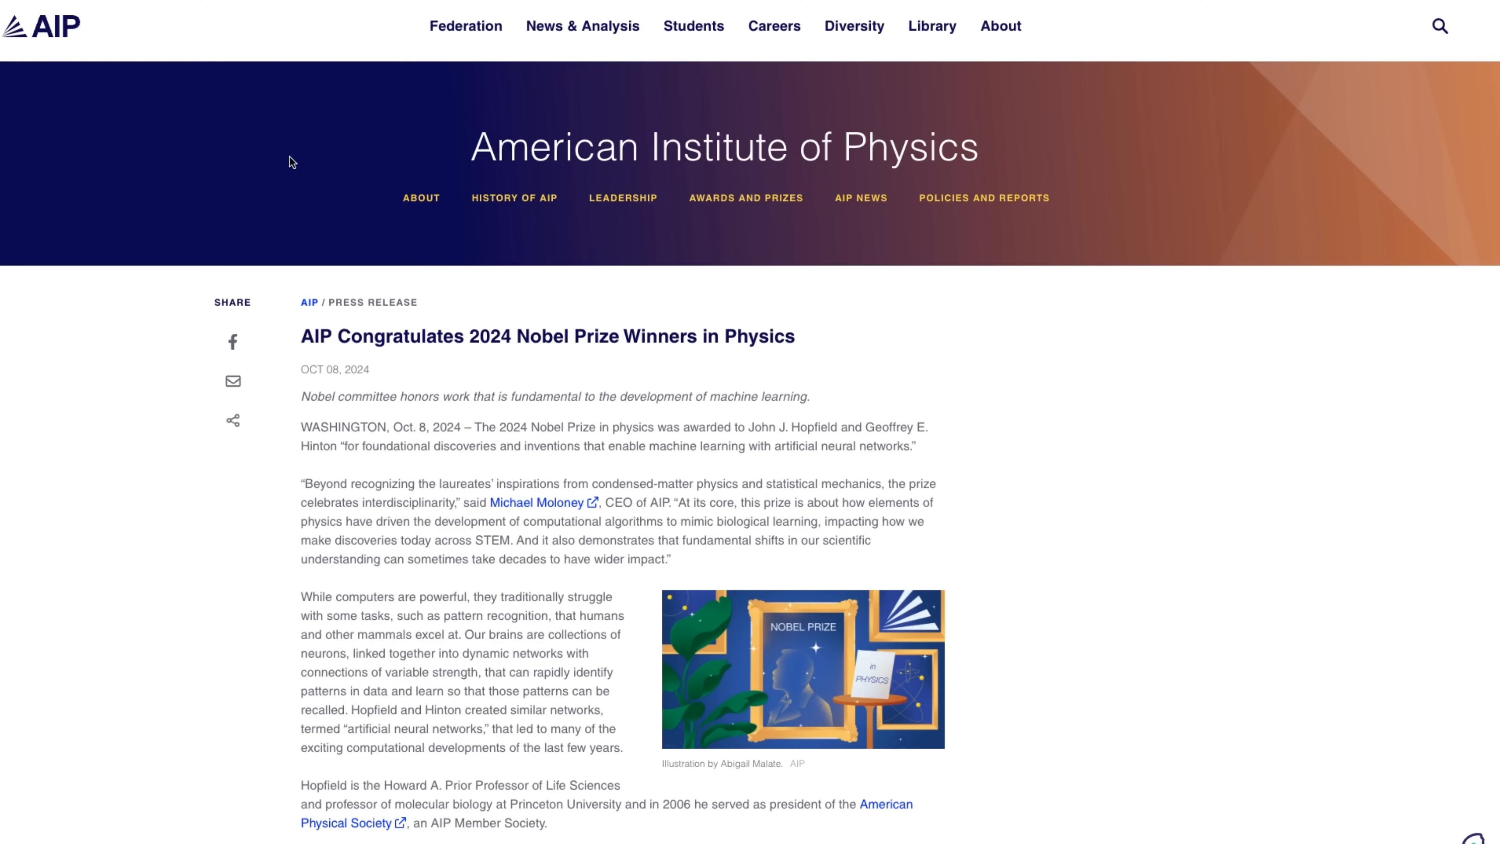
{"action": "mouse_move", "coordinate": [398, 382]}
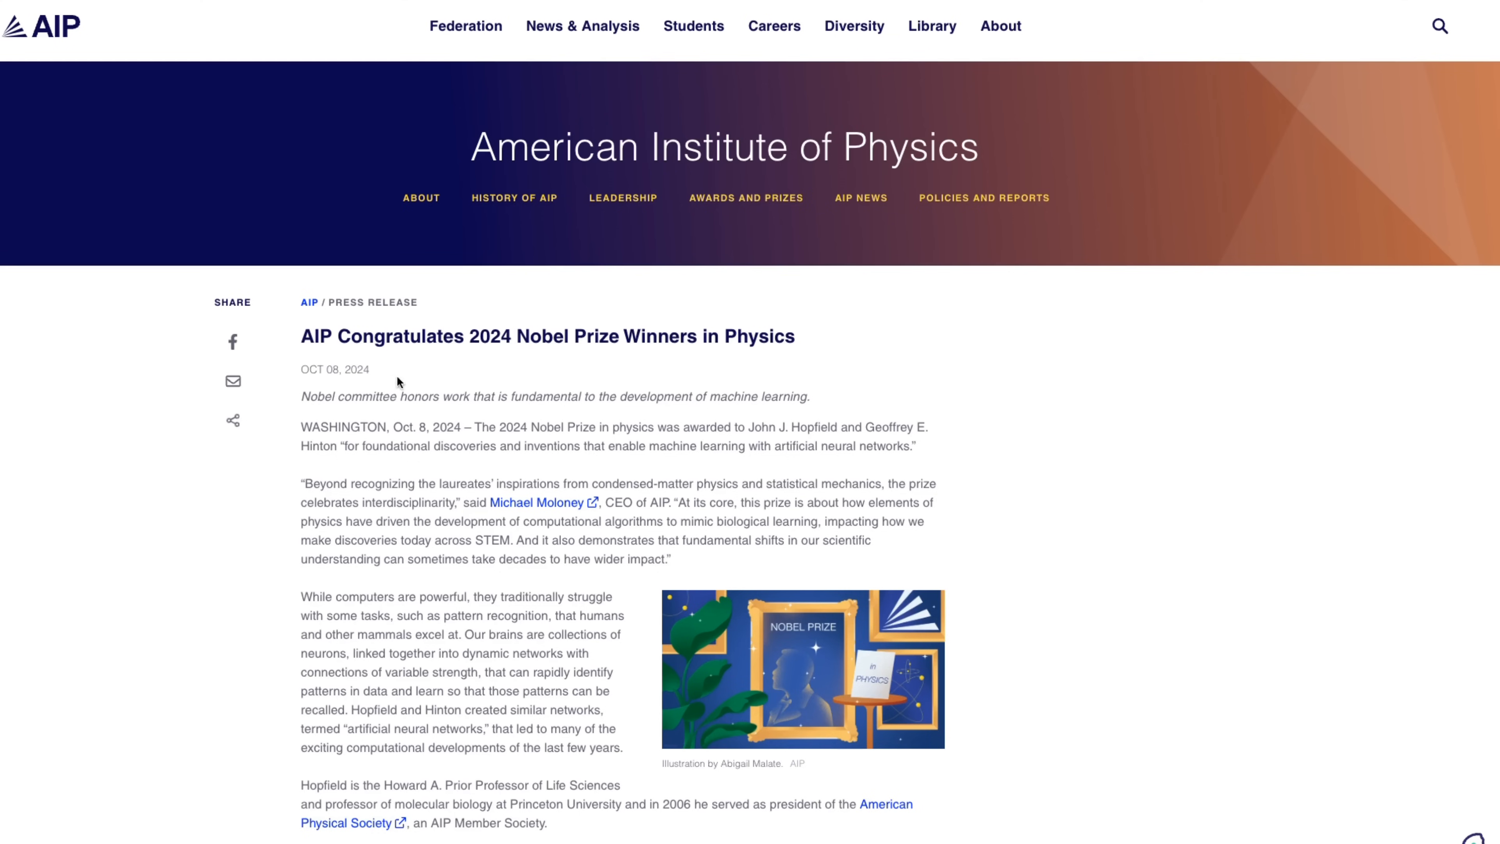
{"action": "mouse_move", "coordinate": [479, 370]}
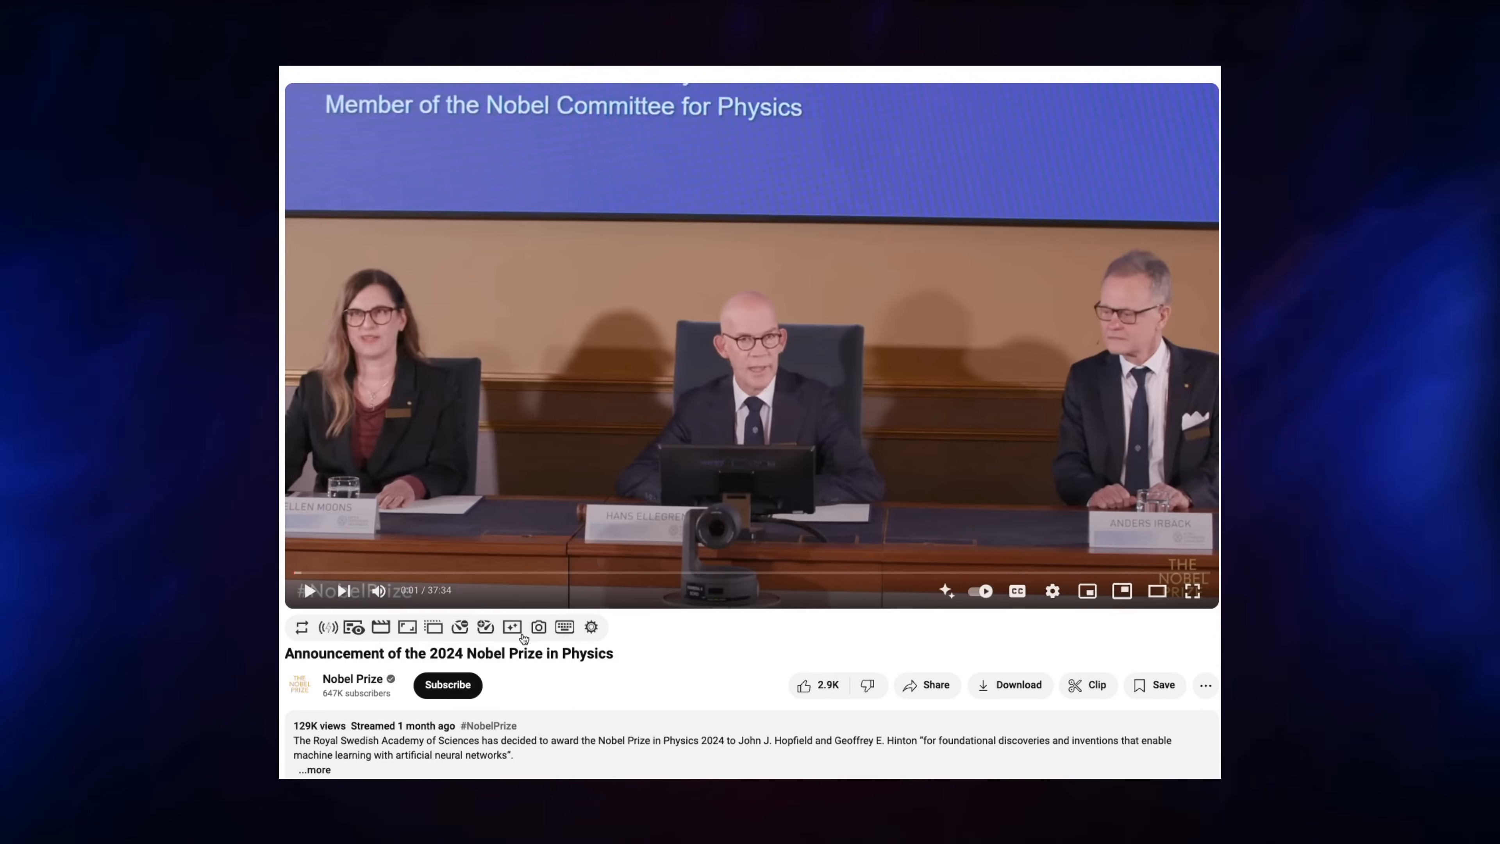
{"action": "mouse_move", "coordinate": [617, 672]}
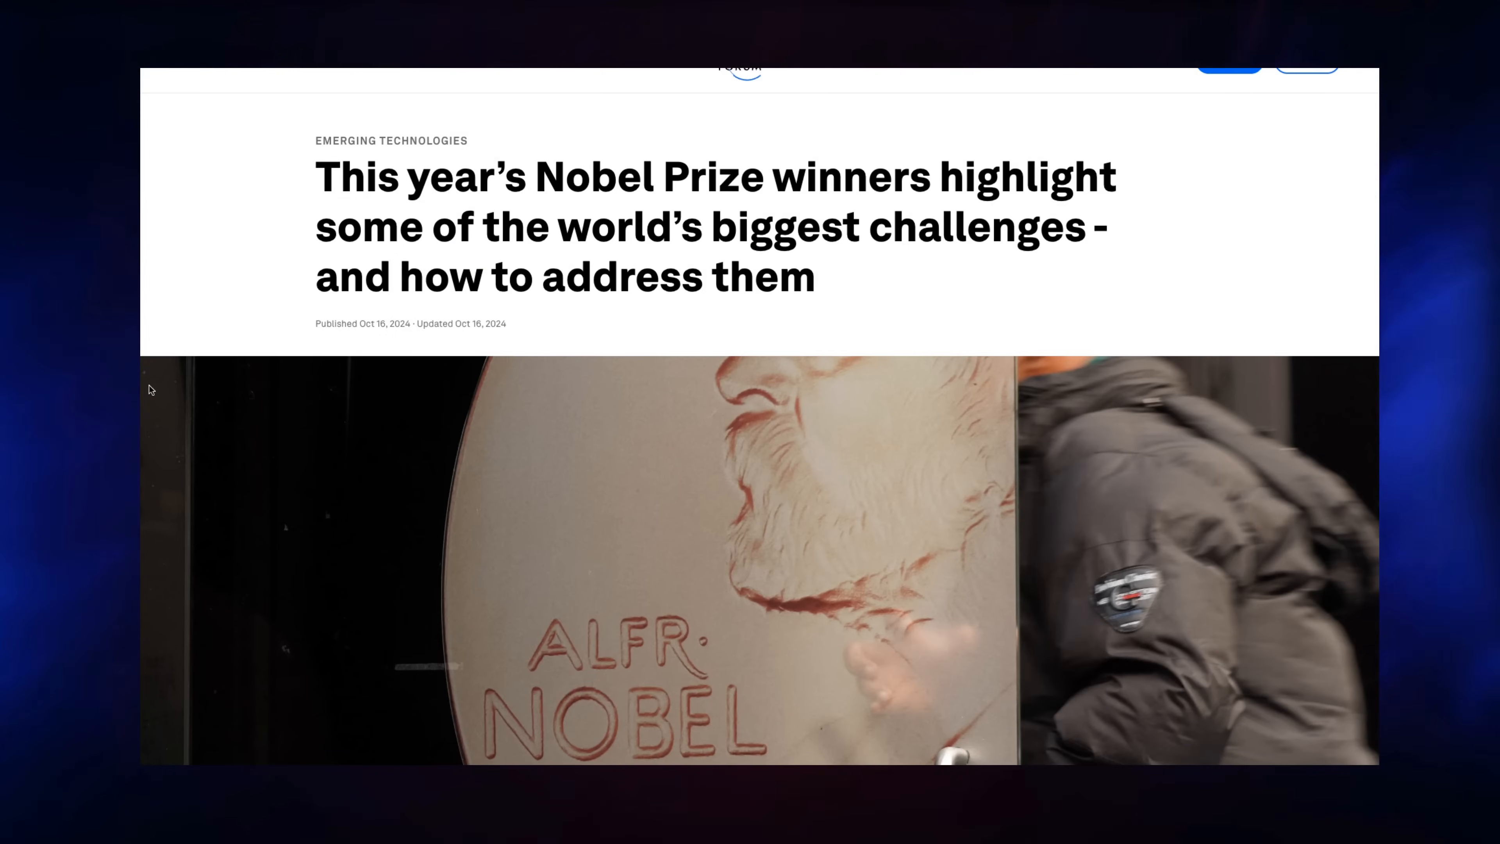
Scroll to the rendered source links for aip.org, youtube.com and weforum.org.
{"action": "scroll", "scroll_direction": "down", "scroll_amount": 3}
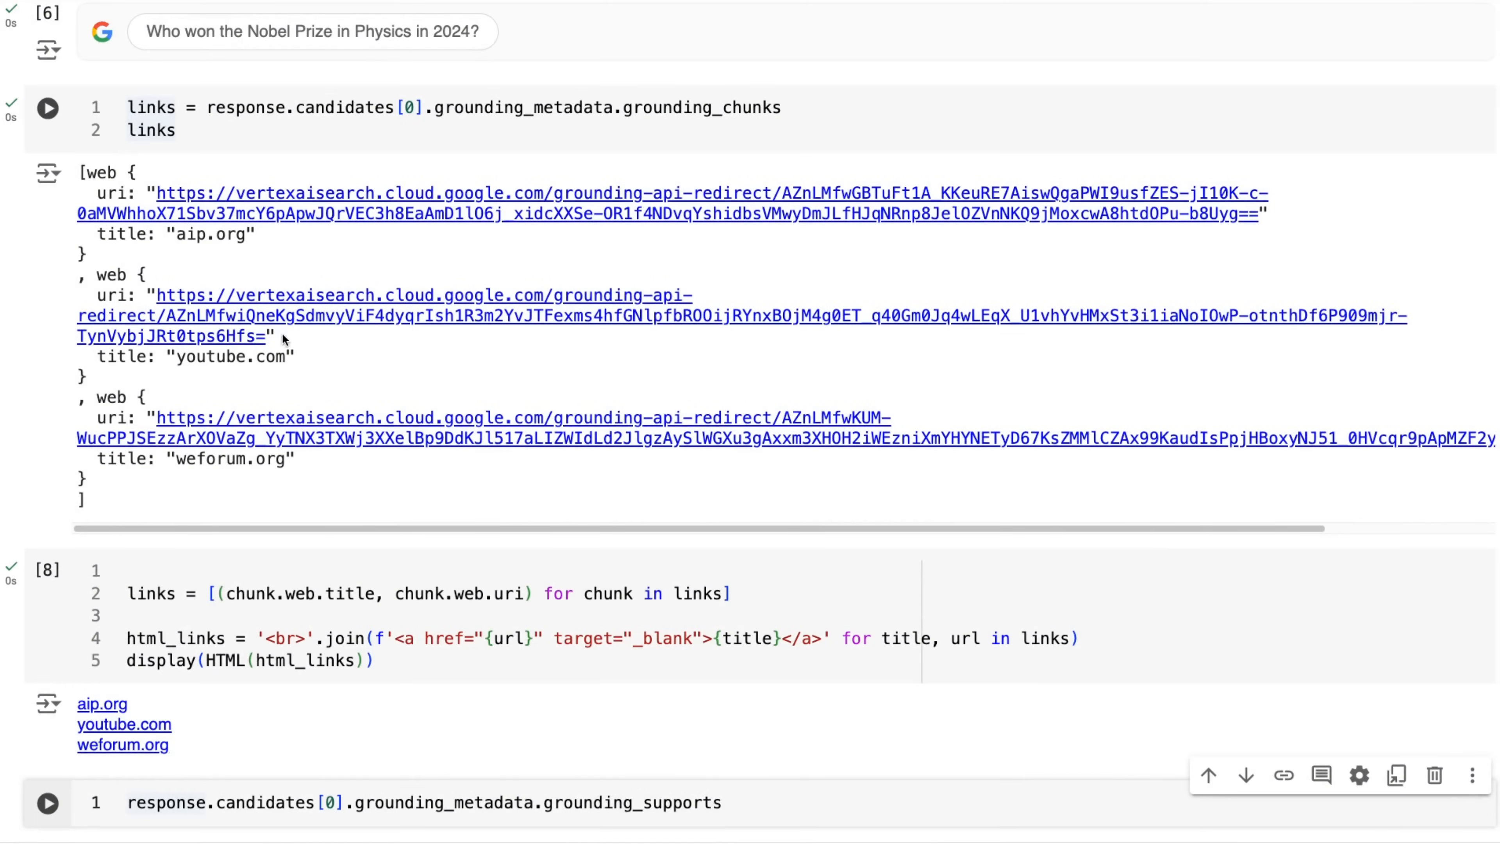
{"action": "mouse_move", "coordinate": [357, 183]}
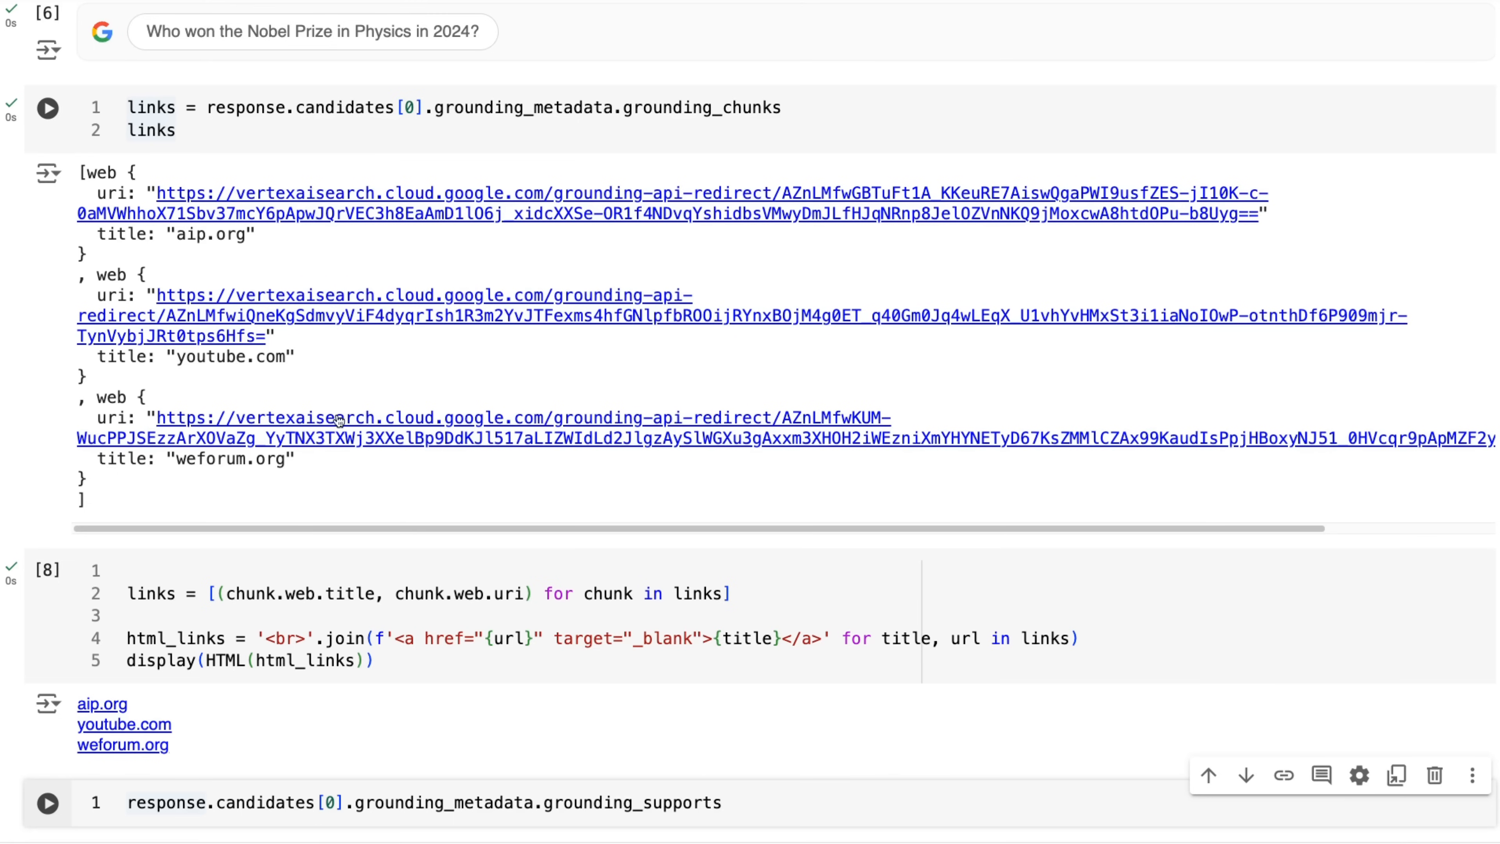
{"action": "mouse_move", "coordinate": [311, 470]}
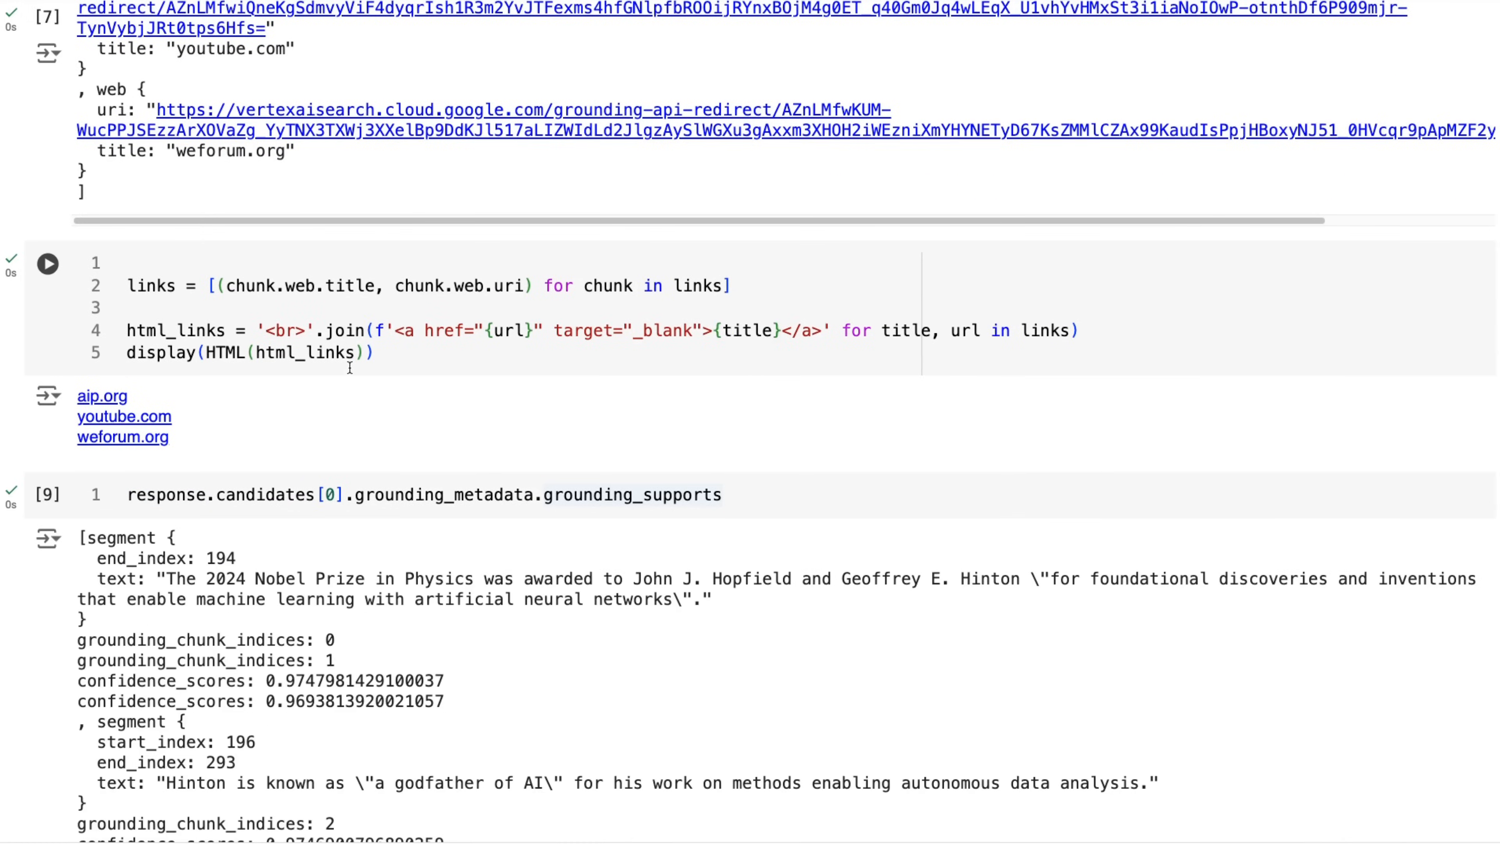
Scroll through the grounding_supports output mapping answer segments to chunks with ~0.97 confidence.
{"action": "scroll", "scroll_direction": "down", "scroll_amount": 3}
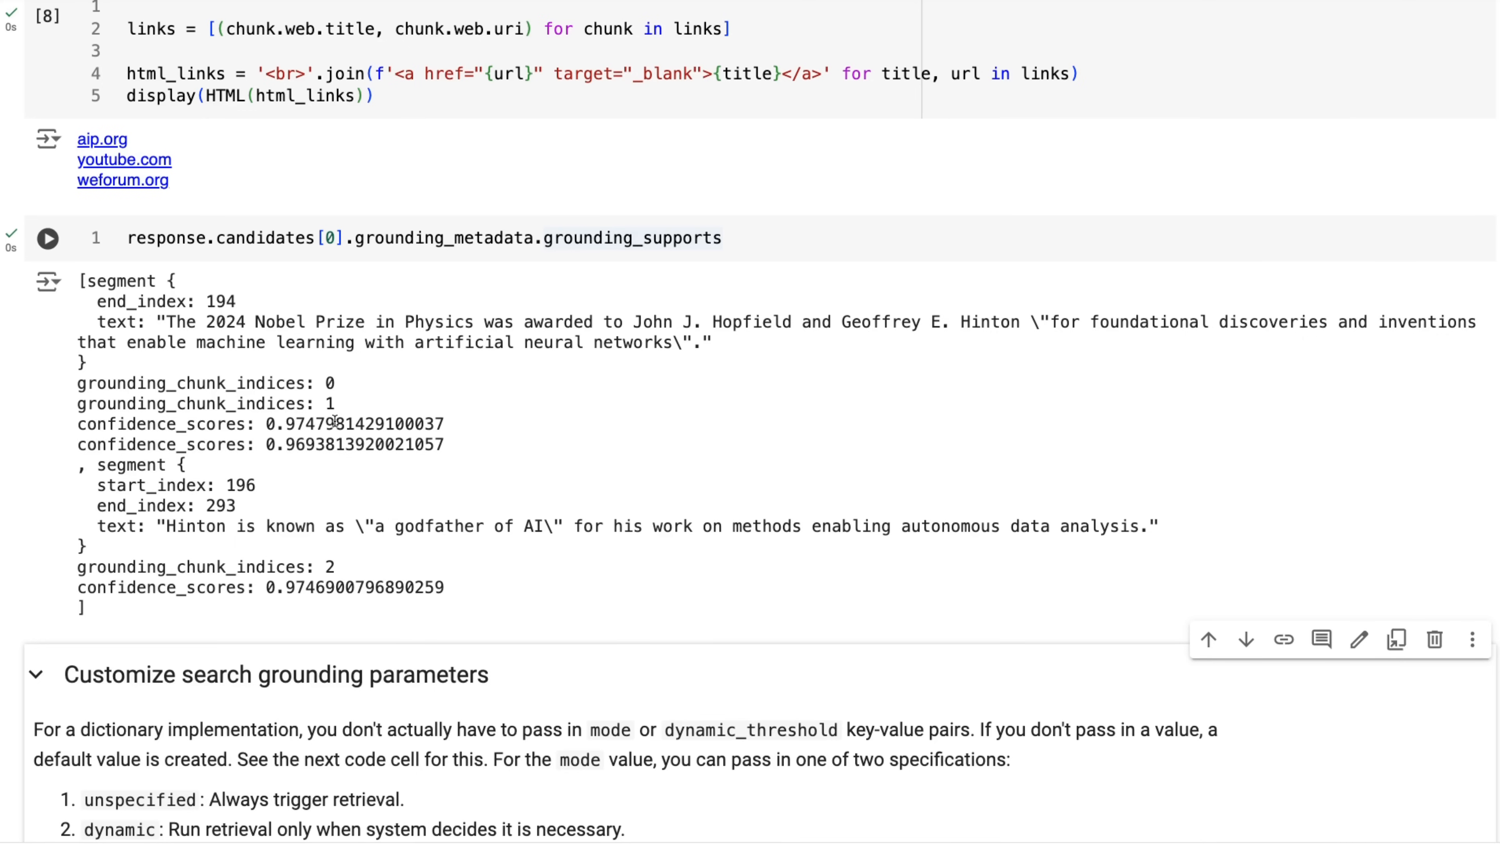
{"action": "mouse_move", "coordinate": [410, 504]}
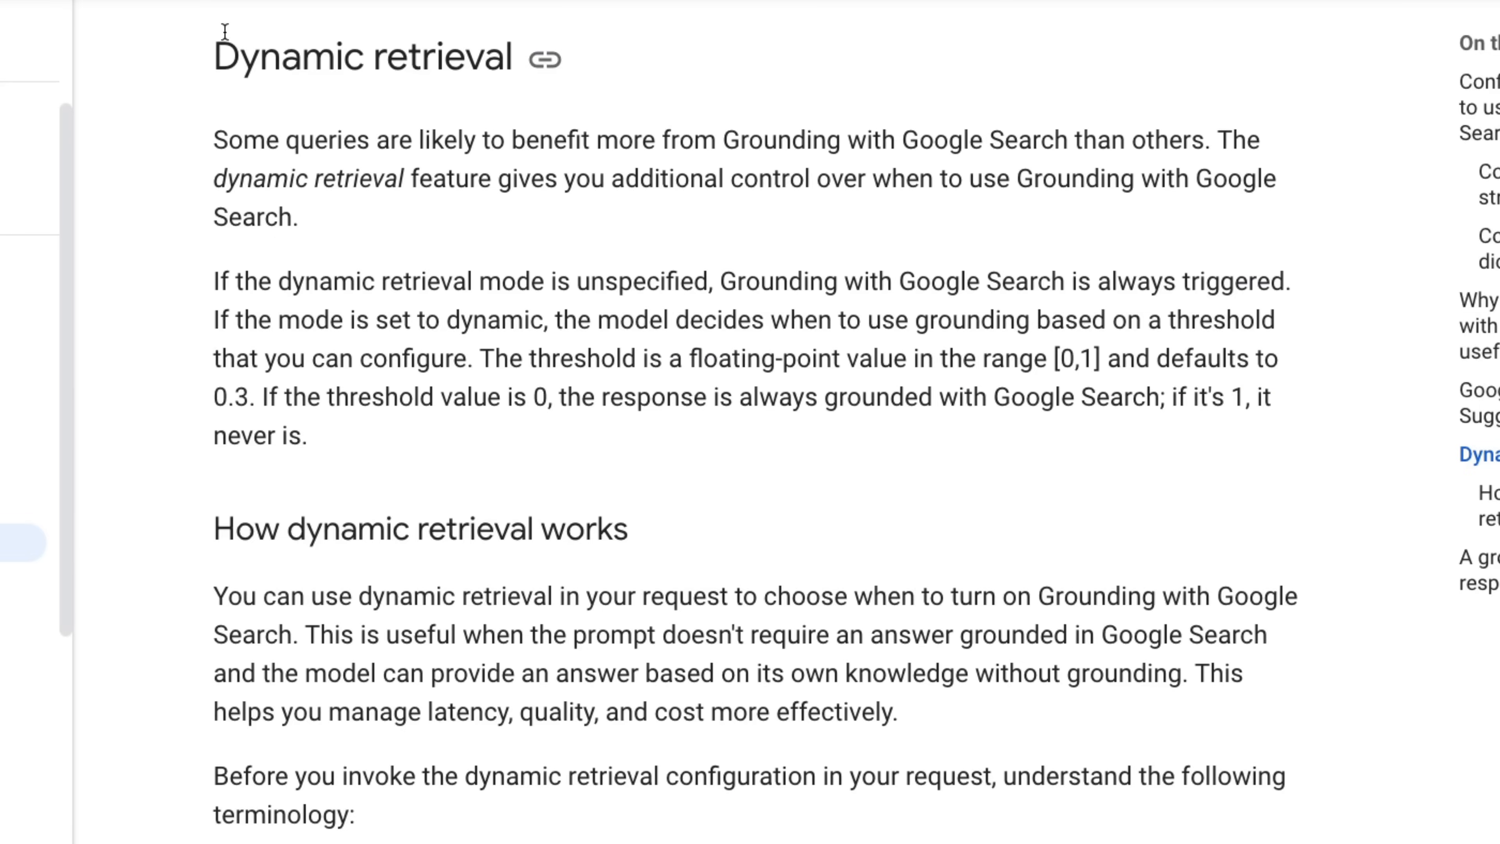
{"action": "mouse_move", "coordinate": [399, 219]}
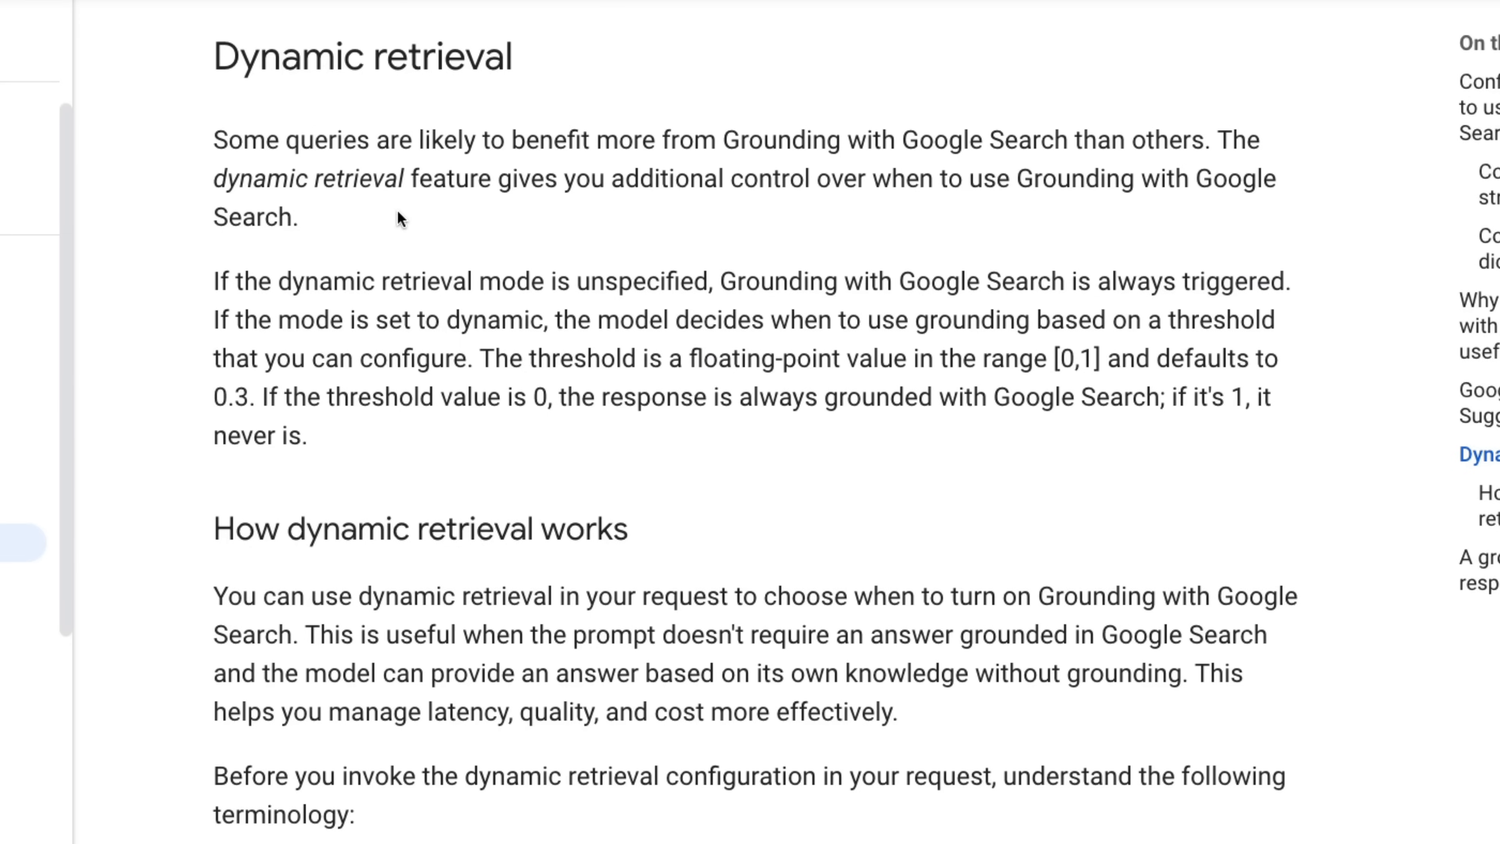
Scroll the docs' Dynamic retrieval section through its example prompts and prediction score table.
{"action": "scroll", "scroll_direction": "down", "scroll_amount": 3}
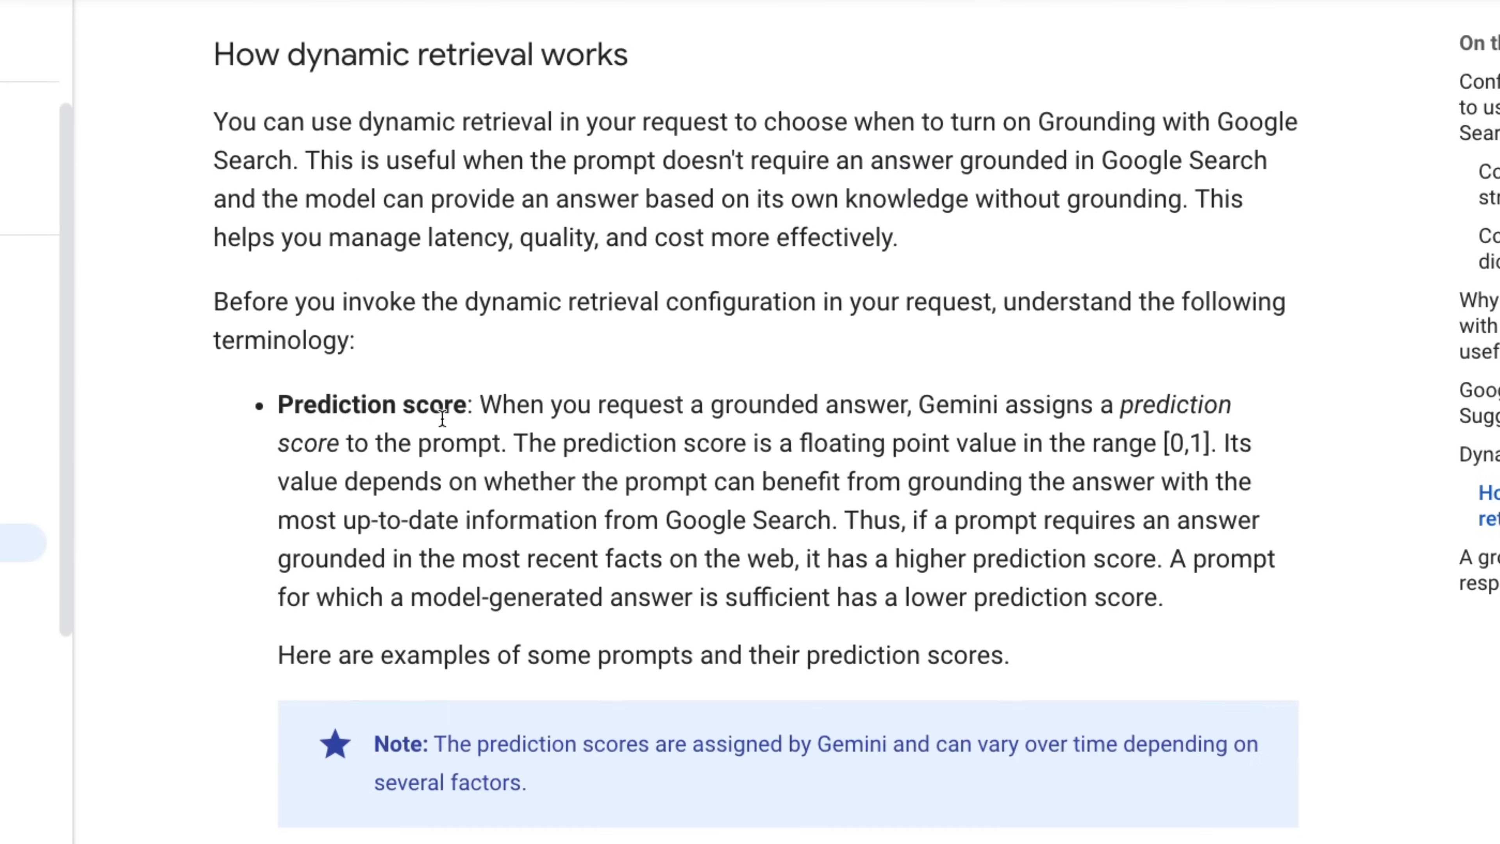
{"action": "scroll", "scroll_direction": "down", "scroll_amount": 3}
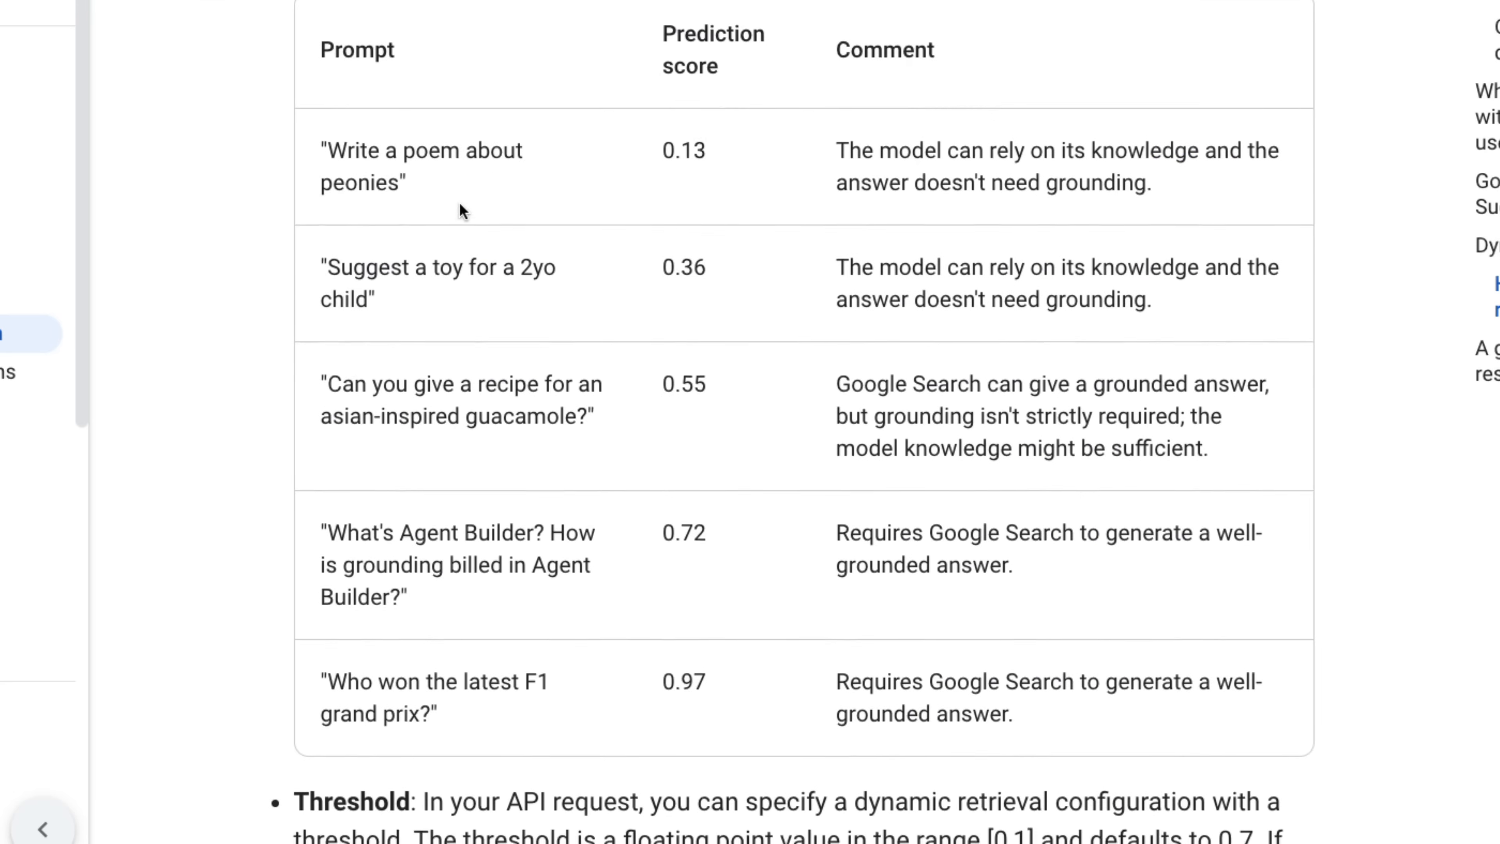
{"action": "scroll", "scroll_direction": "down", "scroll_amount": 3}
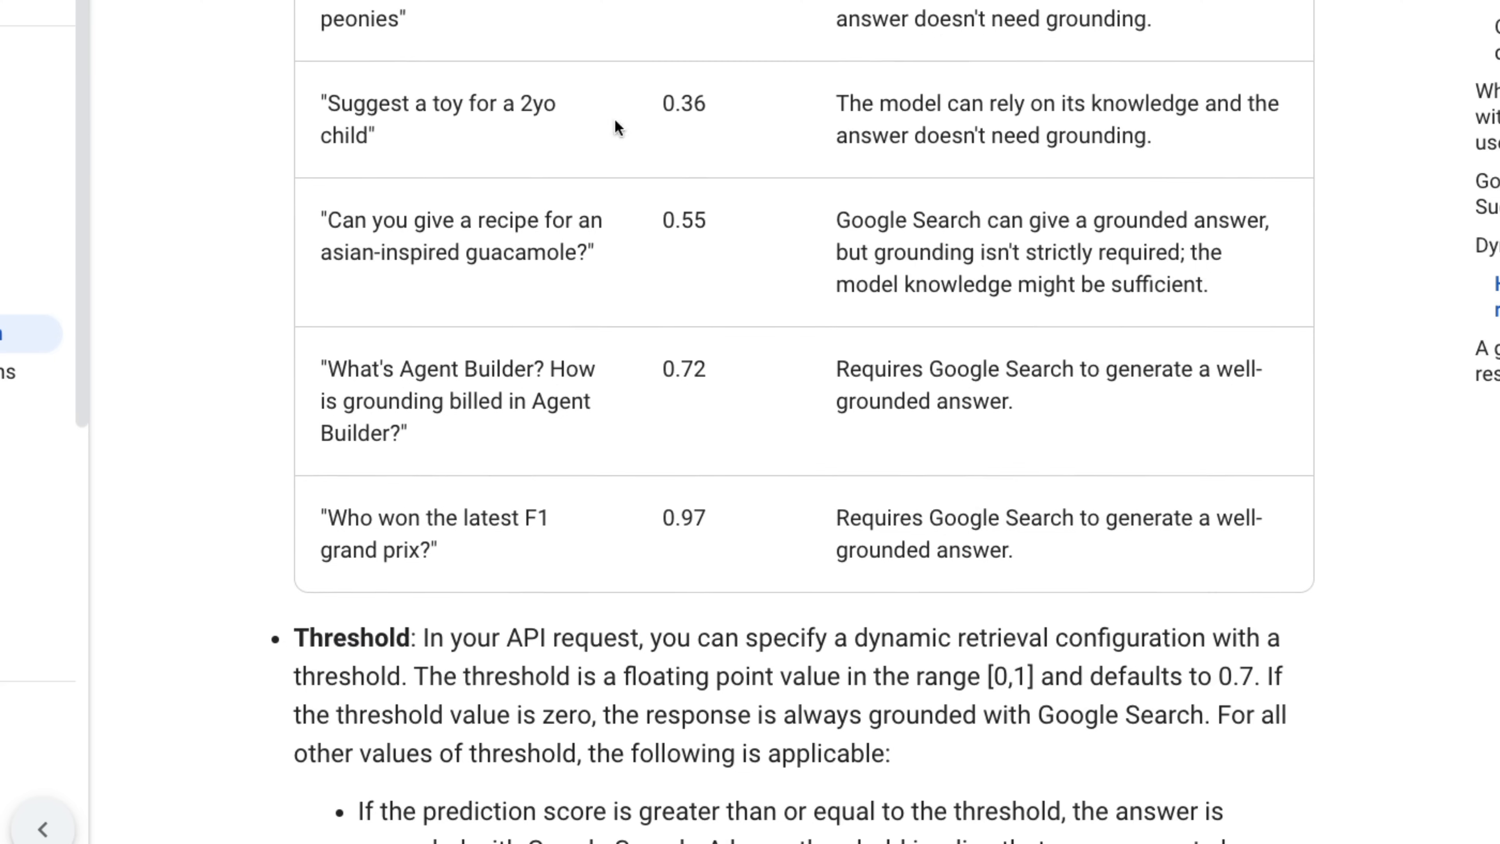
{"action": "mouse_move", "coordinate": [691, 98]}
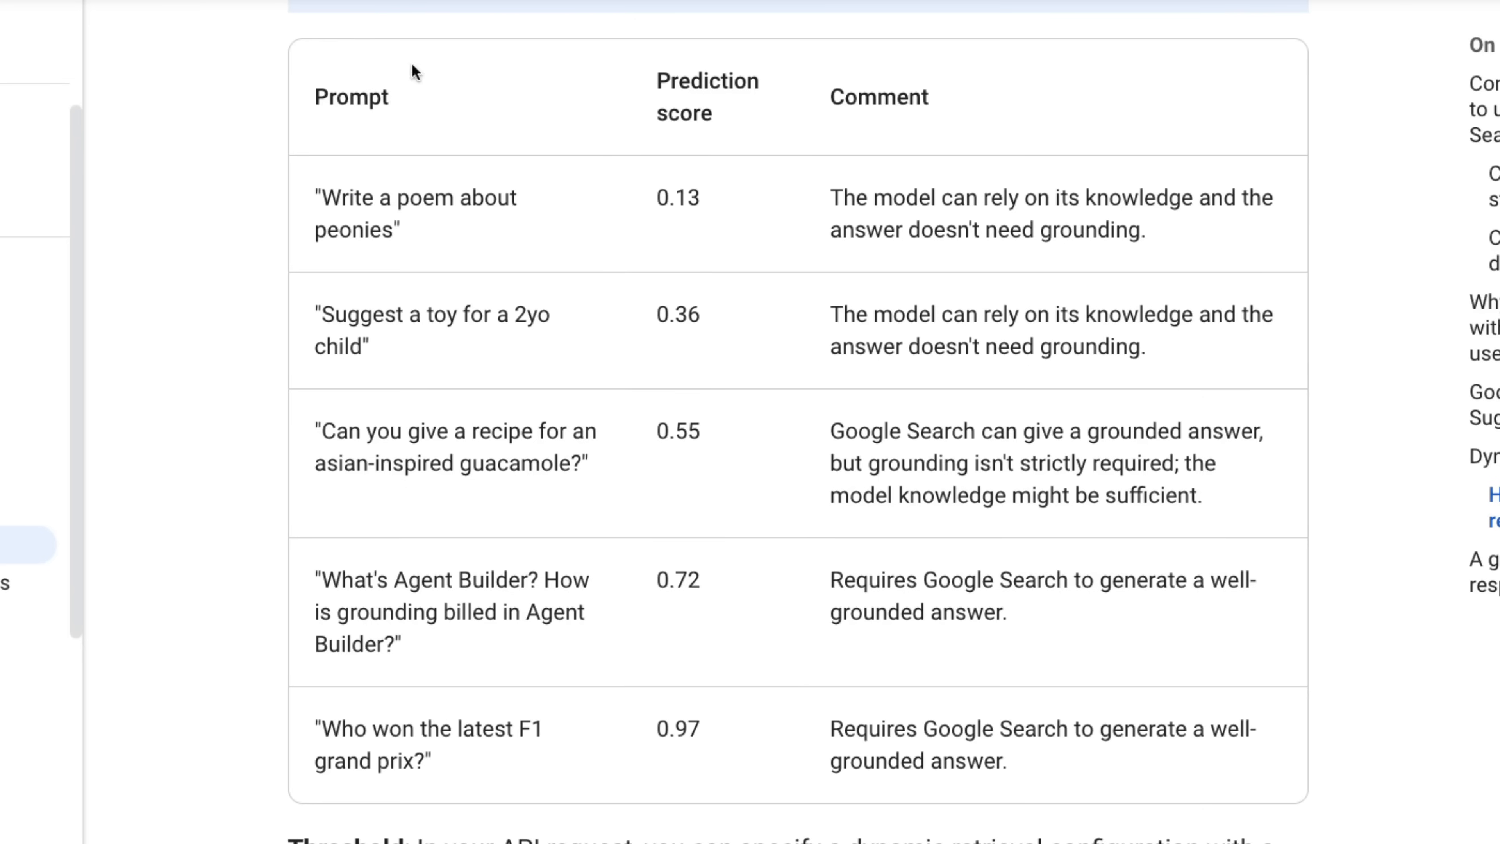
{"action": "mouse_move", "coordinate": [474, 219]}
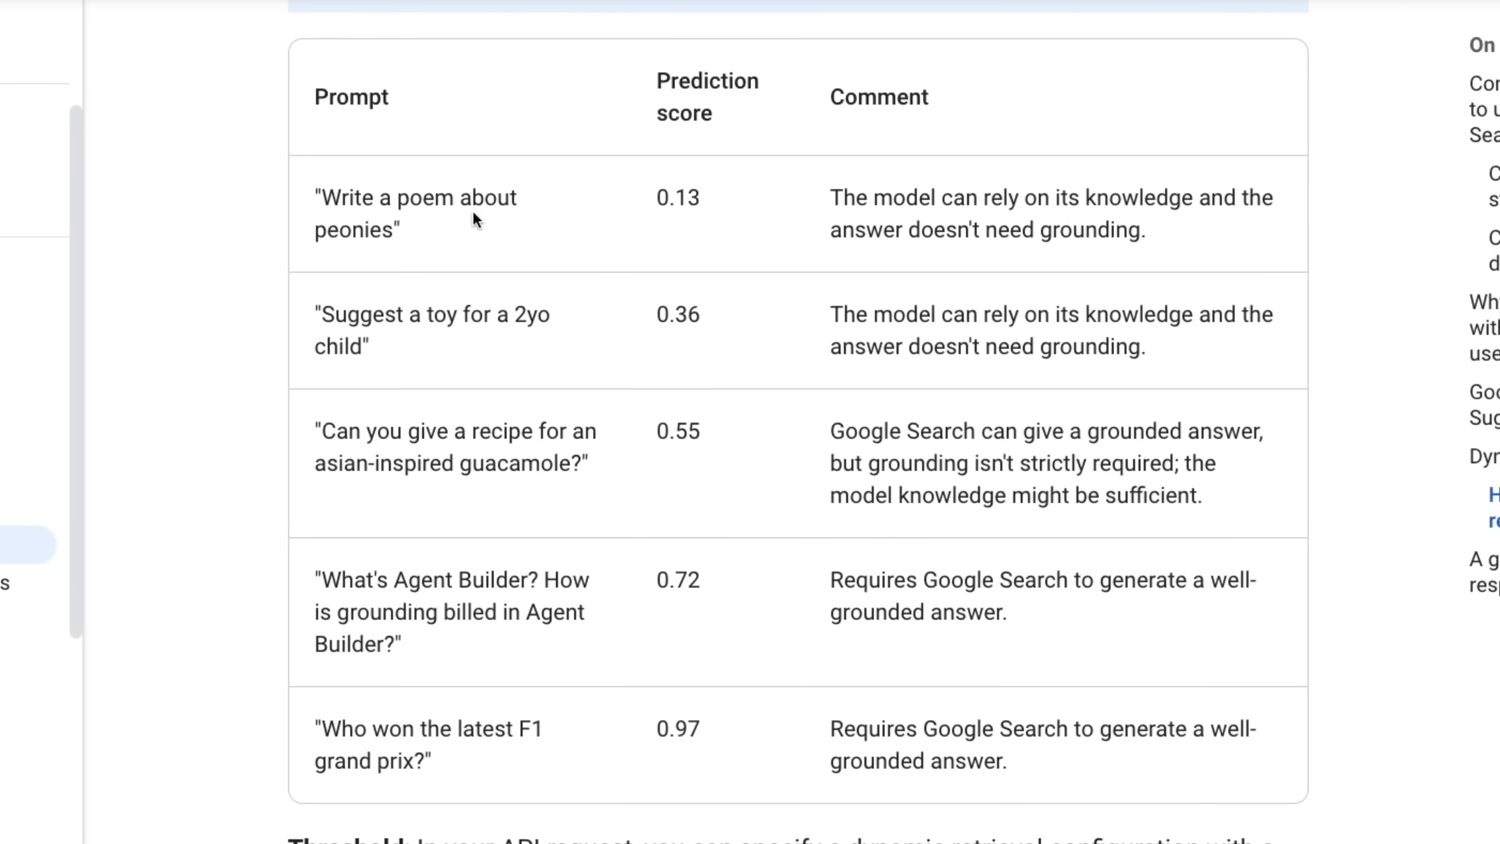
{"action": "mouse_move", "coordinate": [719, 204]}
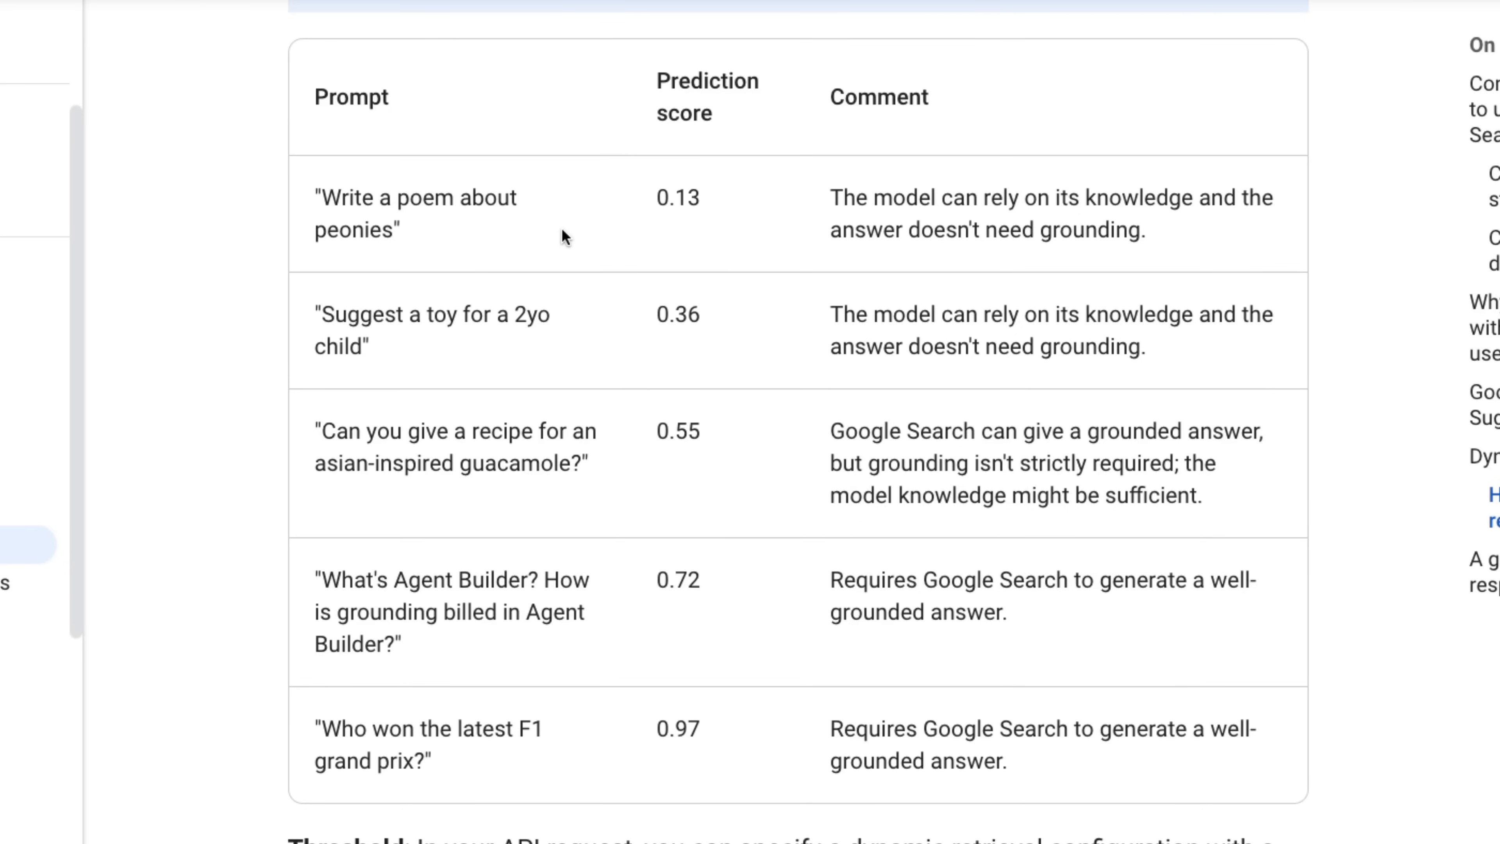
{"action": "mouse_move", "coordinate": [522, 486]}
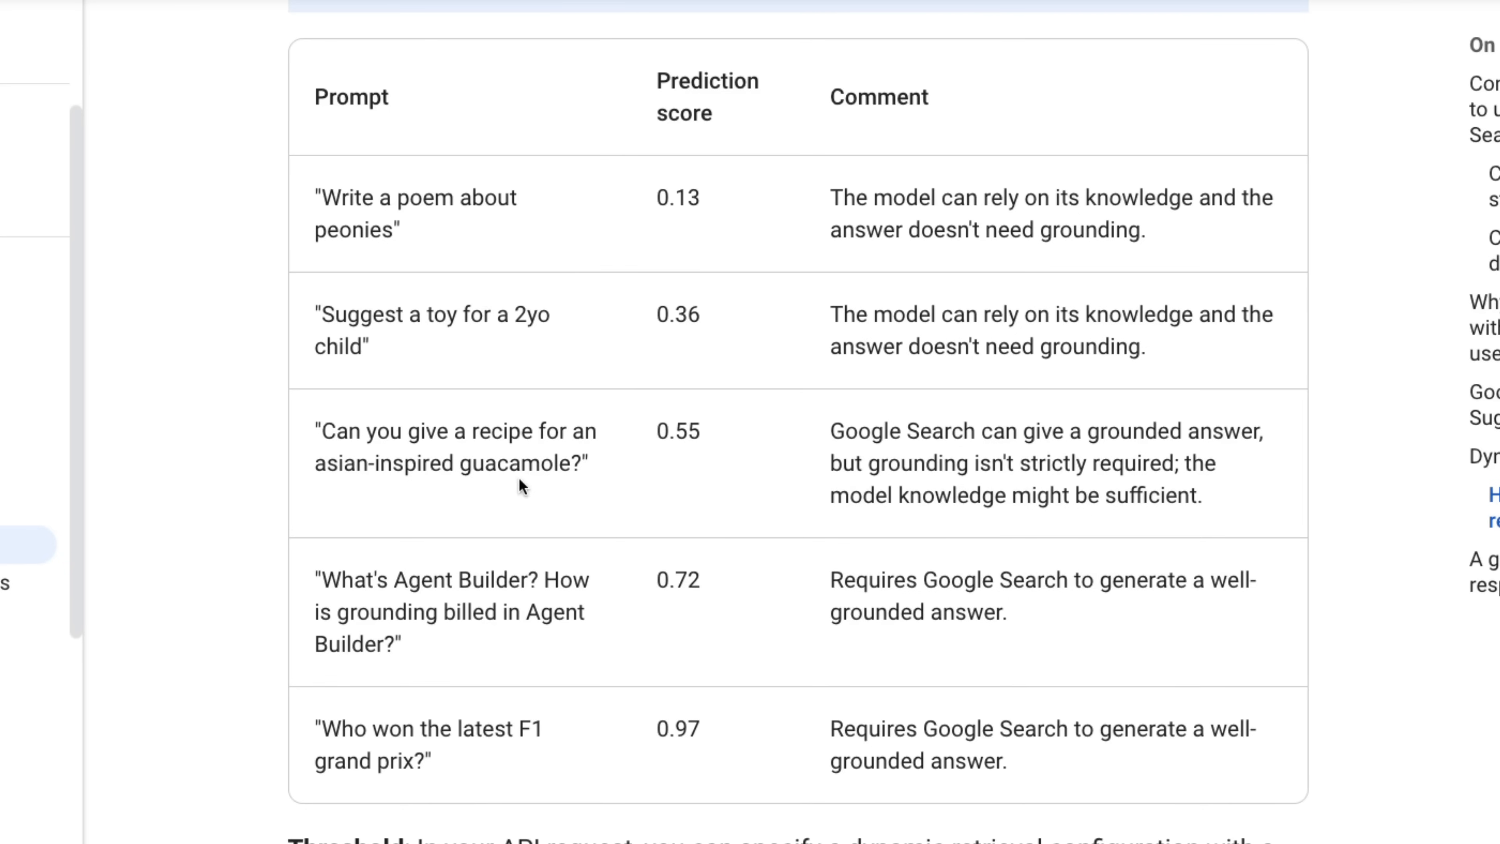
{"action": "mouse_move", "coordinate": [347, 729]}
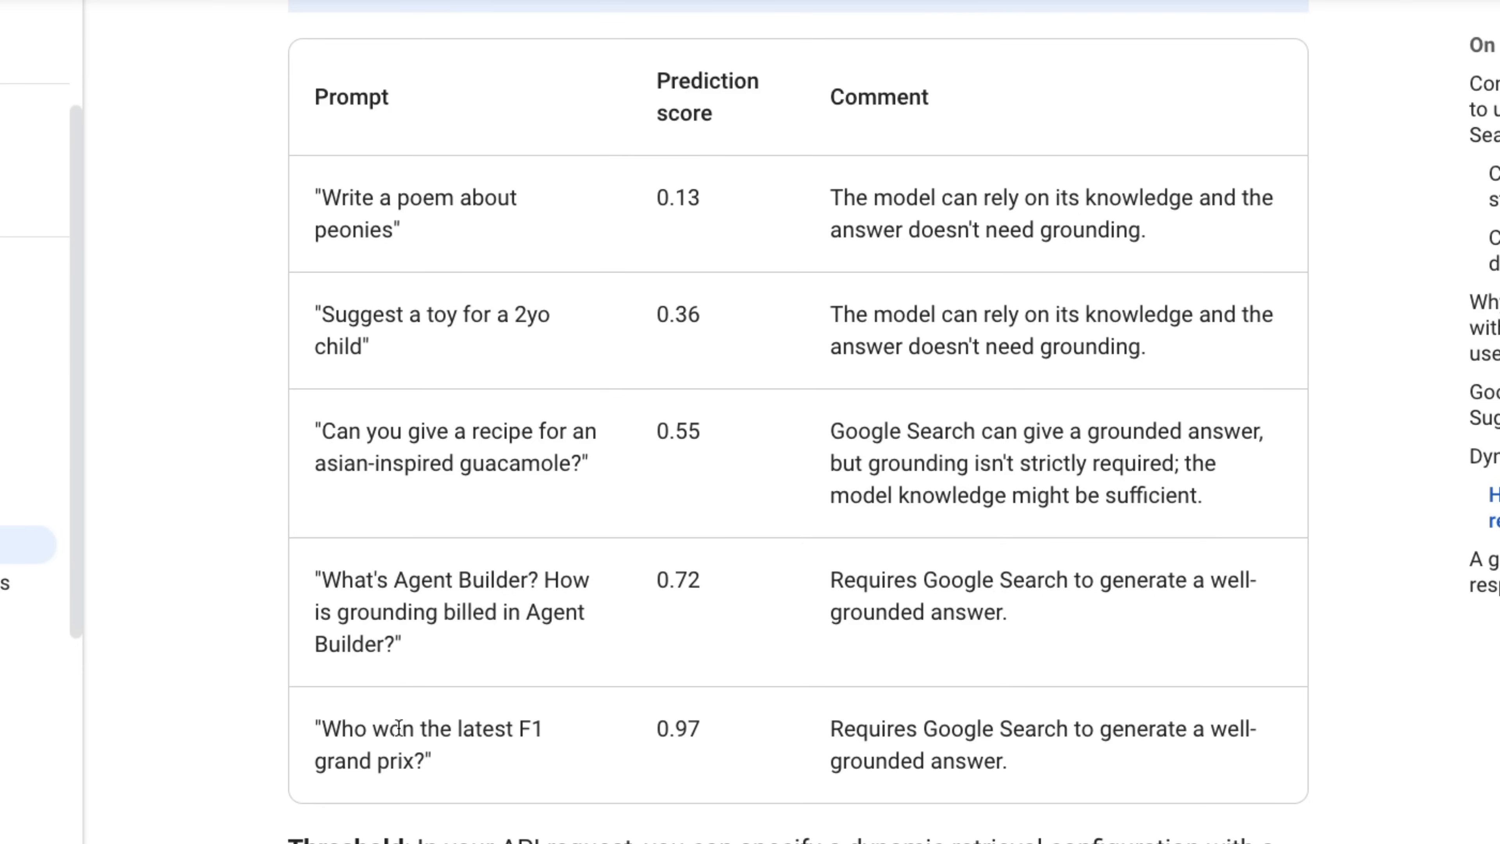
{"action": "mouse_move", "coordinate": [703, 734]}
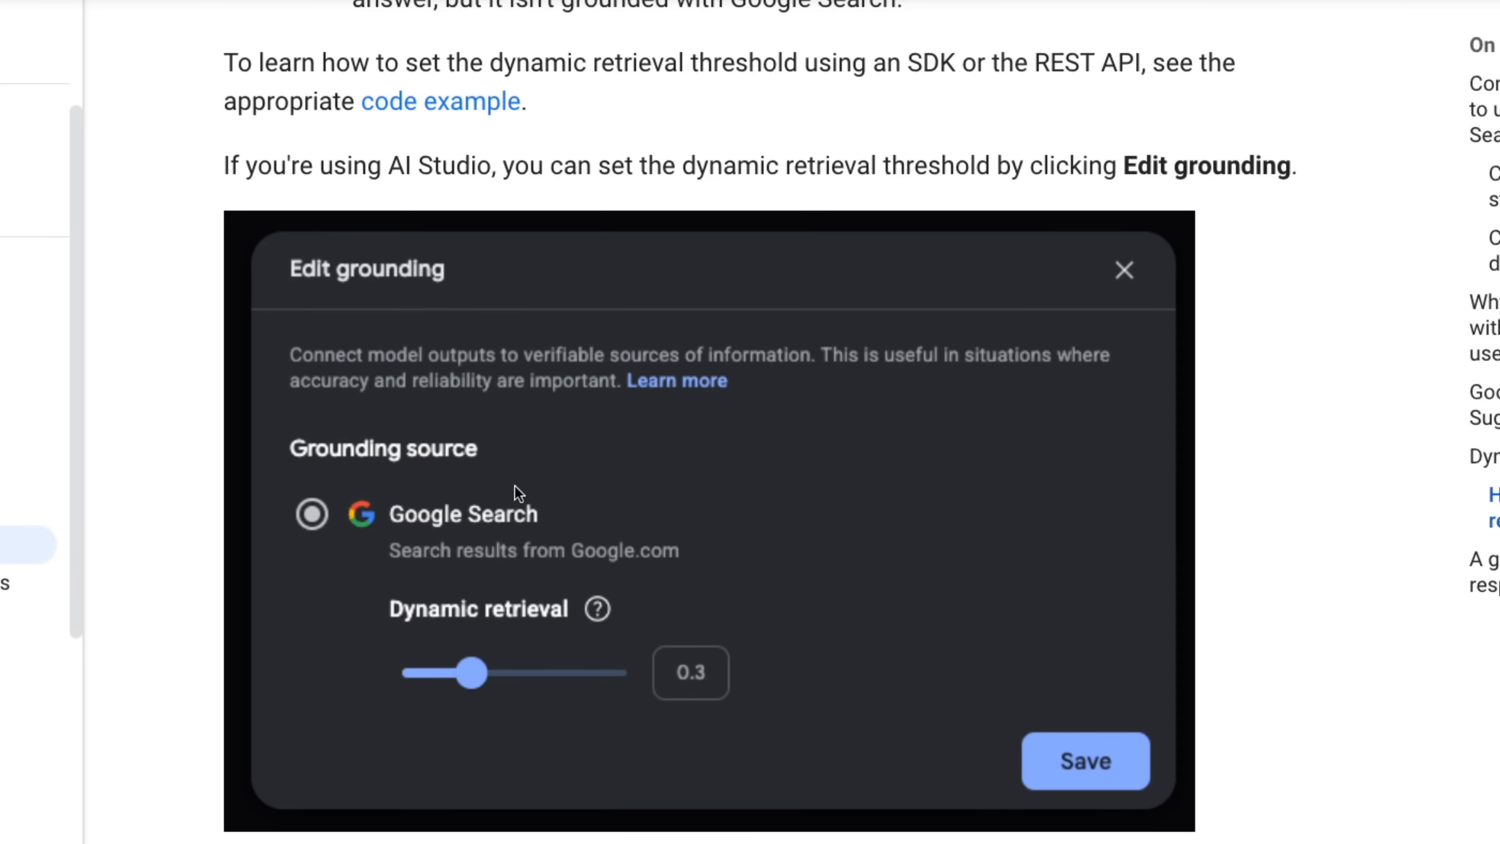
{"action": "mouse_move", "coordinate": [131, 314]}
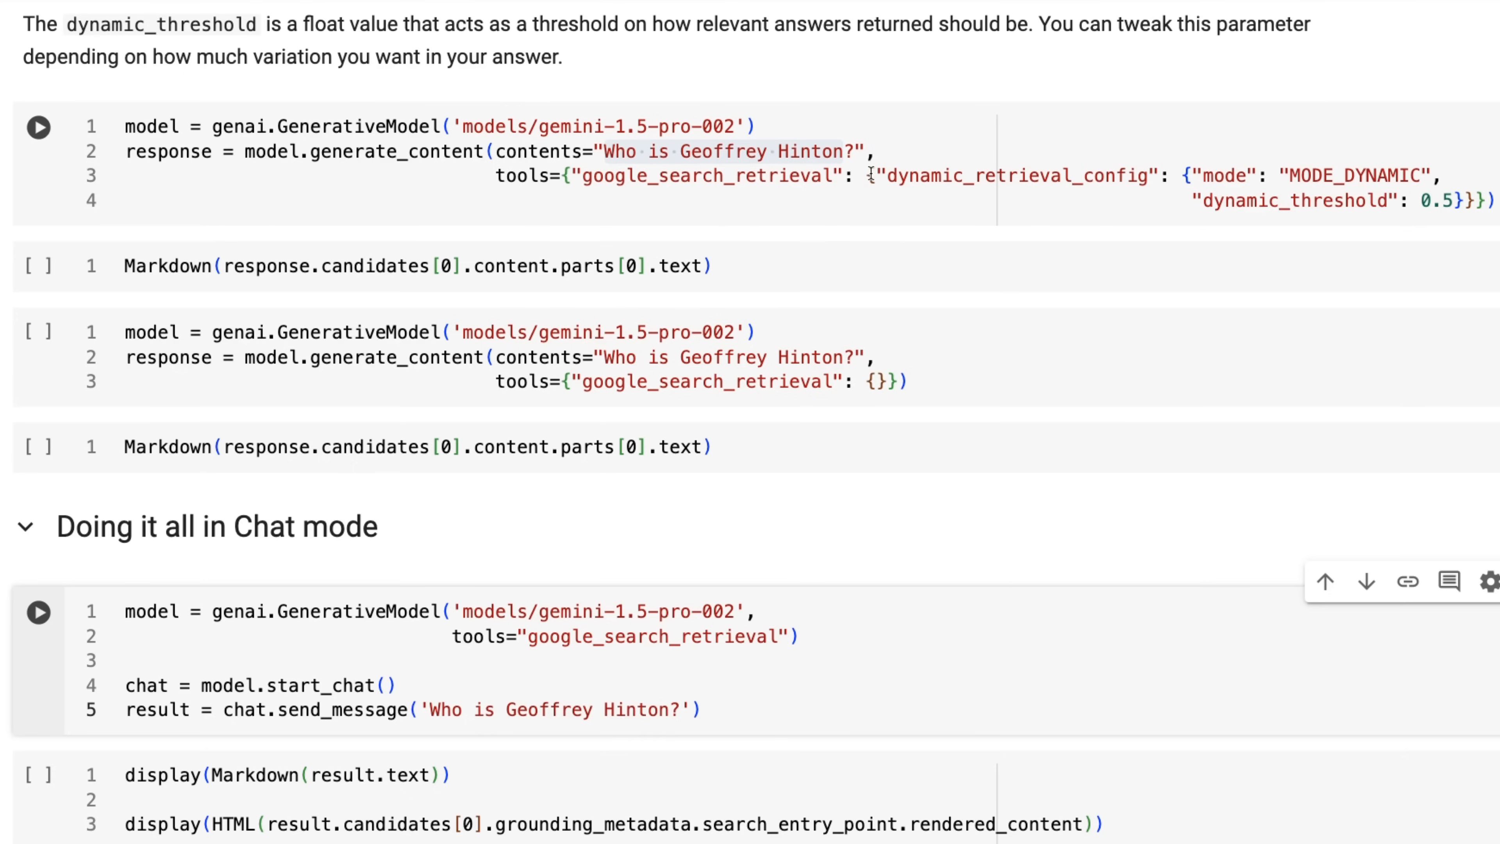
{"action": "mouse_move", "coordinate": [1015, 161]}
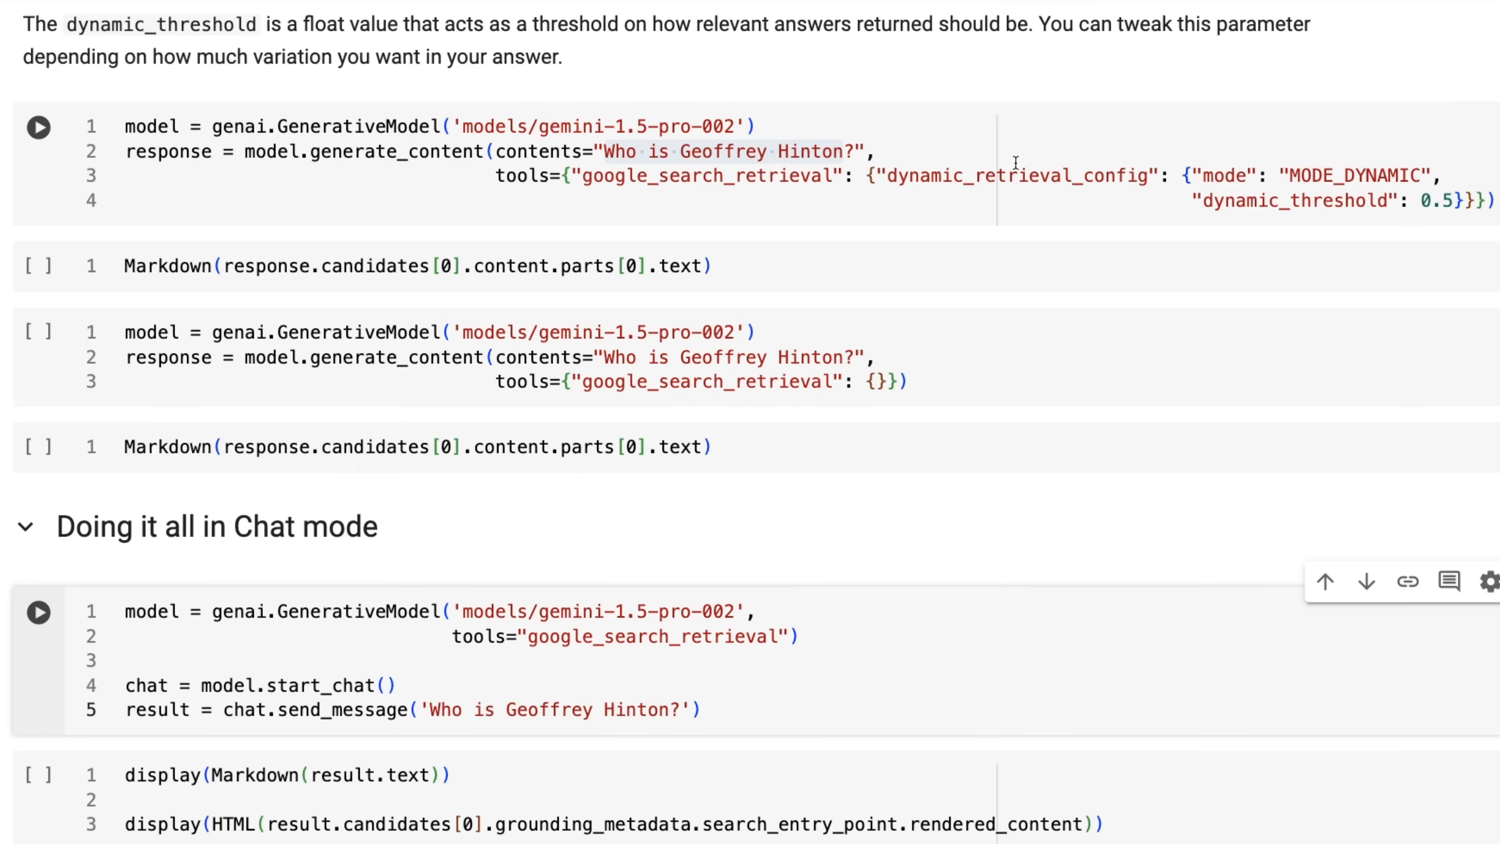
{"action": "mouse_move", "coordinate": [1357, 170]}
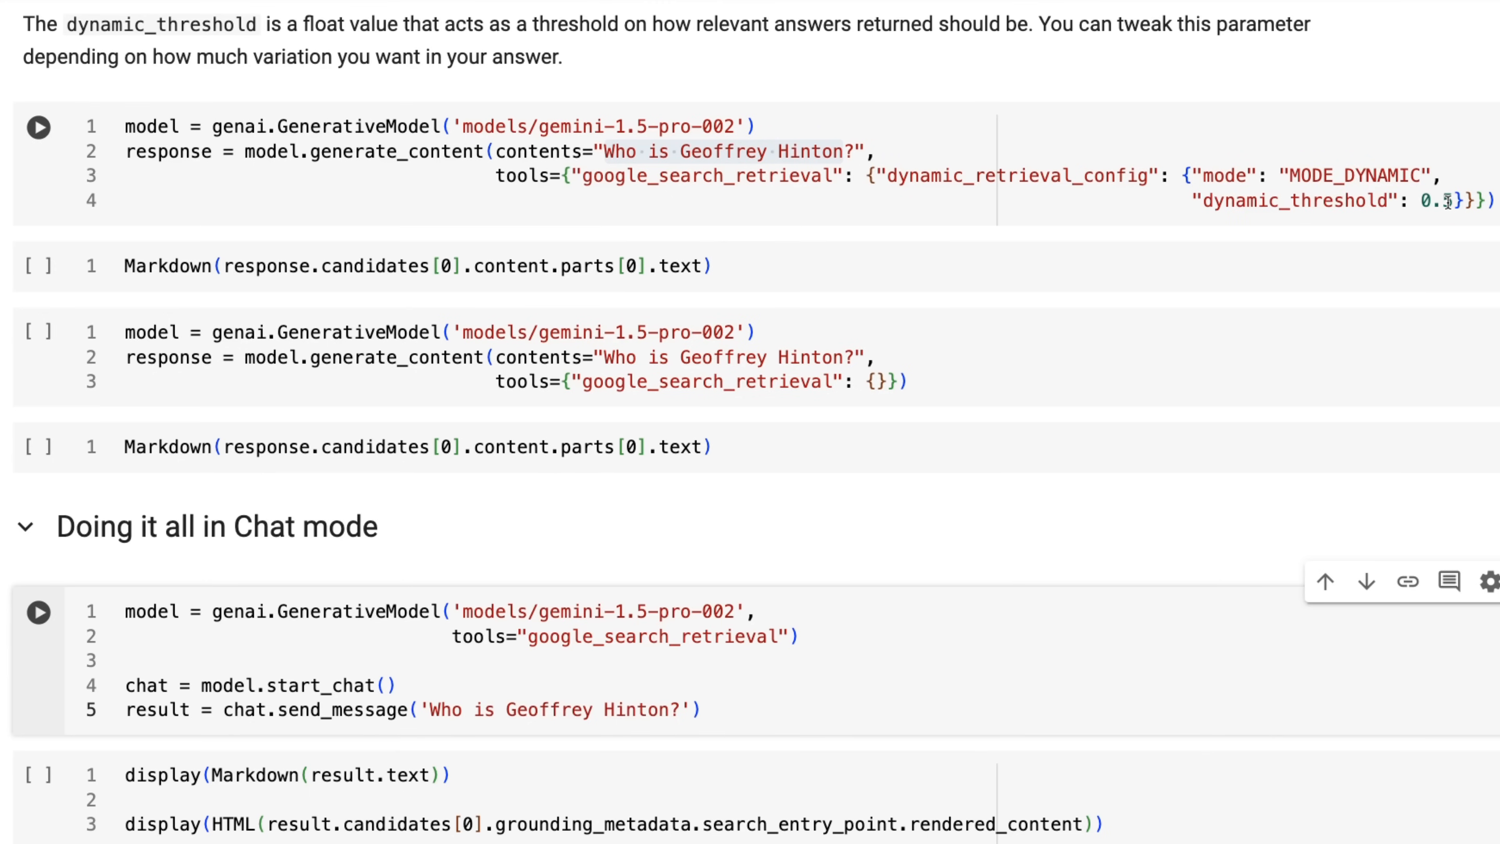
Highlight the dynamic_retrieval_config name in the MODE_DYNAMIC 0.5 threshold cell.
{"action": "double_click", "coordinate": [1014, 175]}
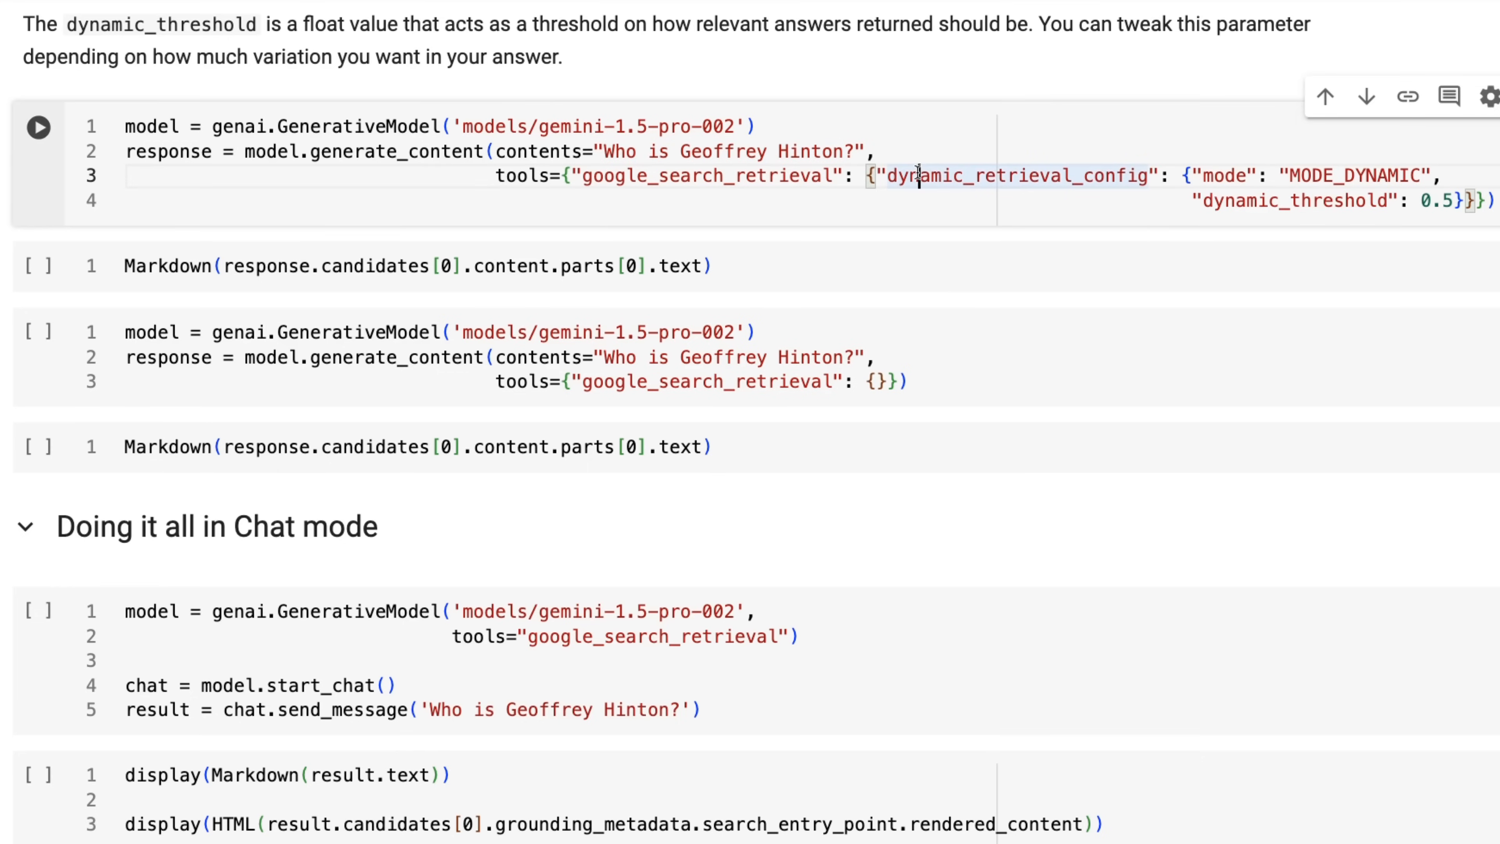
{"action": "left_click", "coordinate": [37, 126]}
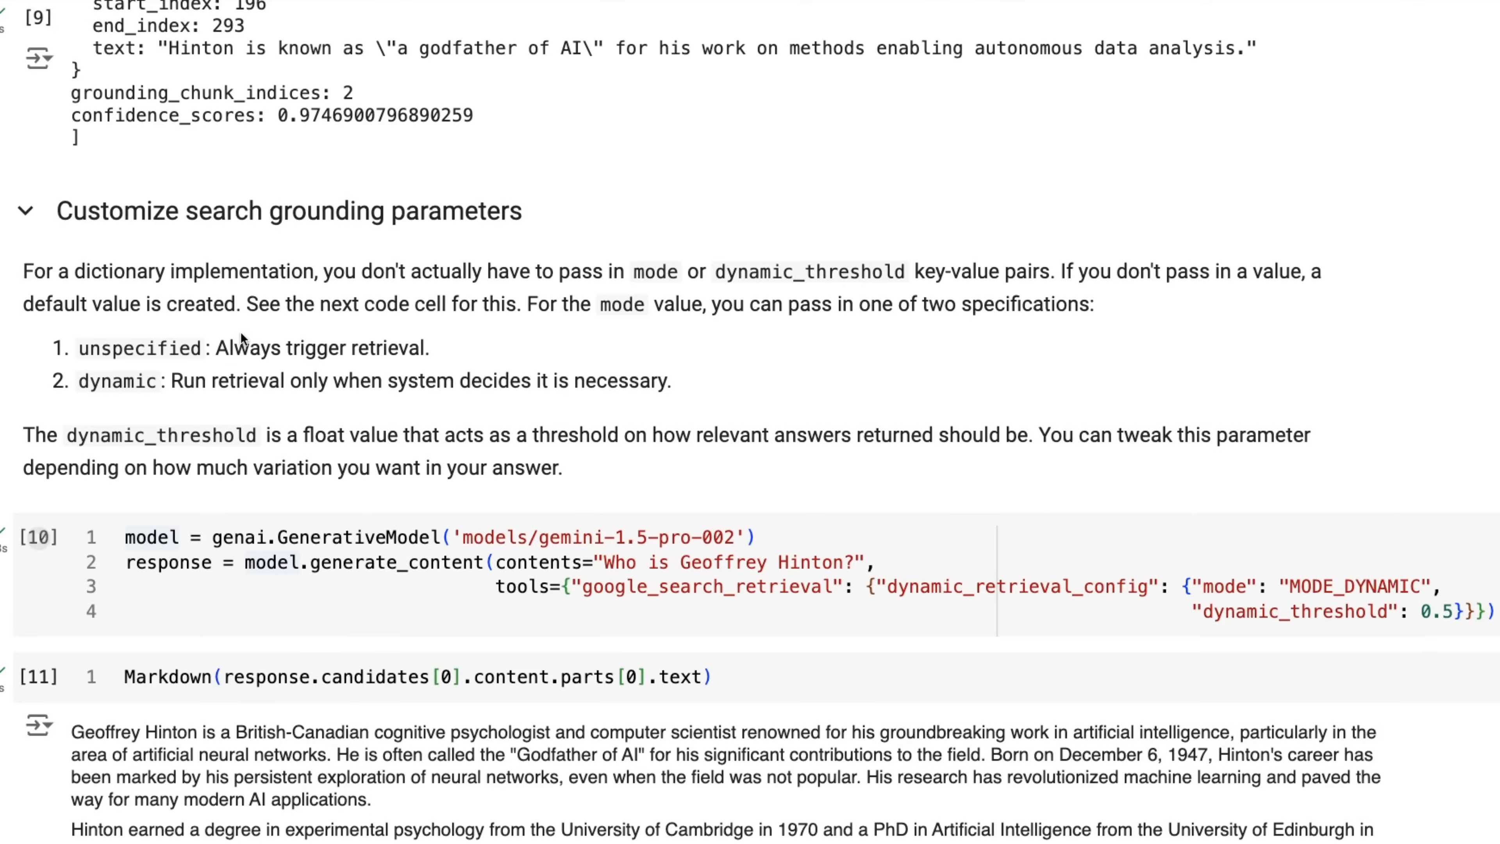
Select the 2024 Nobel Prize in Physics sentence in the grounded Hinton answer.
{"action": "scroll", "scroll_direction": "down", "scroll_amount": 3}
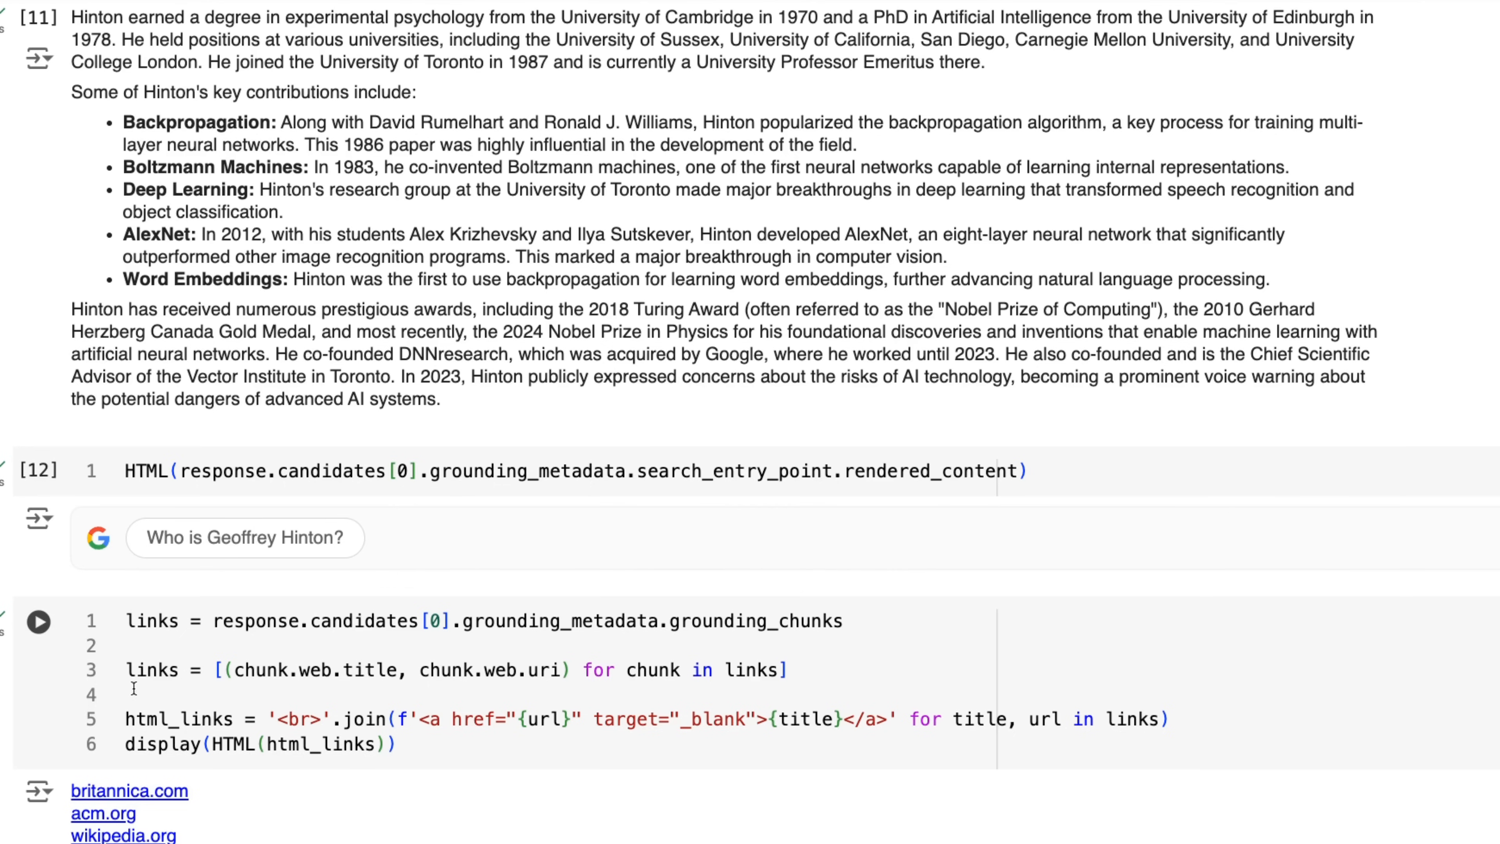
{"action": "mouse_move", "coordinate": [310, 792]}
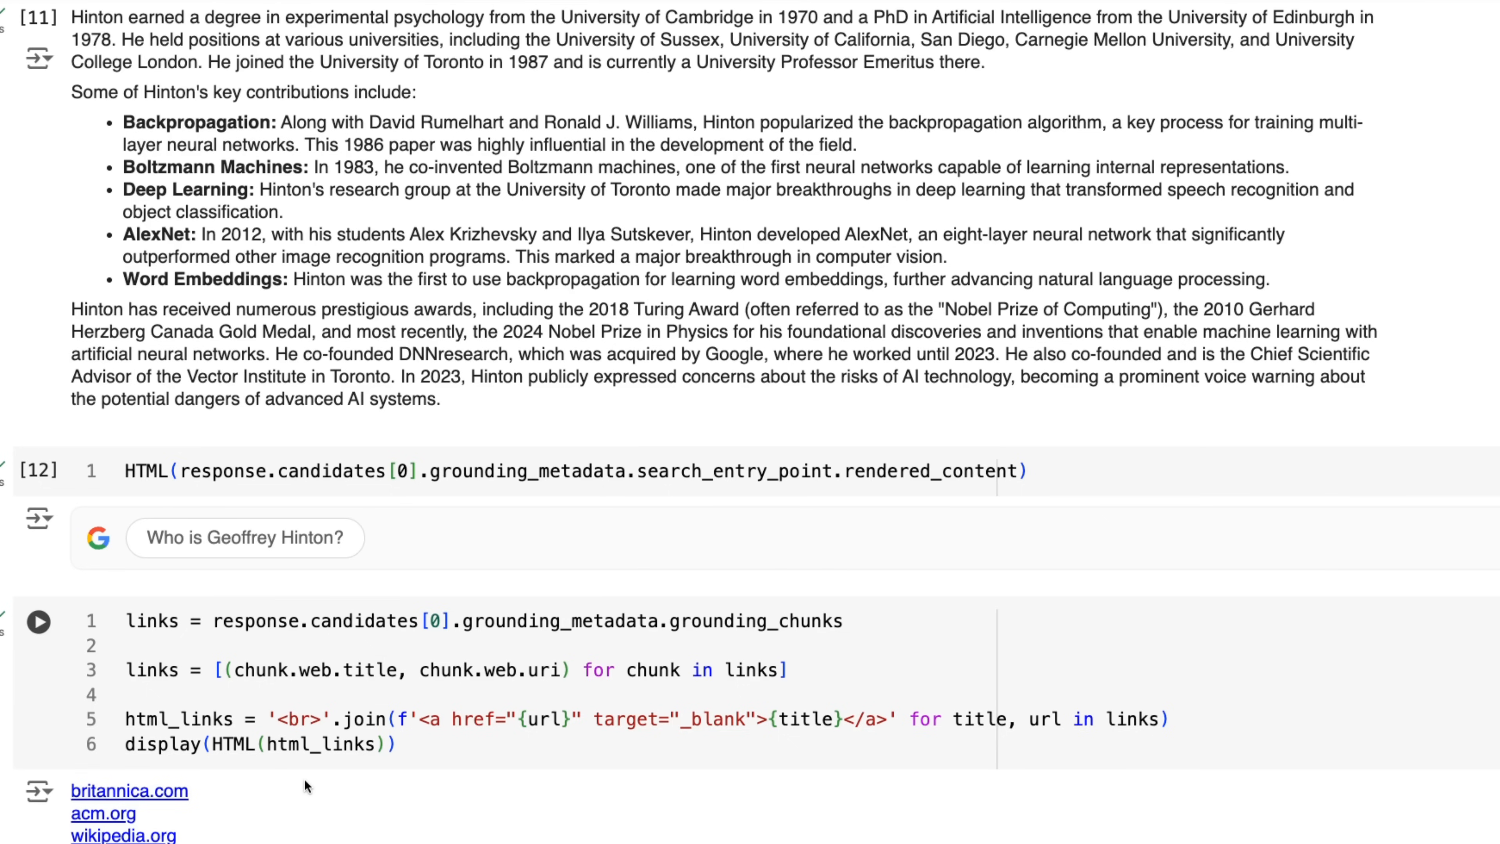
{"action": "mouse_move", "coordinate": [310, 707]}
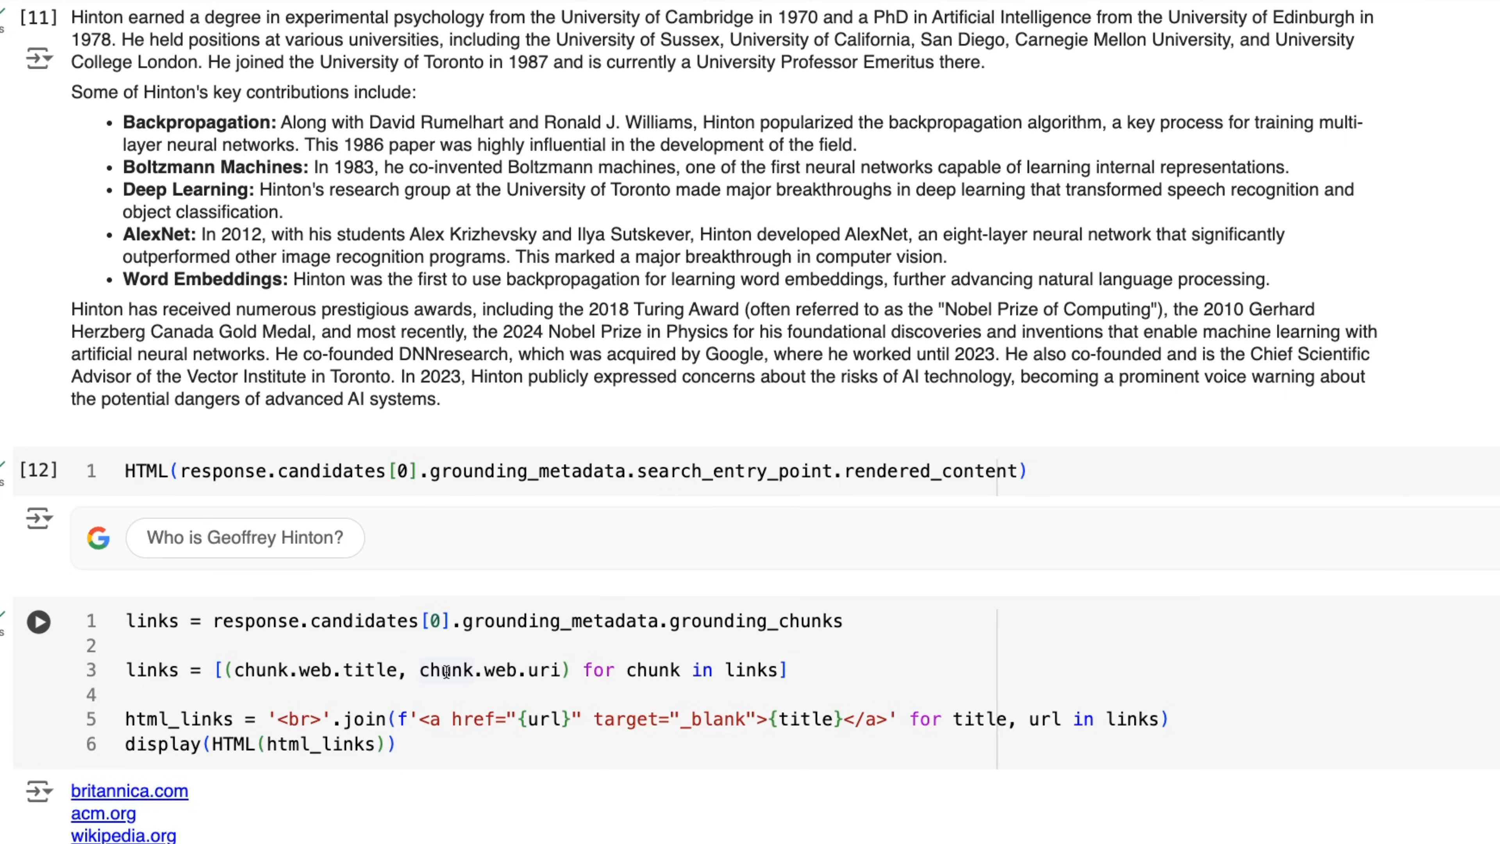
{"action": "mouse_move", "coordinate": [513, 588]}
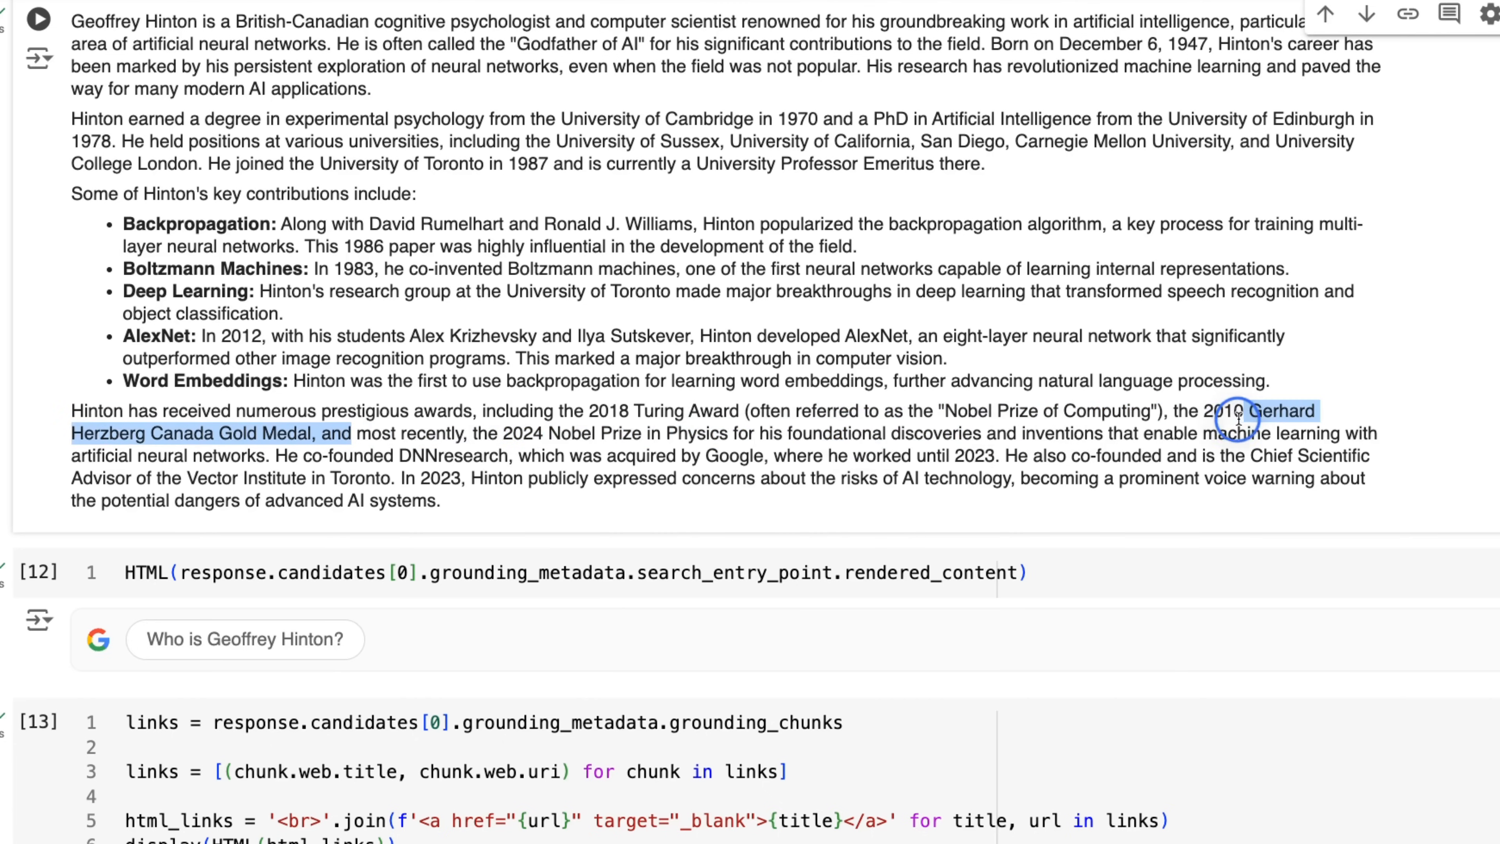
{"action": "left_click_drag", "start_coordinate": [1237, 422], "coordinate": [773, 446]}
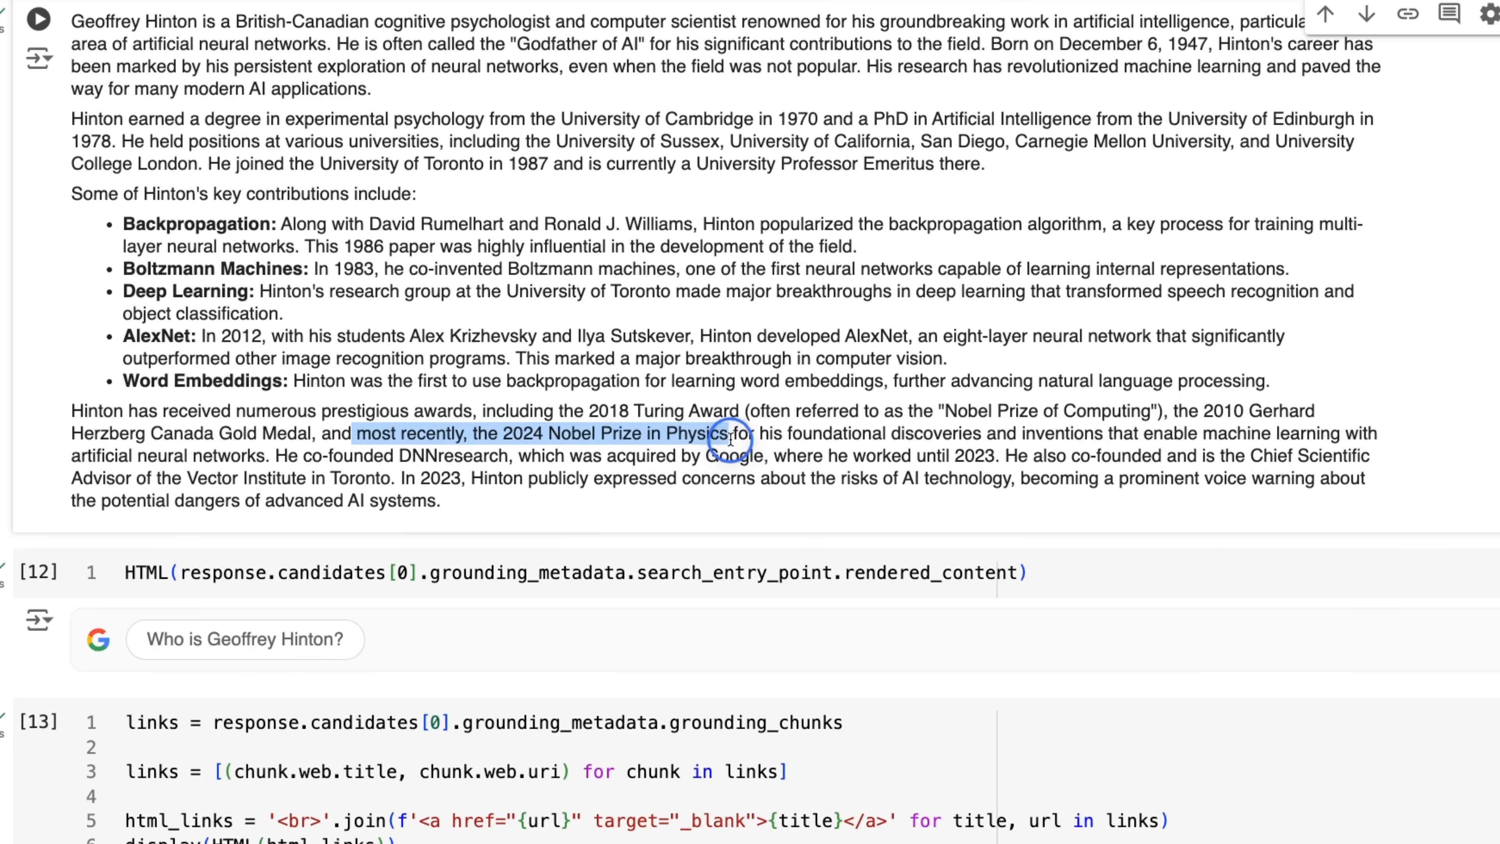
Scroll to the empty google_search_retrieval cell and its longer Hinton biography output.
{"action": "scroll", "scroll_direction": "down", "scroll_amount": 3}
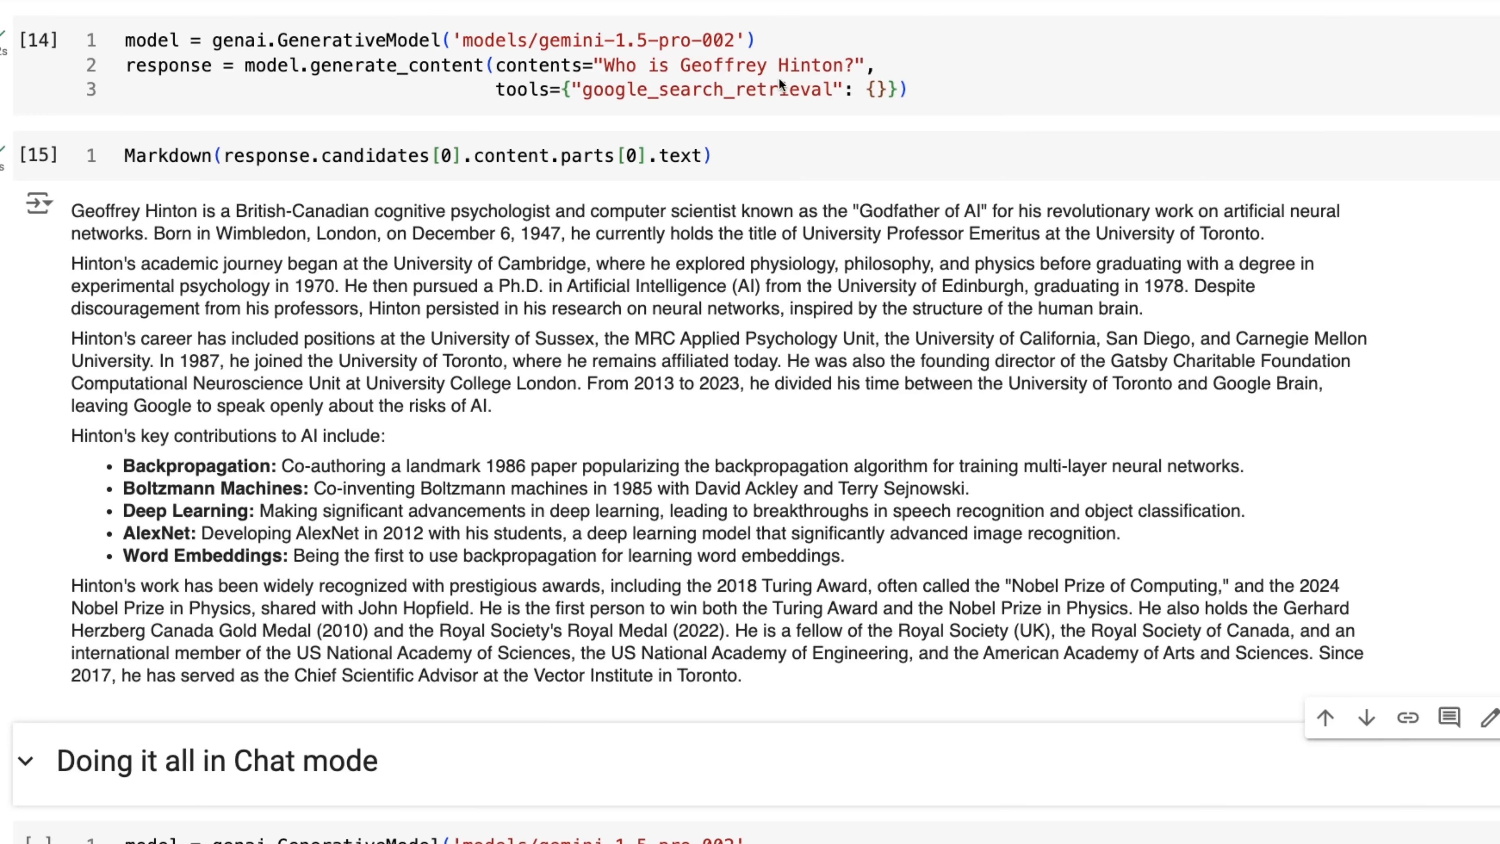
{"action": "mouse_move", "coordinate": [860, 85]}
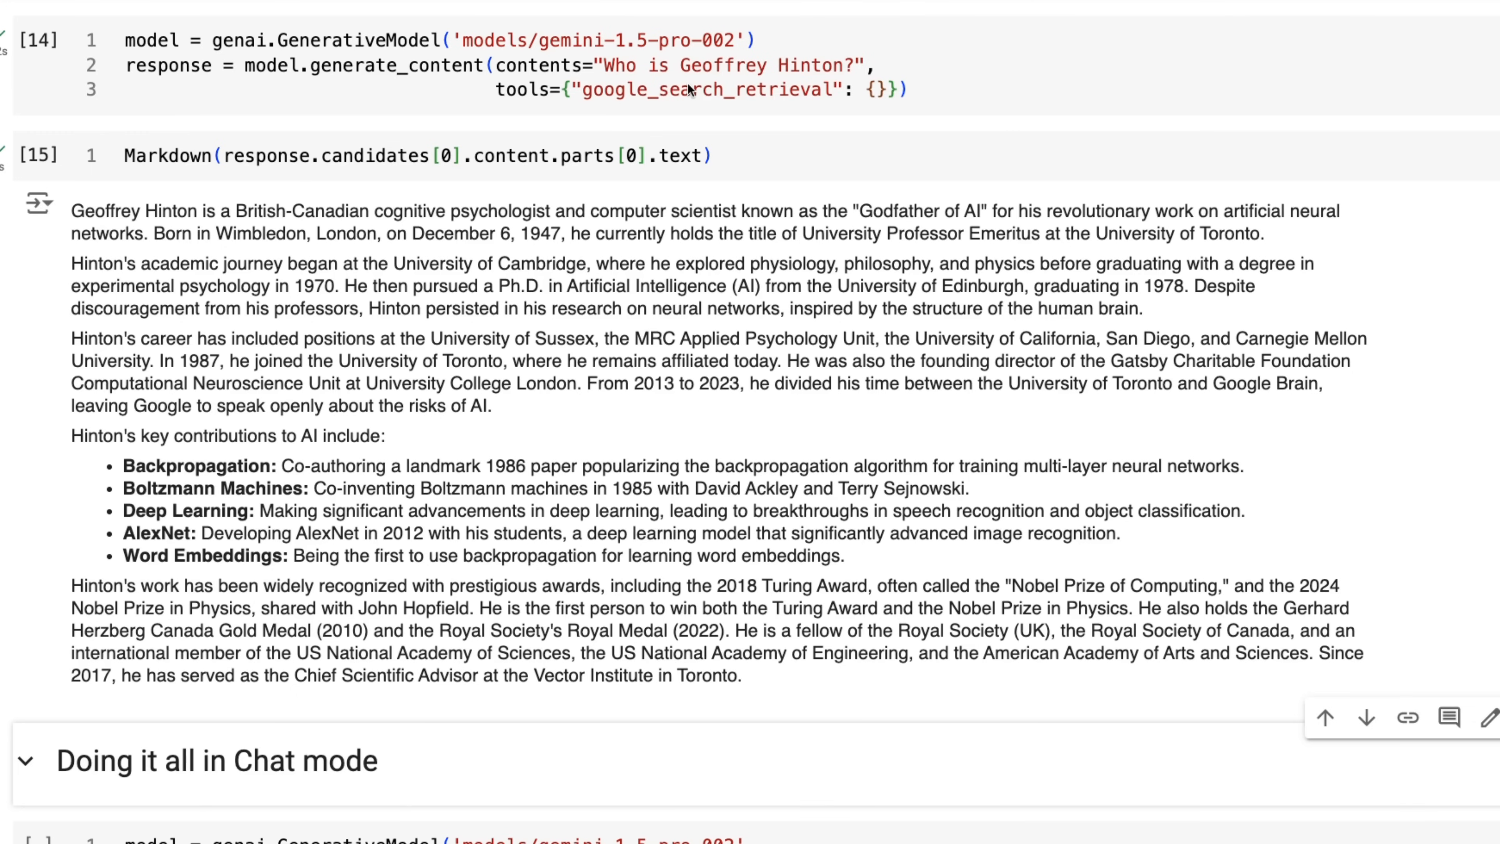
{"action": "mouse_move", "coordinate": [941, 107]}
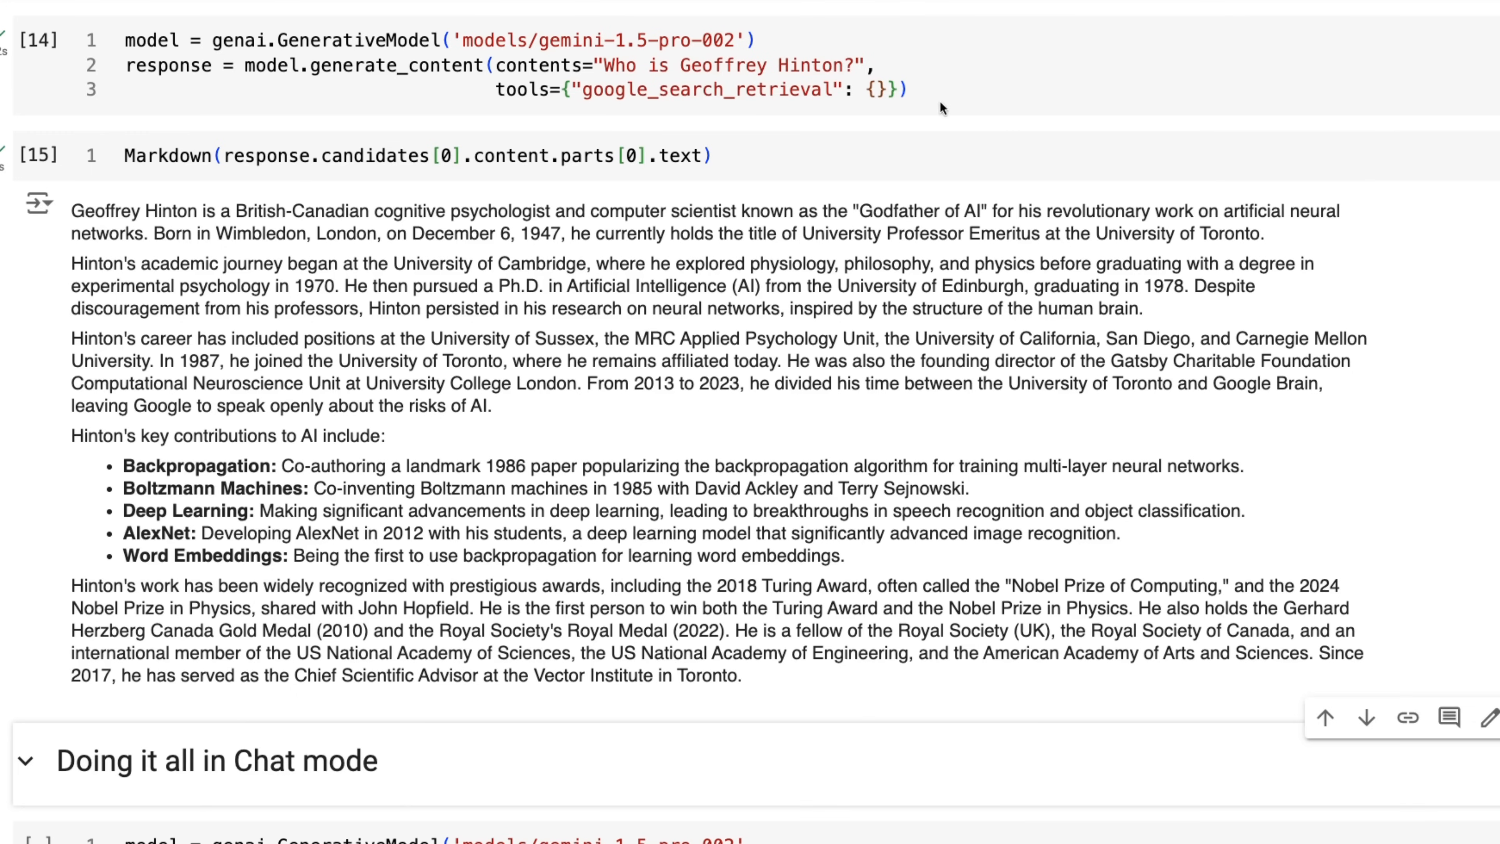
{"action": "mouse_move", "coordinate": [572, 95]}
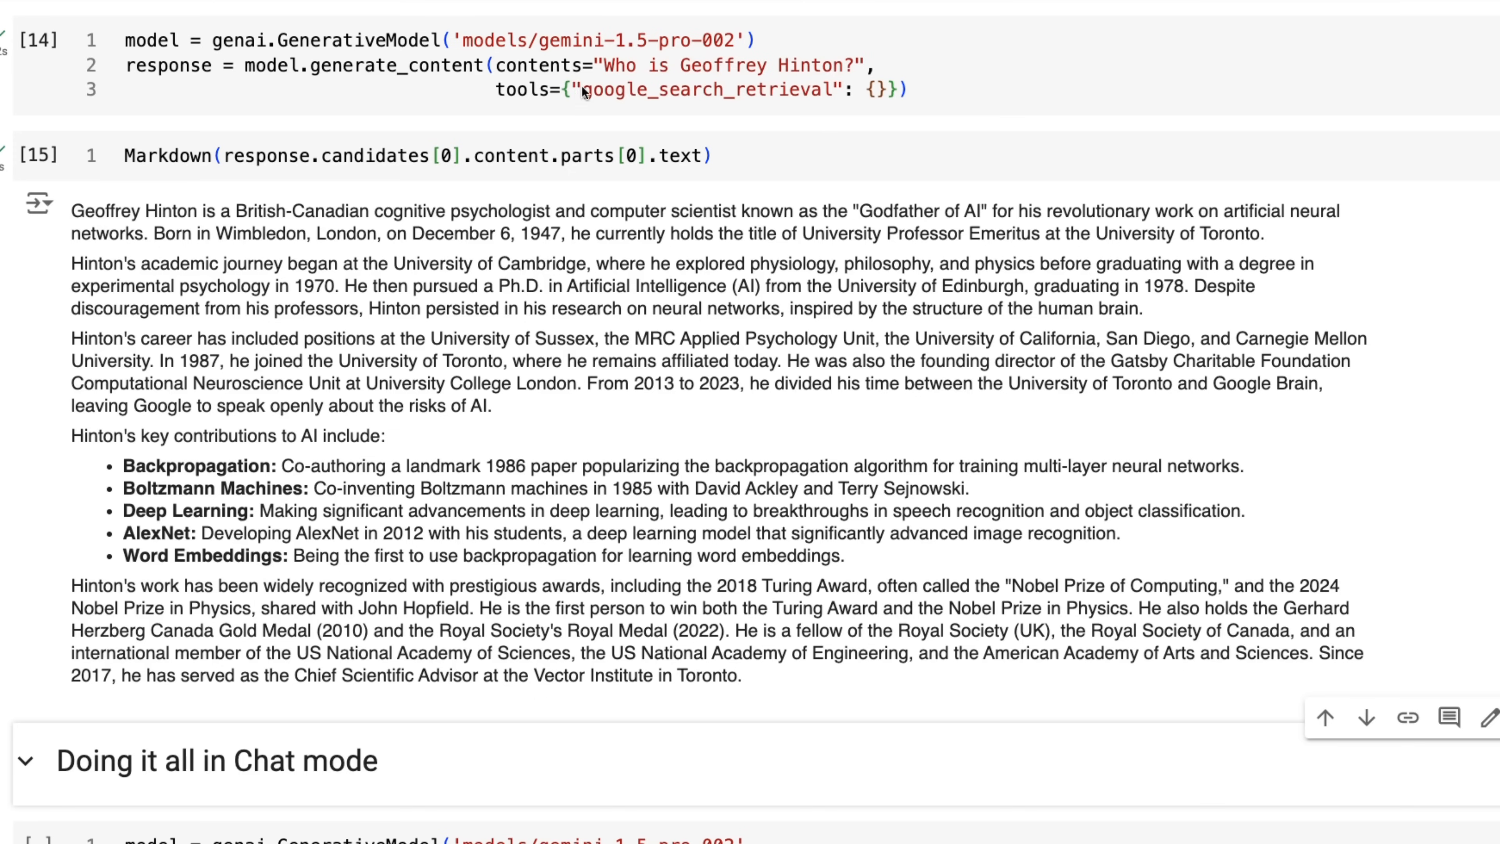
{"action": "mouse_move", "coordinate": [788, 106]}
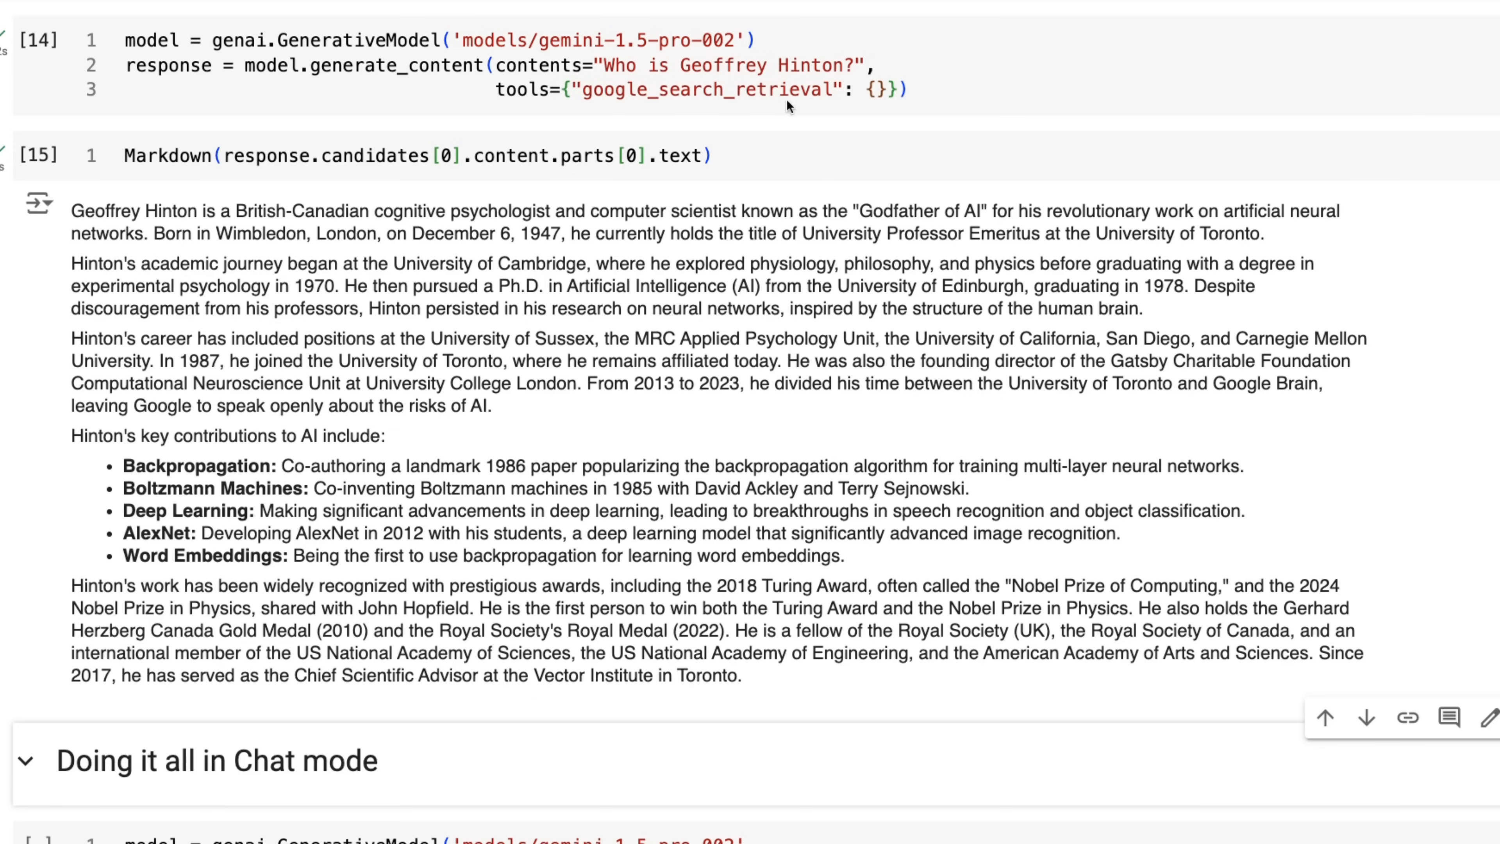
{"action": "mouse_move", "coordinate": [881, 91]}
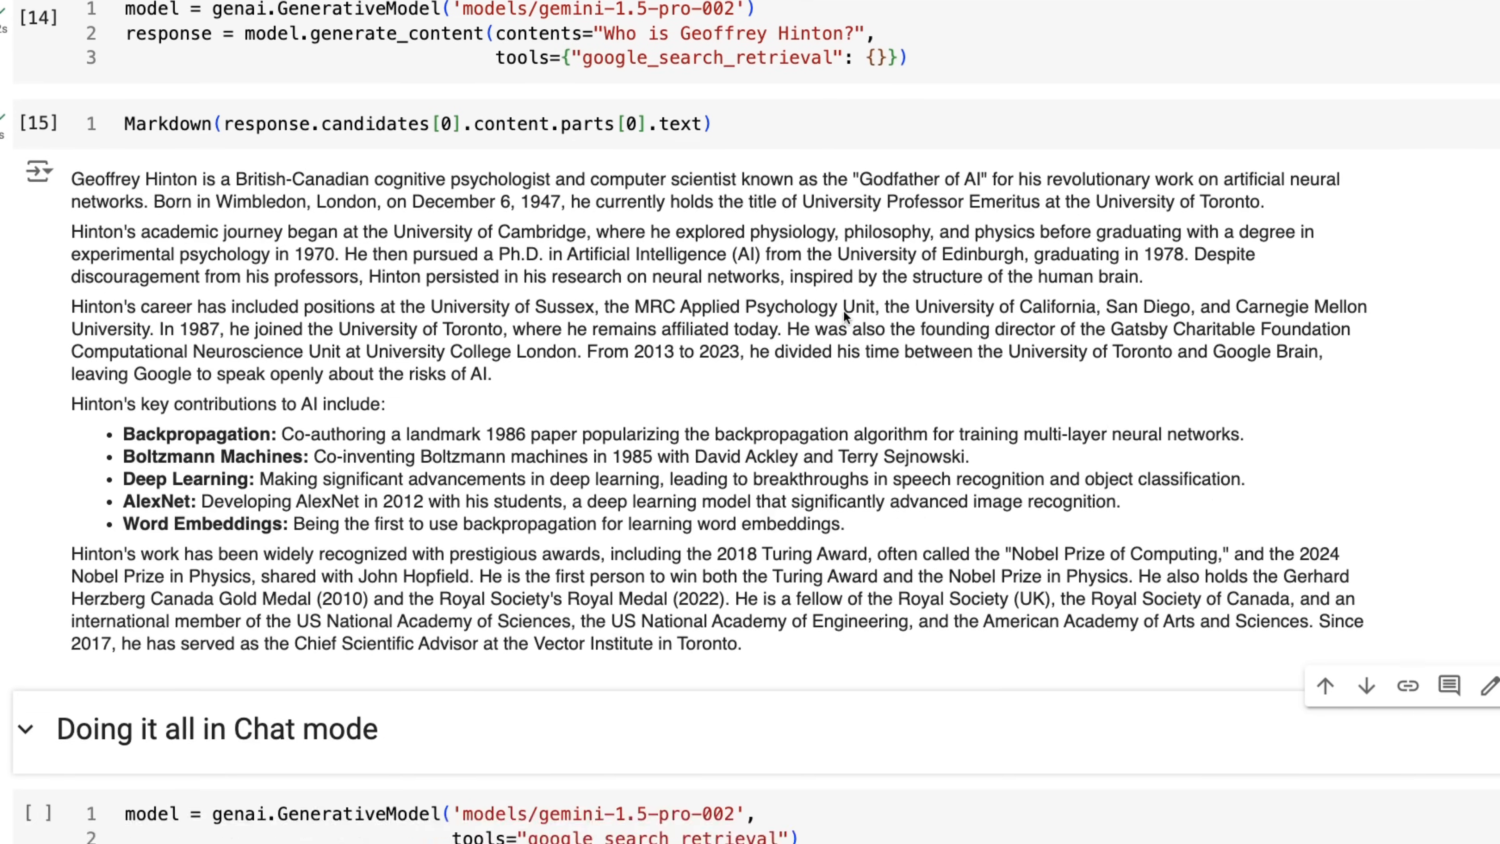
Scroll through the gemini-1.5-flash chat cells answering about Hinton and Google's stock price.
{"action": "scroll", "scroll_direction": "down", "scroll_amount": 3}
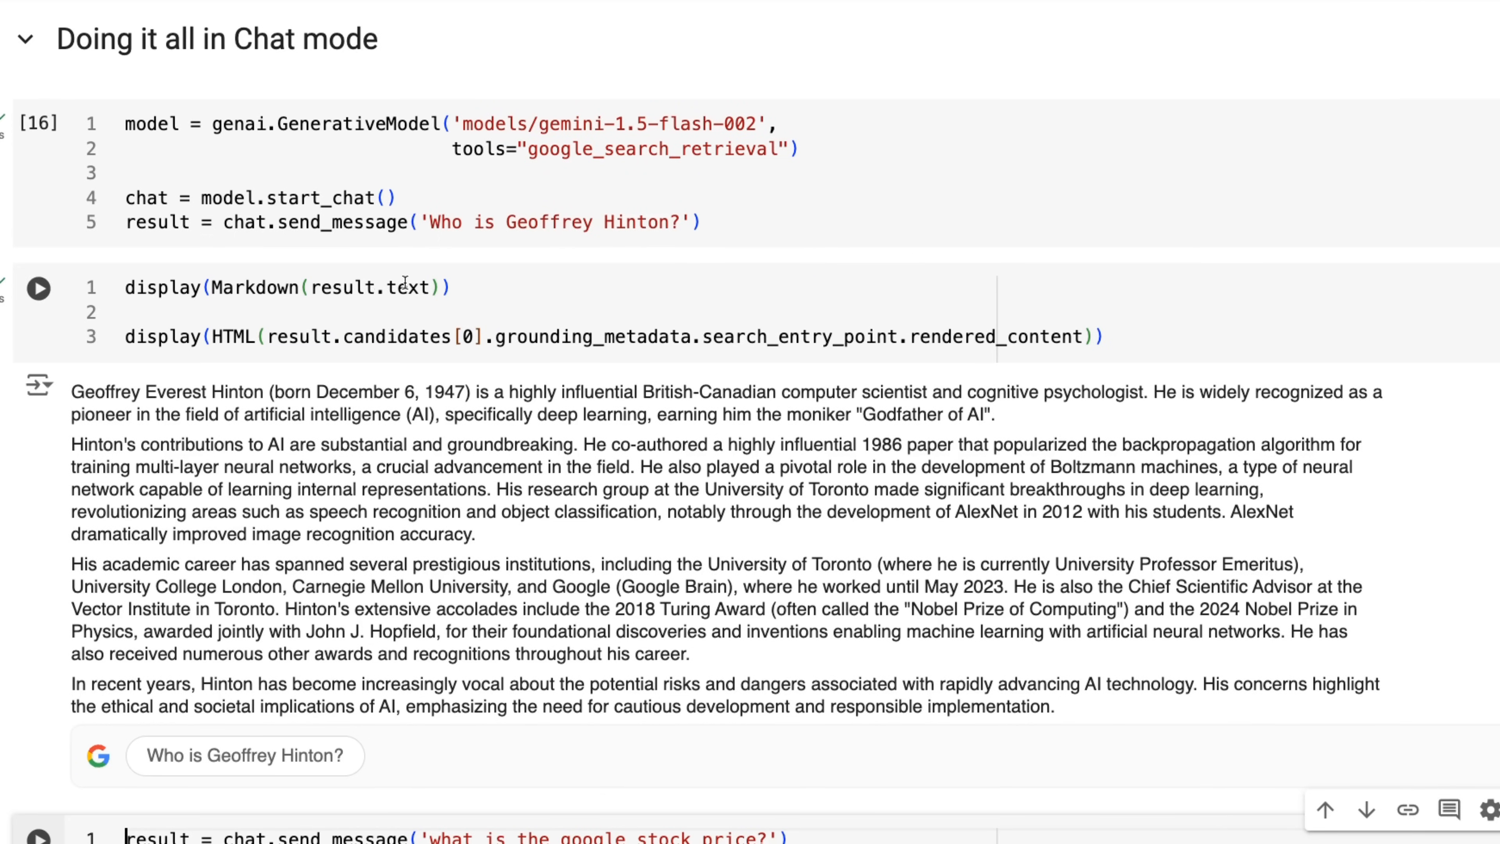
{"action": "mouse_move", "coordinate": [401, 303]}
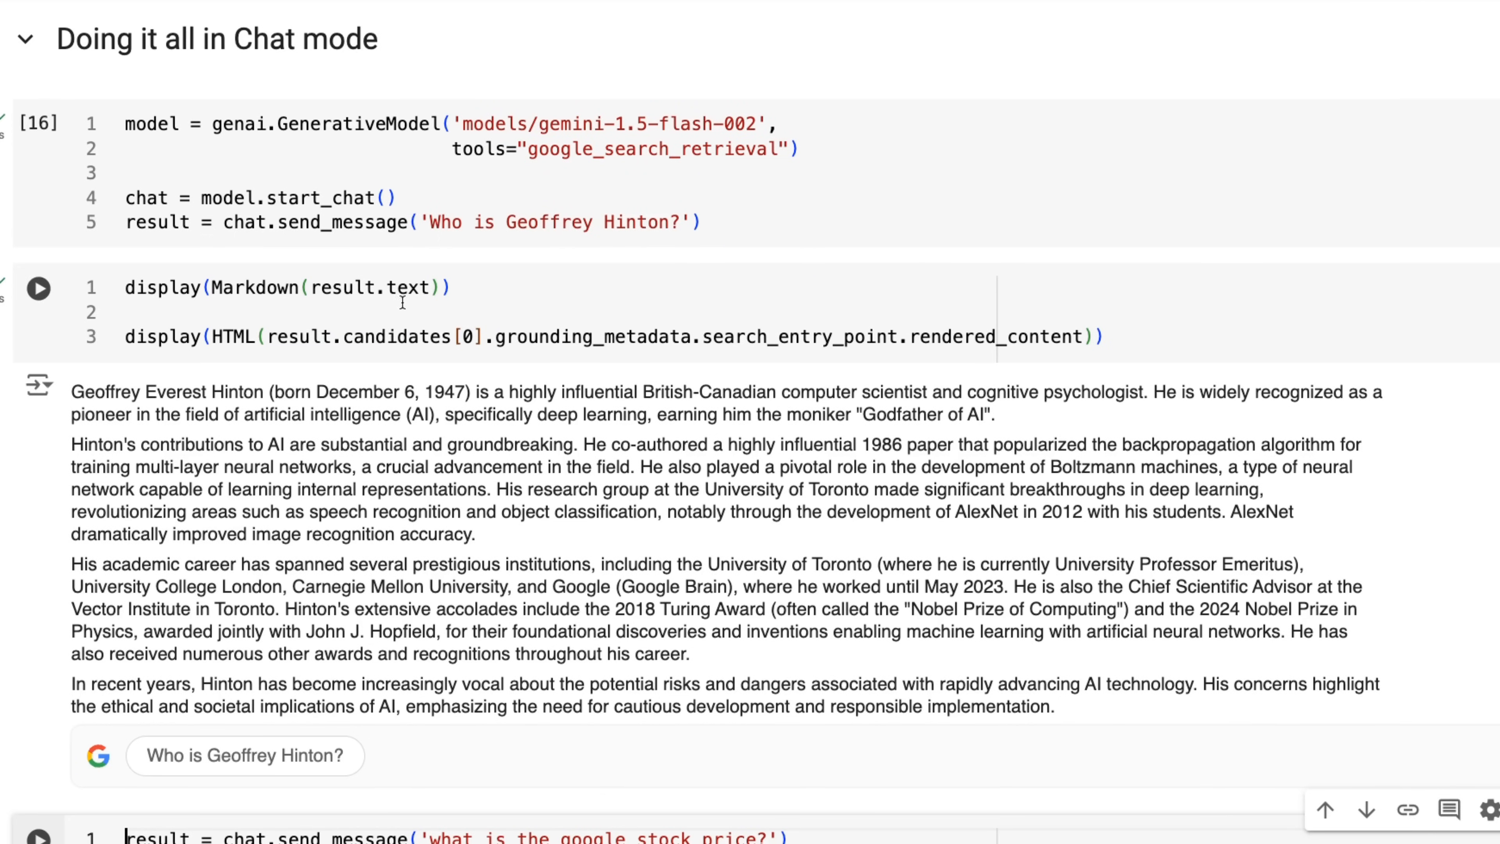
{"action": "mouse_move", "coordinate": [703, 360]}
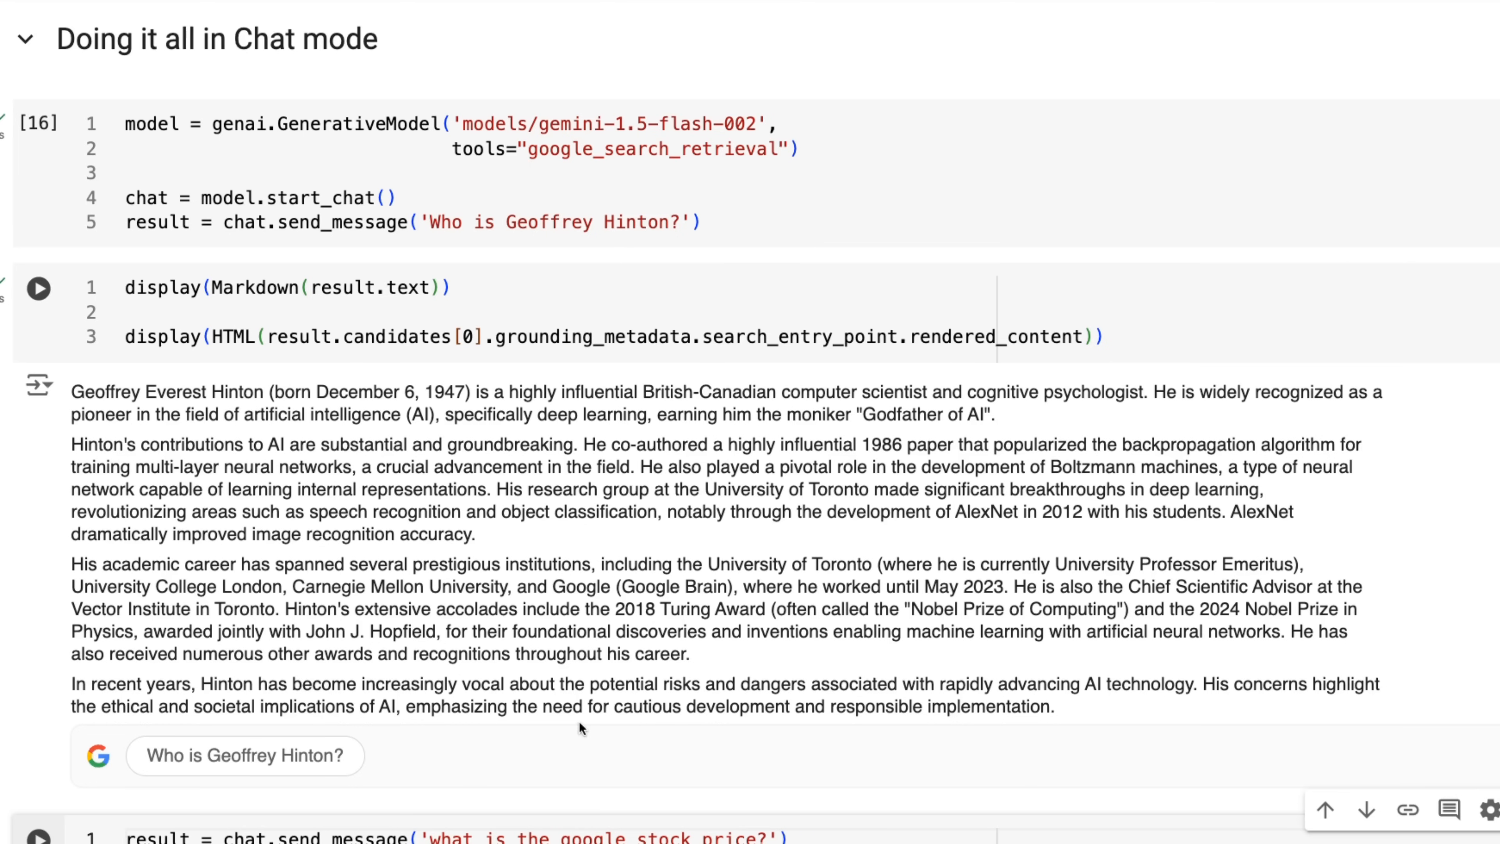
{"action": "scroll", "scroll_direction": "down", "scroll_amount": 3}
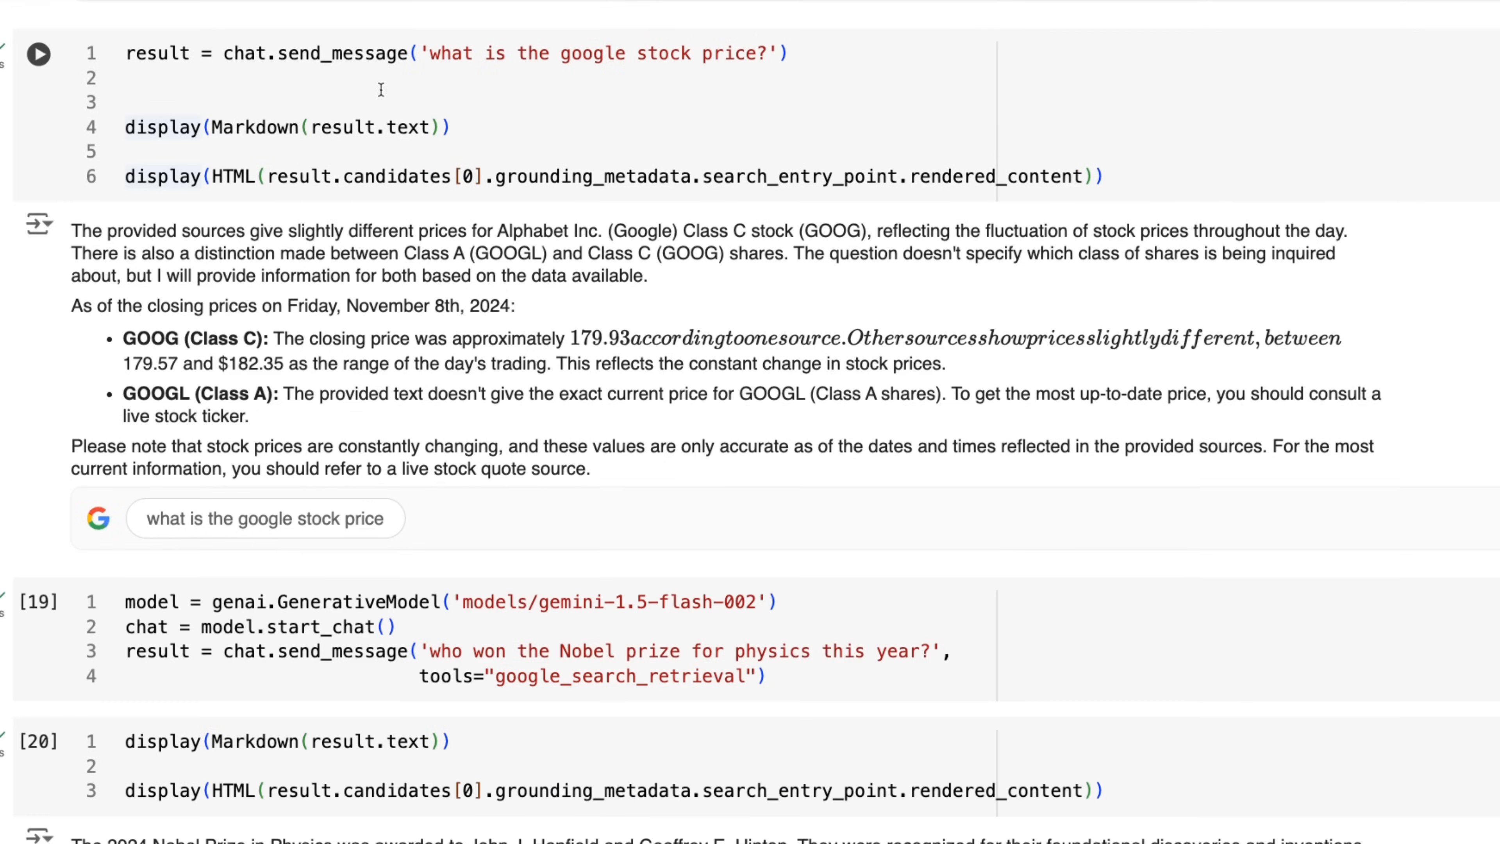
{"action": "mouse_move", "coordinate": [625, 230]}
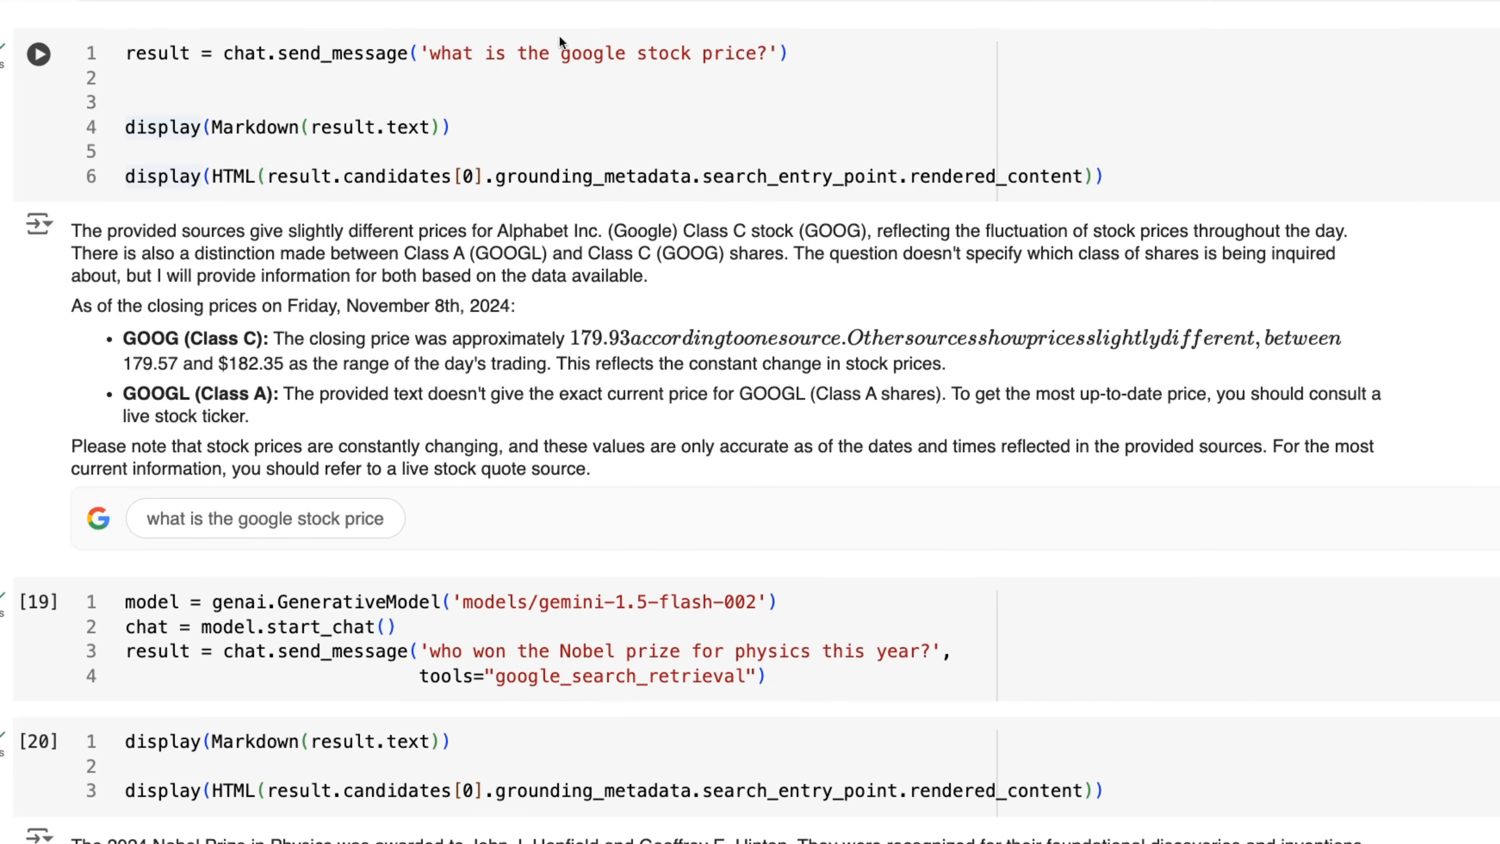
{"action": "mouse_move", "coordinate": [837, 129]}
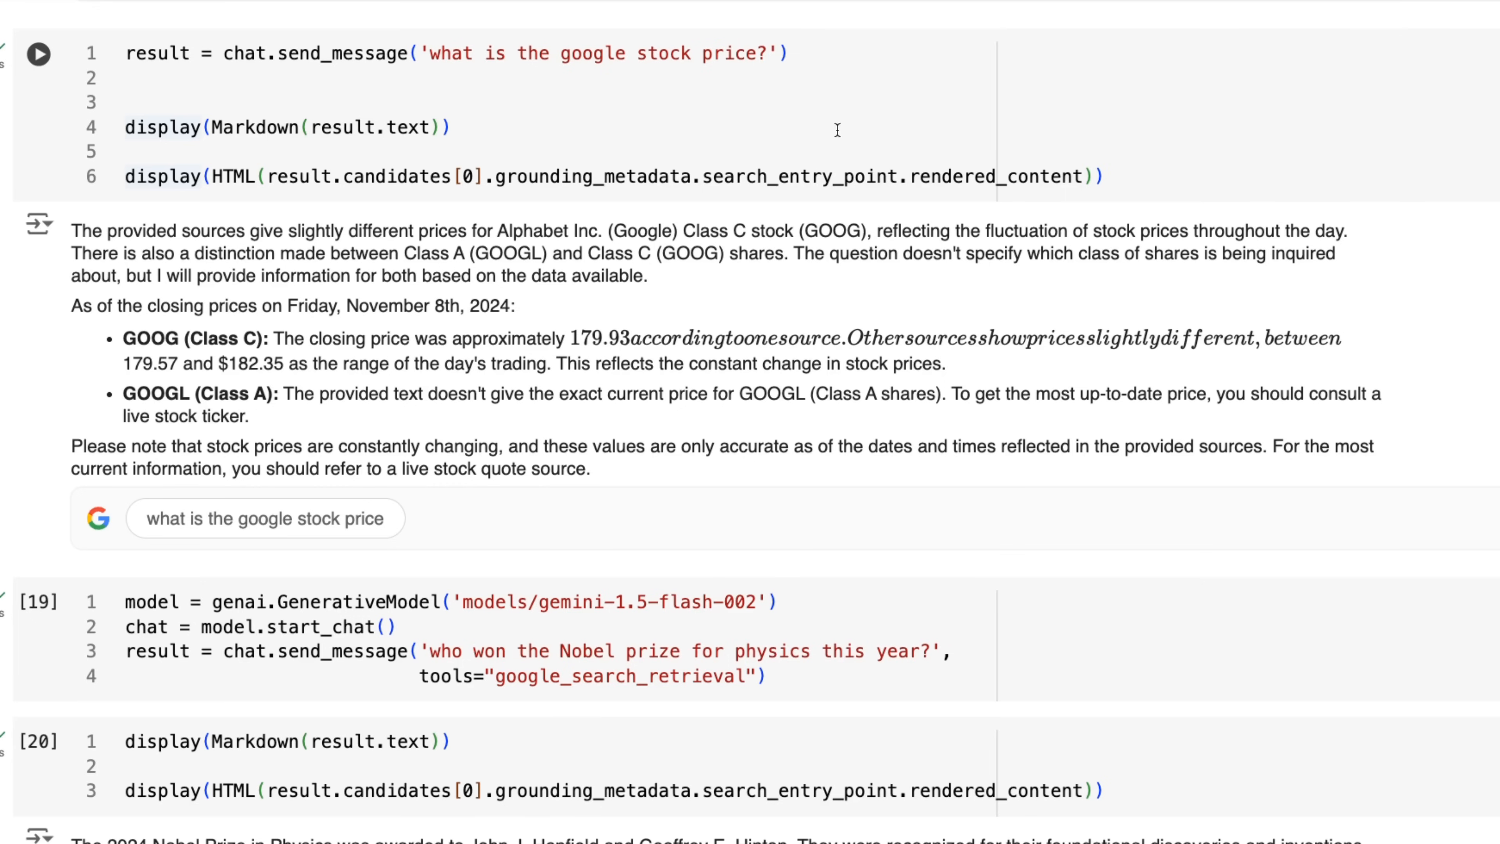
{"action": "mouse_move", "coordinate": [486, 512]}
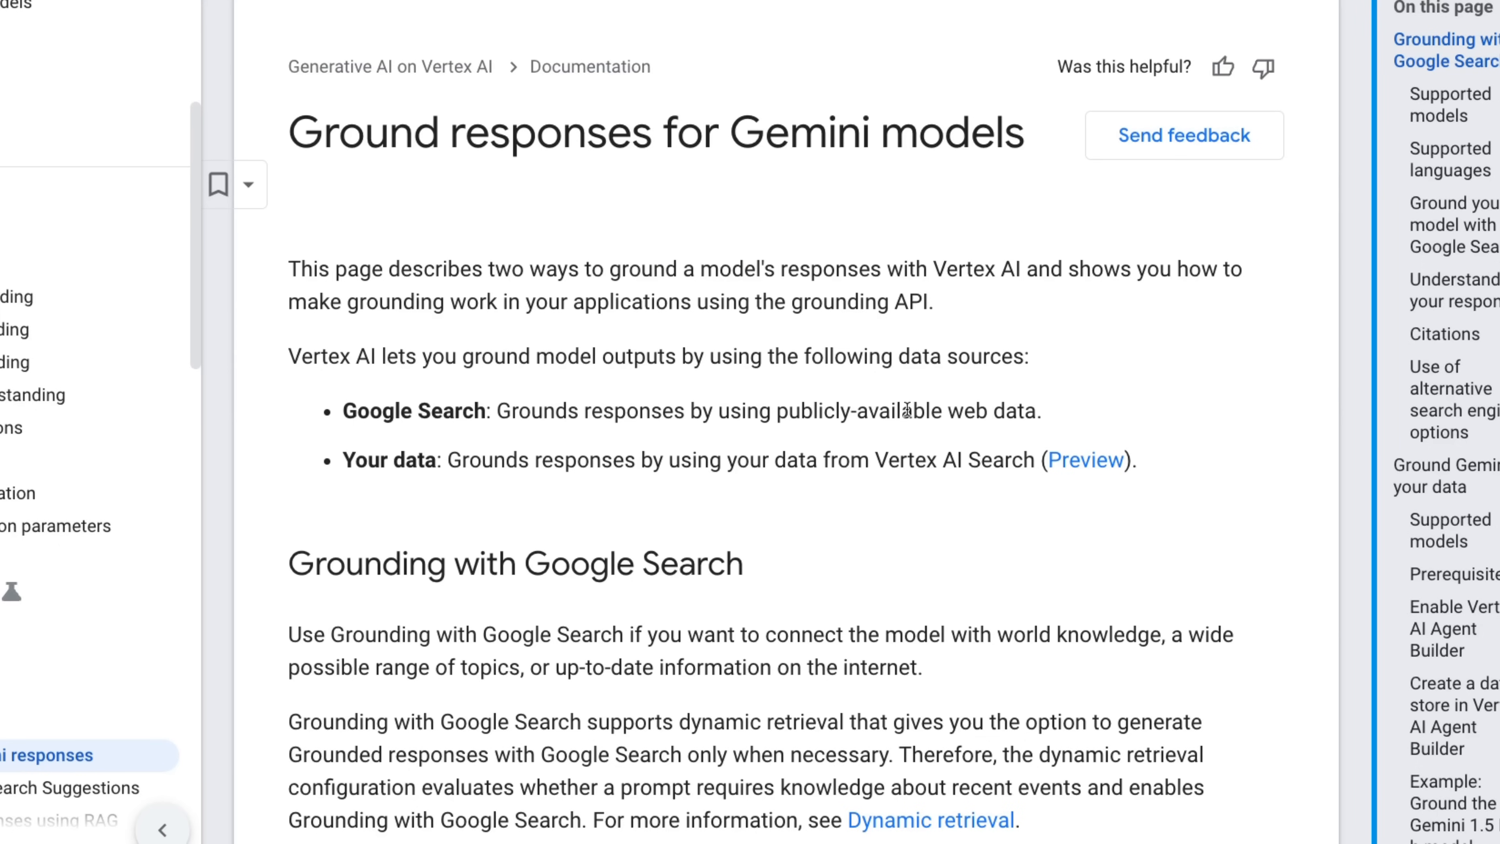
Read down the Ground responses for Gemini models page, then view Ground responses using RAG.
{"action": "scroll", "scroll_direction": "down", "scroll_amount": 3}
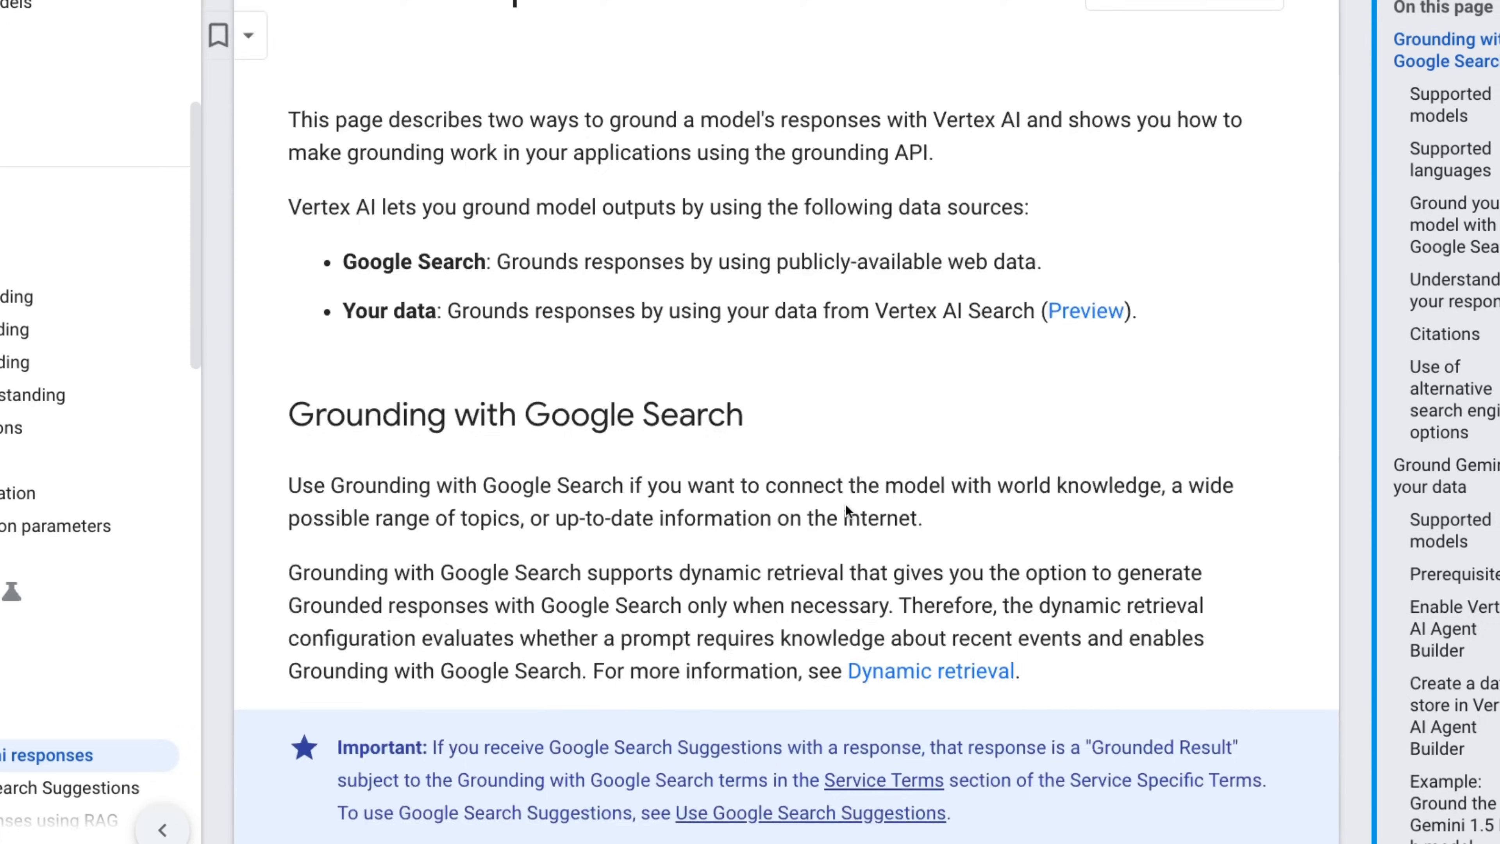
{"action": "scroll", "scroll_direction": "down", "scroll_amount": 3}
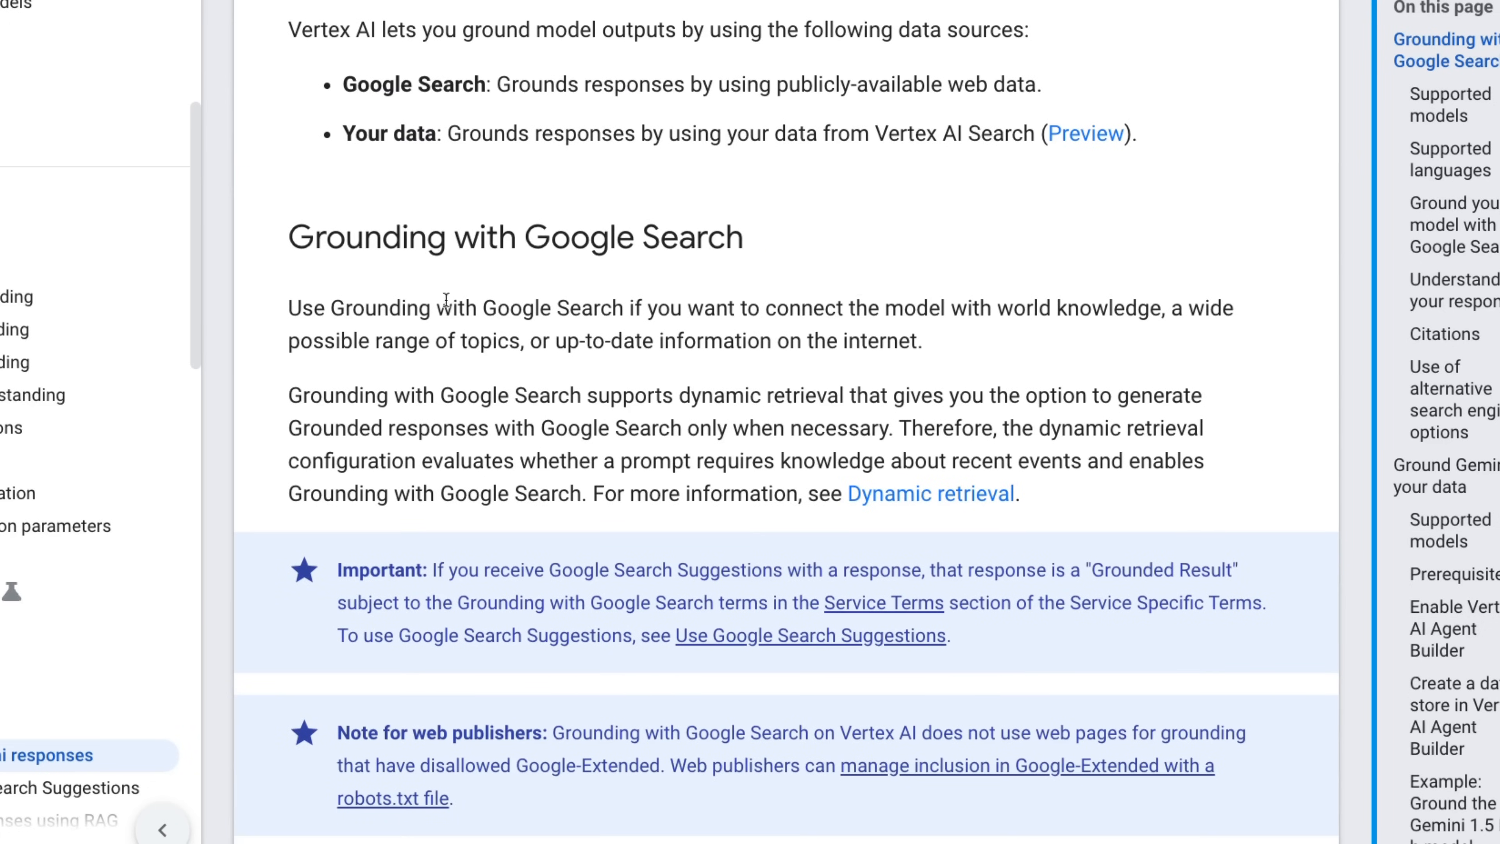
{"action": "scroll", "scroll_direction": "down", "scroll_amount": 3}
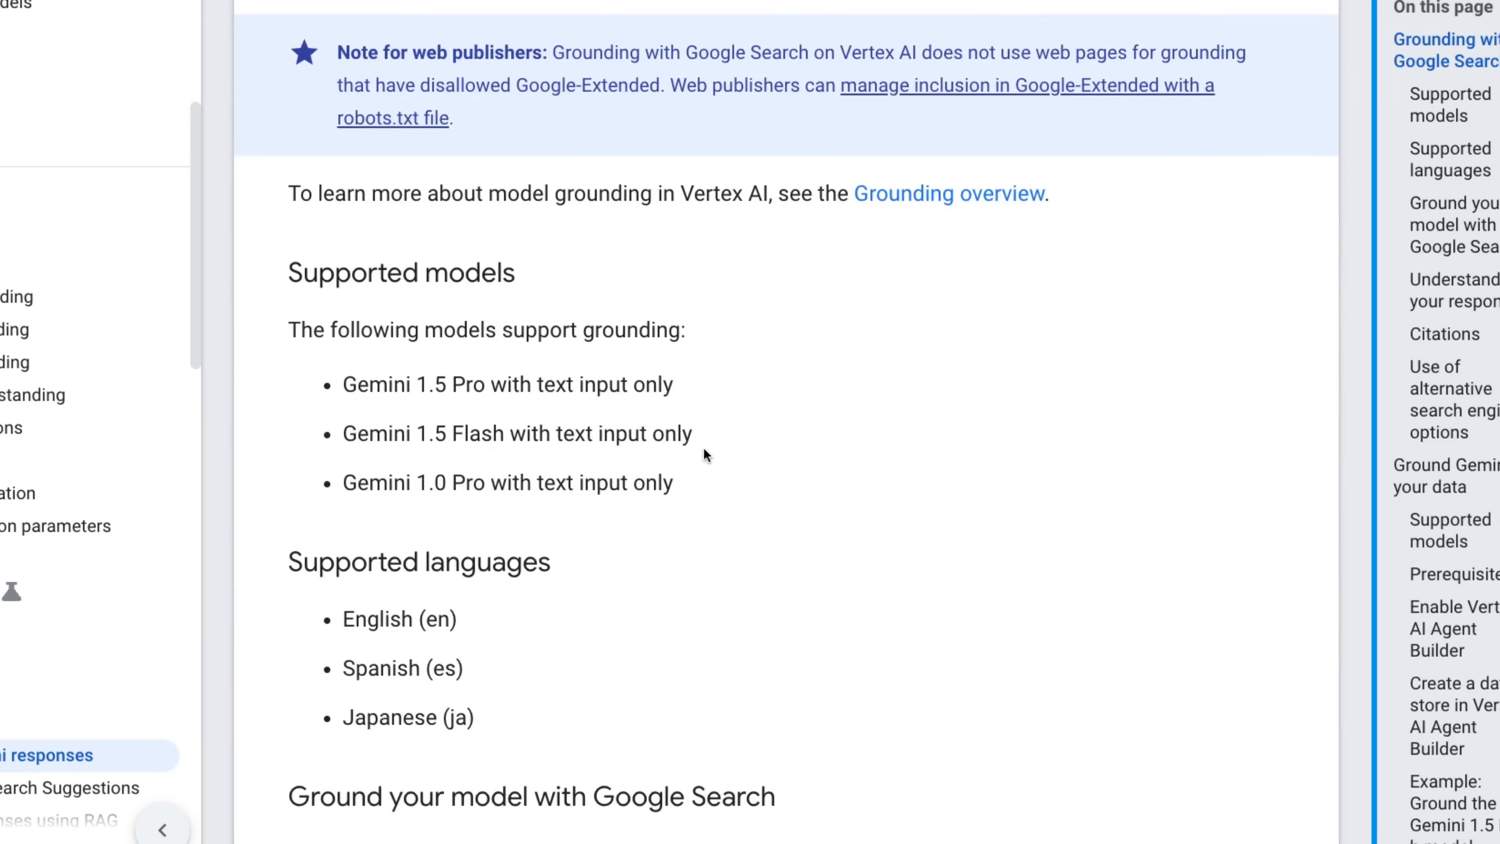
{"action": "left_click", "coordinate": [64, 421]}
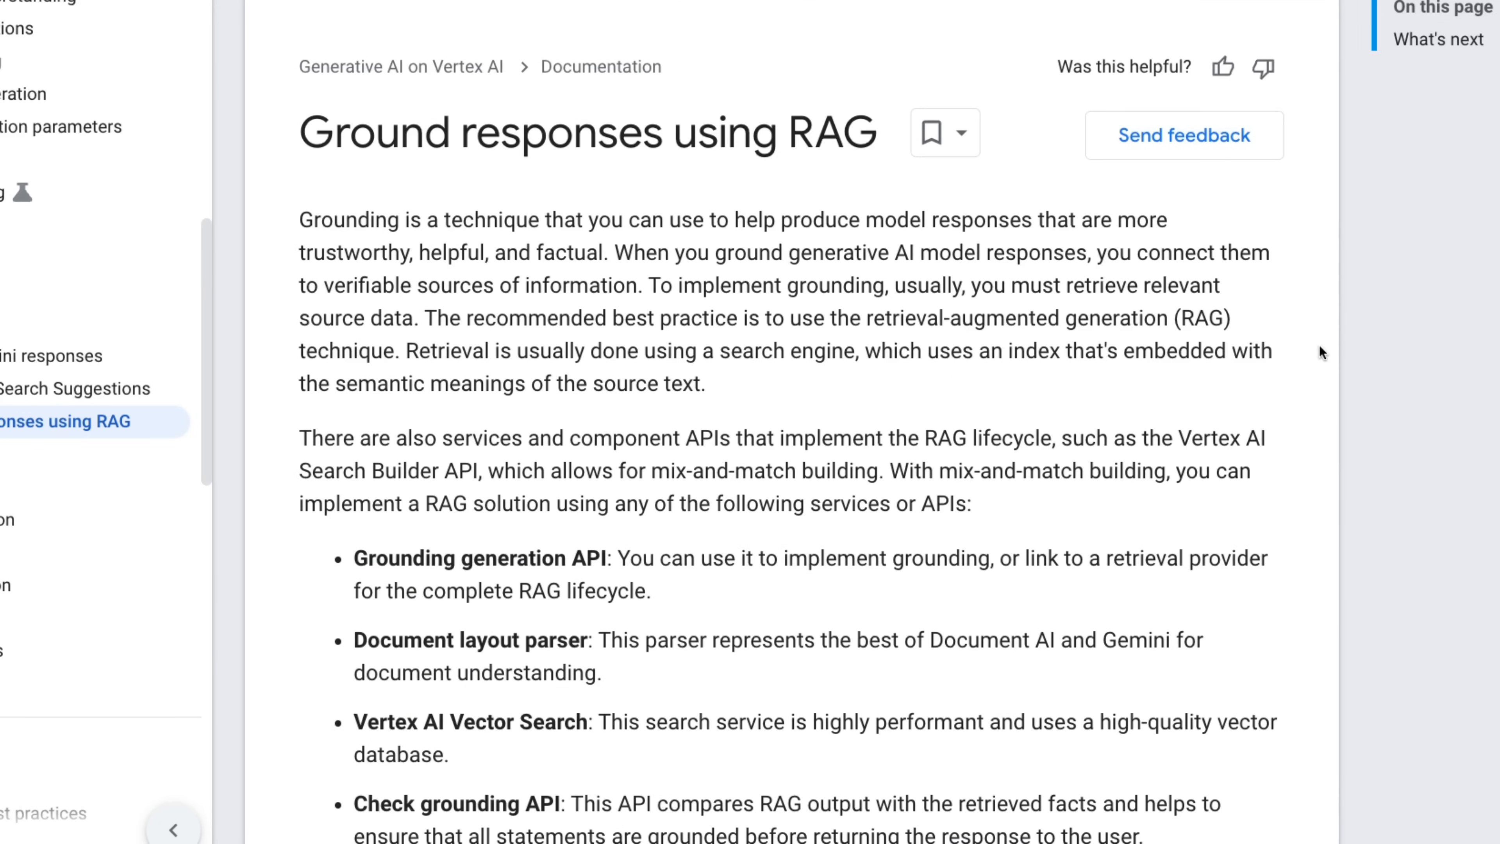
{"action": "mouse_move", "coordinate": [916, 399]}
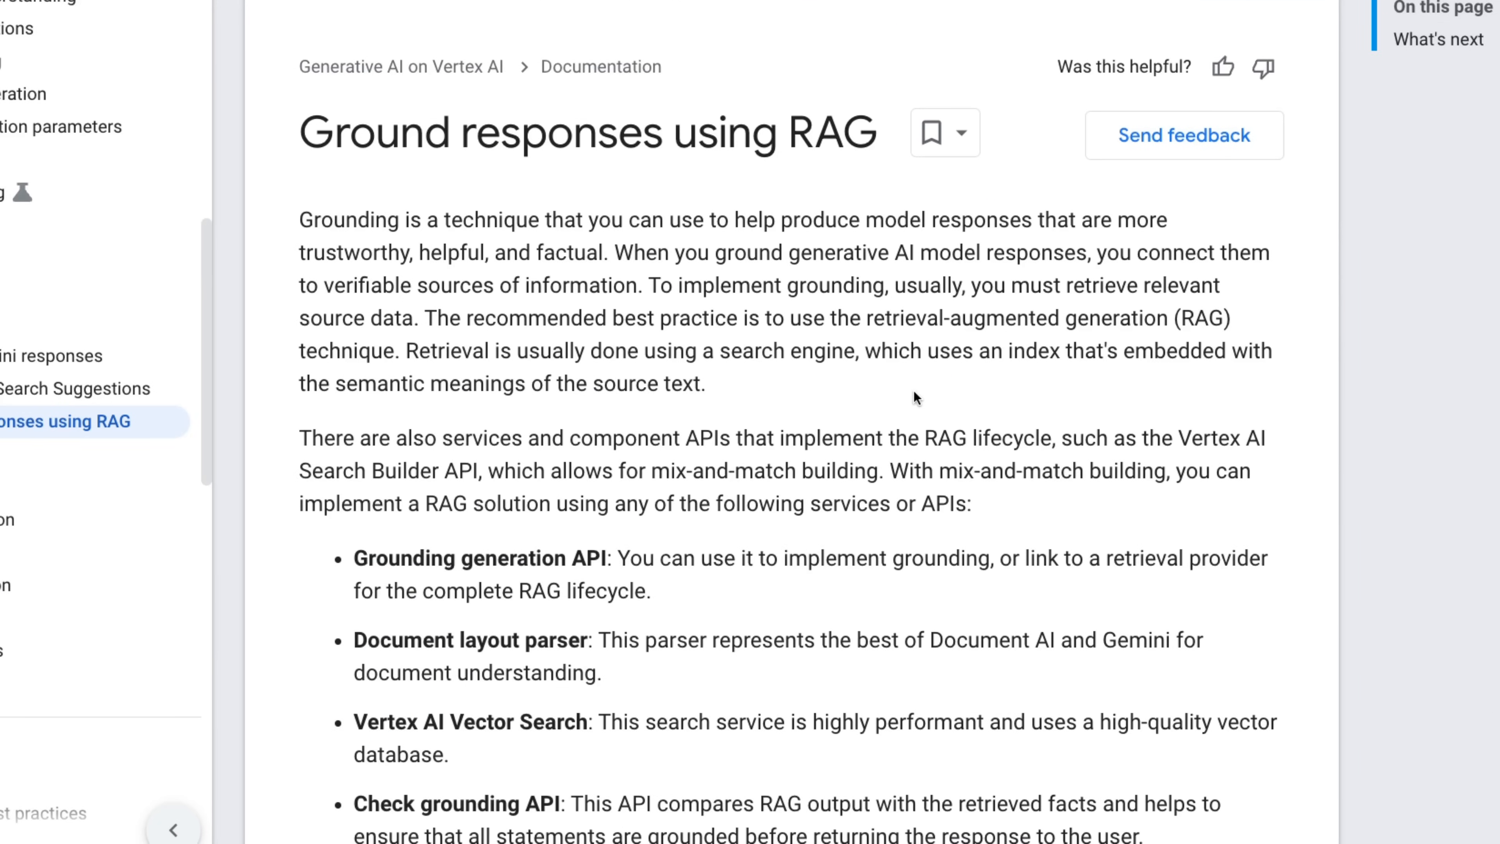
{"action": "mouse_move", "coordinate": [954, 393]}
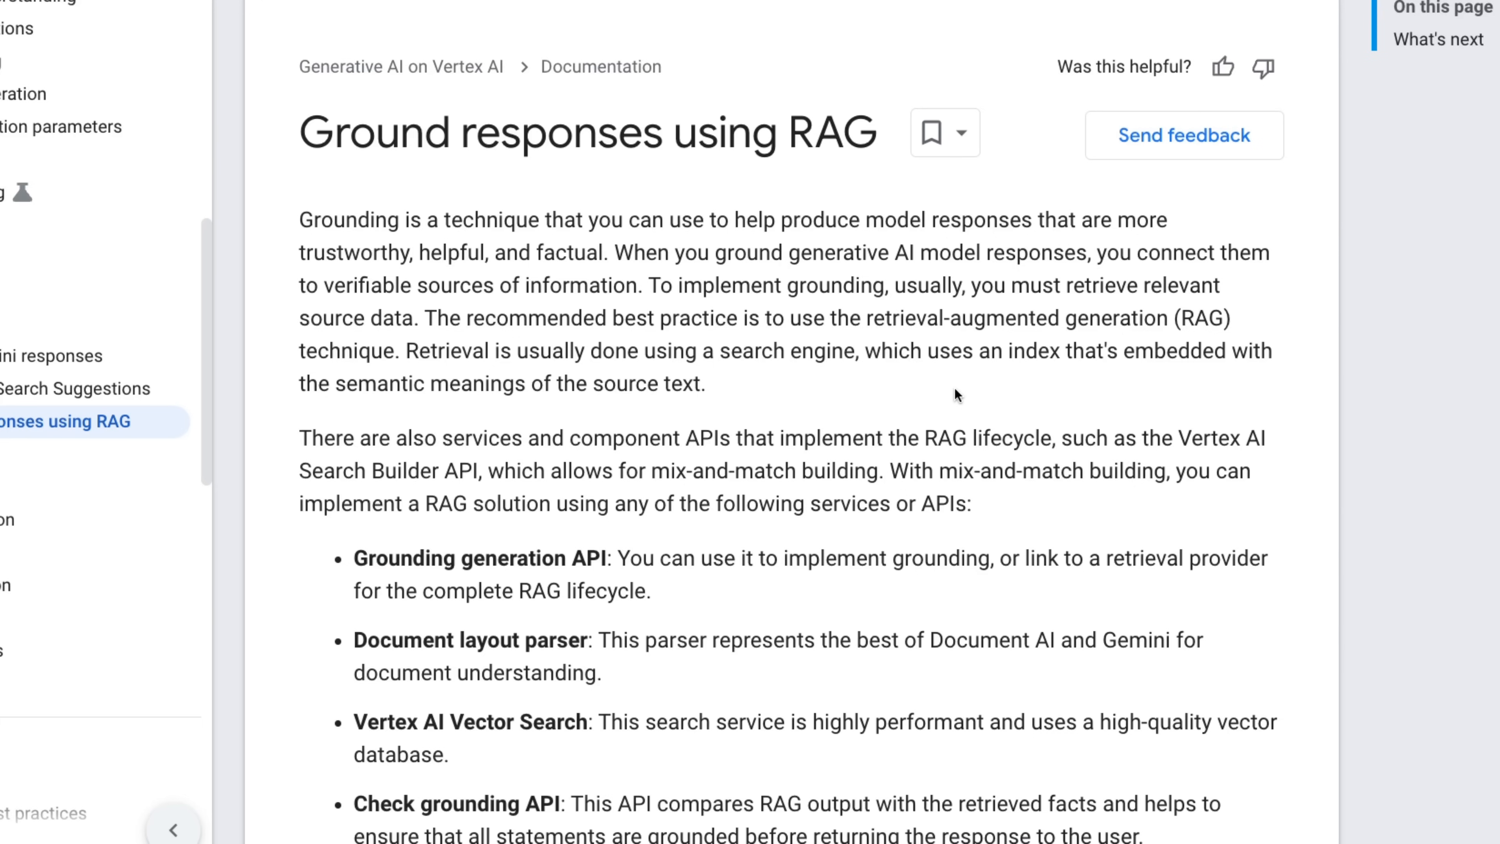
{"action": "scroll", "scroll_direction": "down", "scroll_amount": 3}
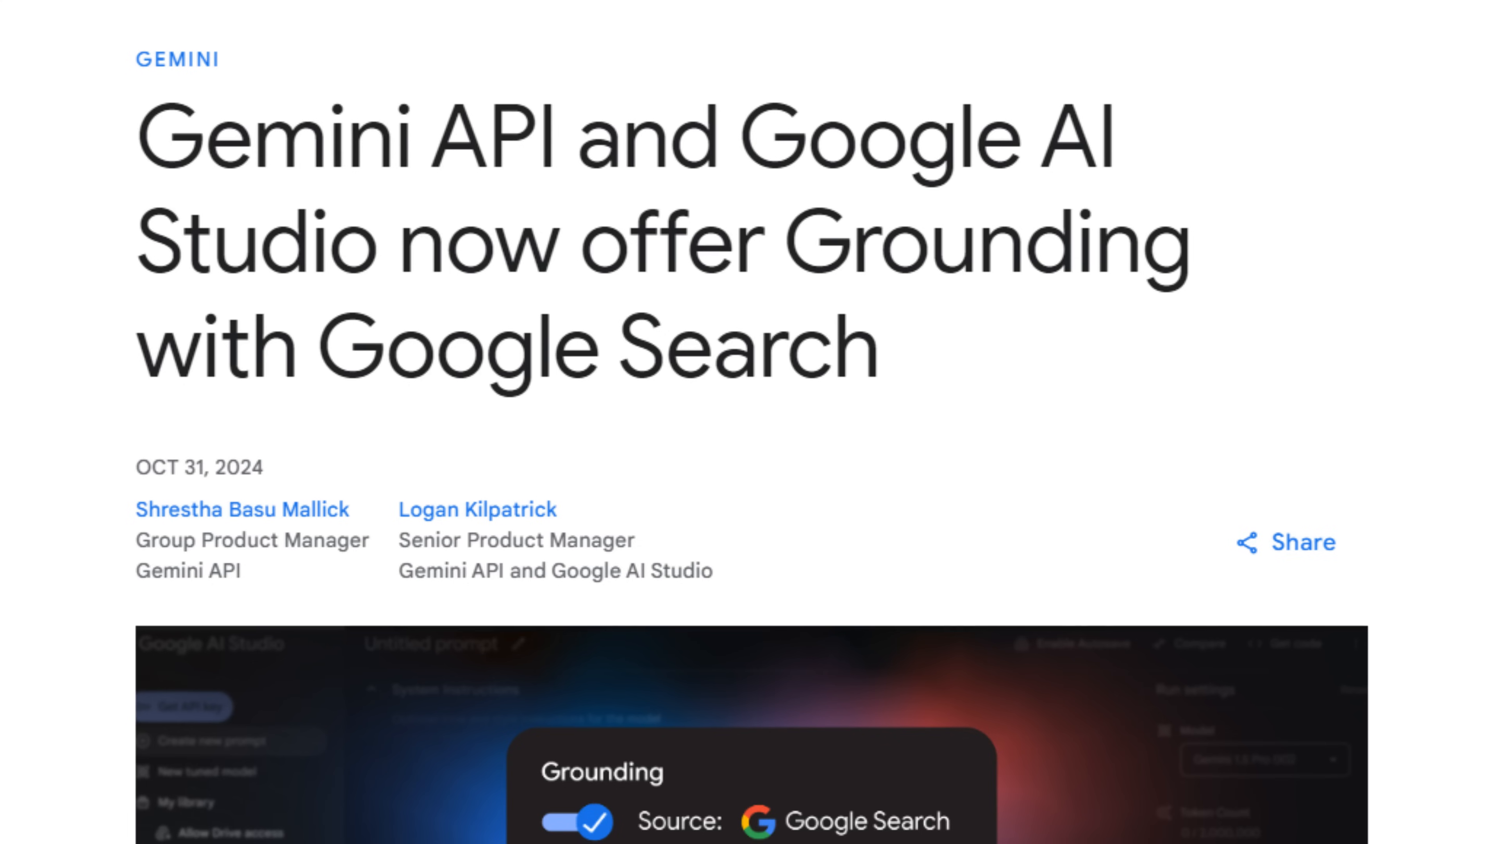
Scroll the Google Blog announcement to 'When should developers use grounding?'.
{"action": "scroll", "scroll_direction": "down", "scroll_amount": 3}
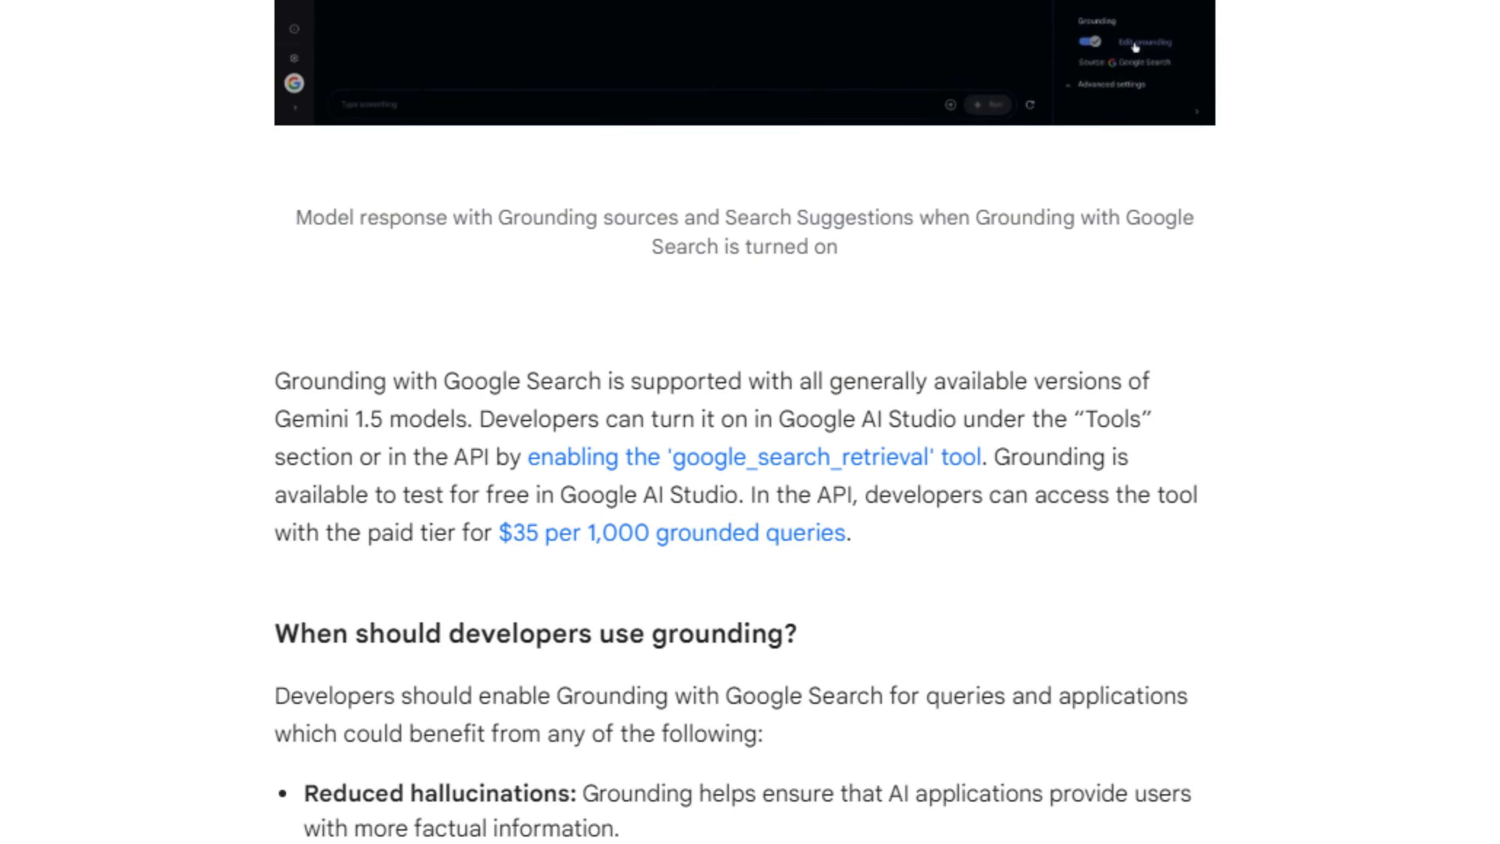
{"action": "scroll", "scroll_direction": "down", "scroll_amount": 3}
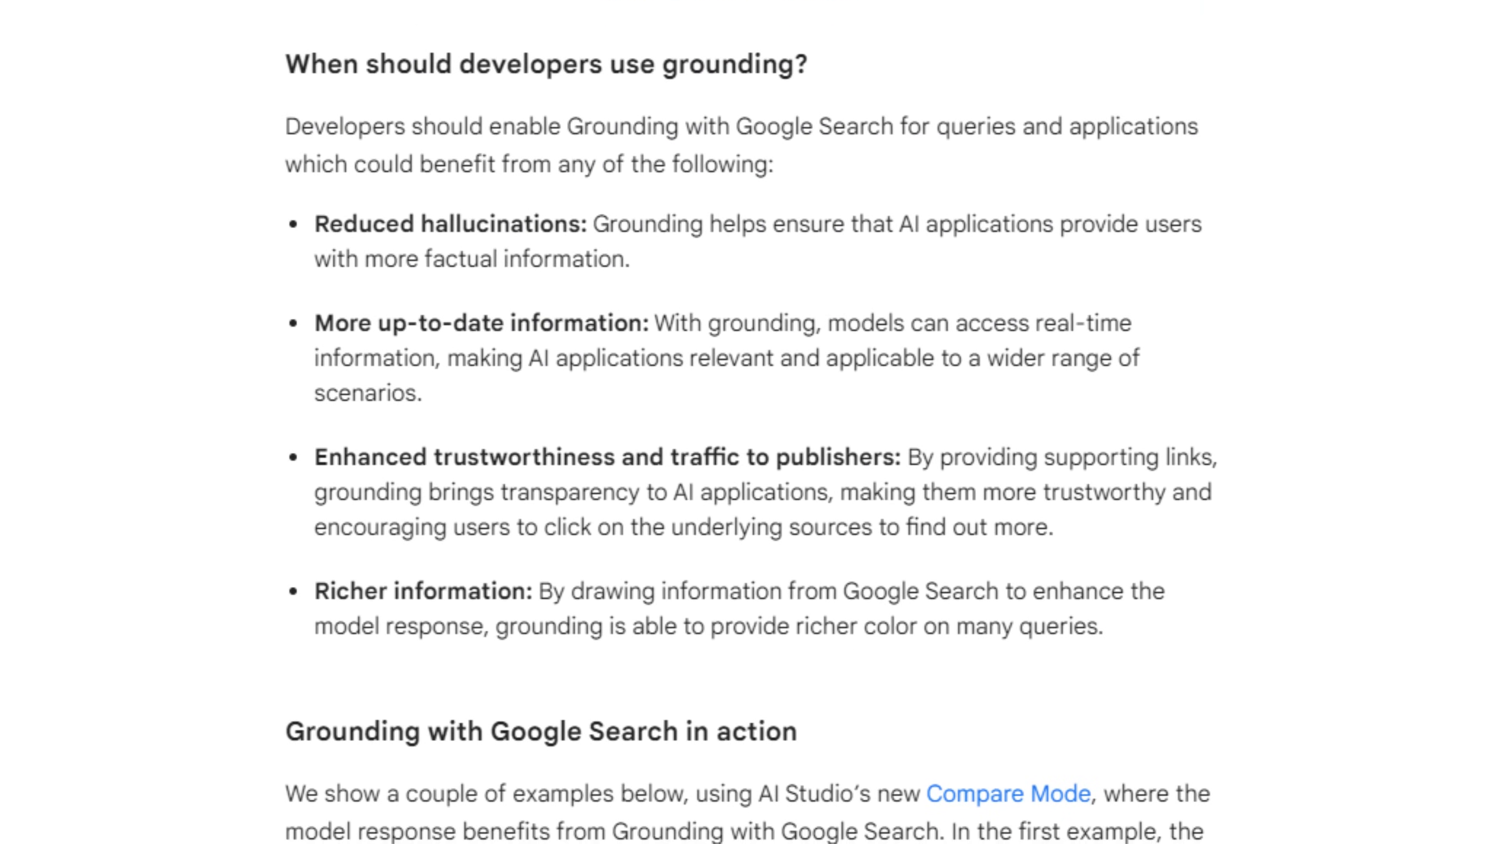